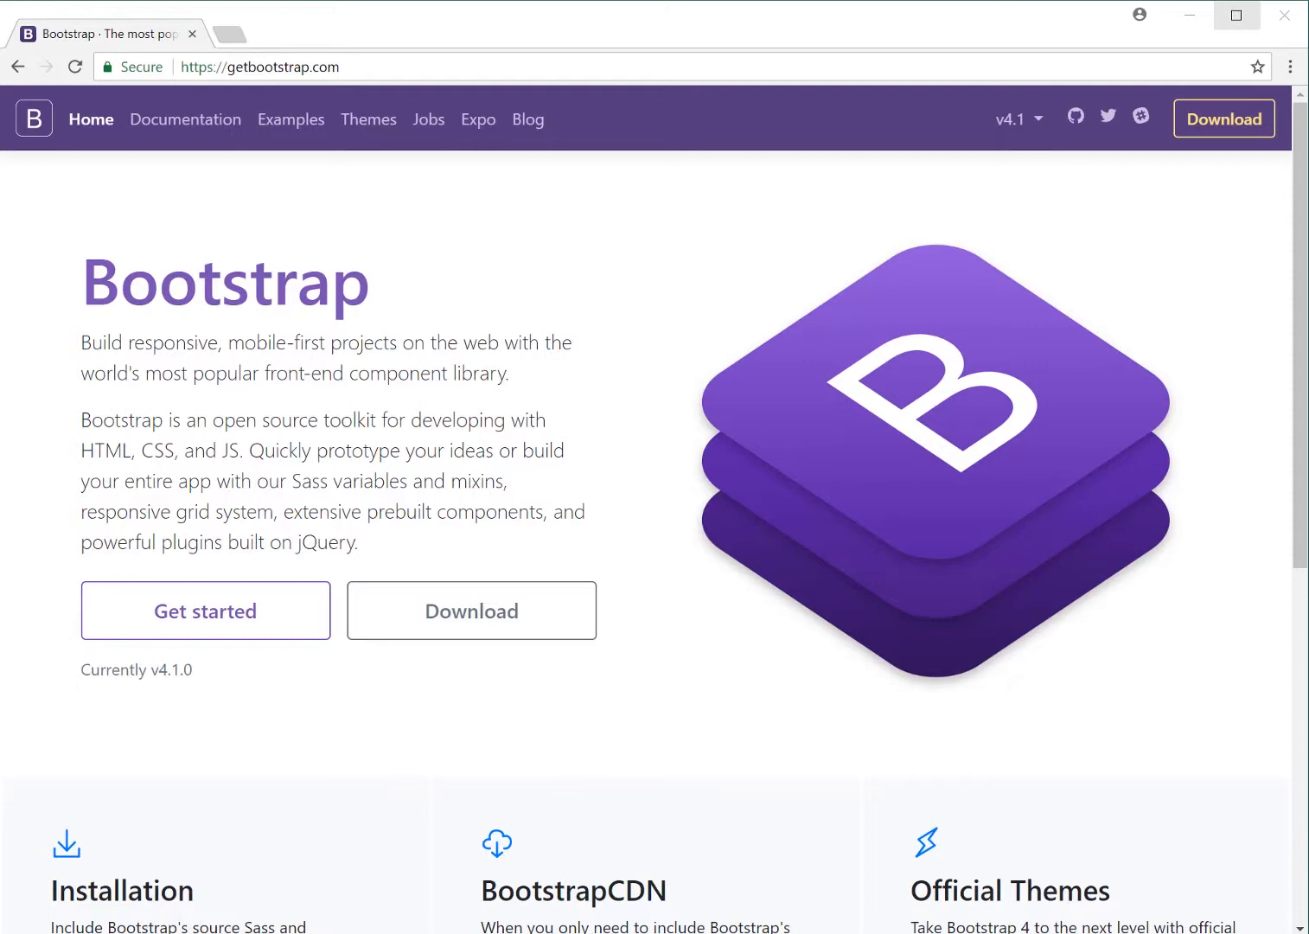
Step: Browse the getbootstrap.com home page, then open the Getting started Introduction docs
scroll(down, 3)
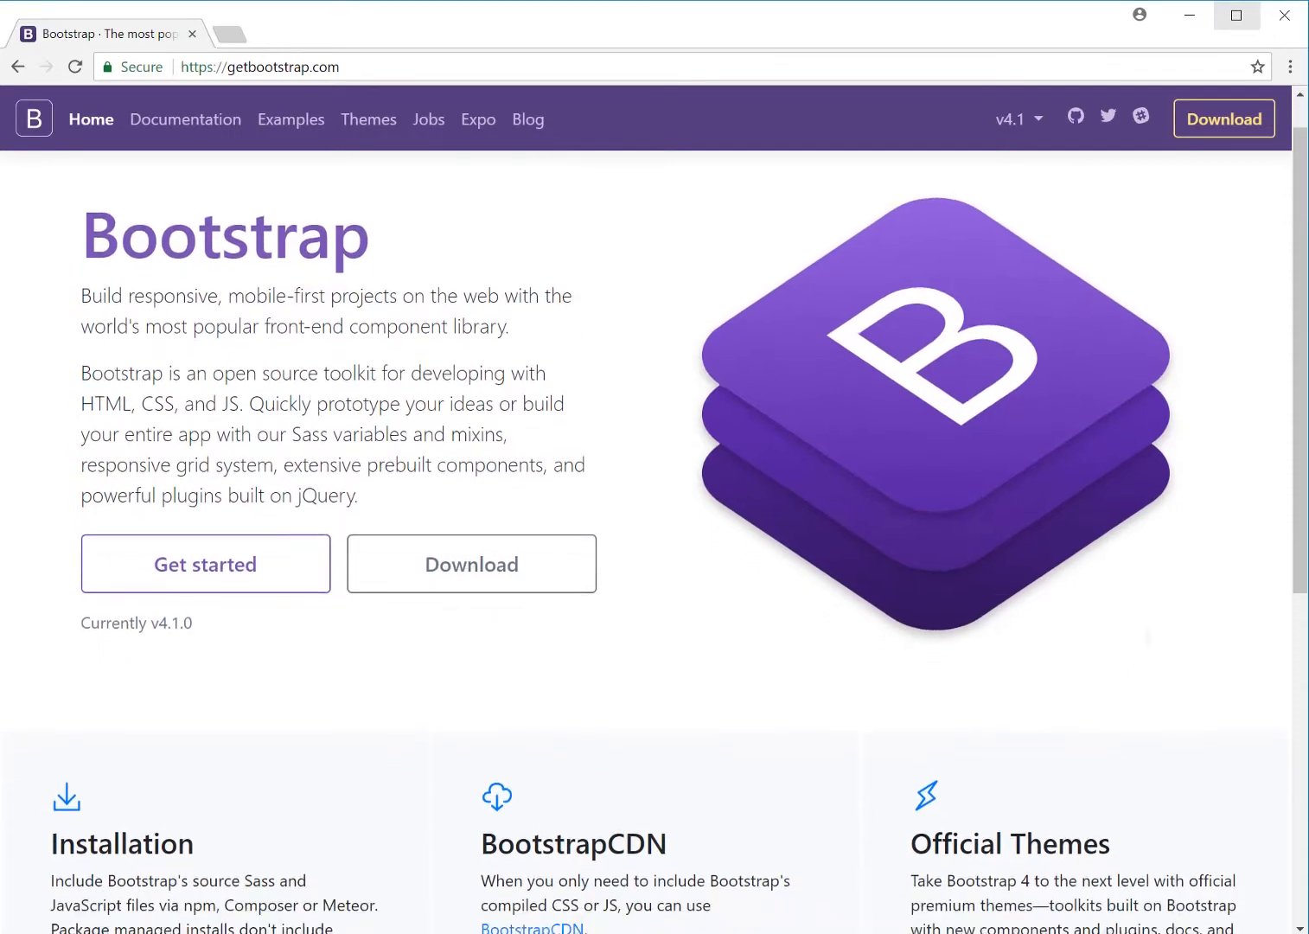
scroll(down, 3)
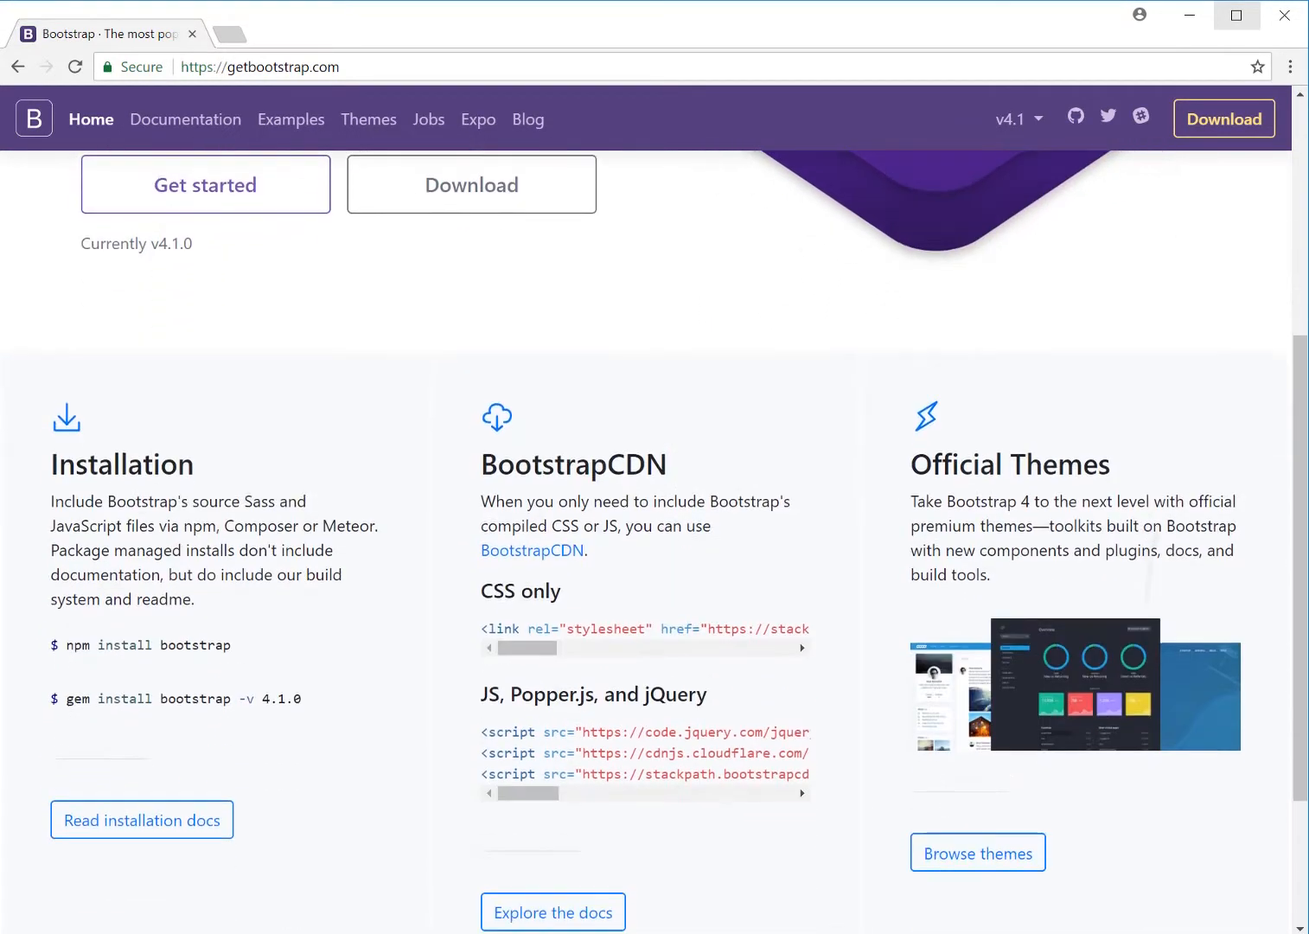
scroll(down, 3)
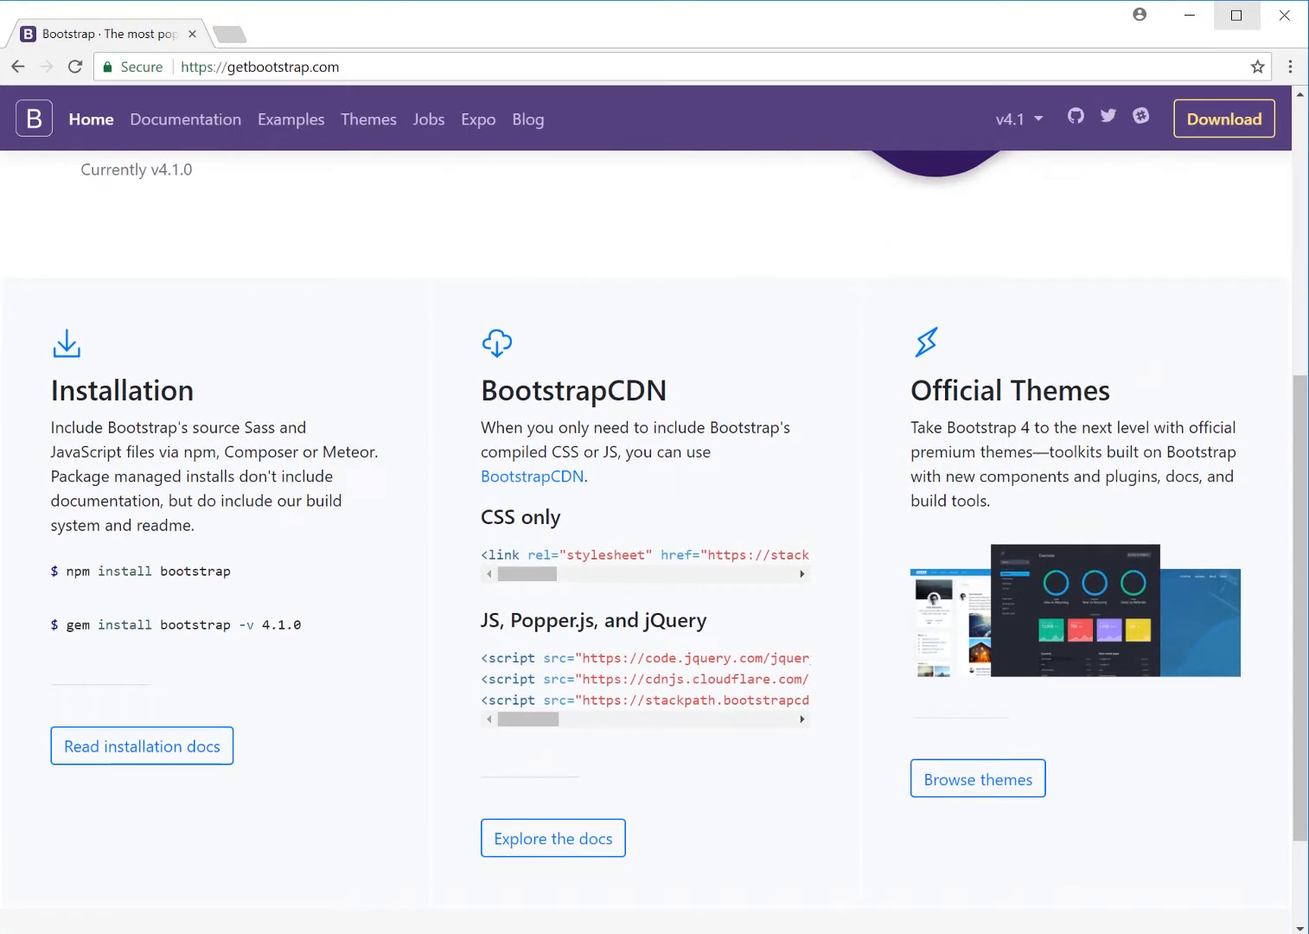
scroll(down, 3)
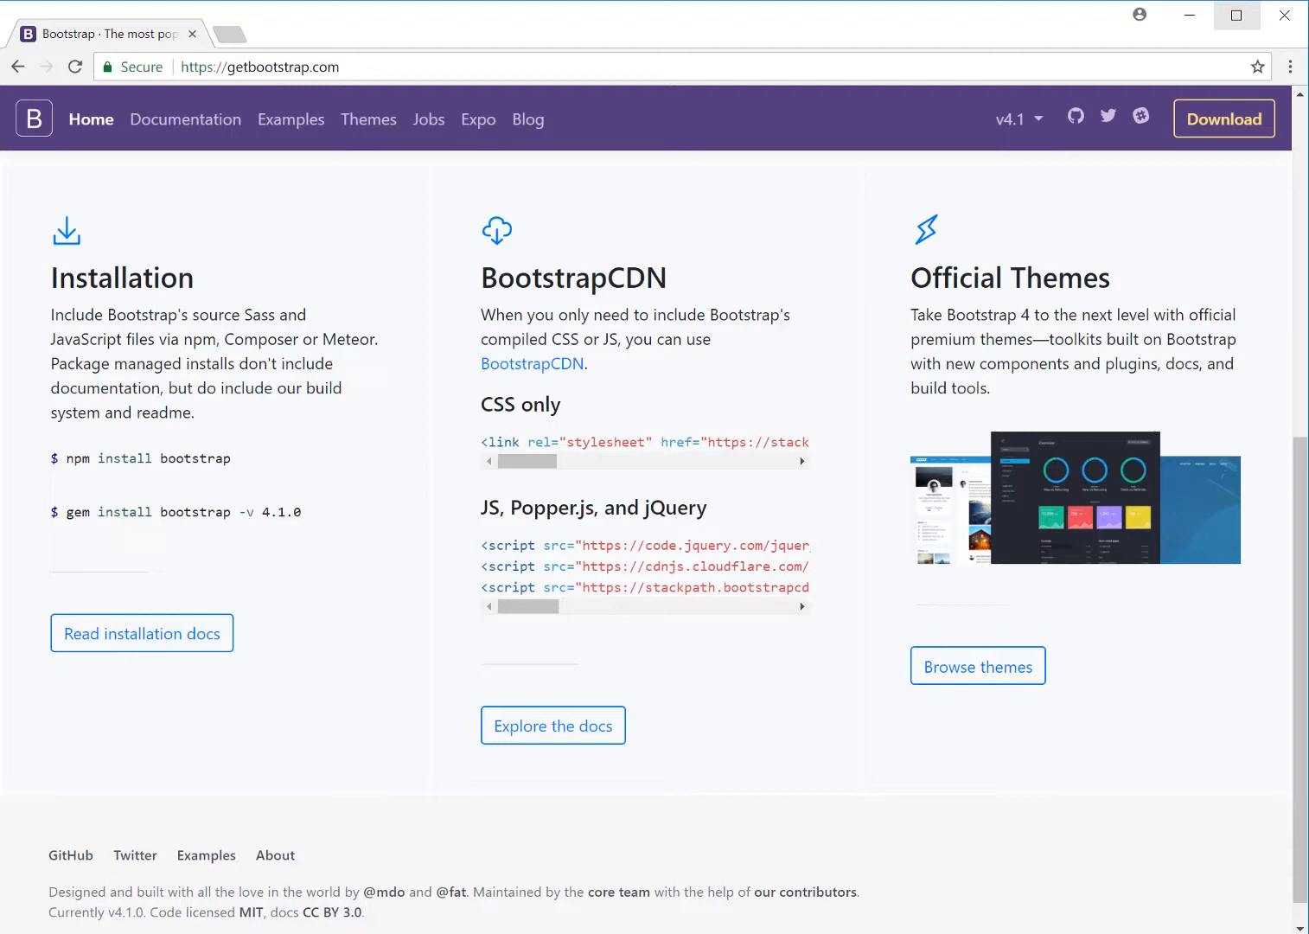
scroll(up, 3)
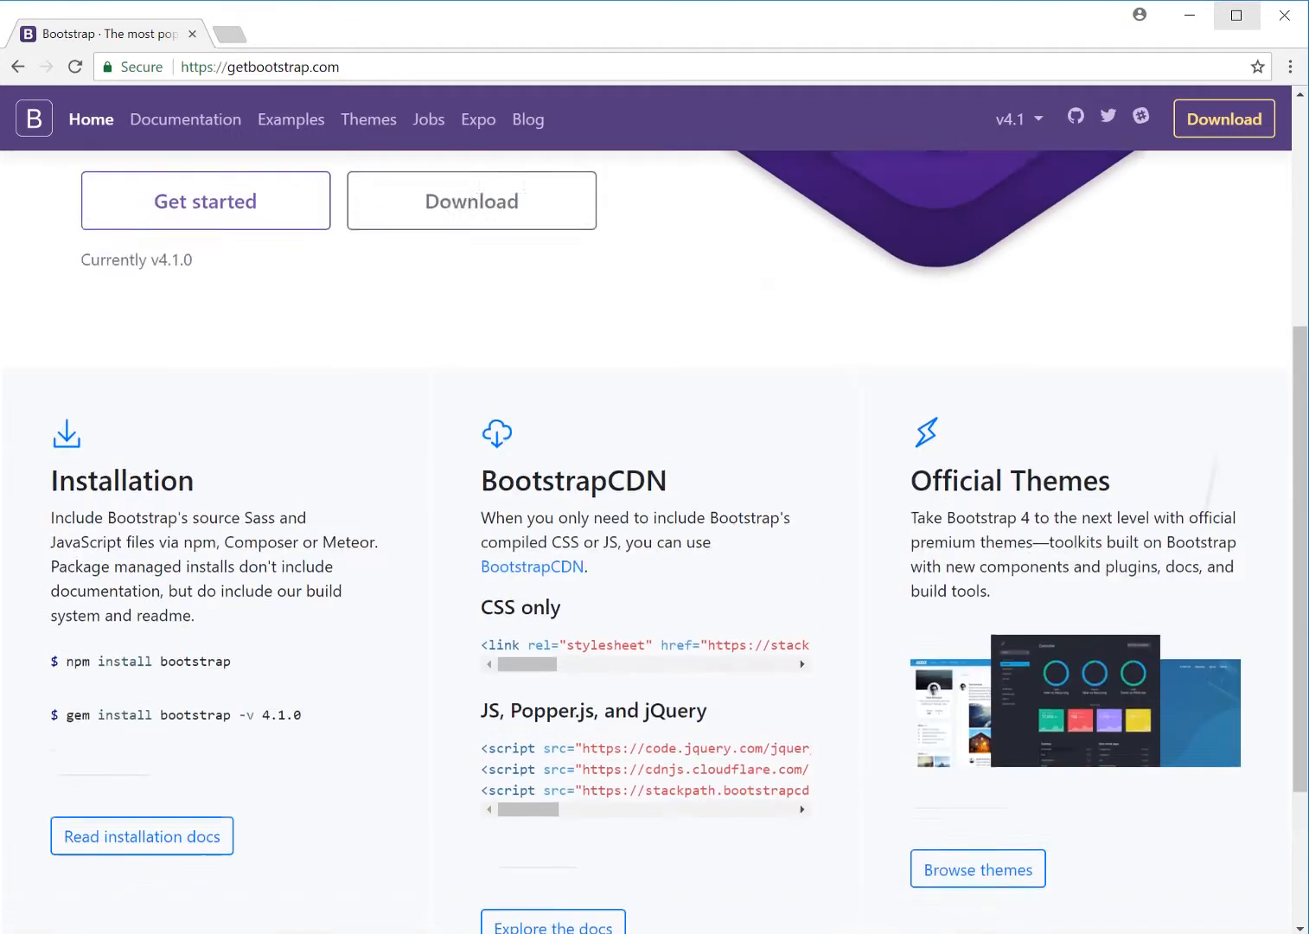
scroll(up, 3)
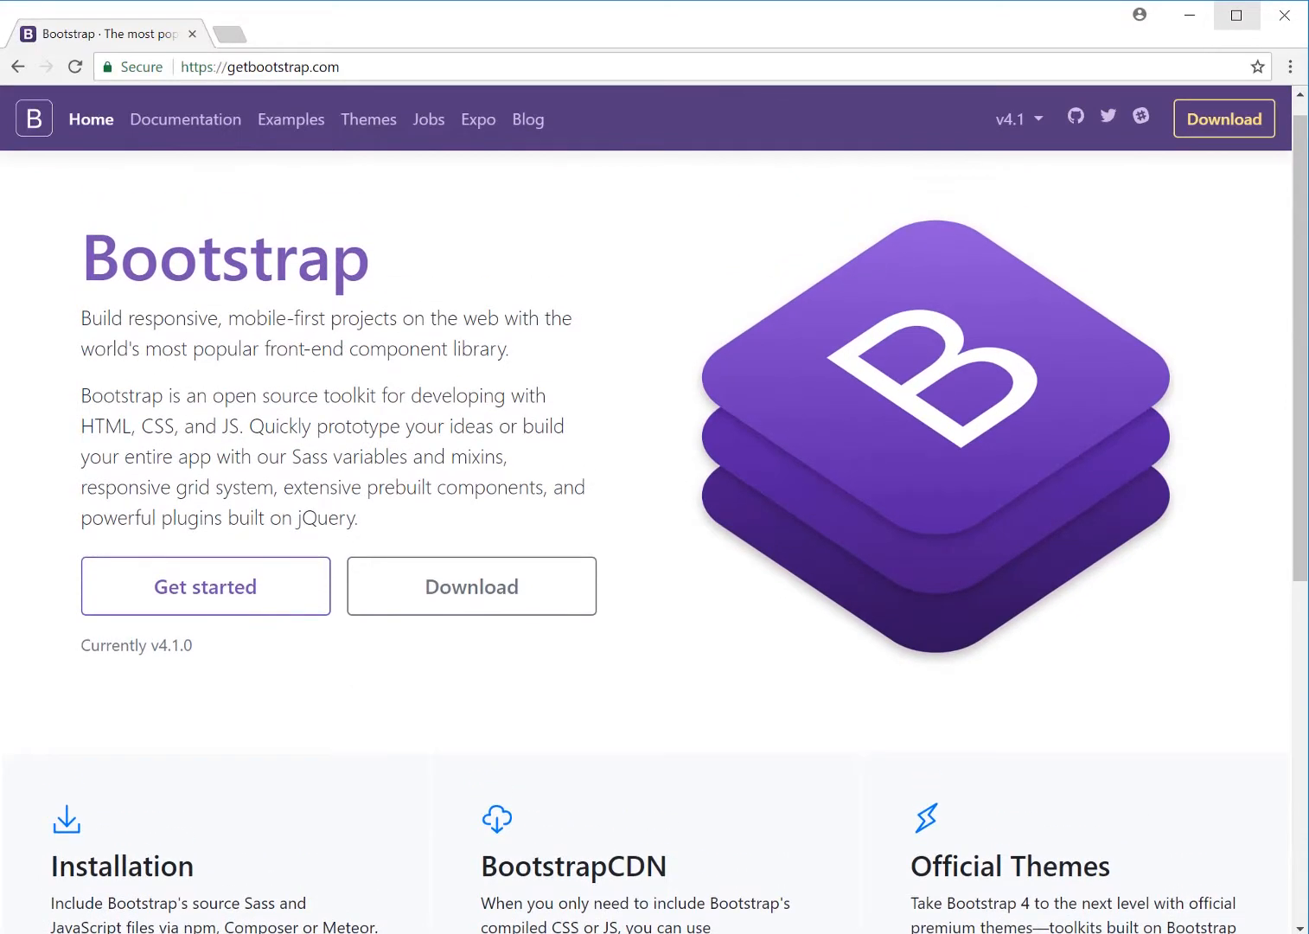
scroll(down, 3)
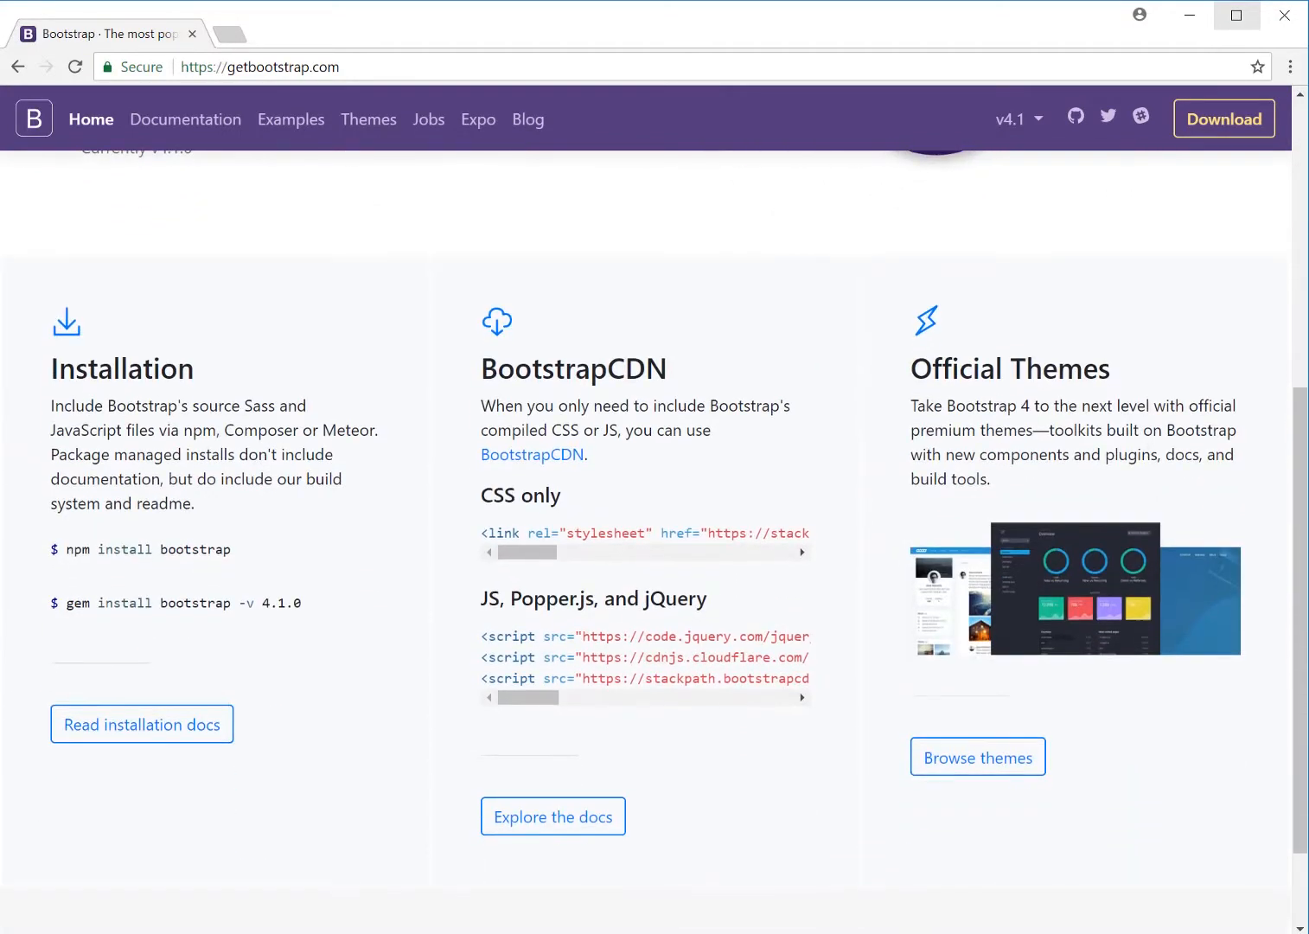
scroll(down, 3)
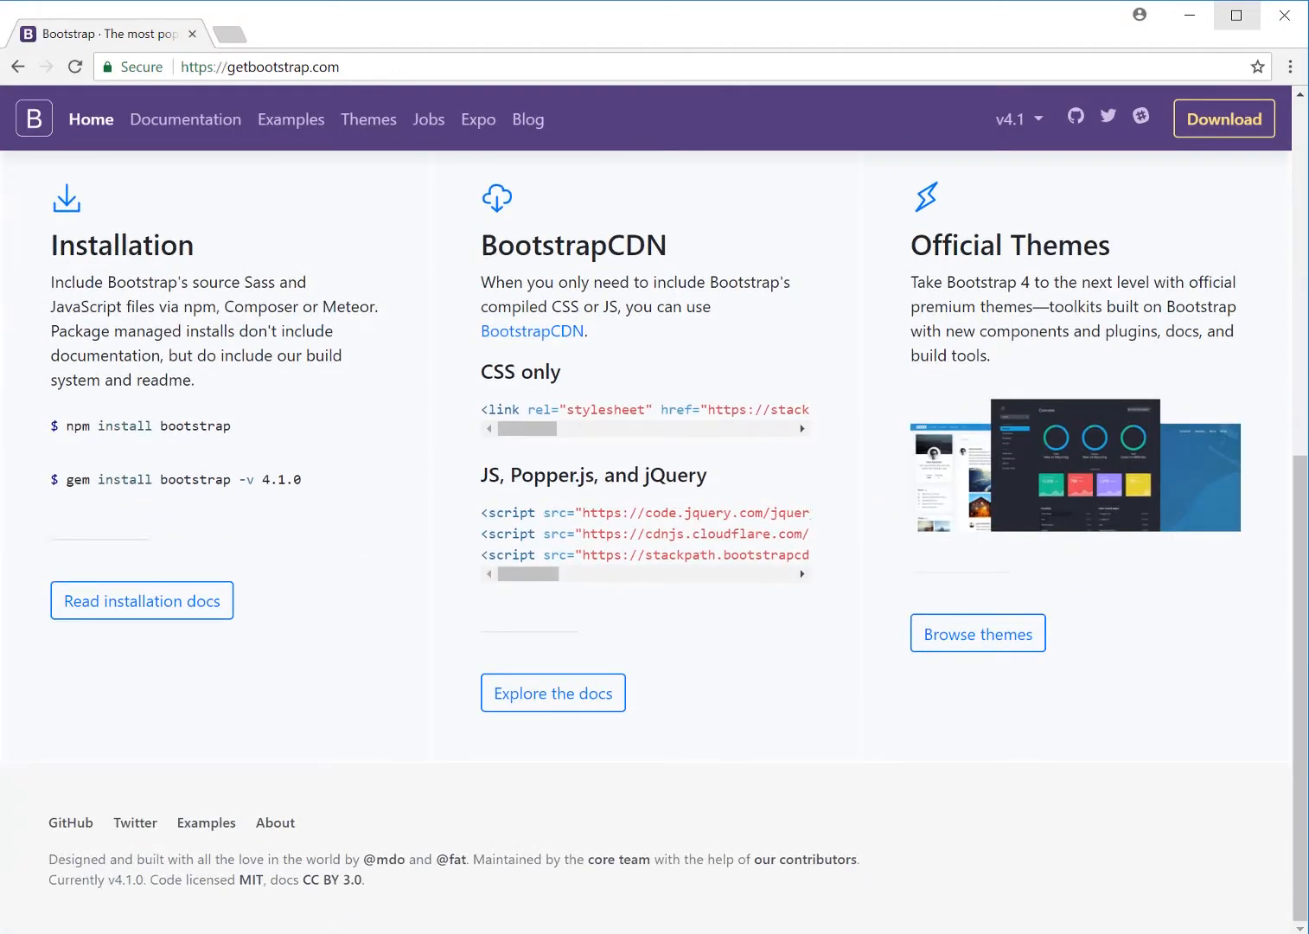
click(185, 119)
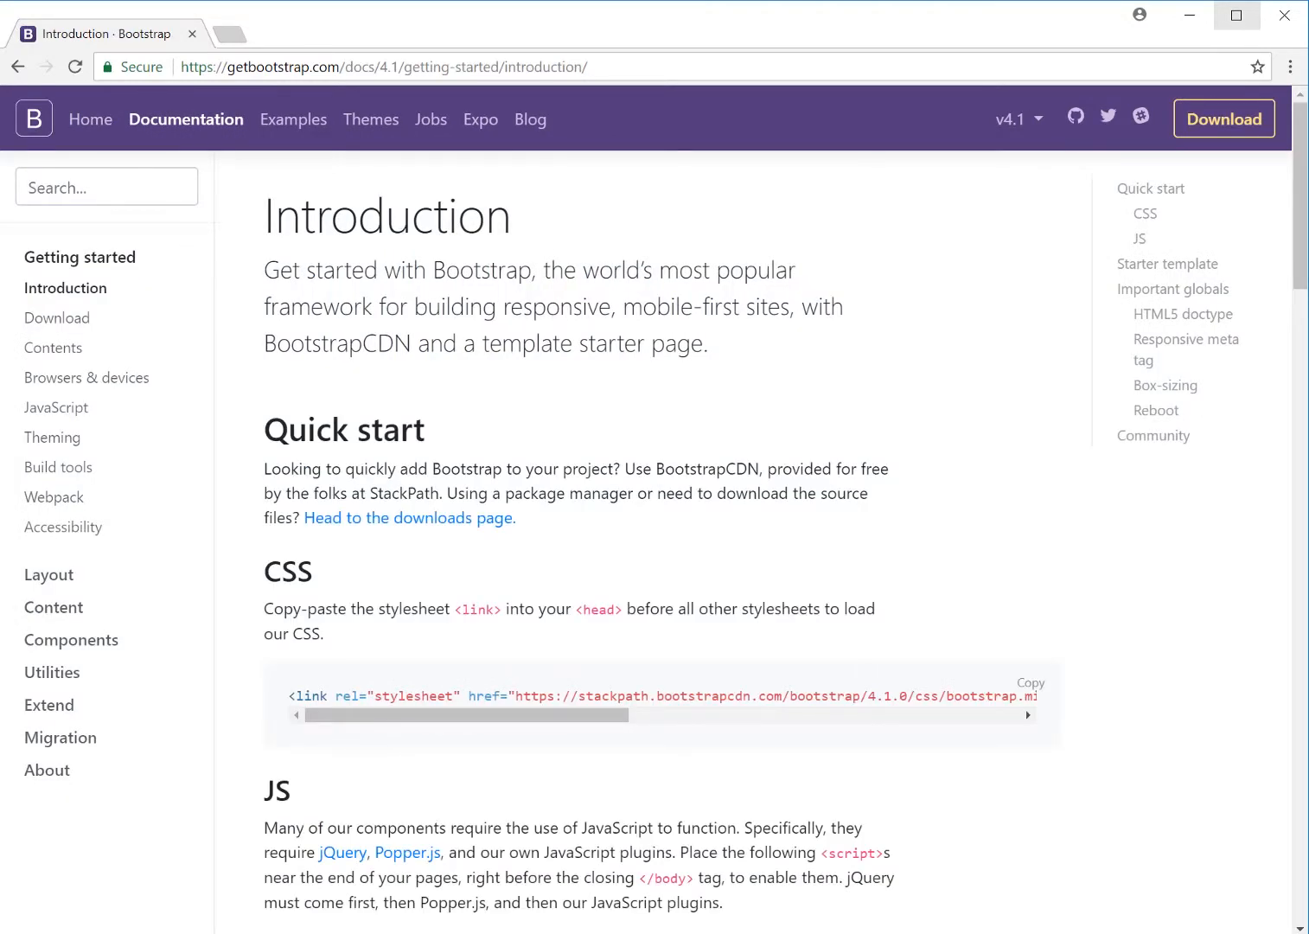
Step: Scroll the Introduction page down to the Starter template HTML code block
scroll(down, 3)
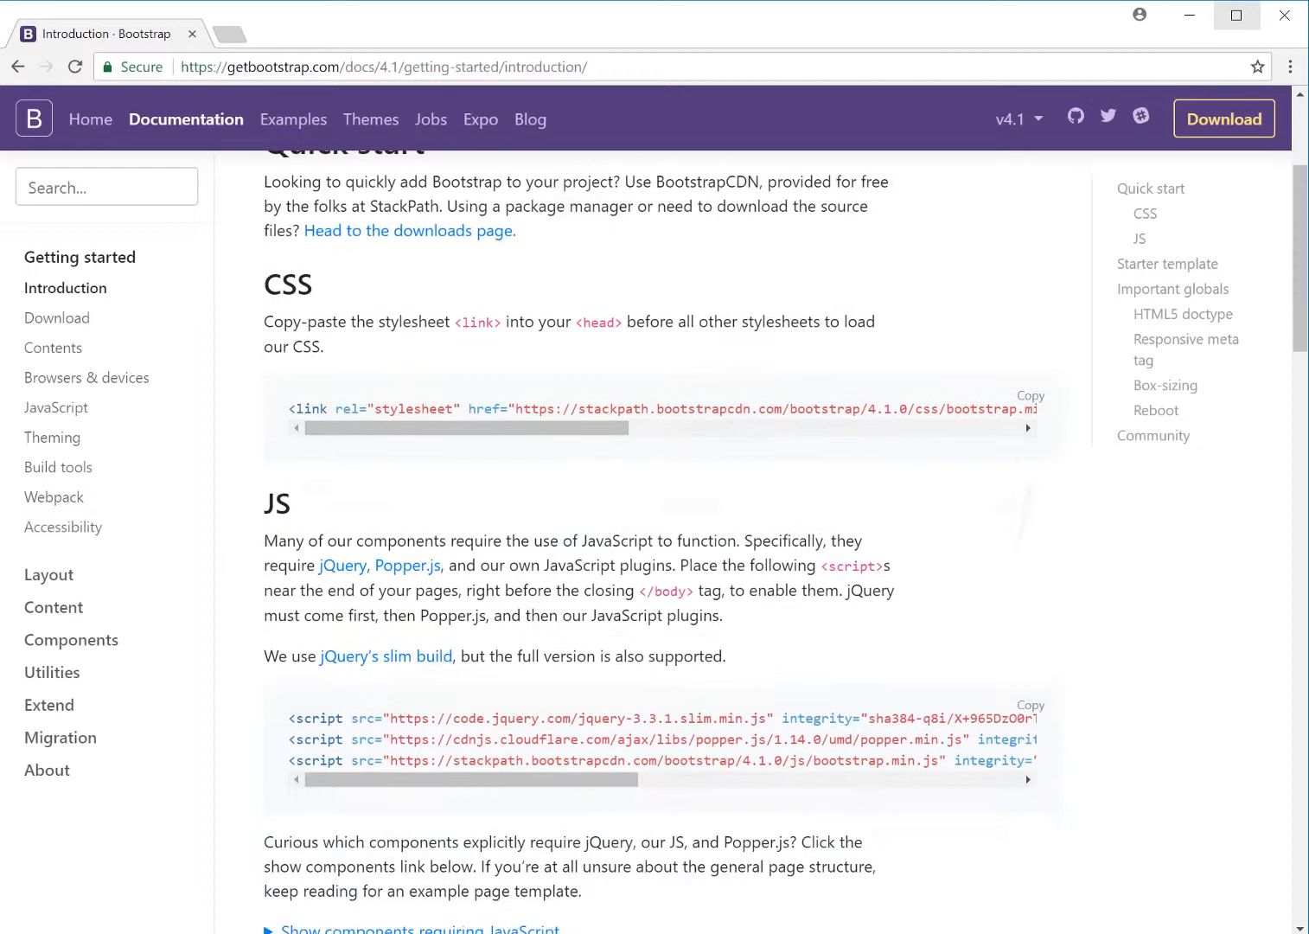
scroll(down, 3)
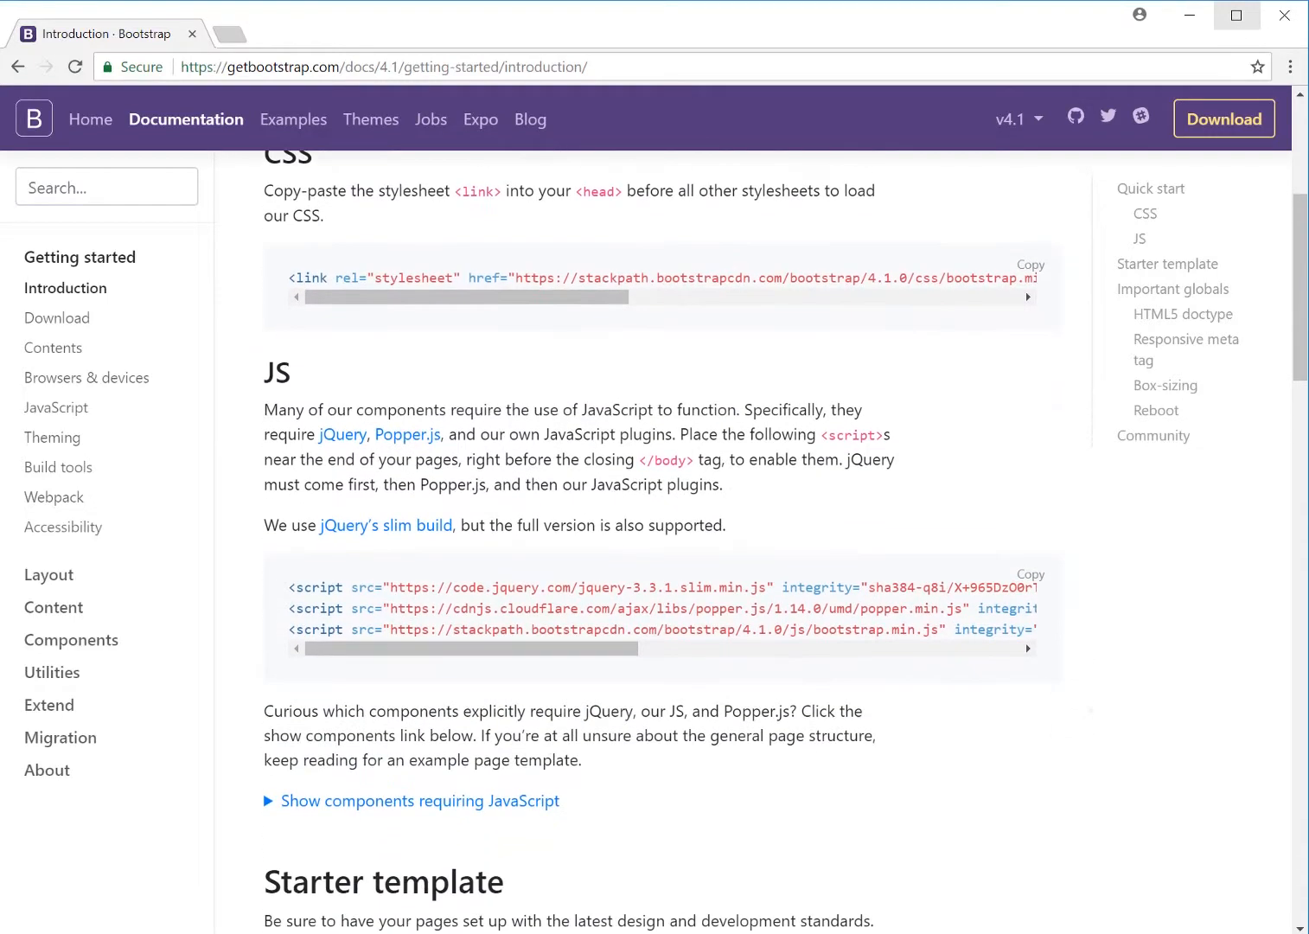
scroll(down, 3)
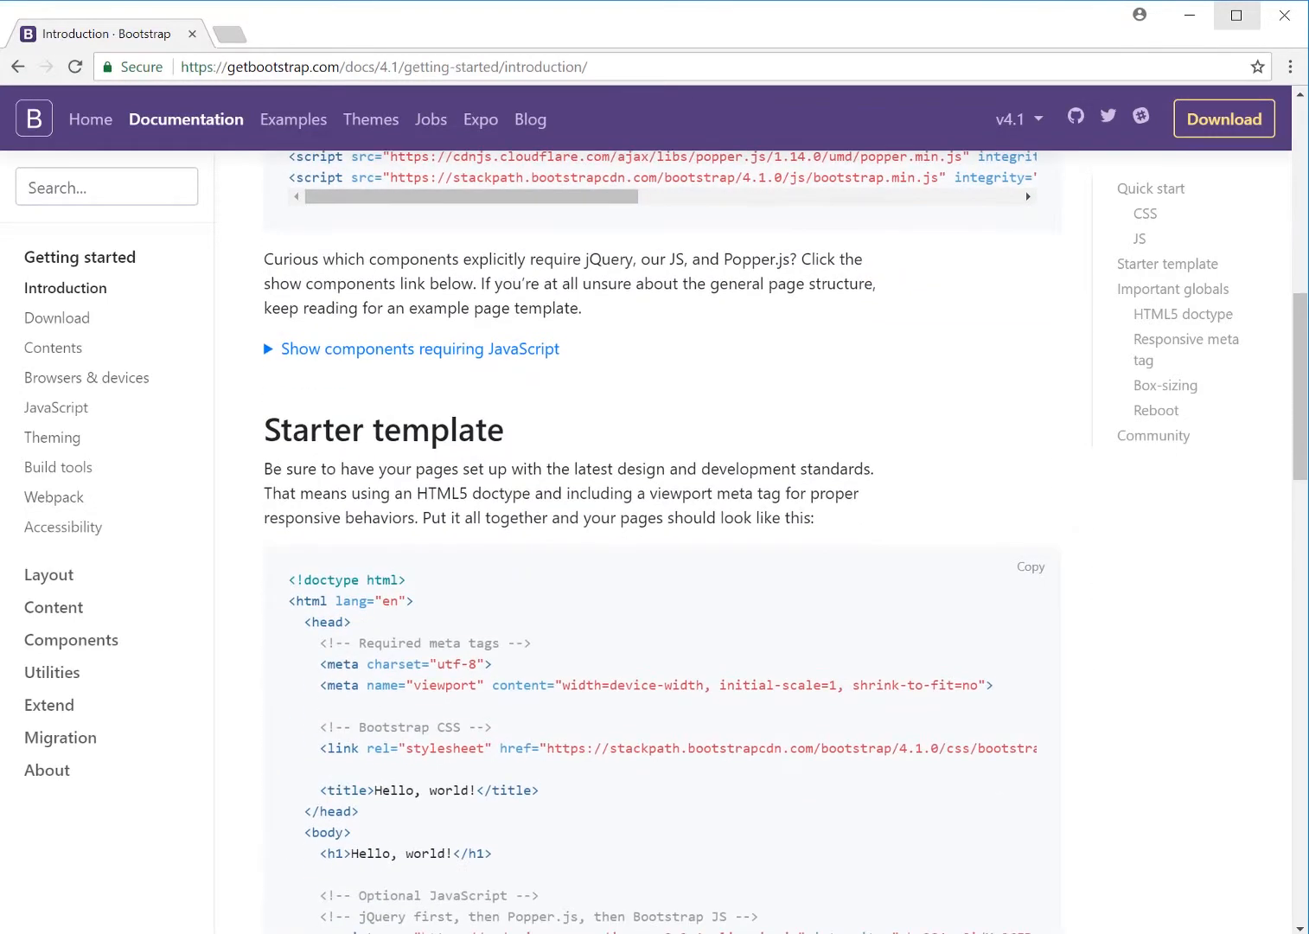
scroll(down, 3)
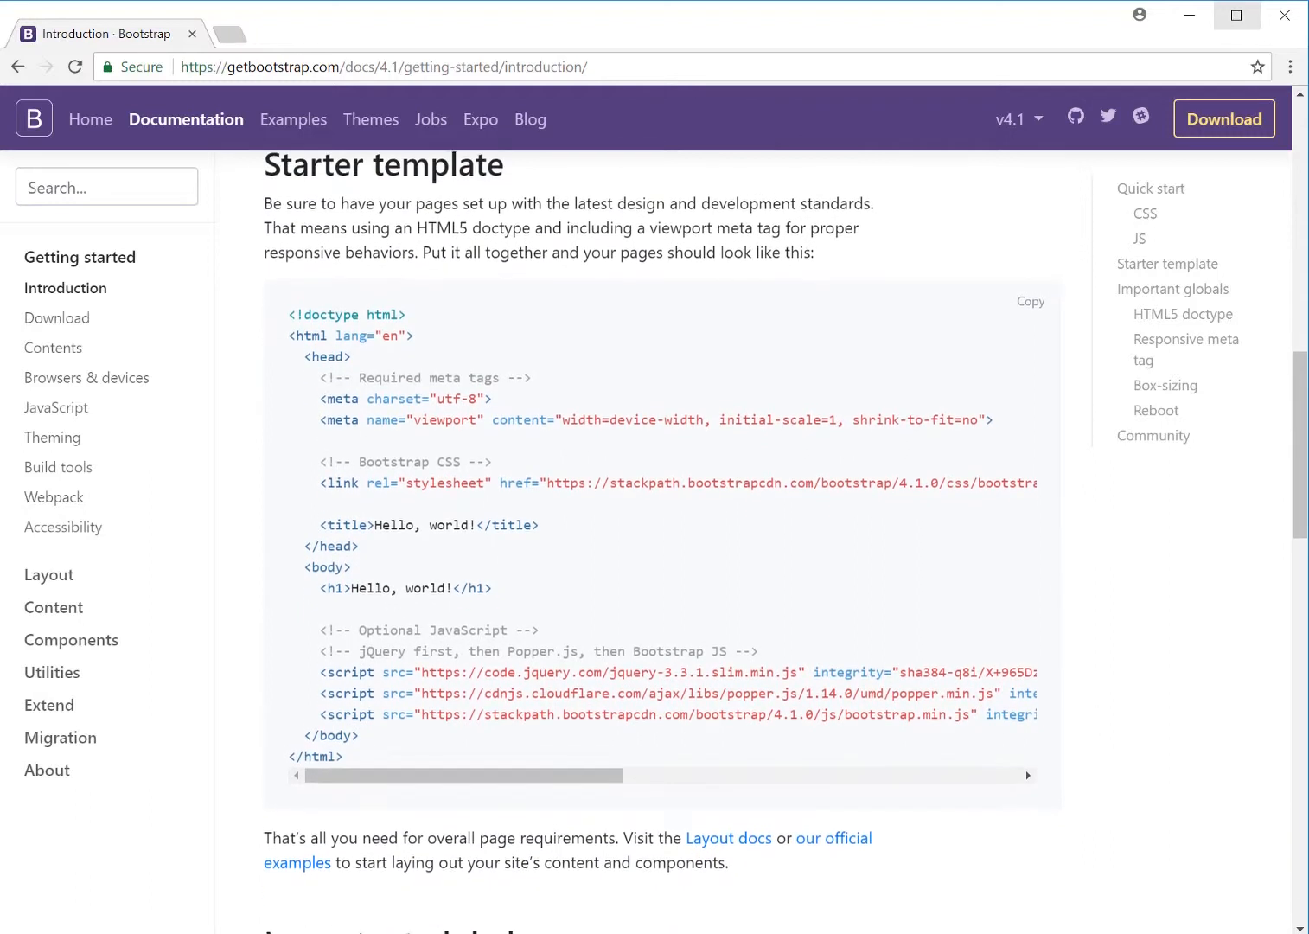
mouse_move(645, 339)
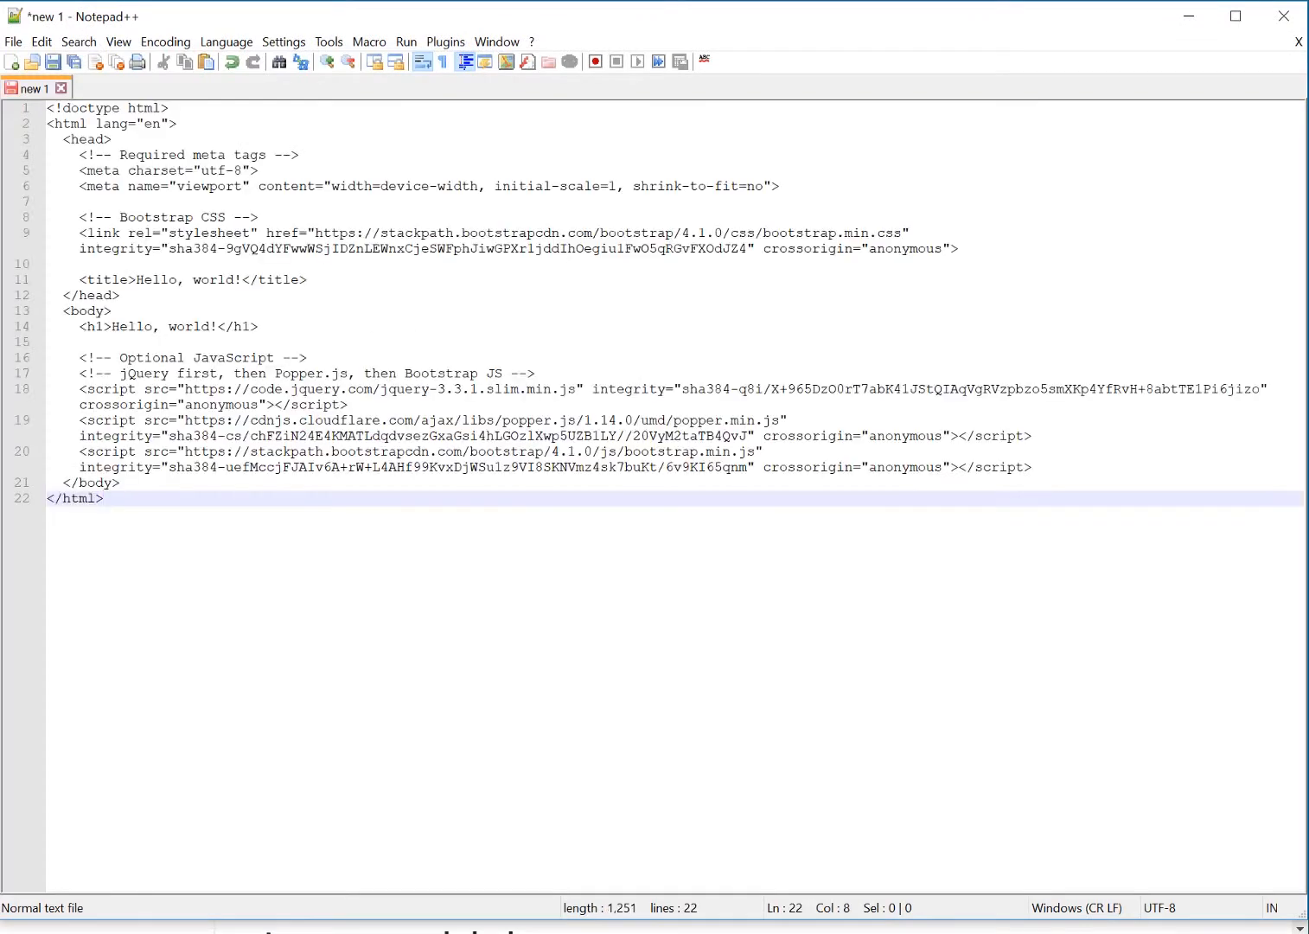
mouse_move(241, 540)
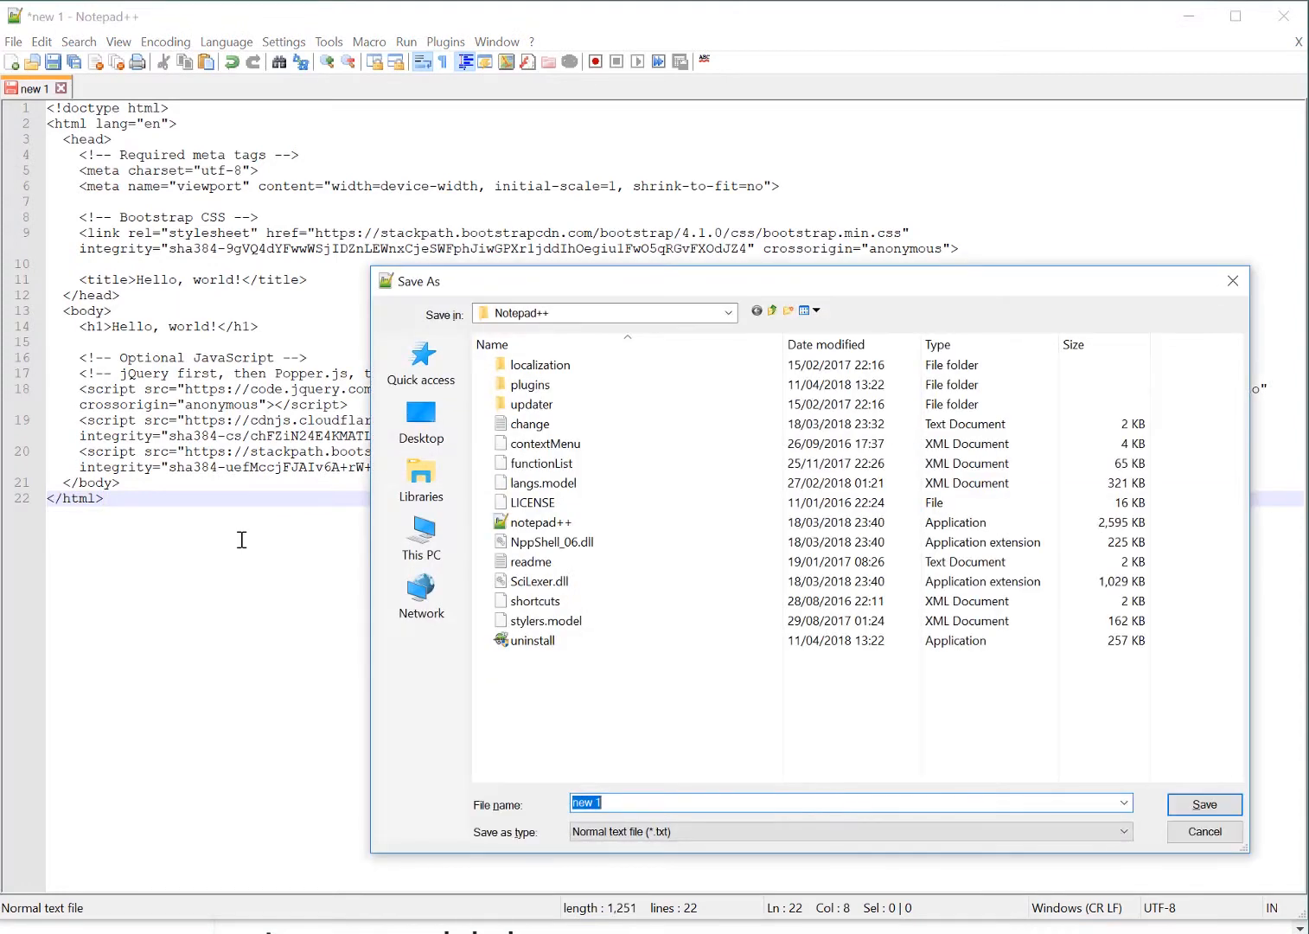
Step: Save the pasted starter template as TEST.html in the BoOtStRaPmInIVIDS folder
text(TEST)
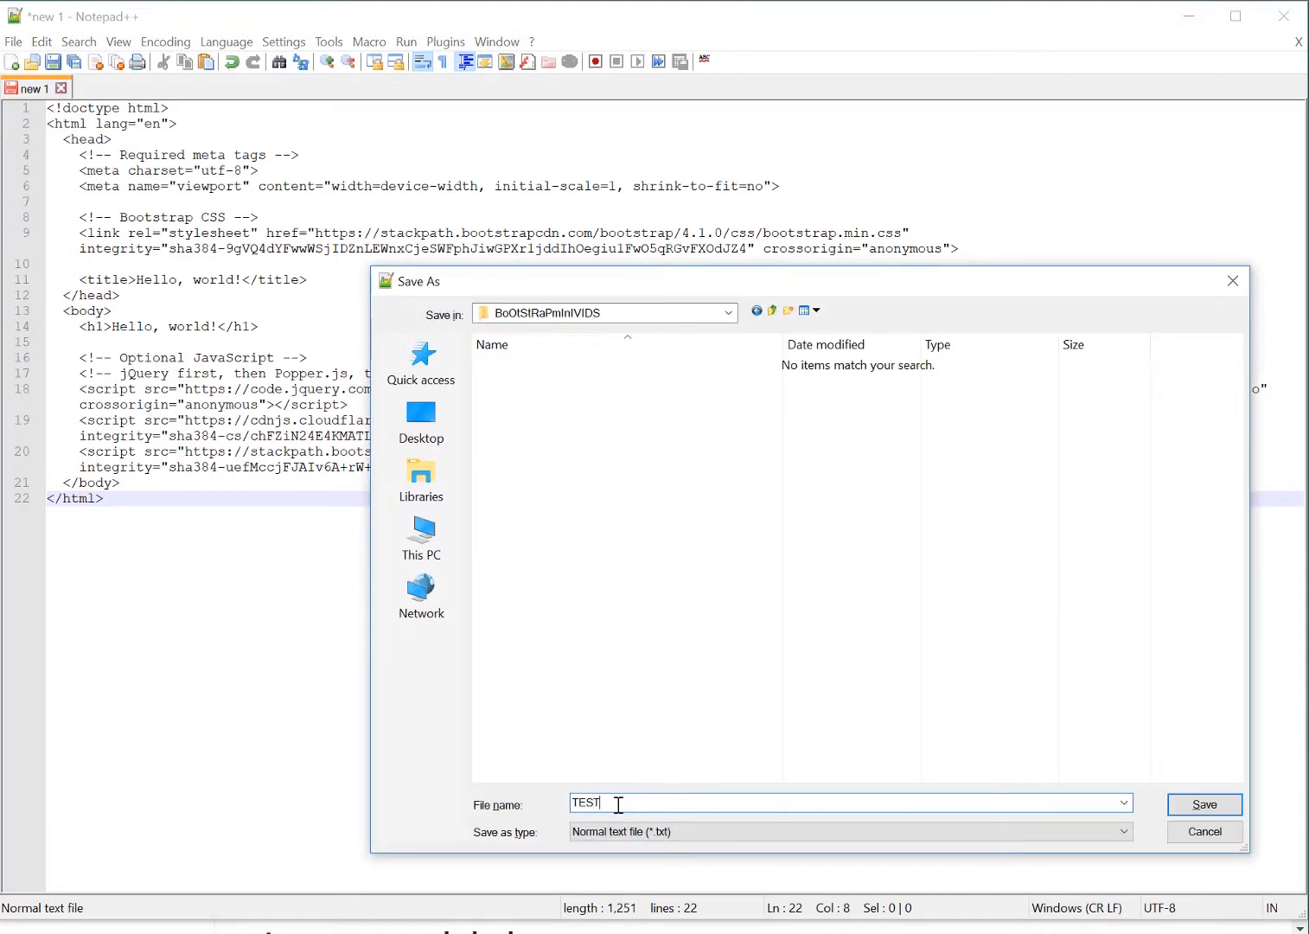
text(.ht)
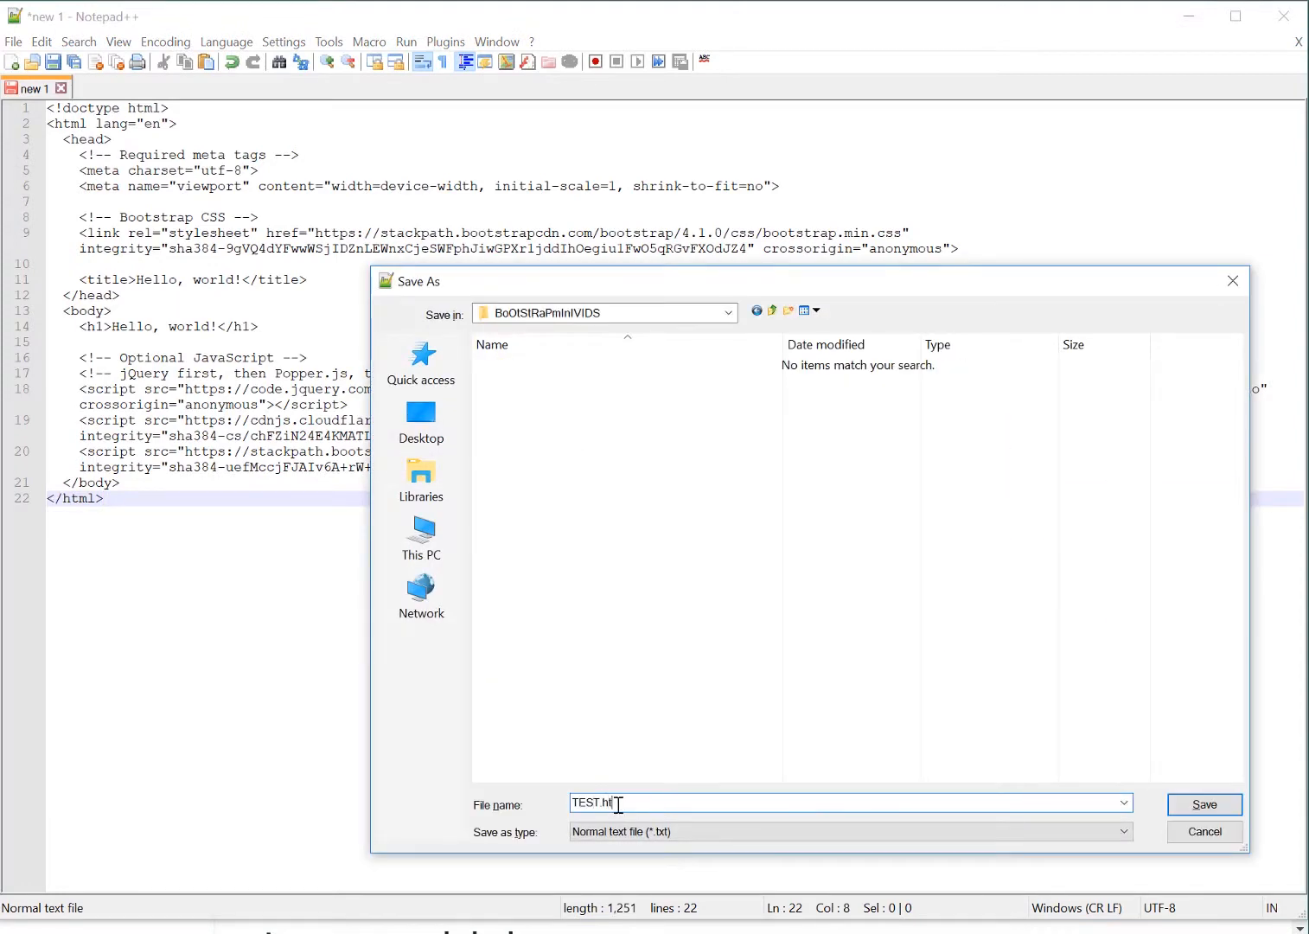
text(ml)
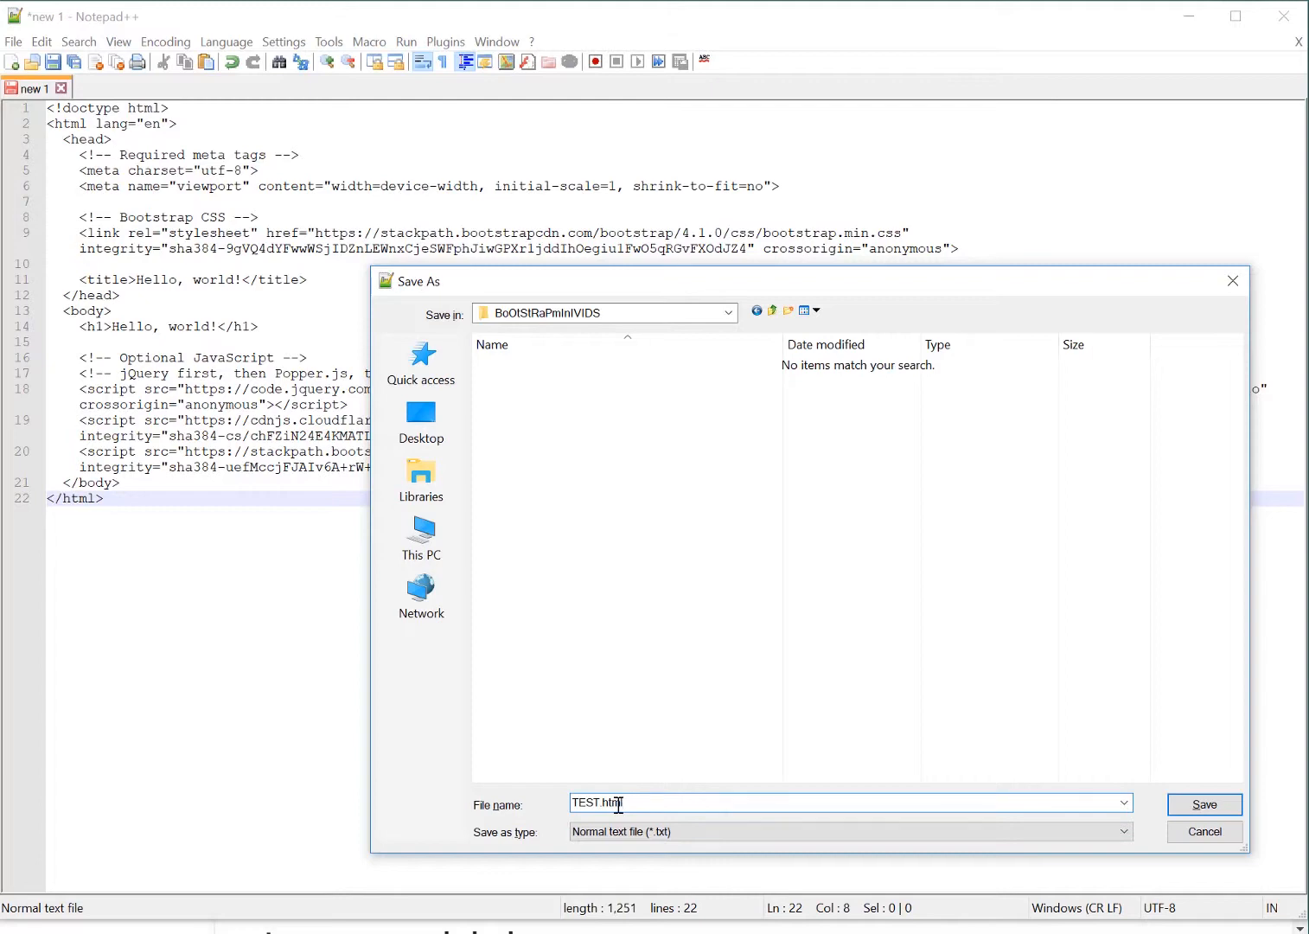
click(1203, 804)
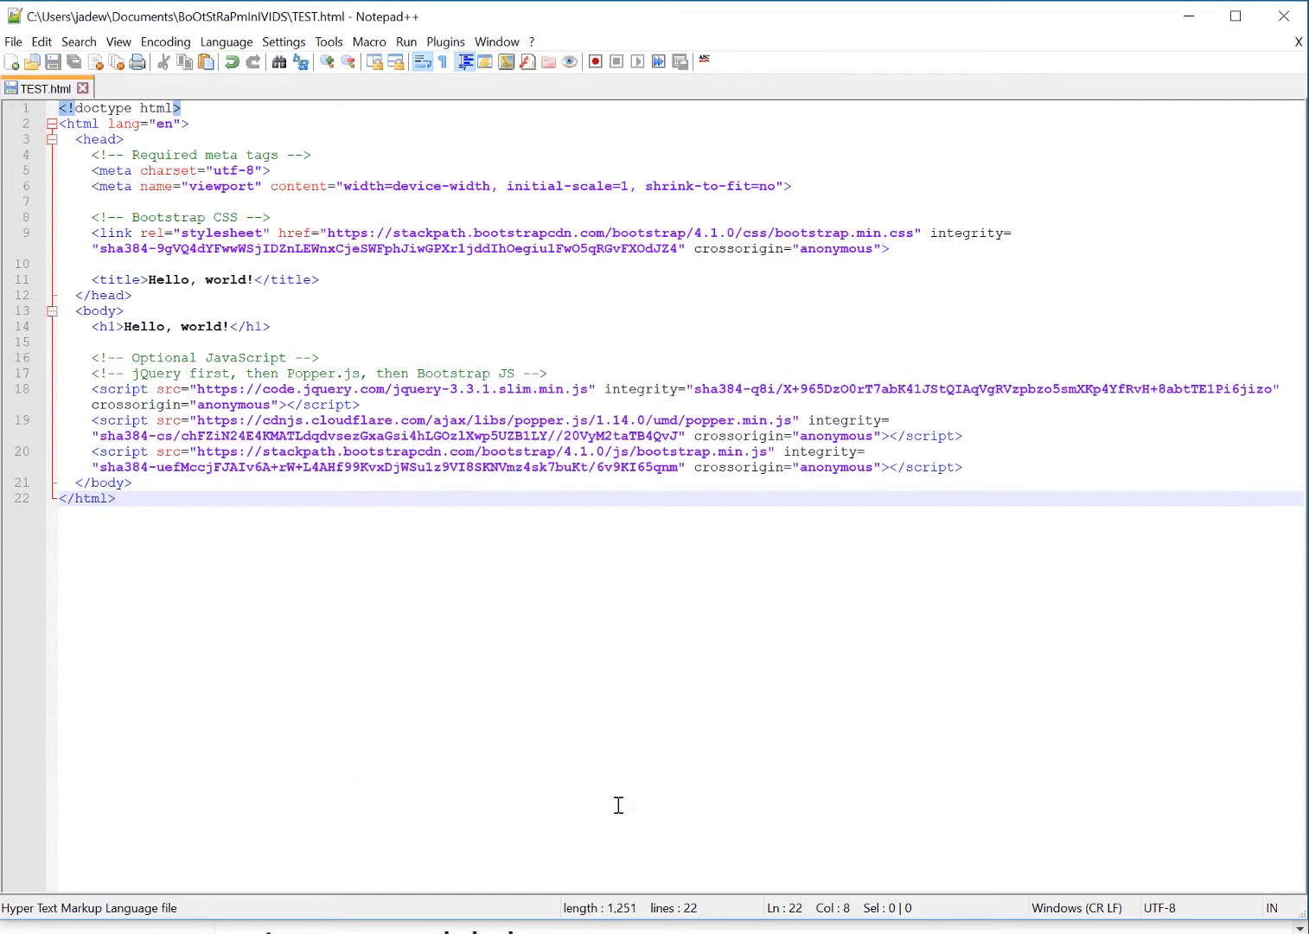
Step: Launch TEST.html in Chrome from the Run menu to show Hello, world!
click(406, 42)
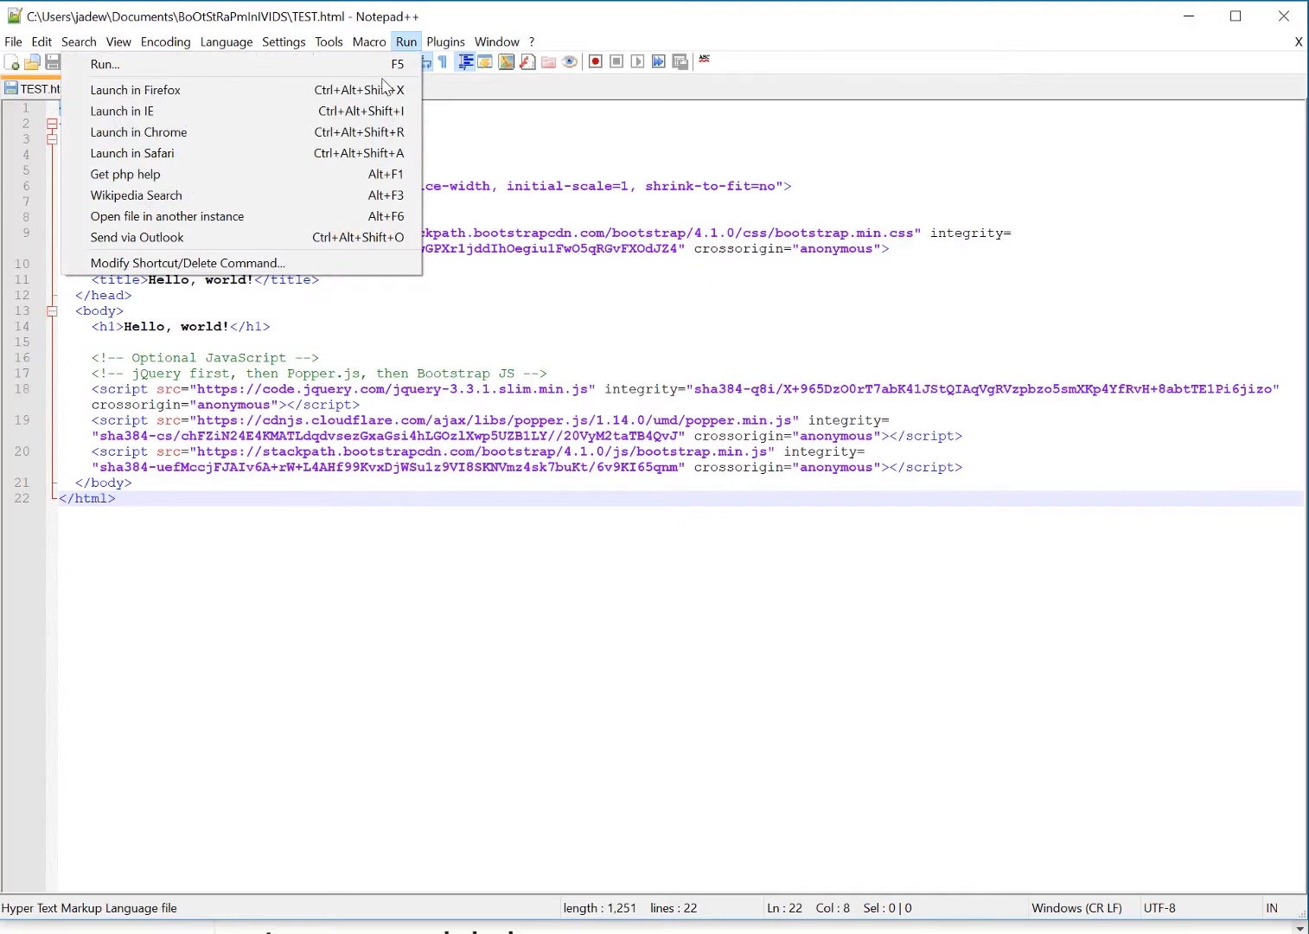
click(139, 131)
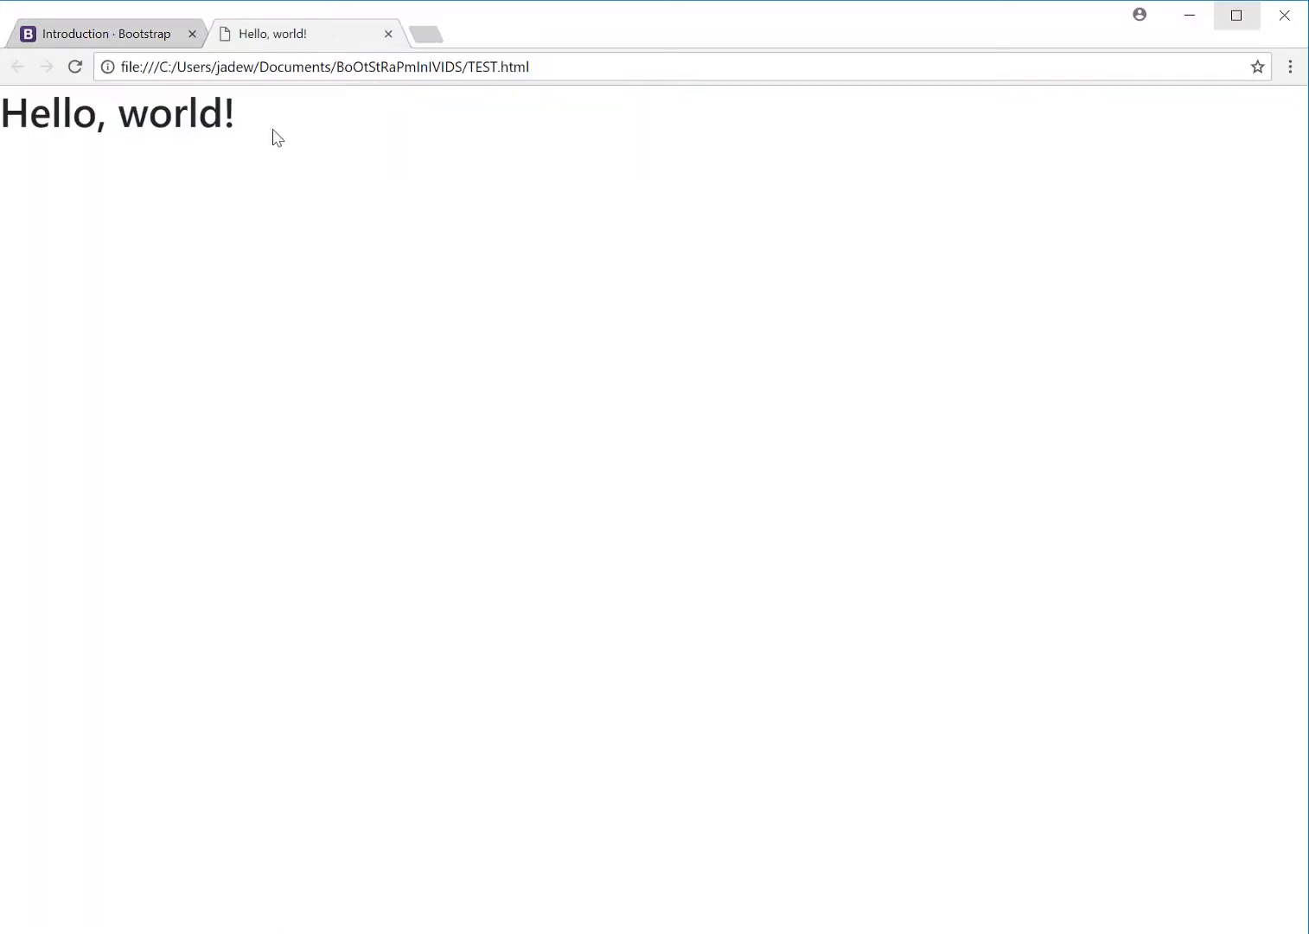
mouse_move(180, 219)
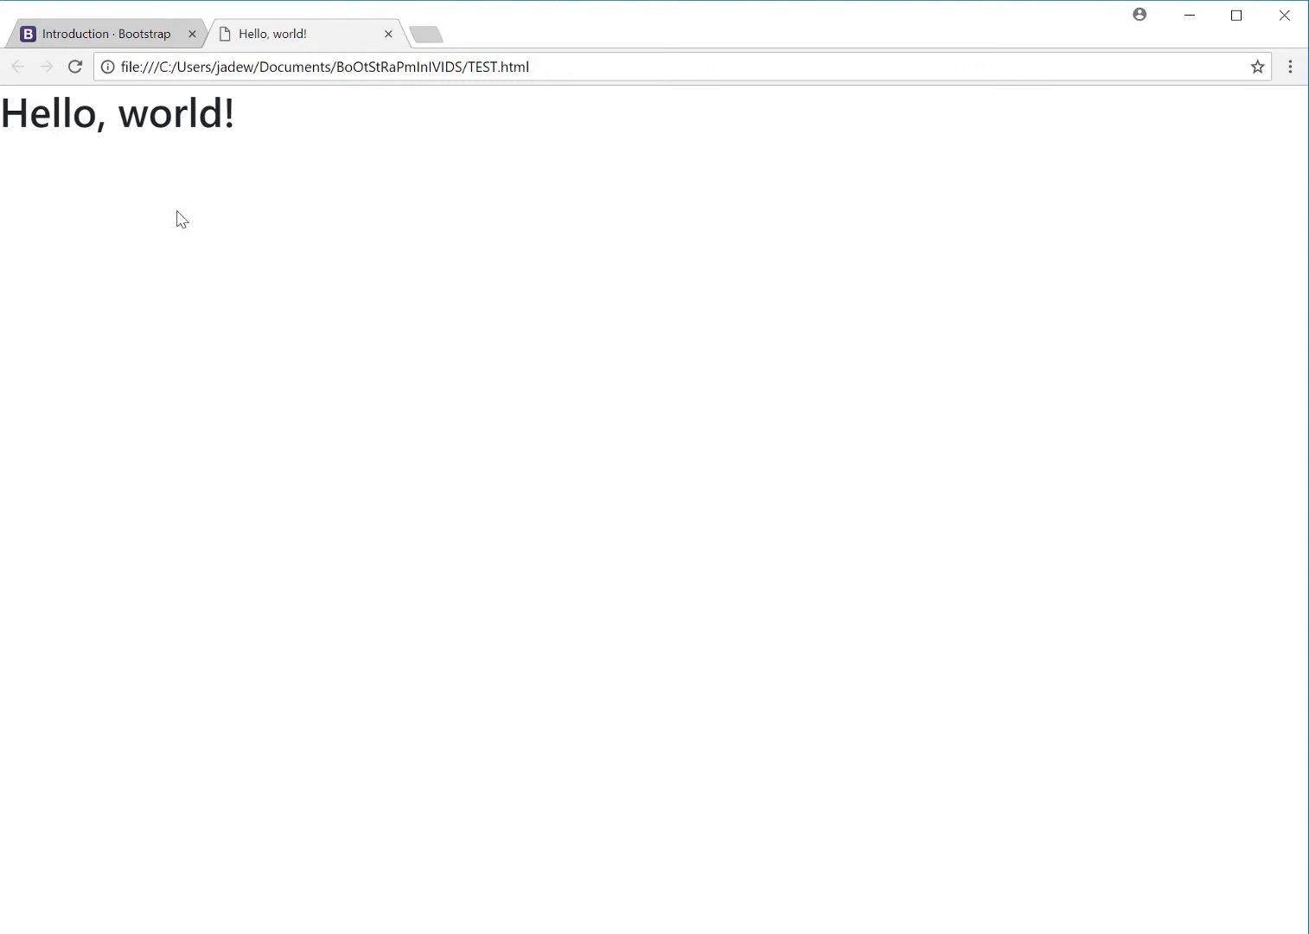
mouse_move(99, 34)
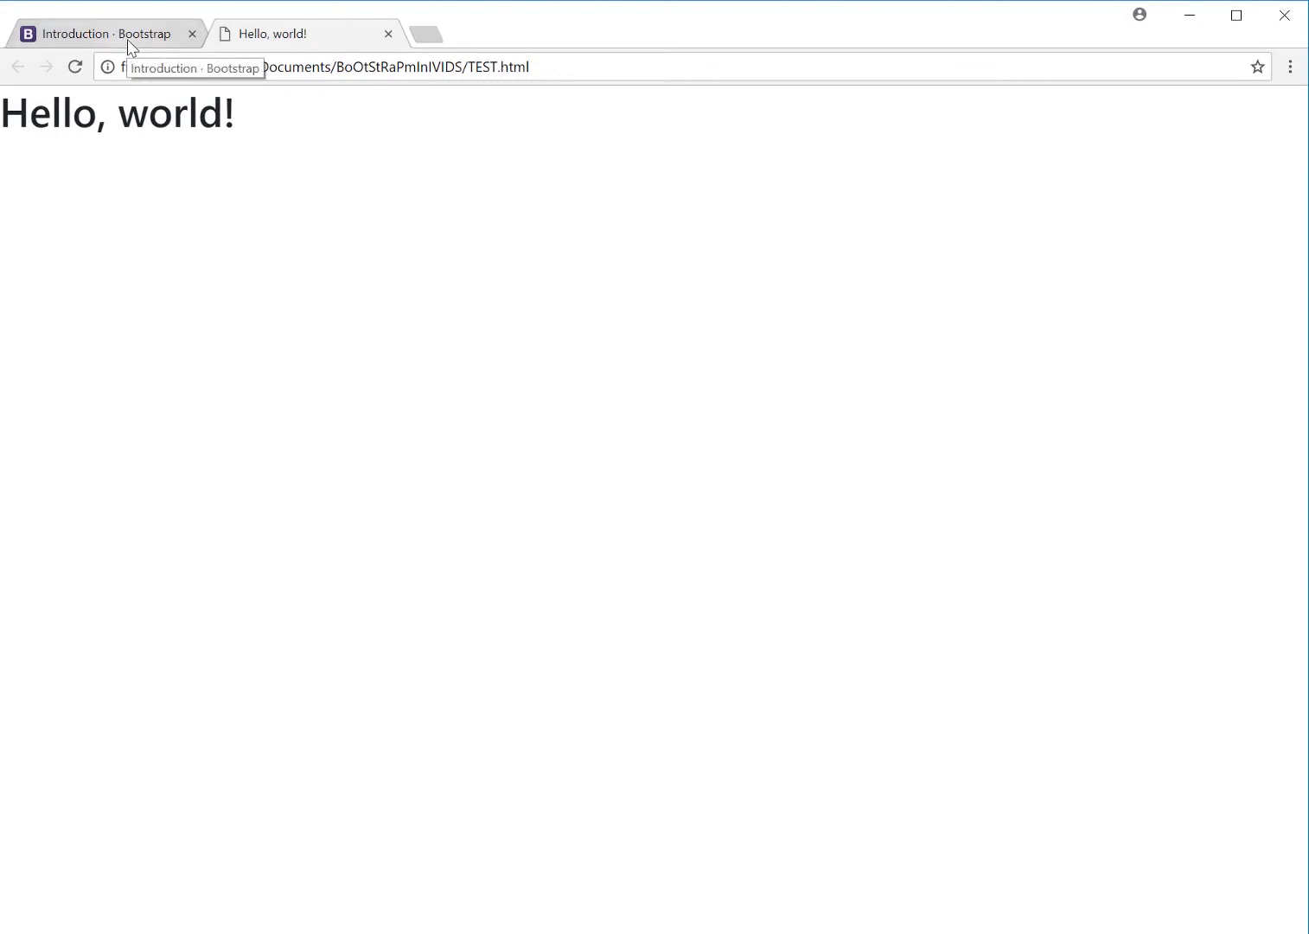
Step: Return to the Bootstrap docs Alerts page and right-click the Navs sidebar link
click(99, 34)
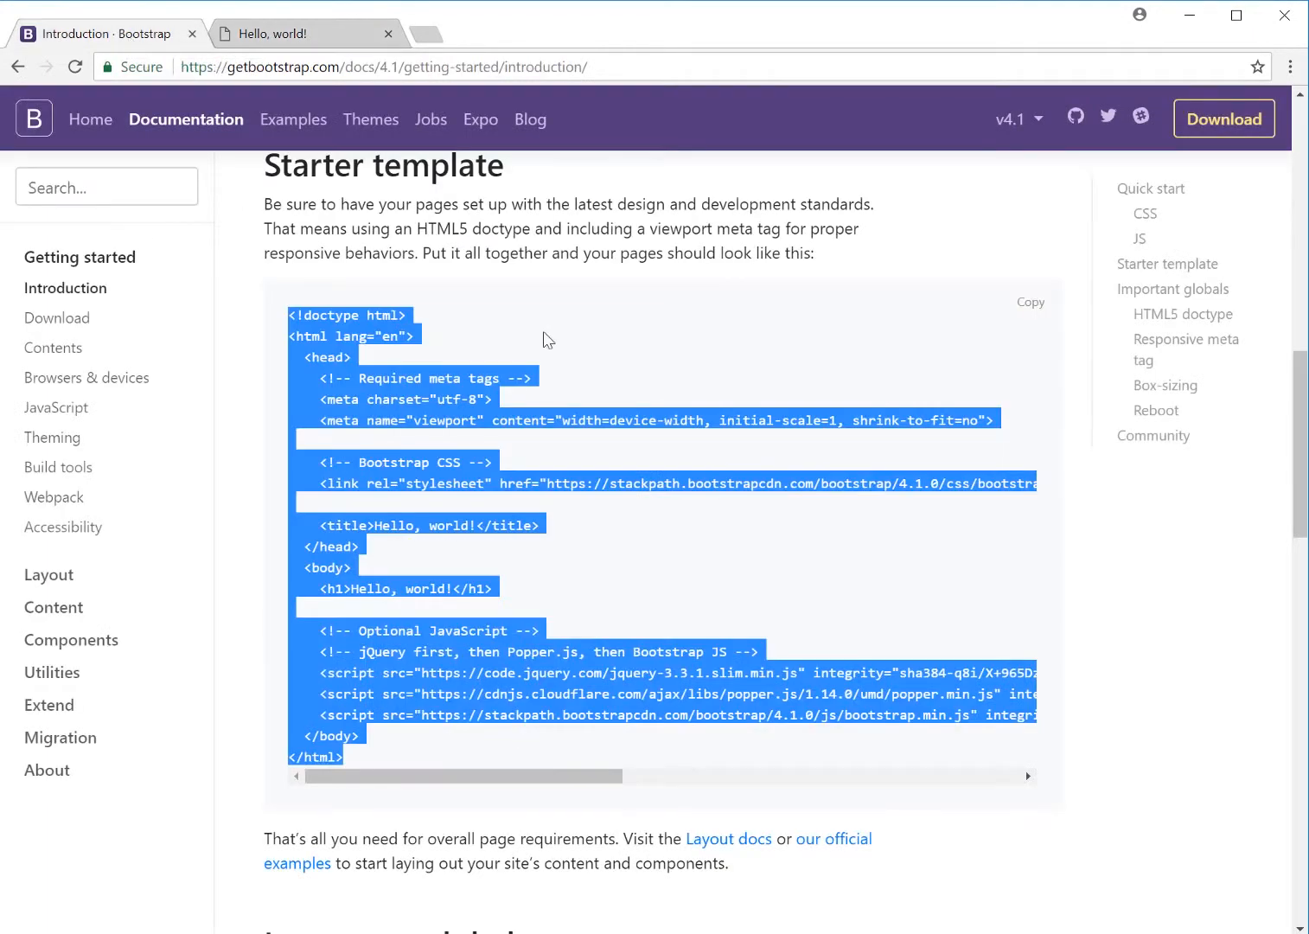
click(963, 248)
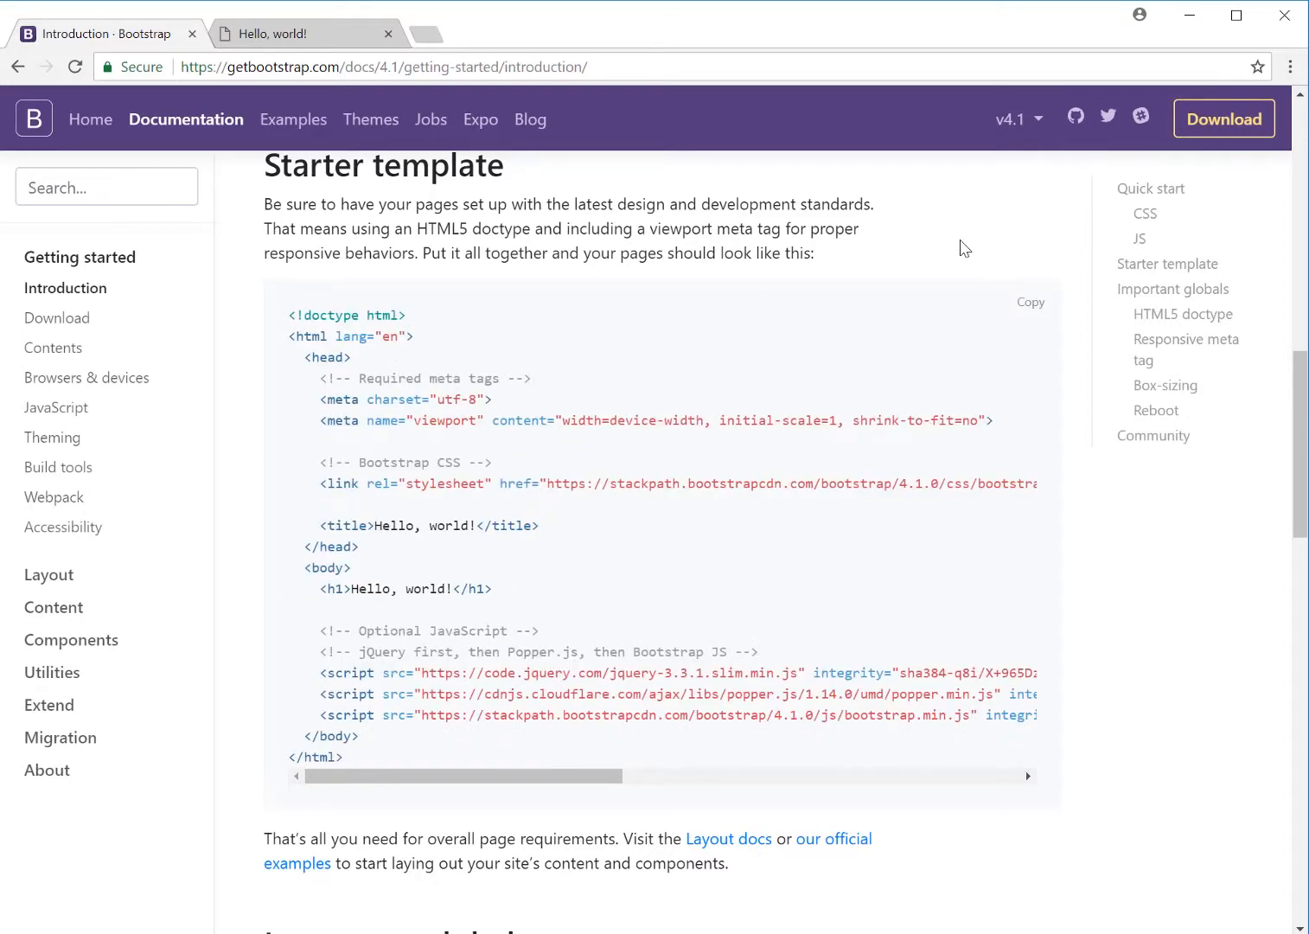
scroll(up, 3)
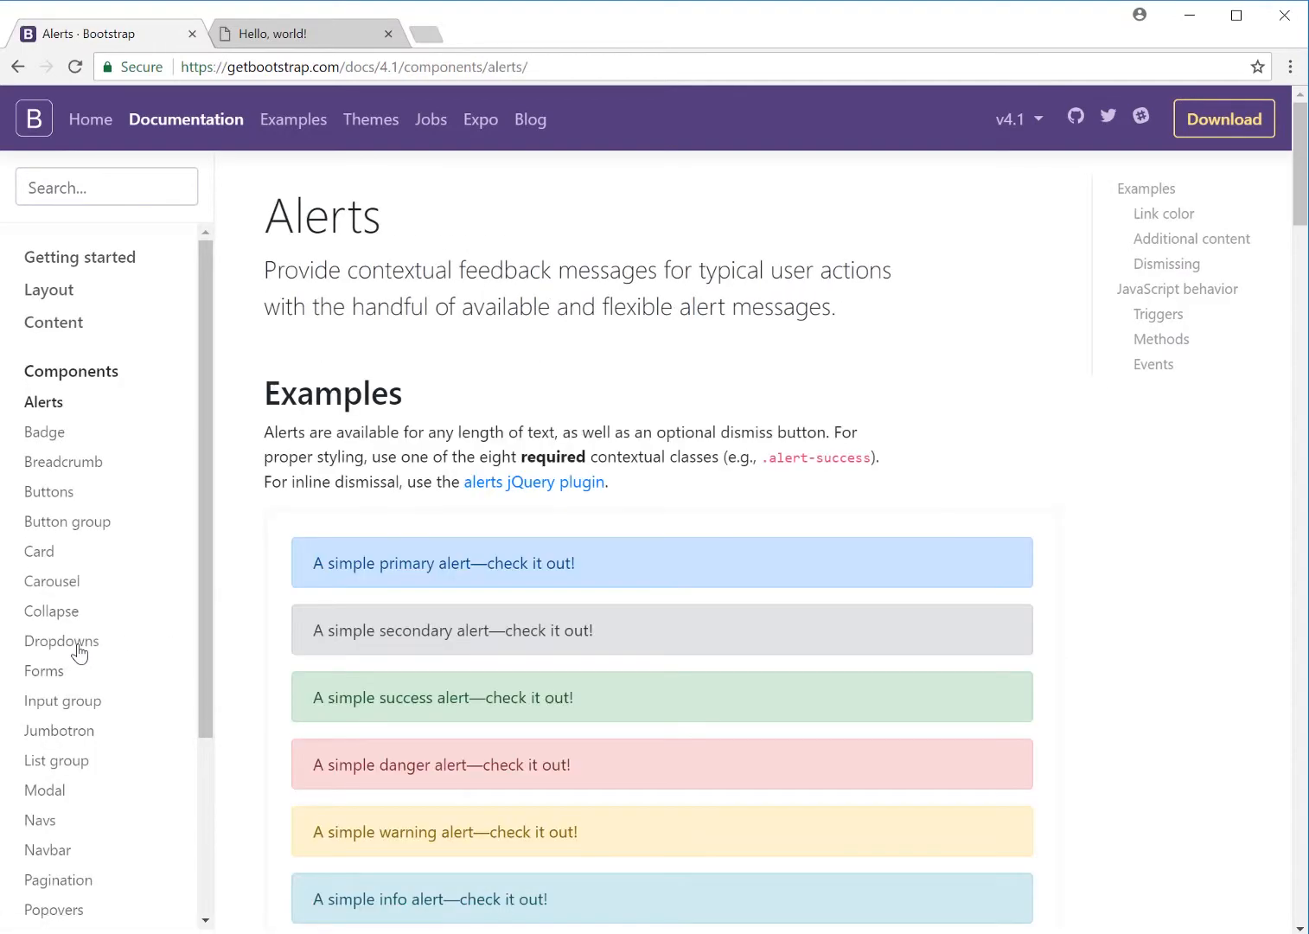
scroll(down, 3)
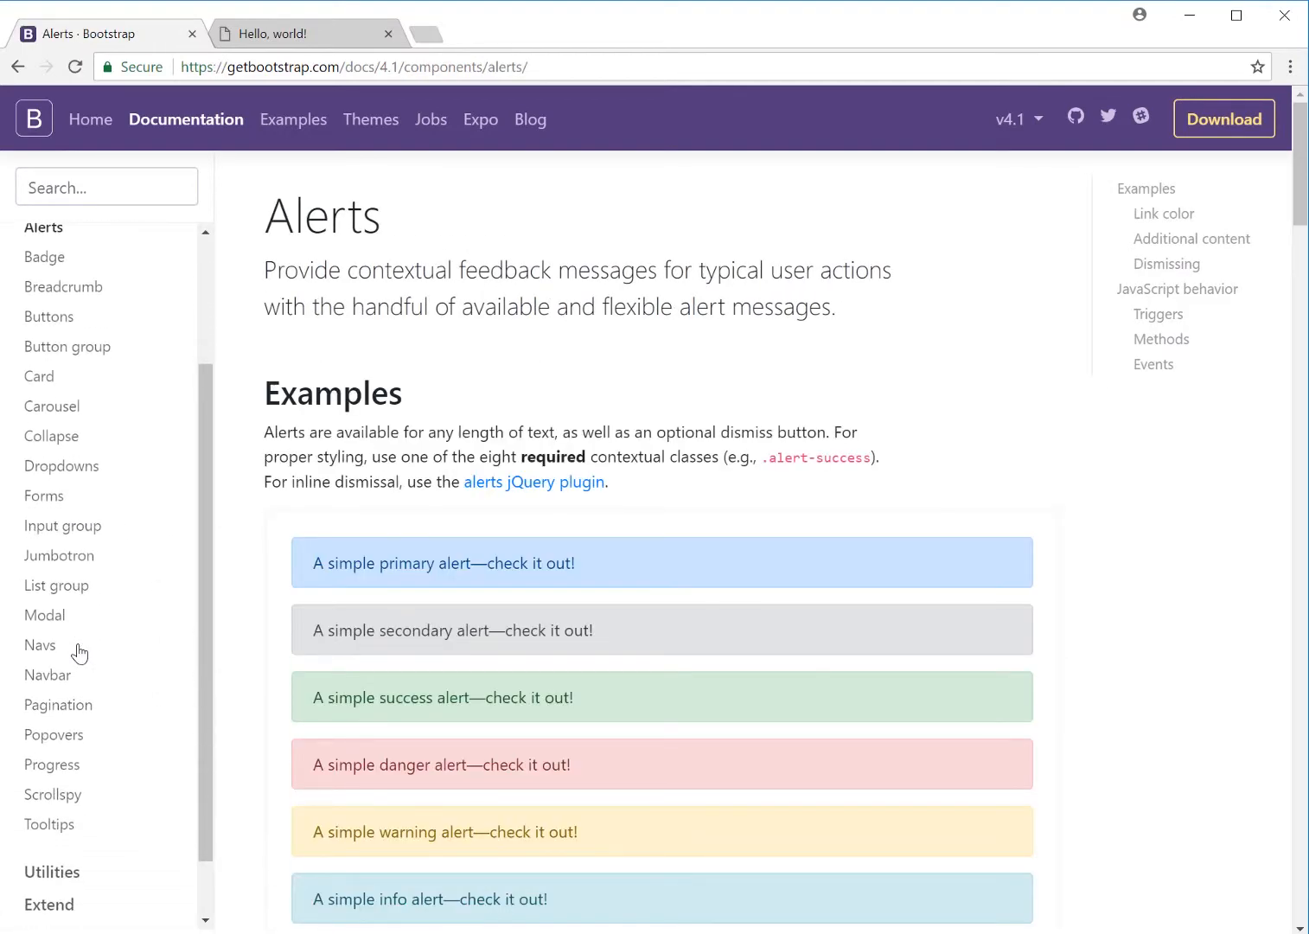
mouse_move(40, 644)
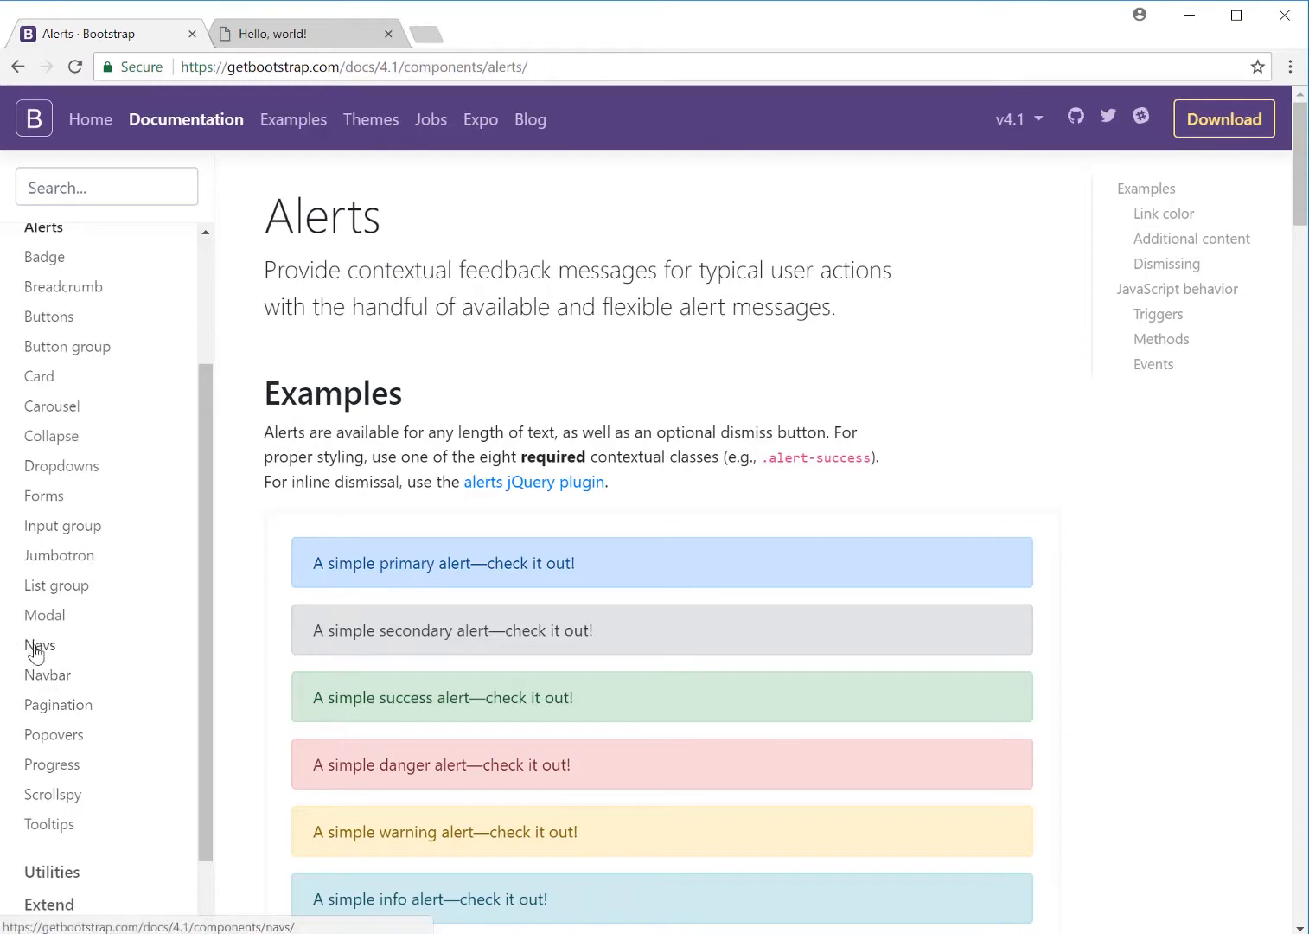
right_click(40, 645)
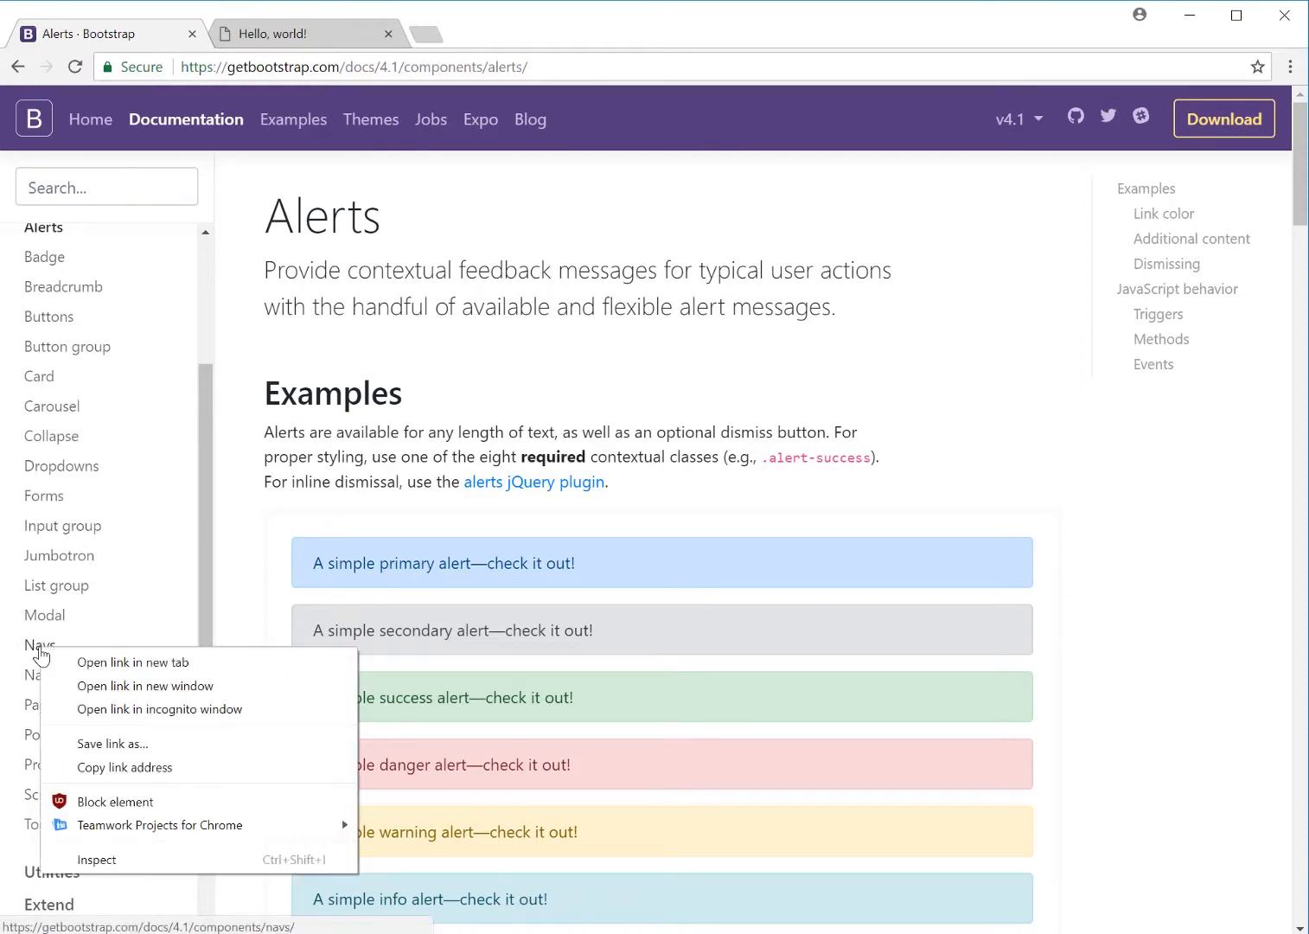
Step: Open the Navs docs in a new tab and scroll to the Base nav markup
click(132, 662)
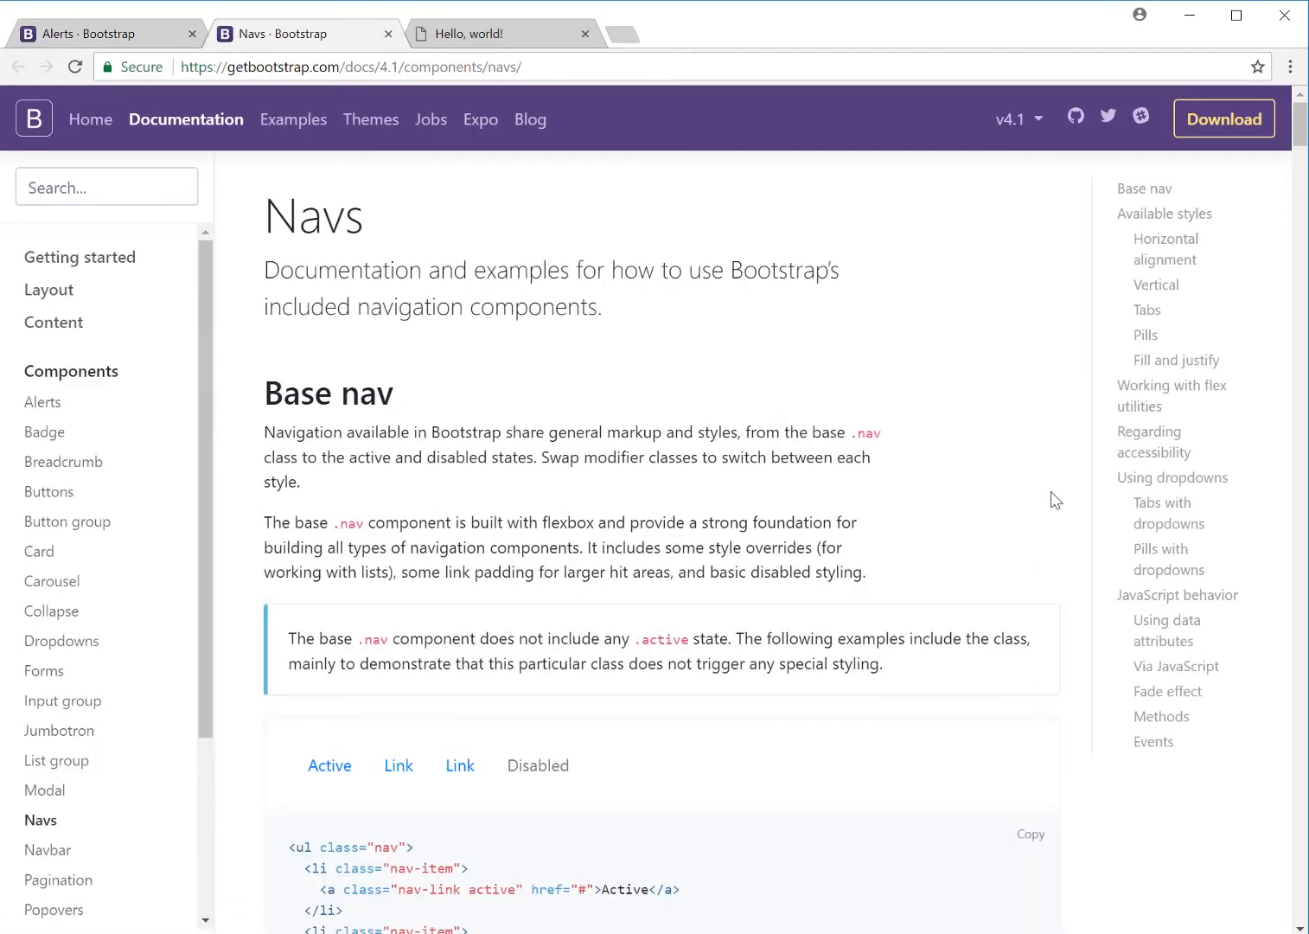
scroll(down, 3)
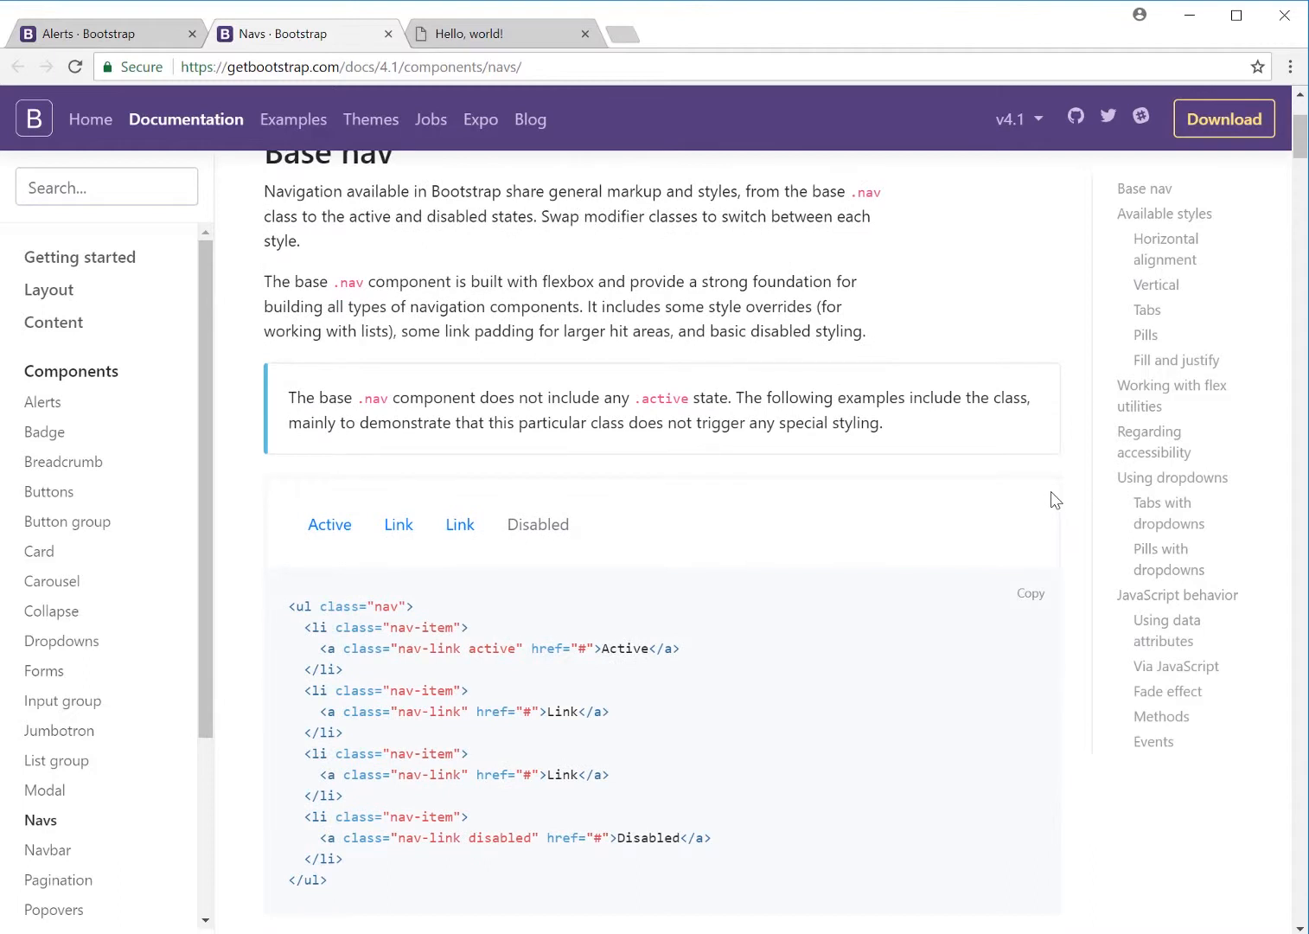
scroll(down, 3)
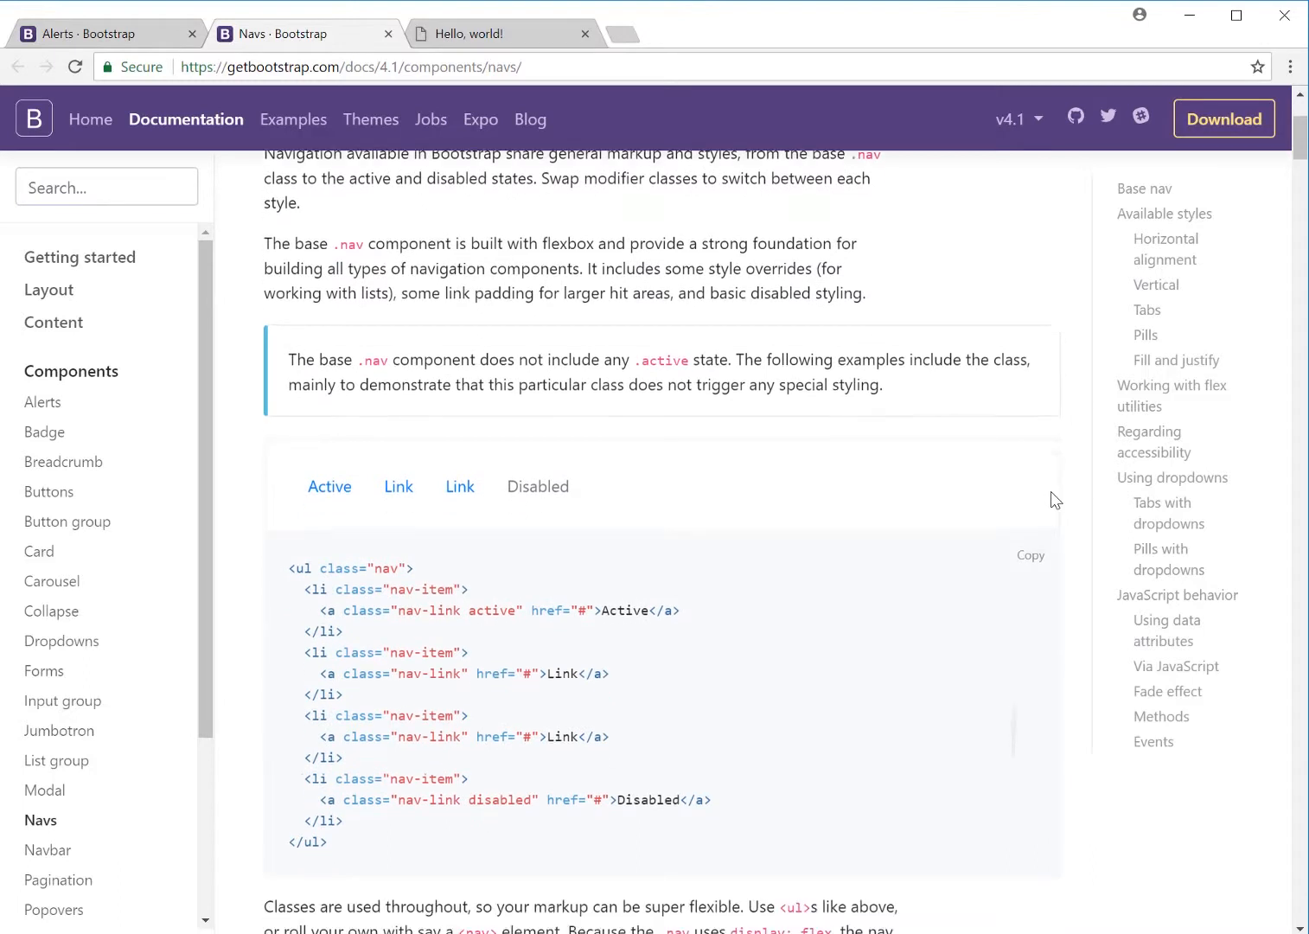
scroll(down, 3)
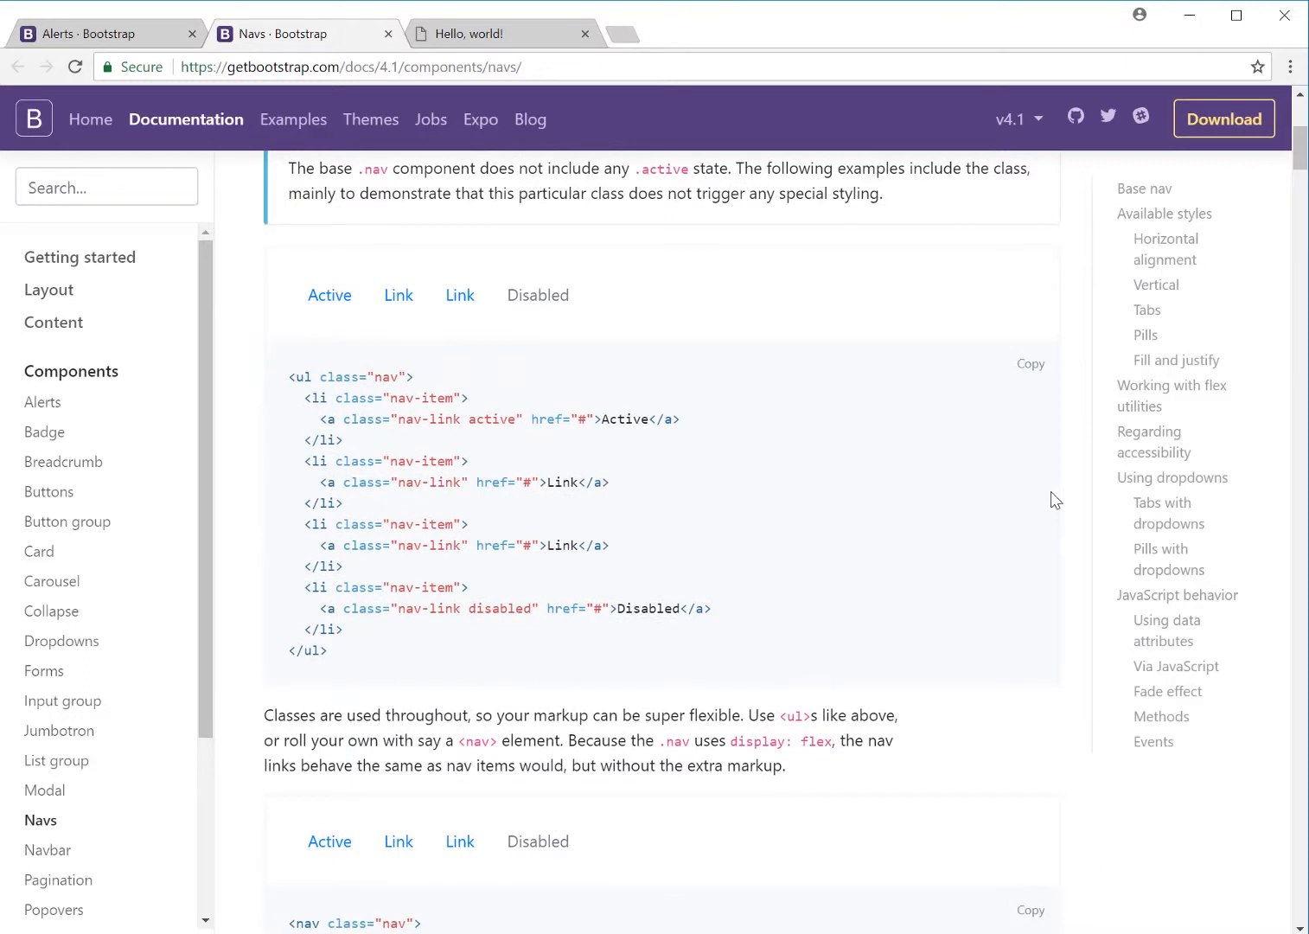
mouse_move(491, 397)
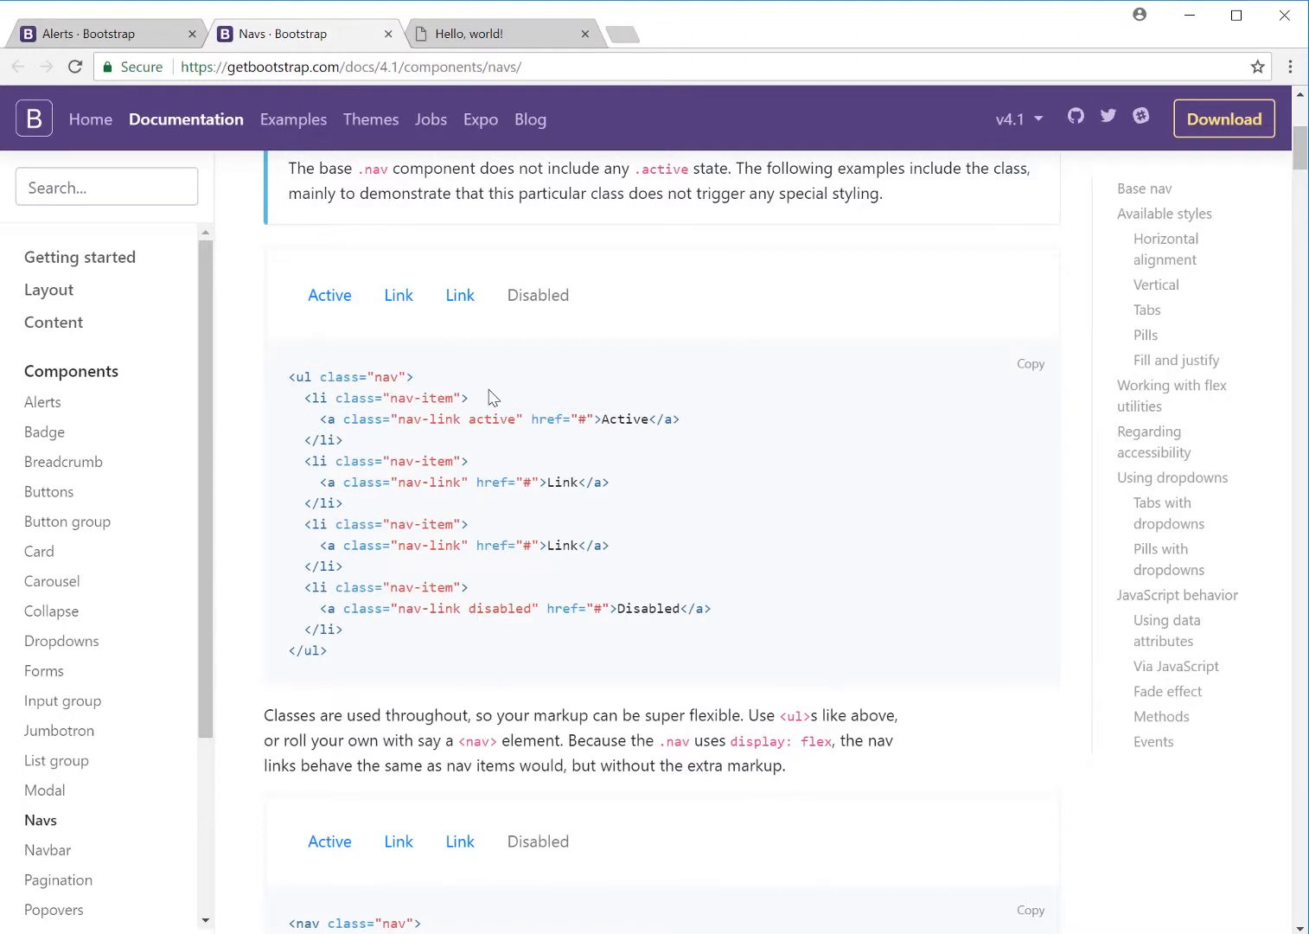
mouse_move(554, 374)
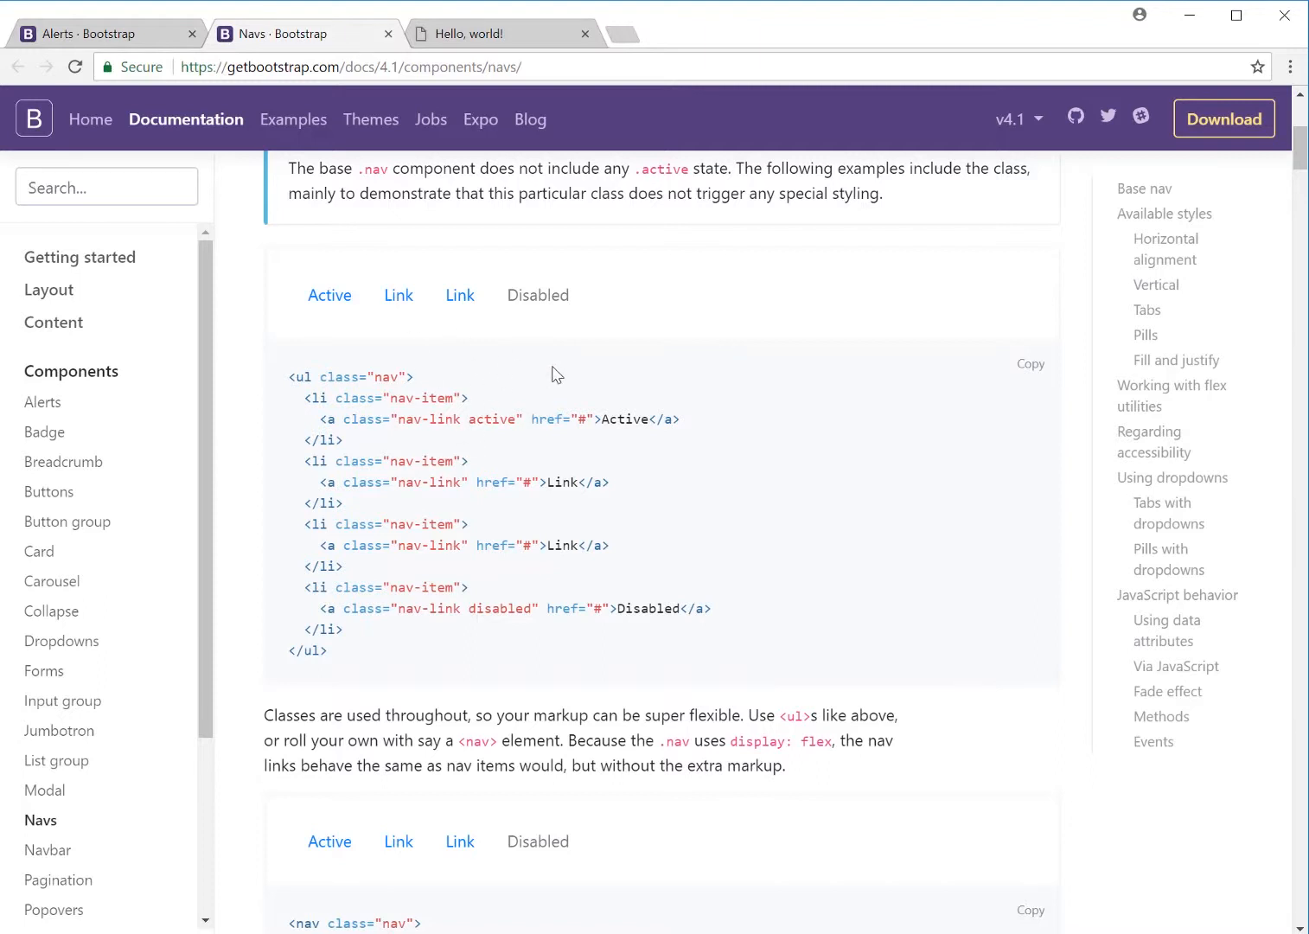
mouse_move(450, 448)
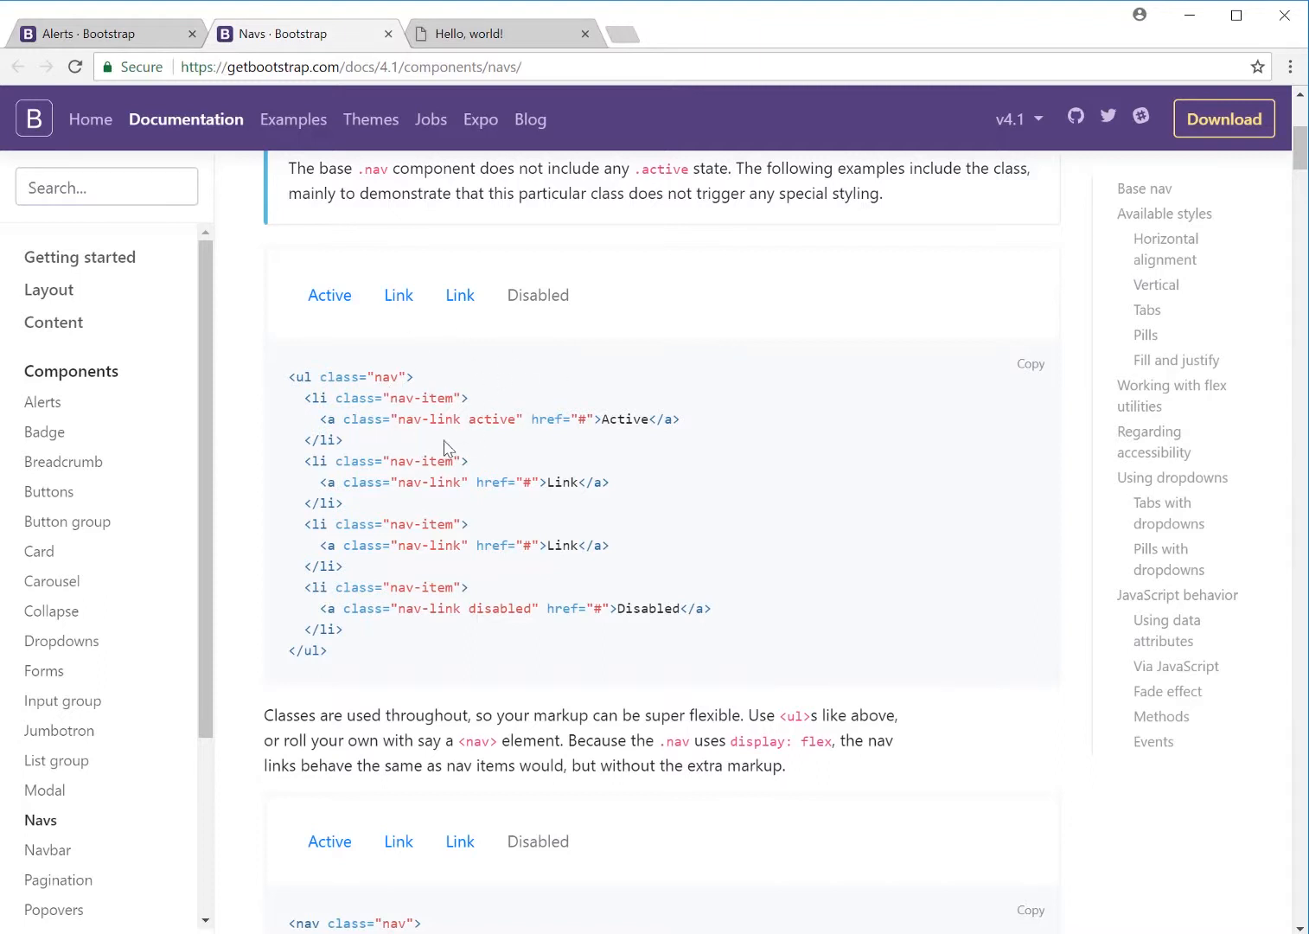
mouse_move(624, 410)
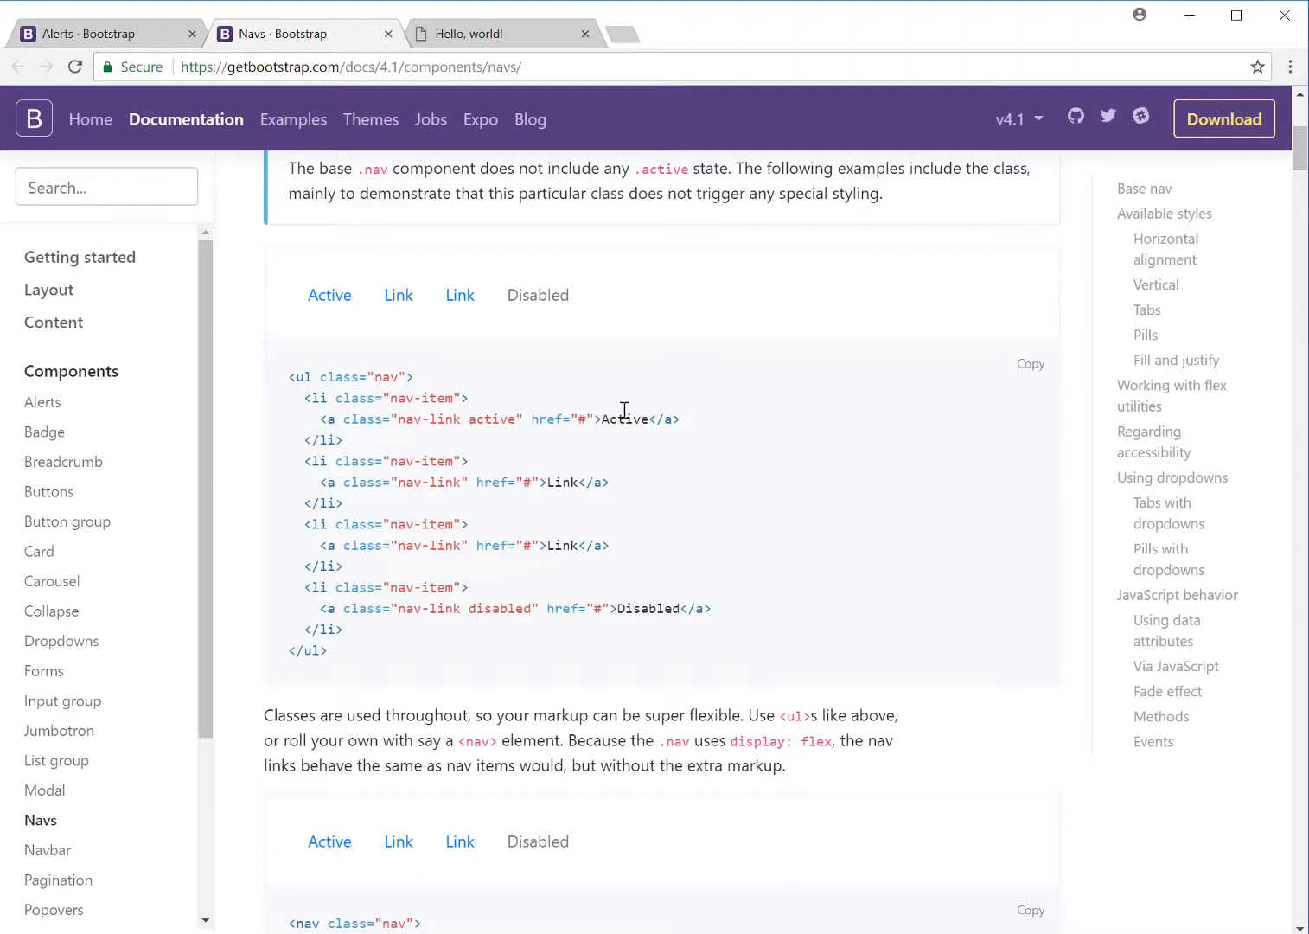
mouse_move(614, 433)
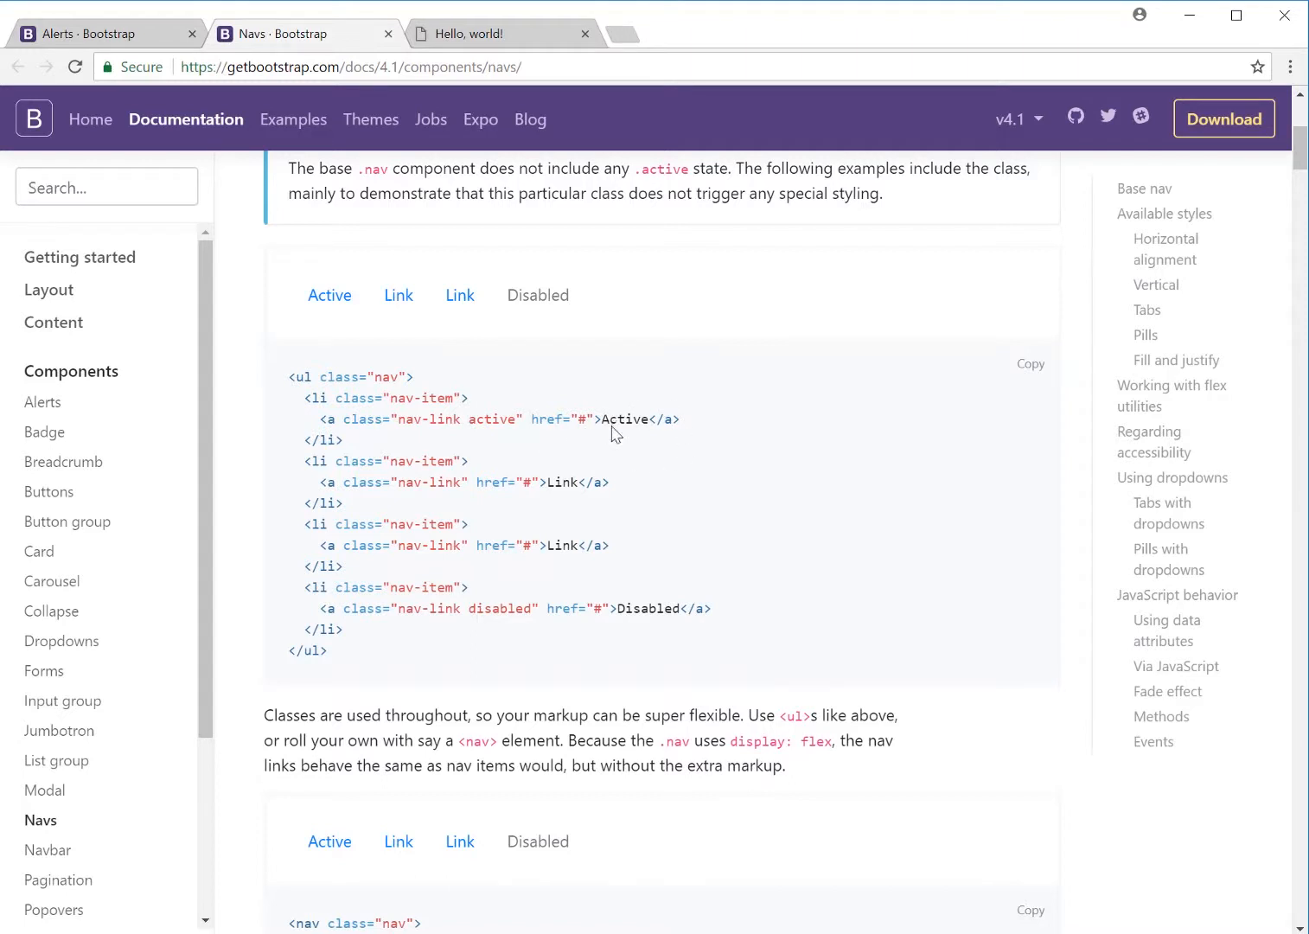
mouse_move(444, 401)
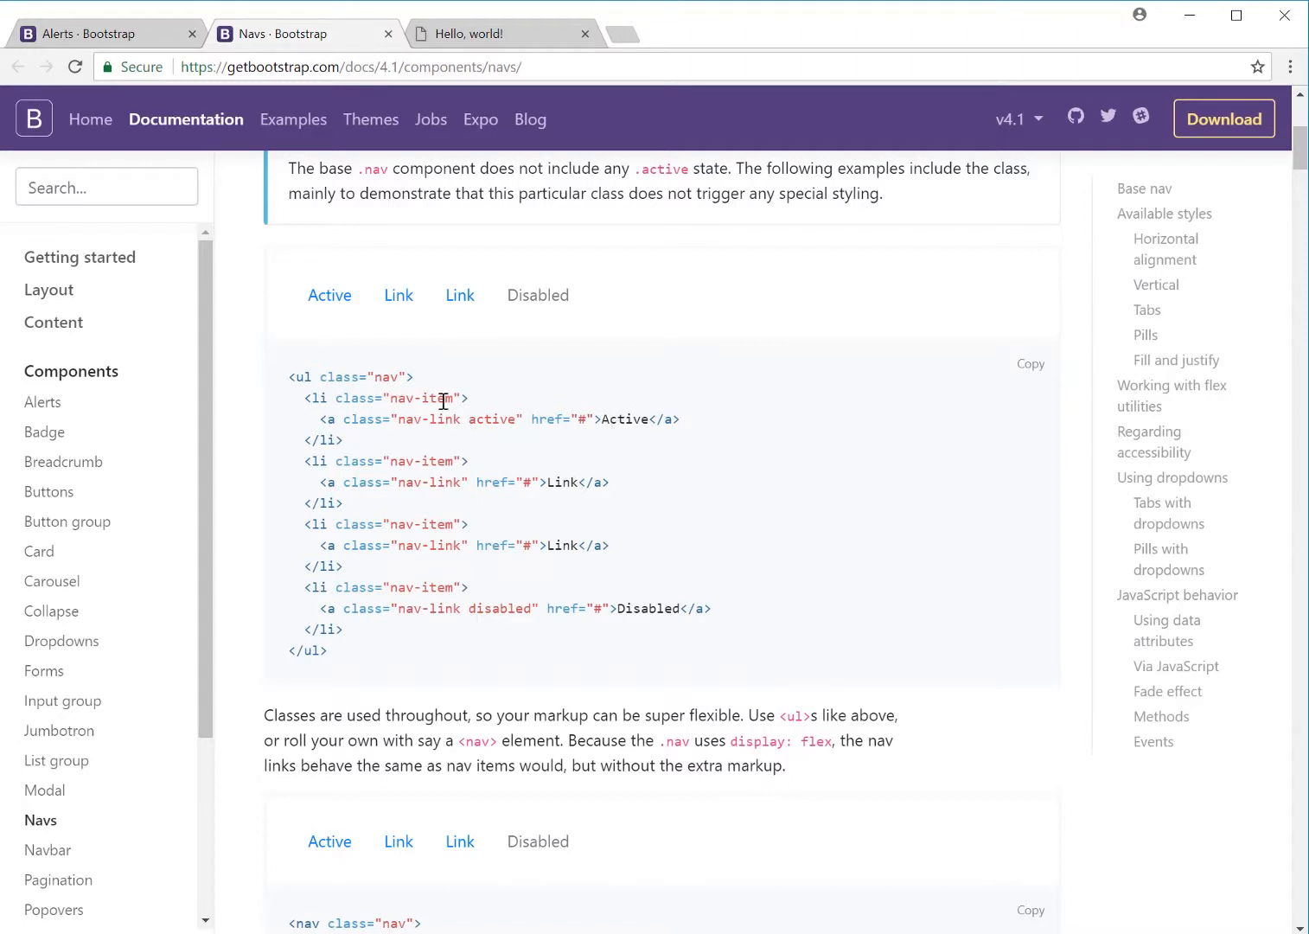
mouse_move(305, 434)
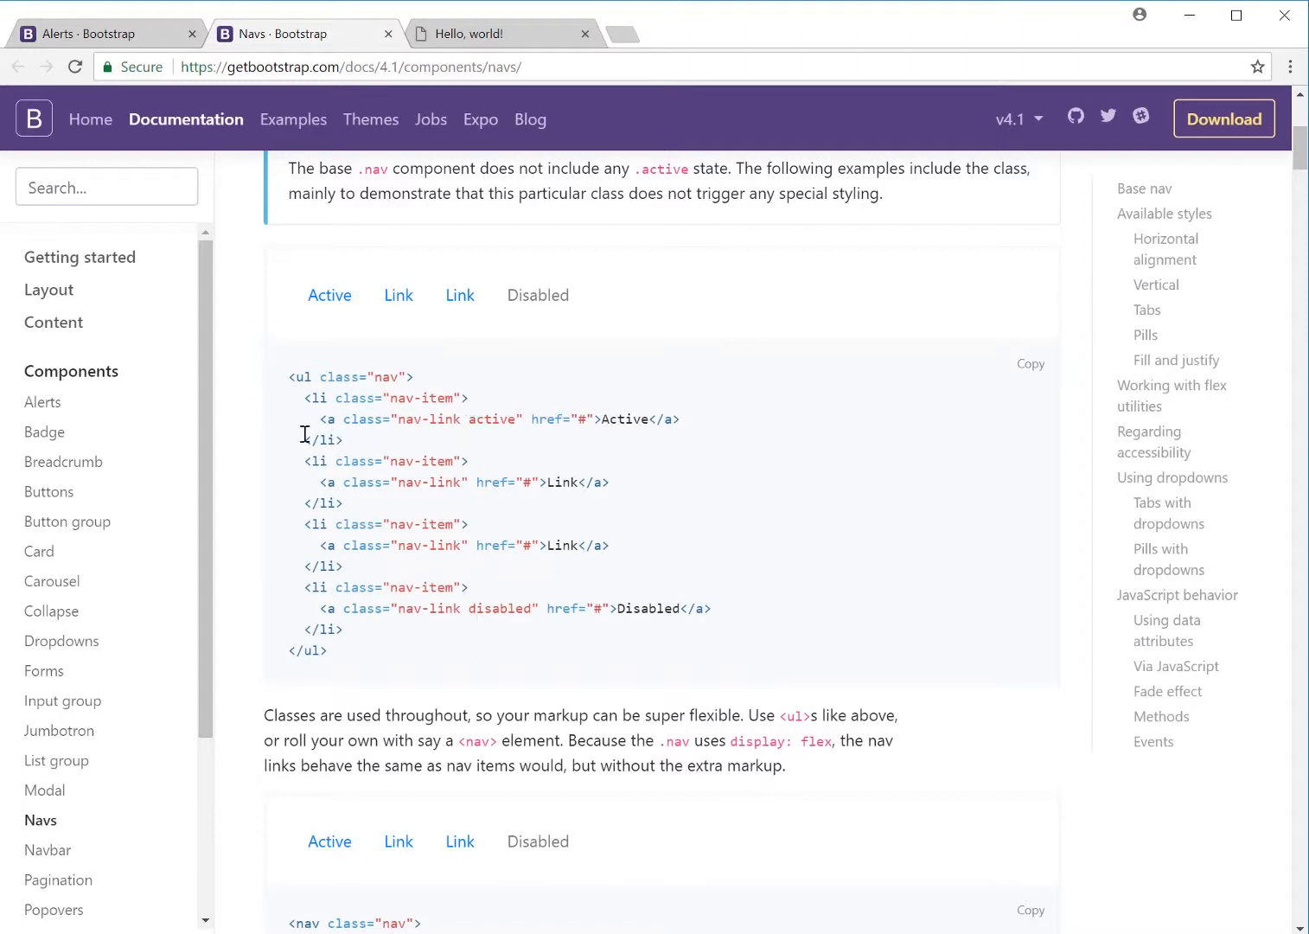
mouse_move(392, 443)
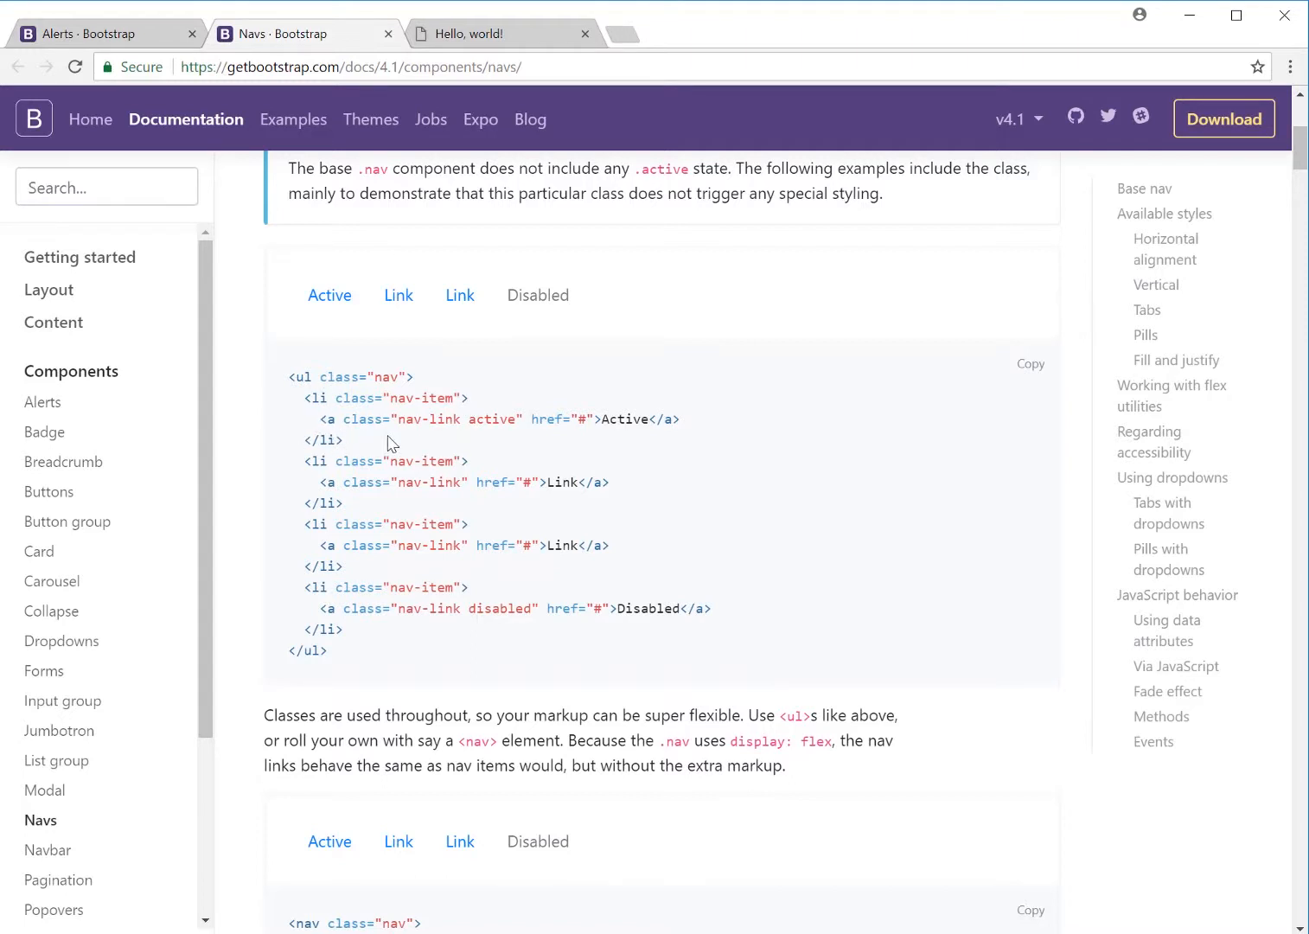
mouse_move(415, 435)
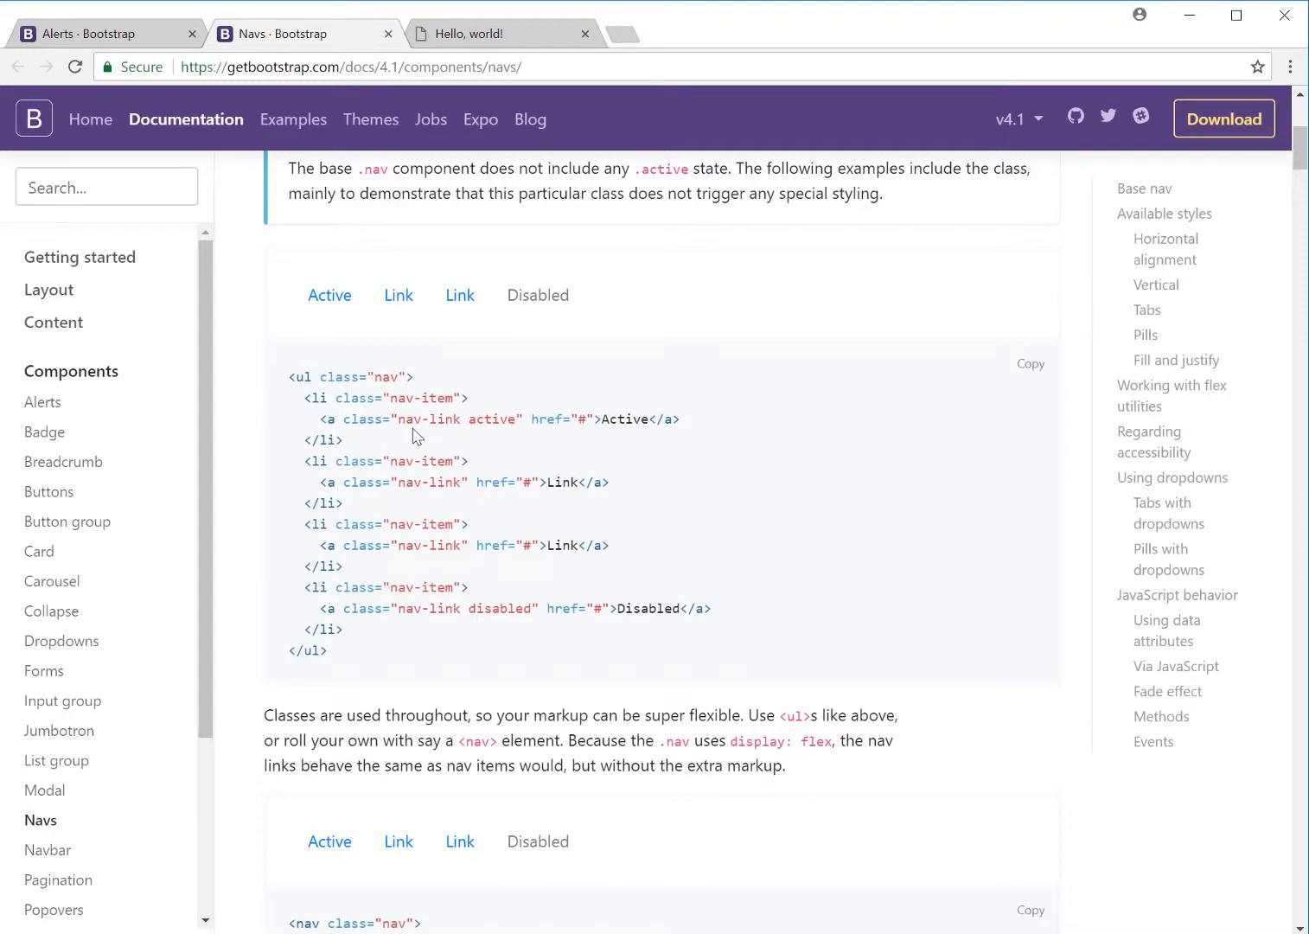
mouse_move(505, 458)
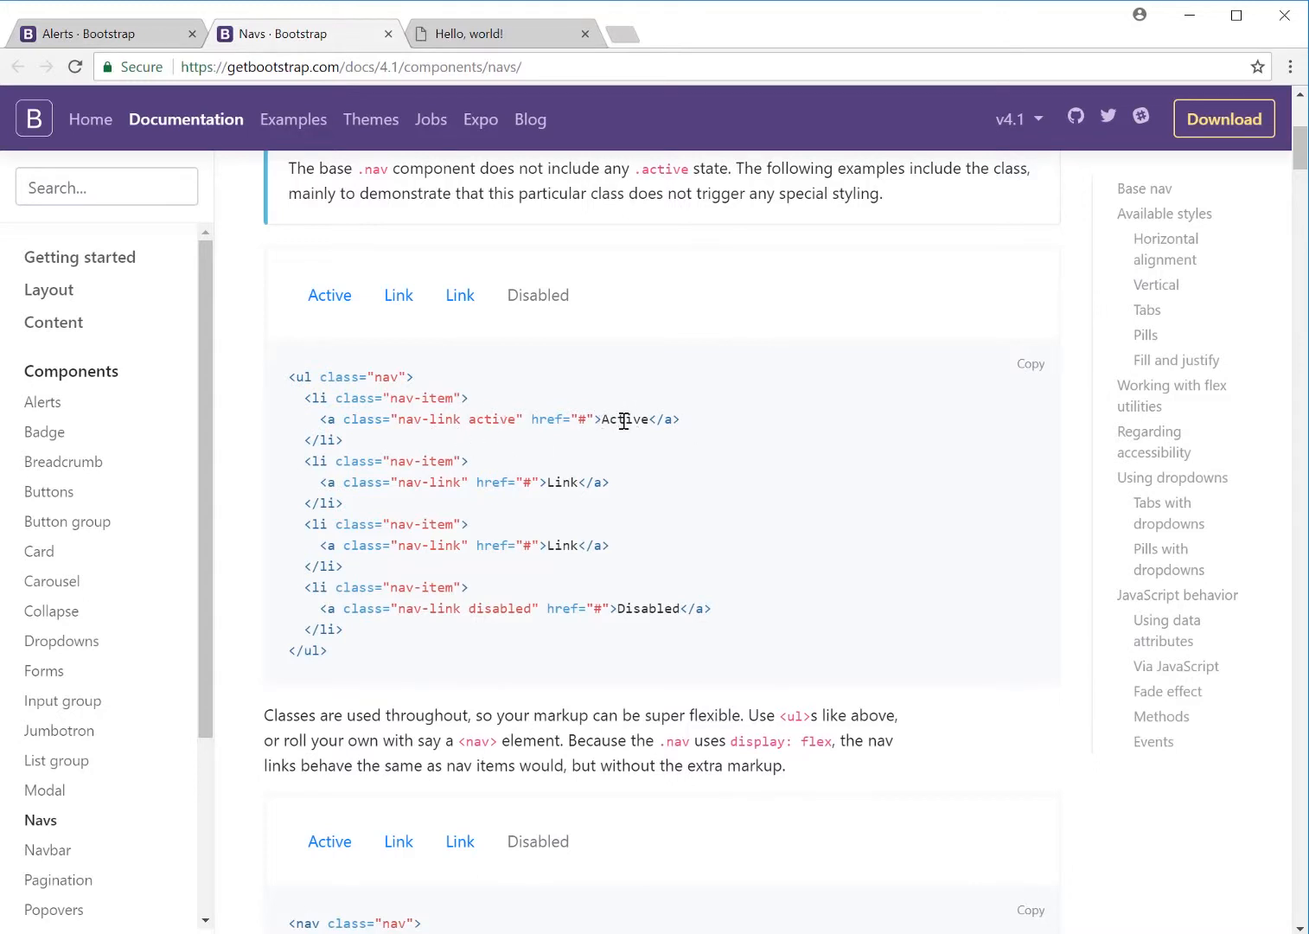
mouse_move(701, 429)
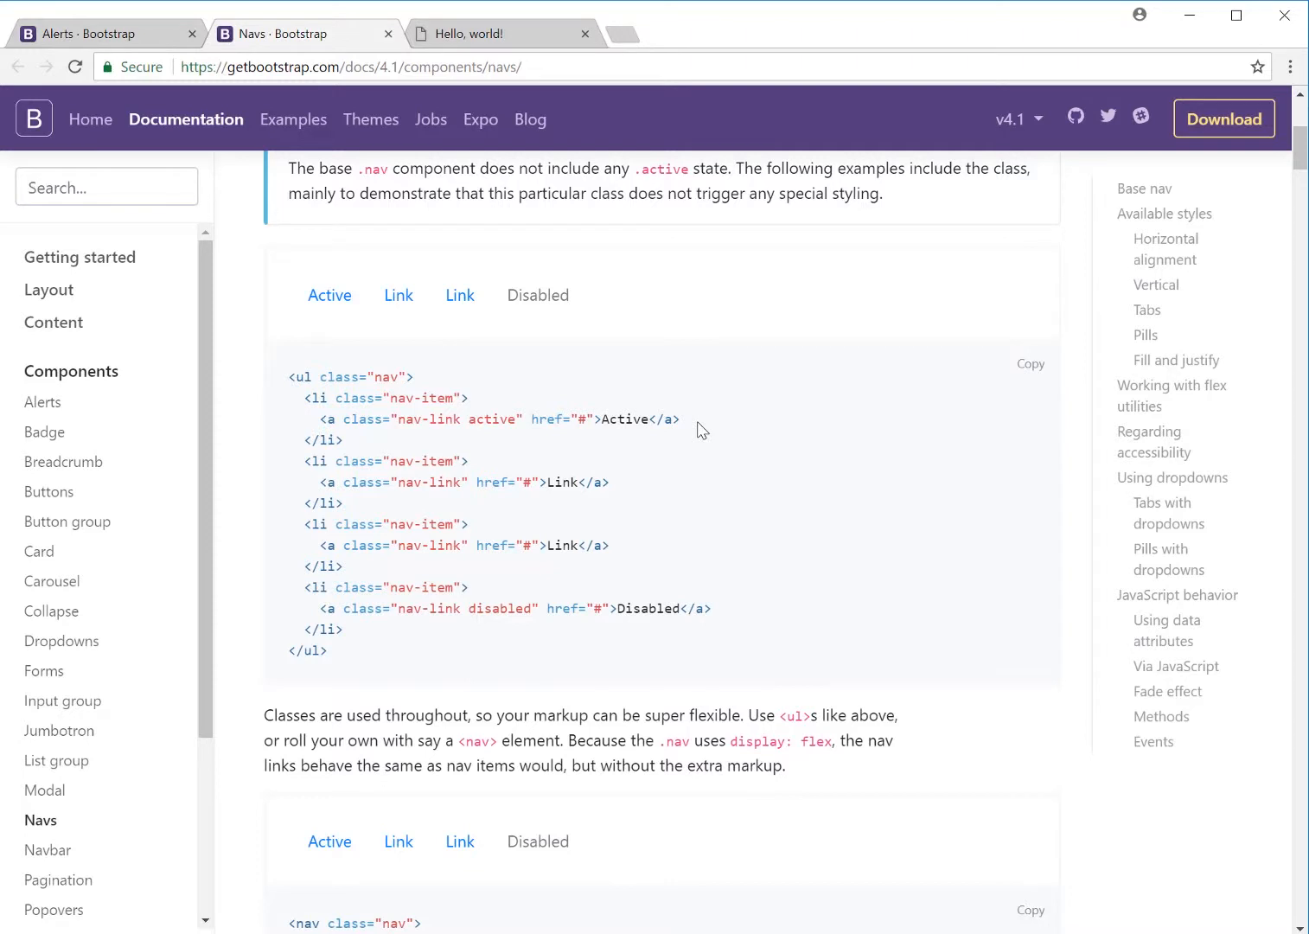
mouse_move(485, 449)
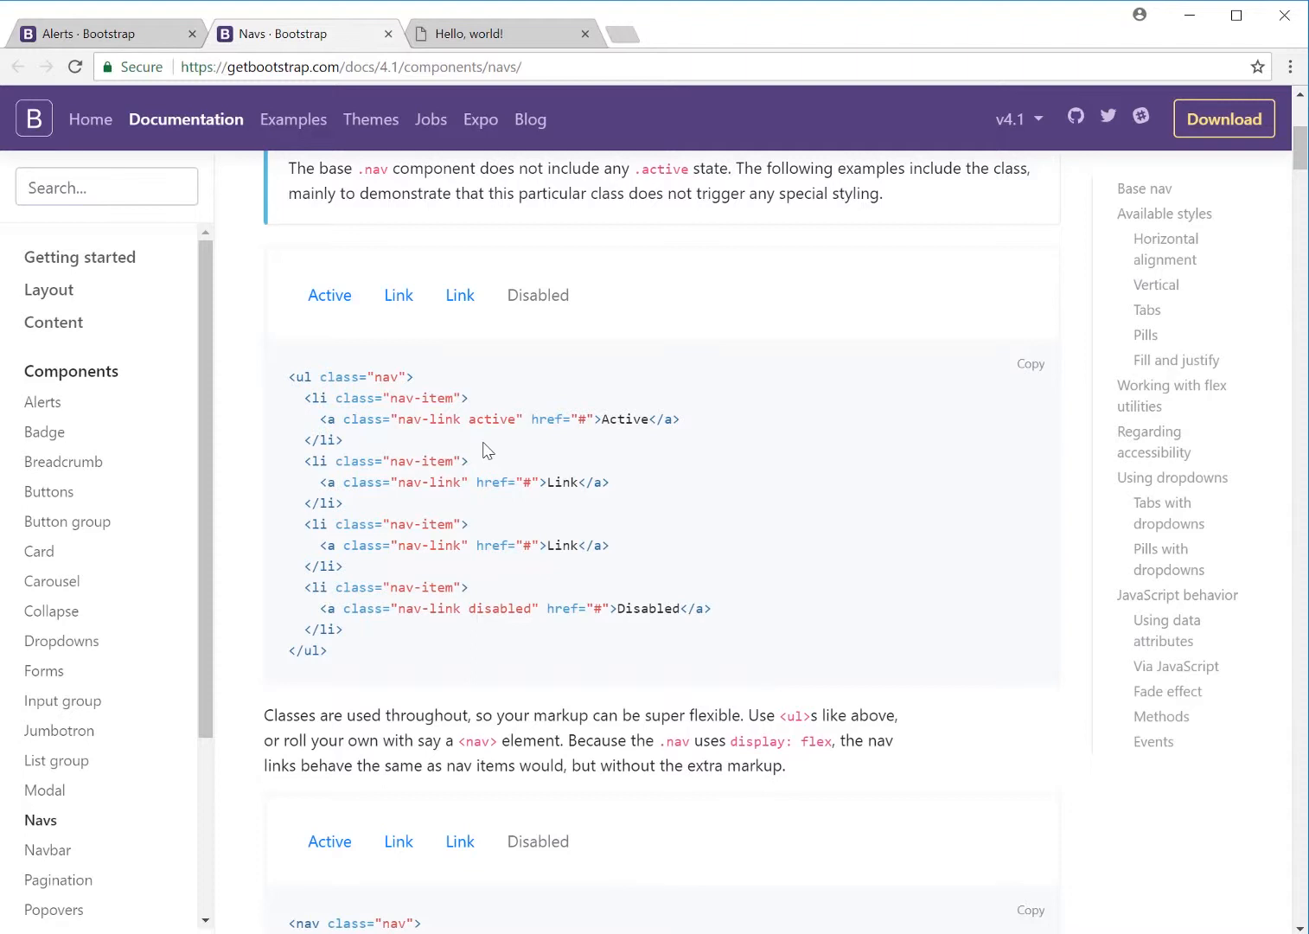
mouse_move(327, 478)
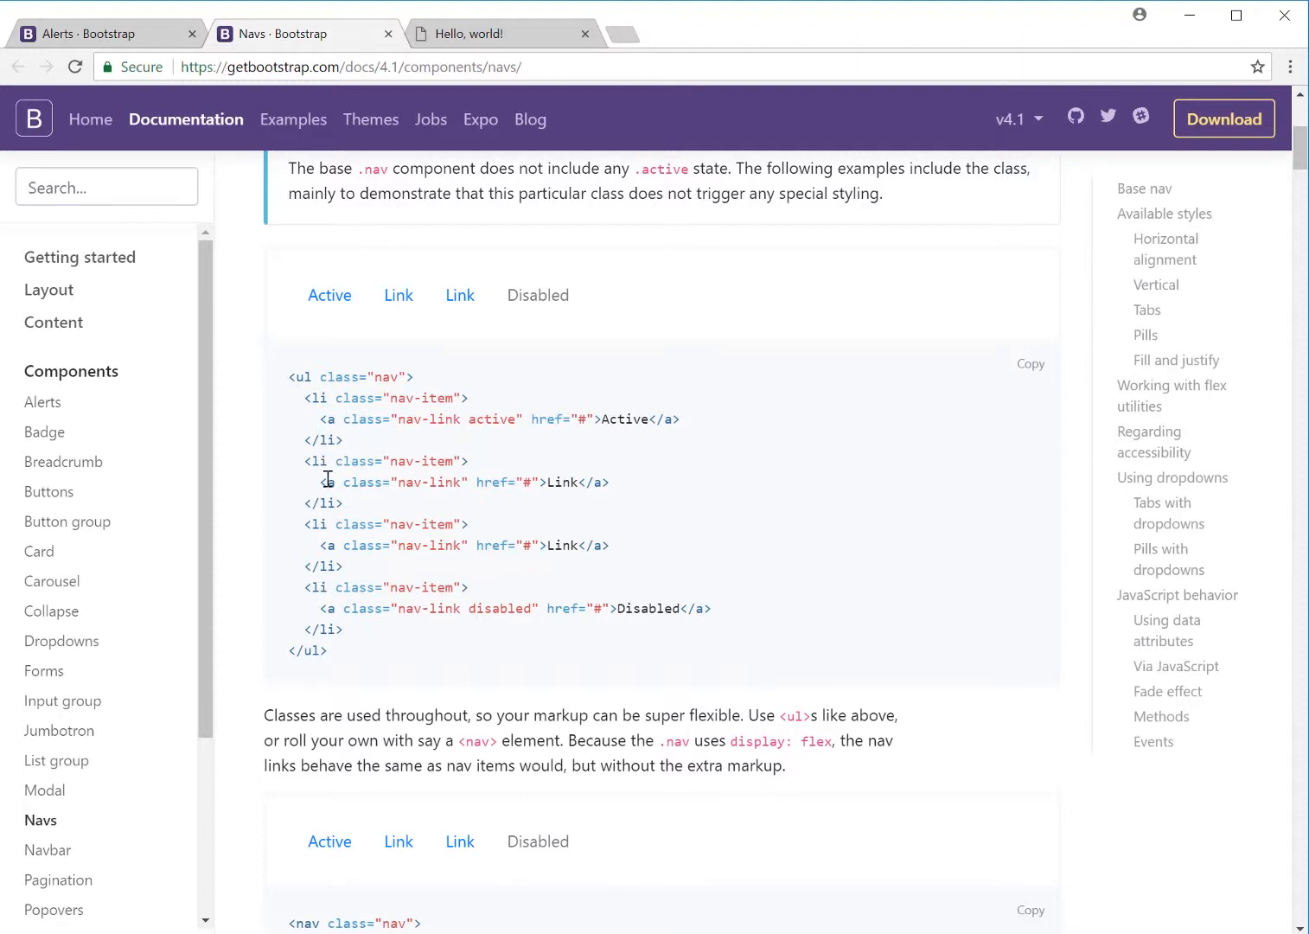
mouse_move(430, 612)
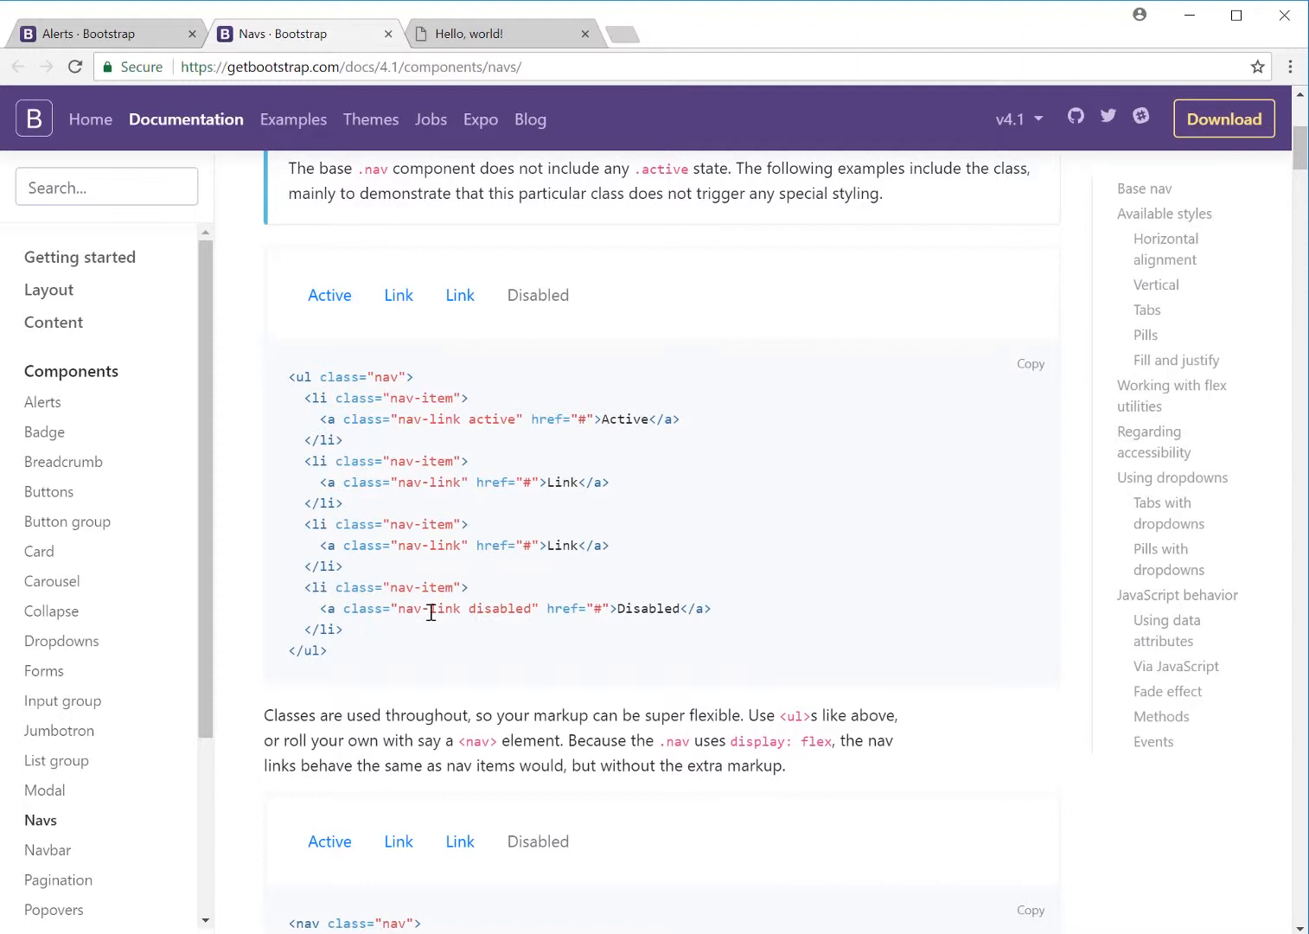
mouse_move(439, 570)
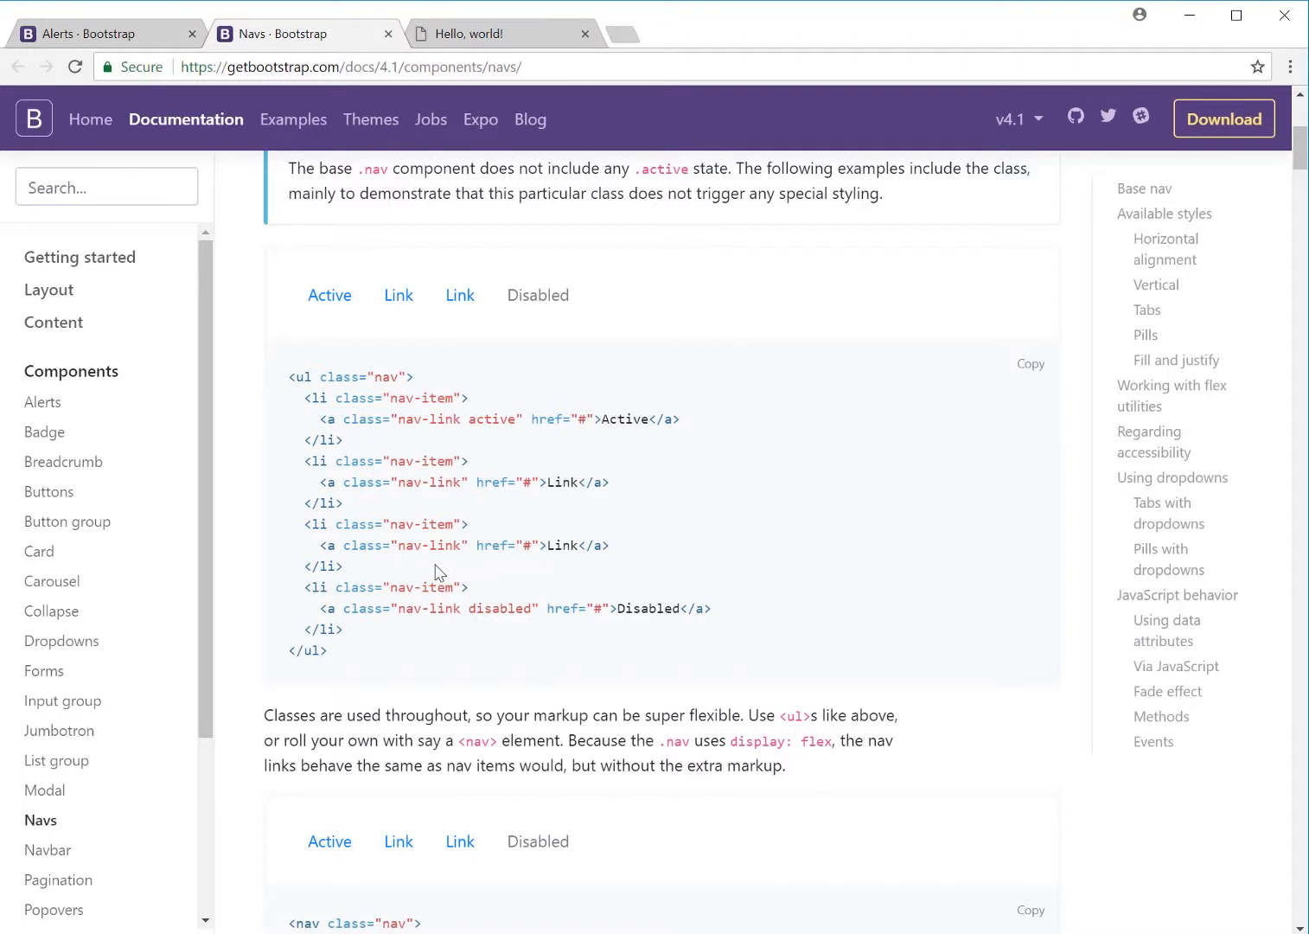
mouse_move(447, 647)
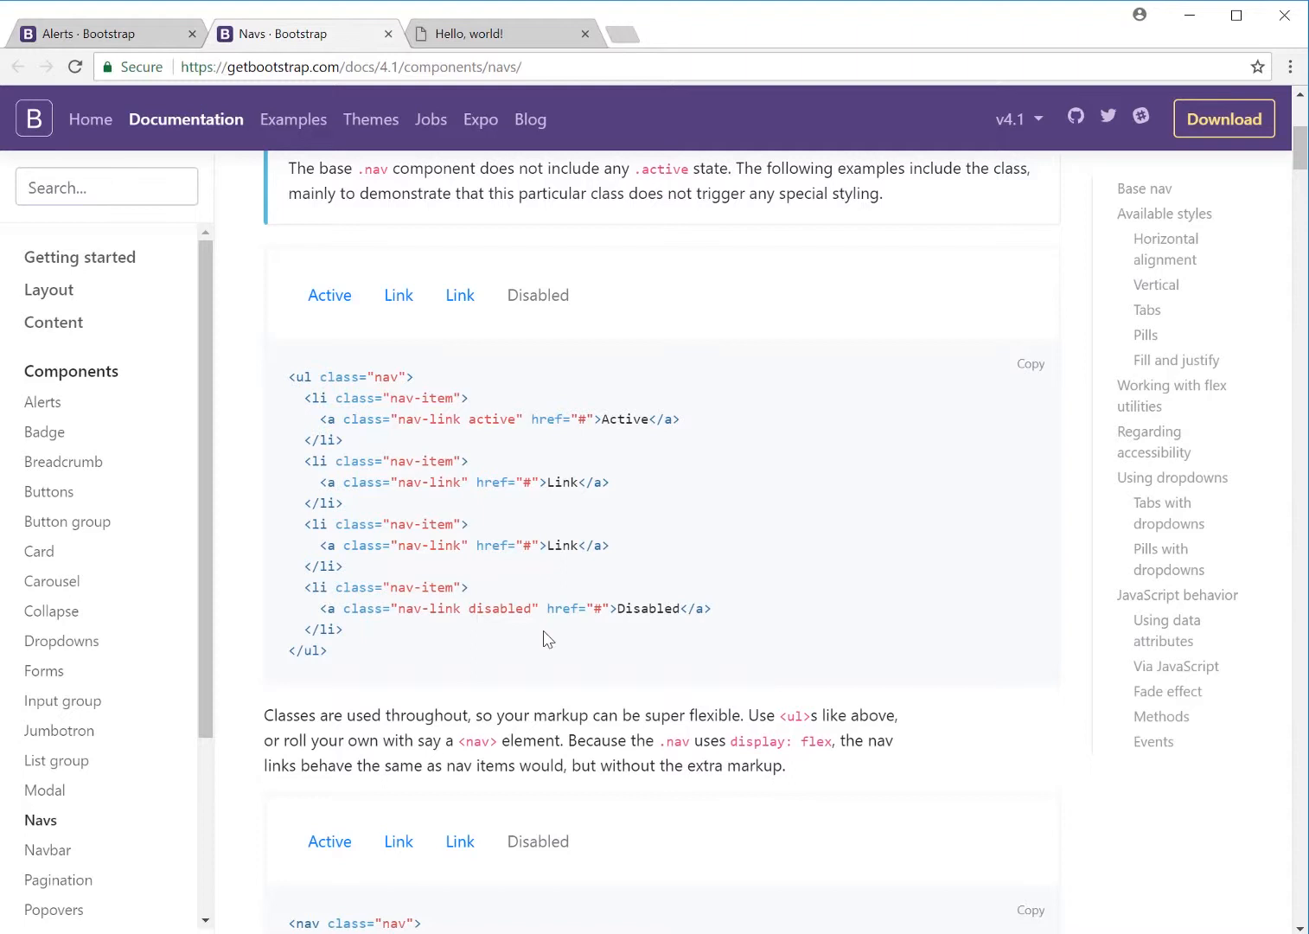
mouse_move(322, 468)
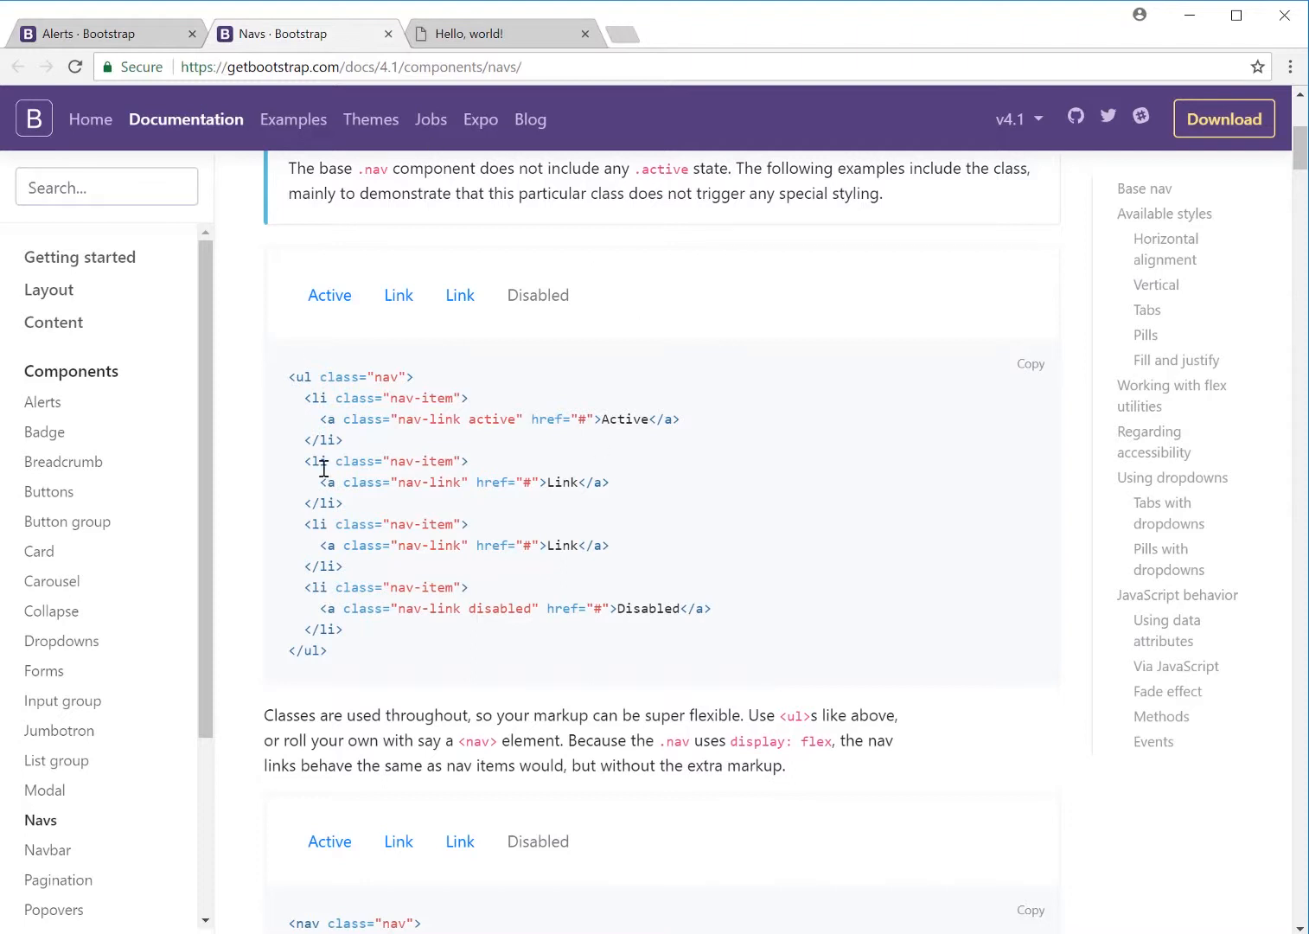
mouse_move(533, 593)
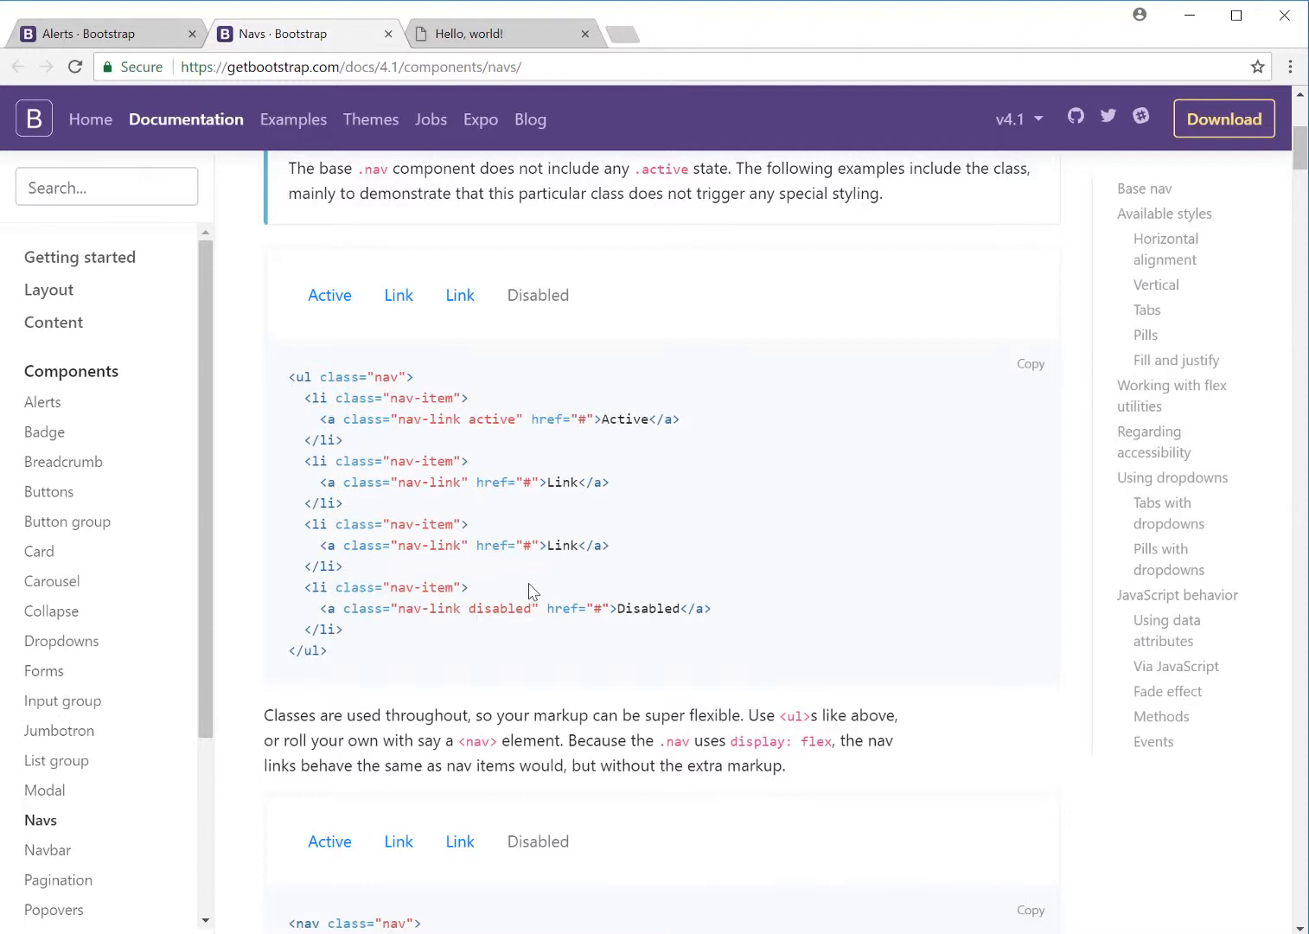
mouse_move(473, 551)
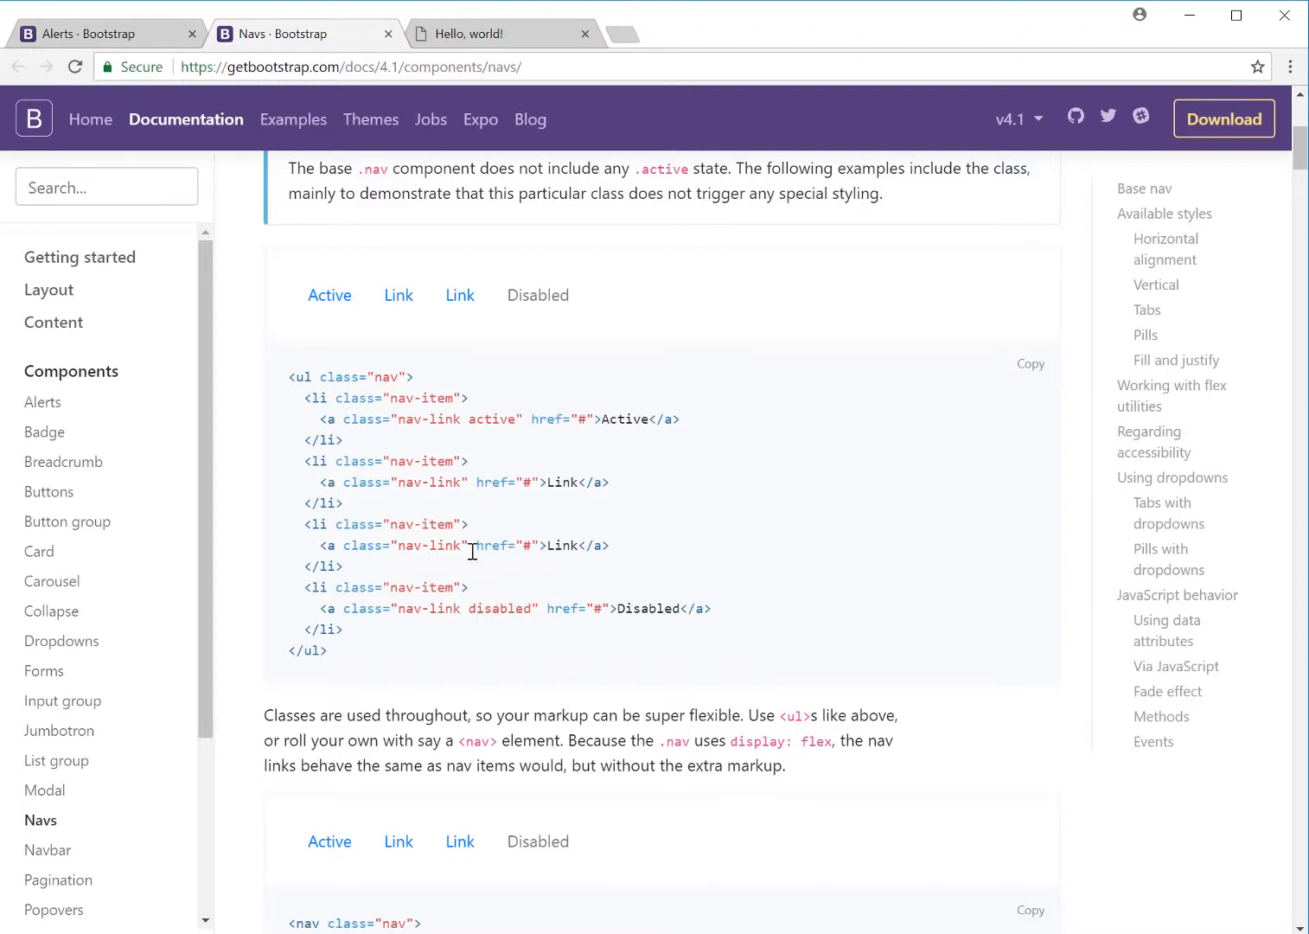
mouse_move(515, 544)
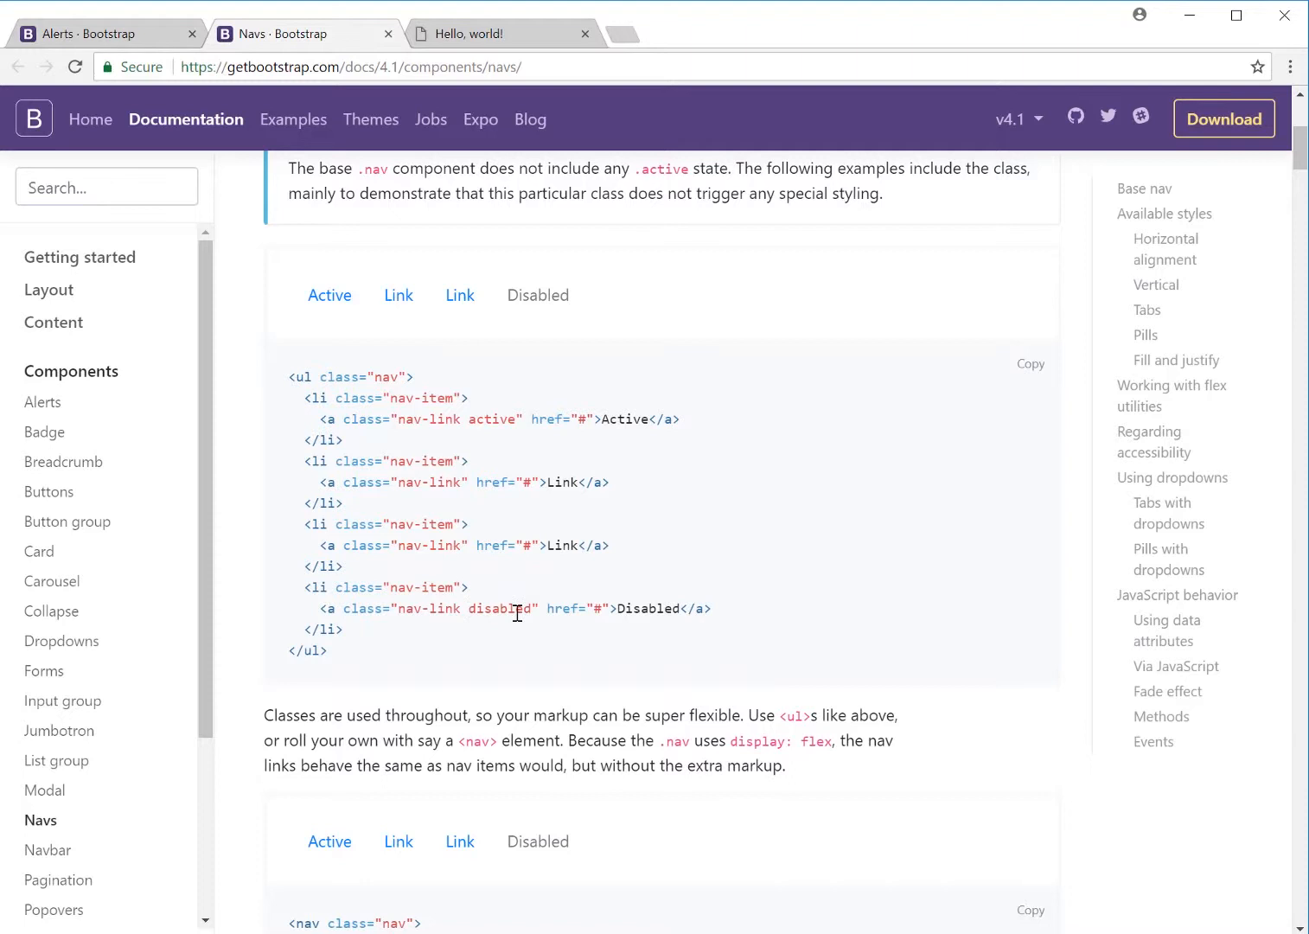
mouse_move(337, 549)
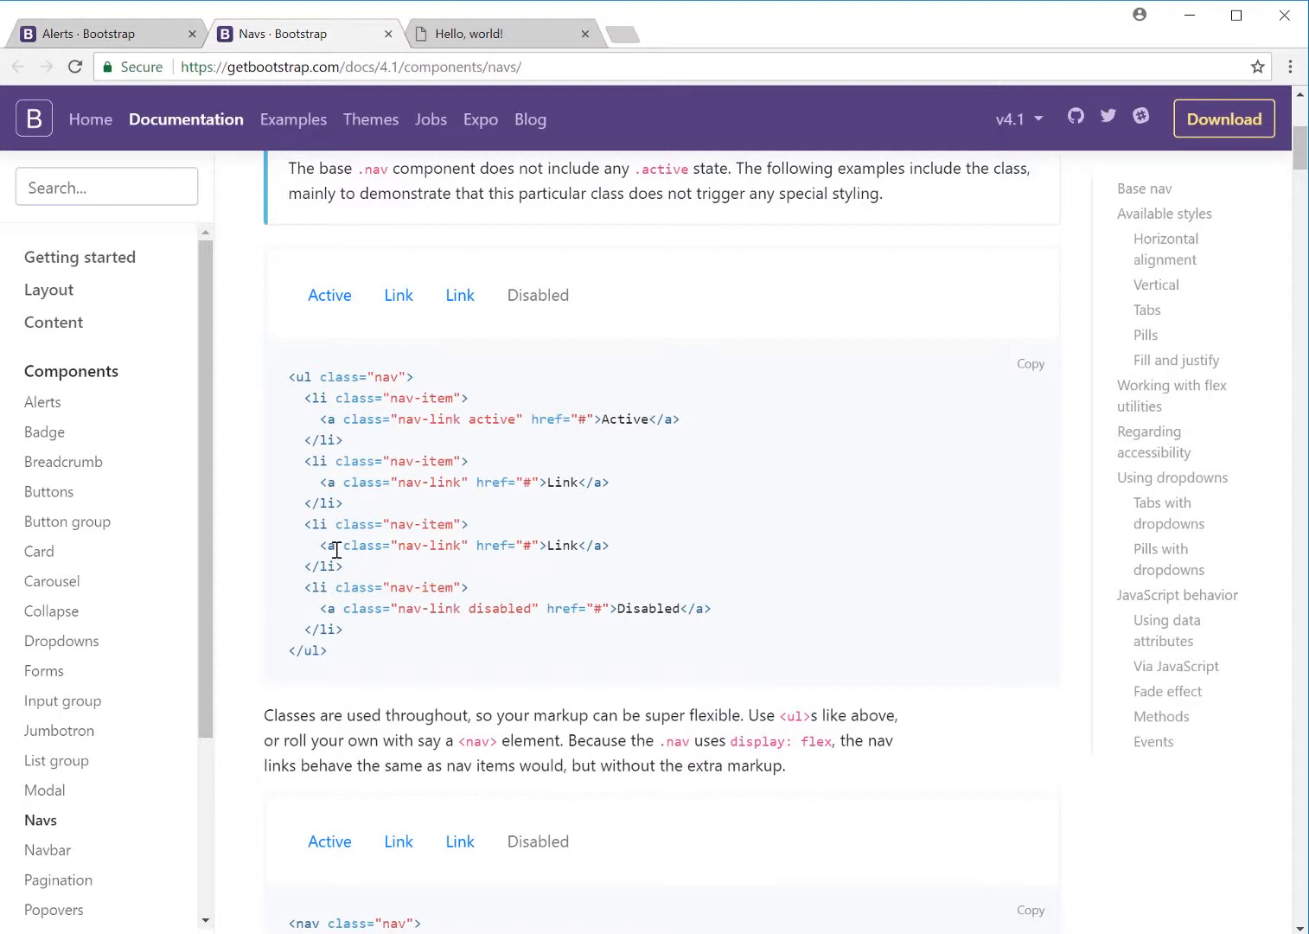
Step: Scroll to the <nav class="nav"> alternative markup above Available styles
scroll(down, 3)
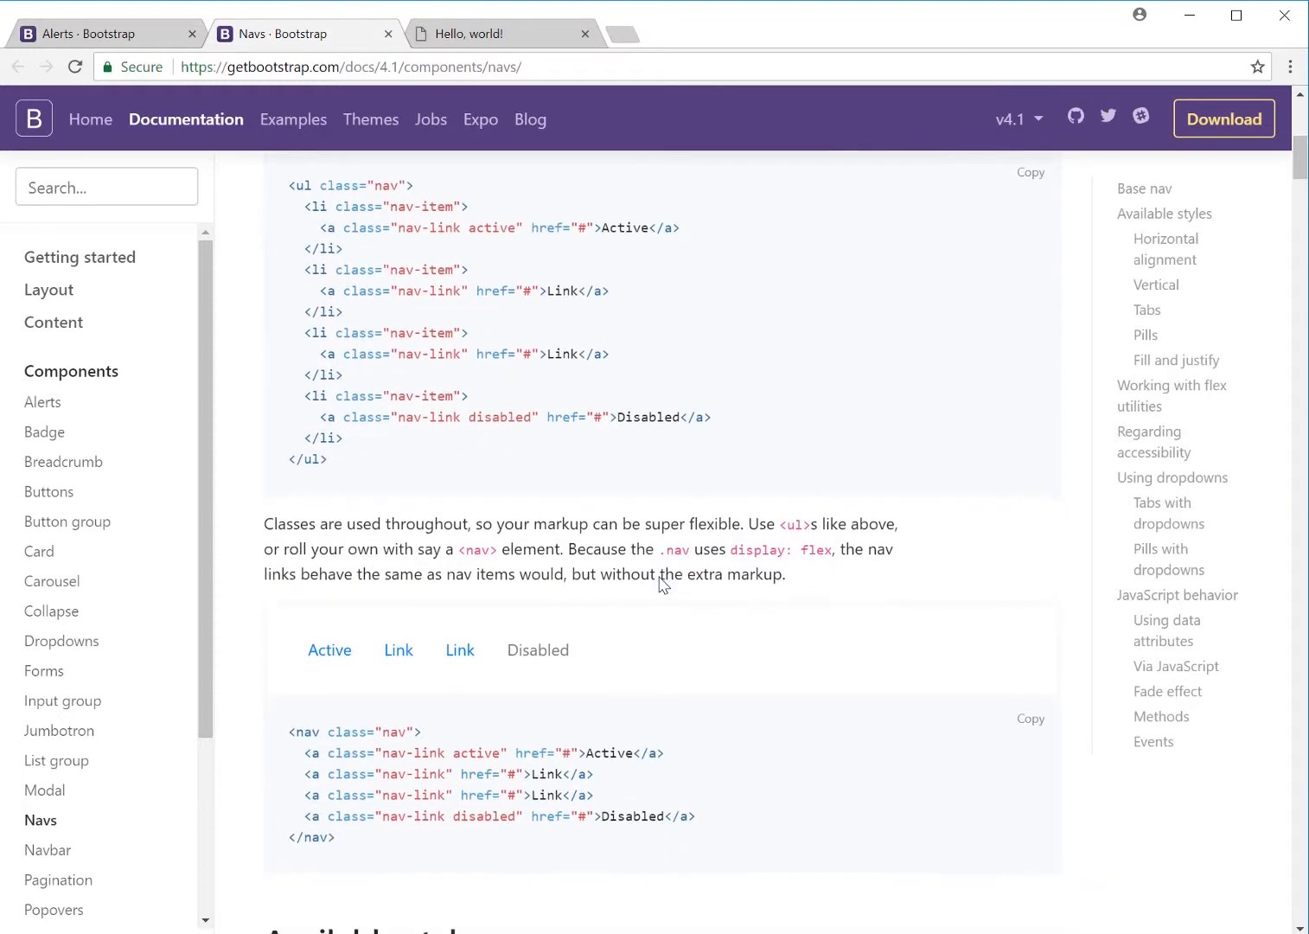
scroll(down, 3)
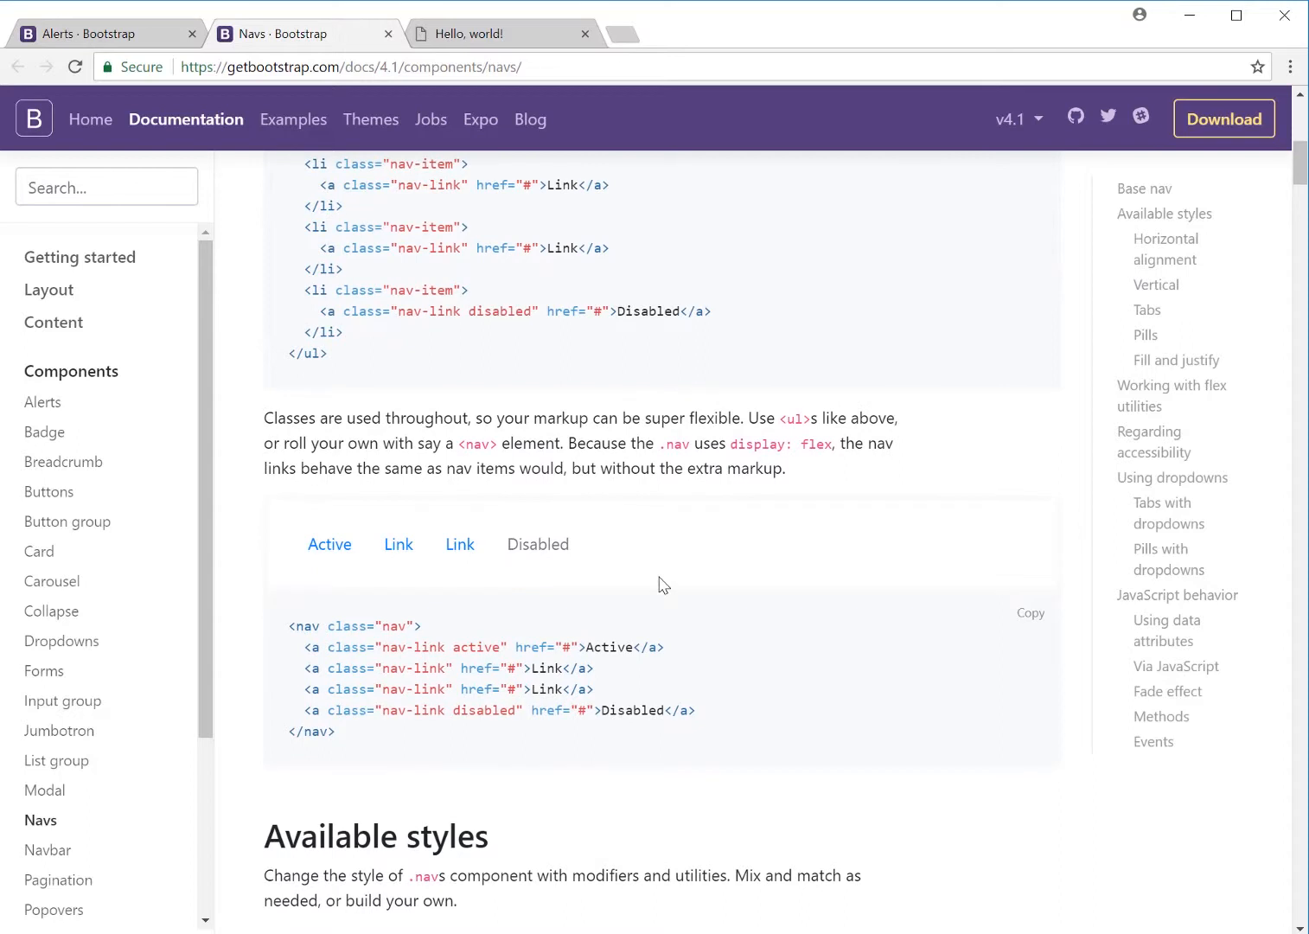
mouse_move(423, 667)
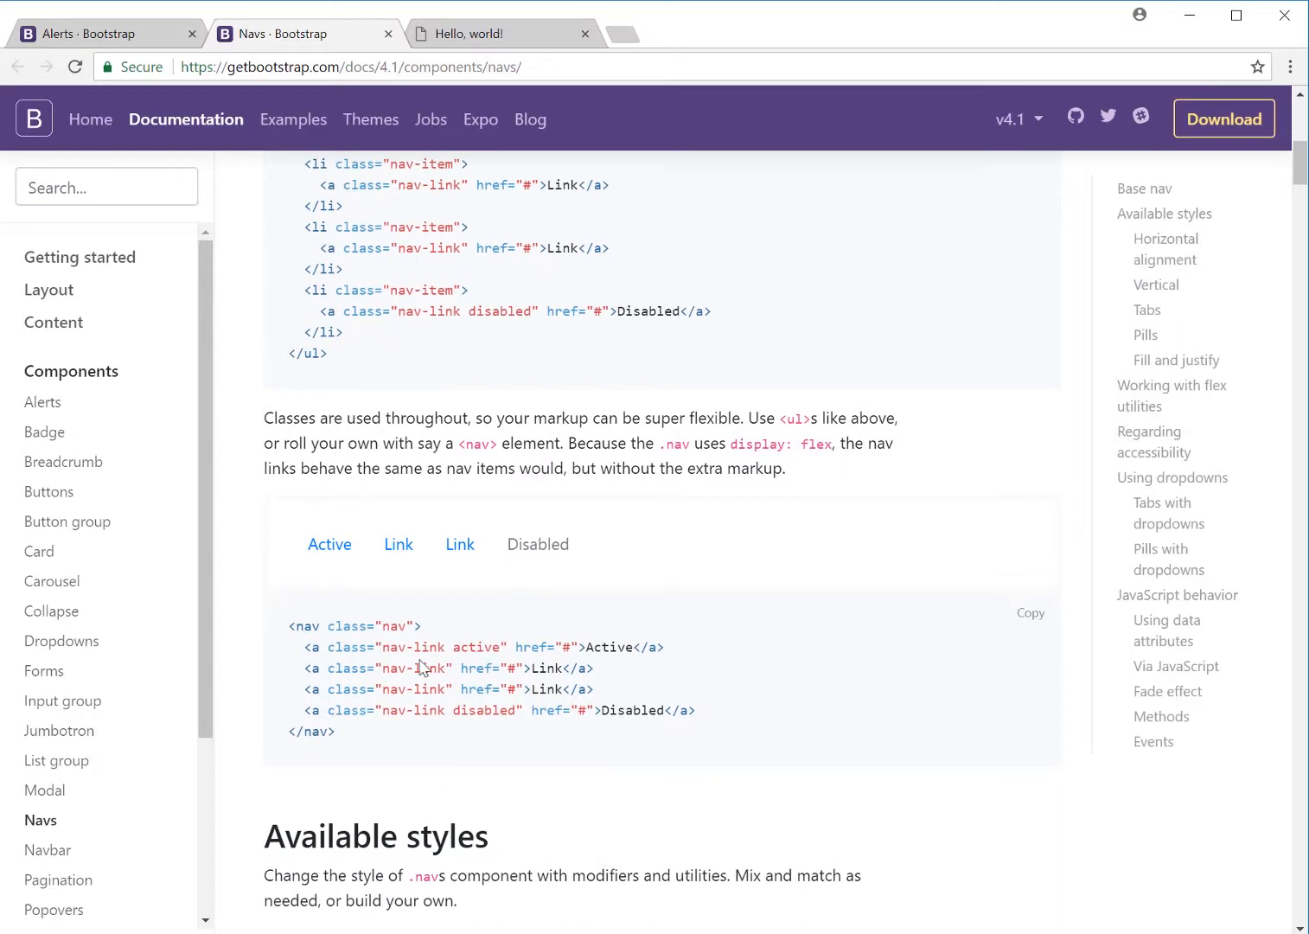
mouse_move(402, 773)
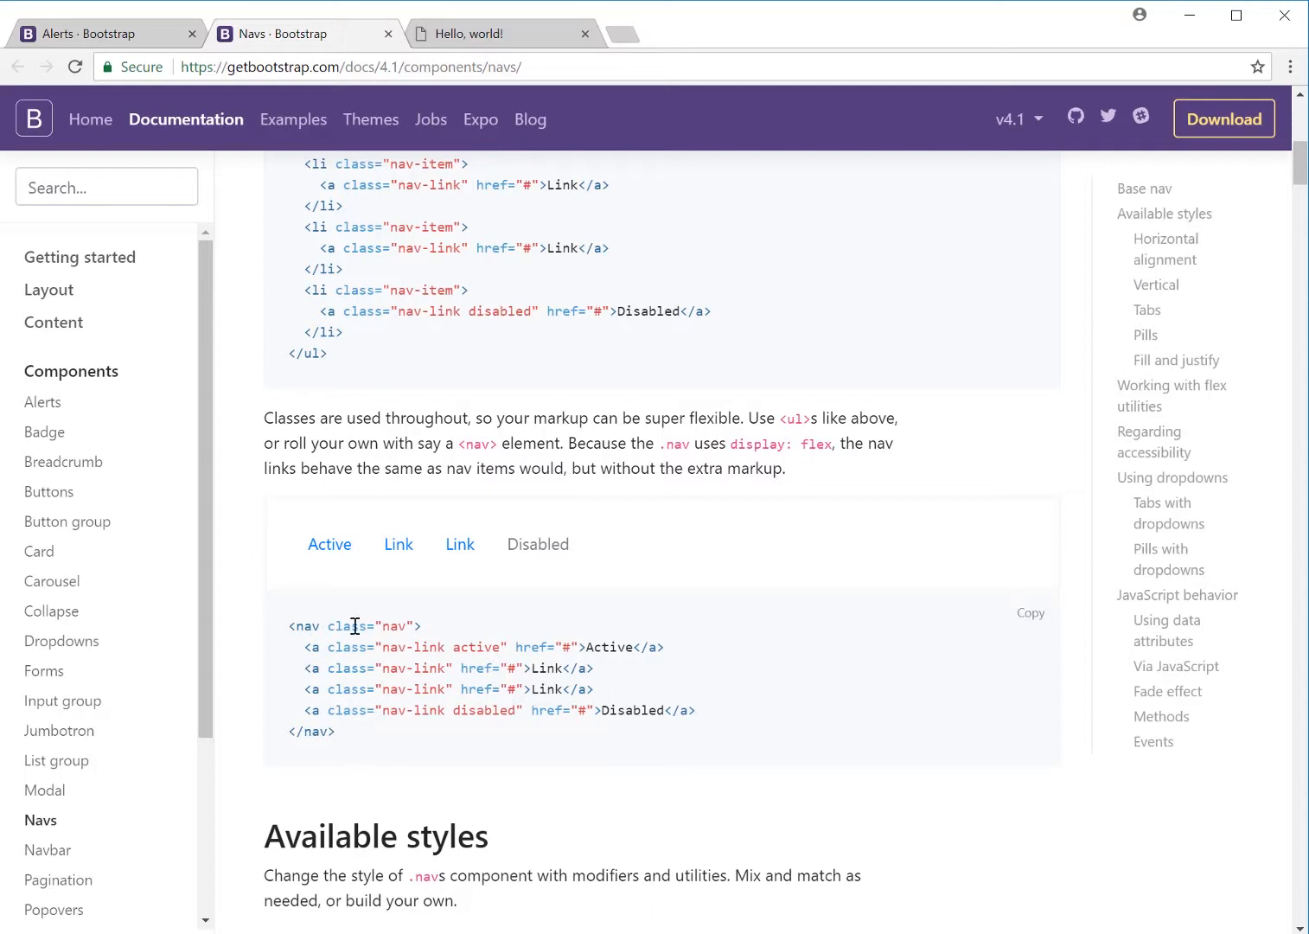
mouse_move(298, 699)
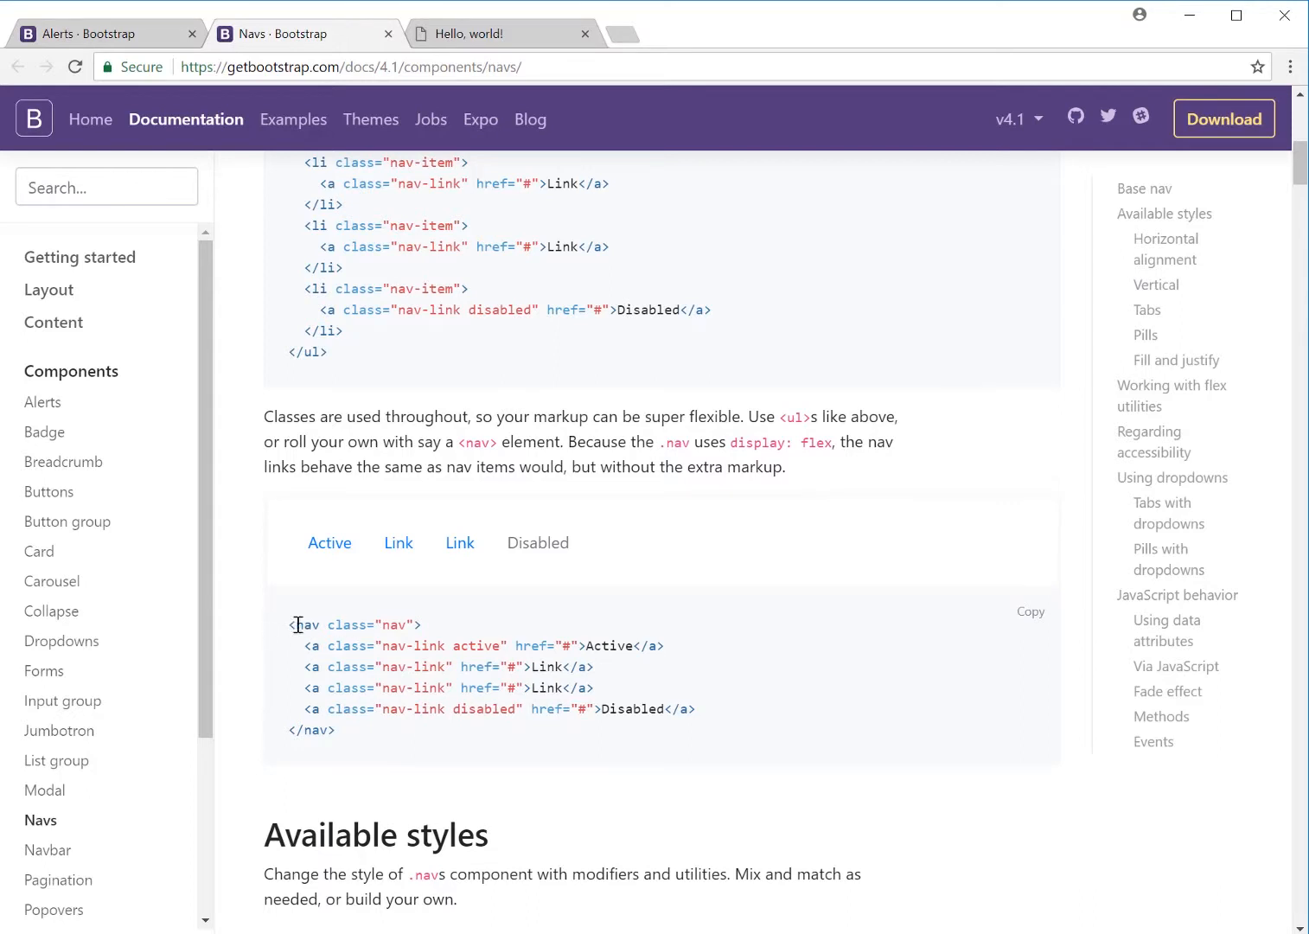
mouse_move(387, 626)
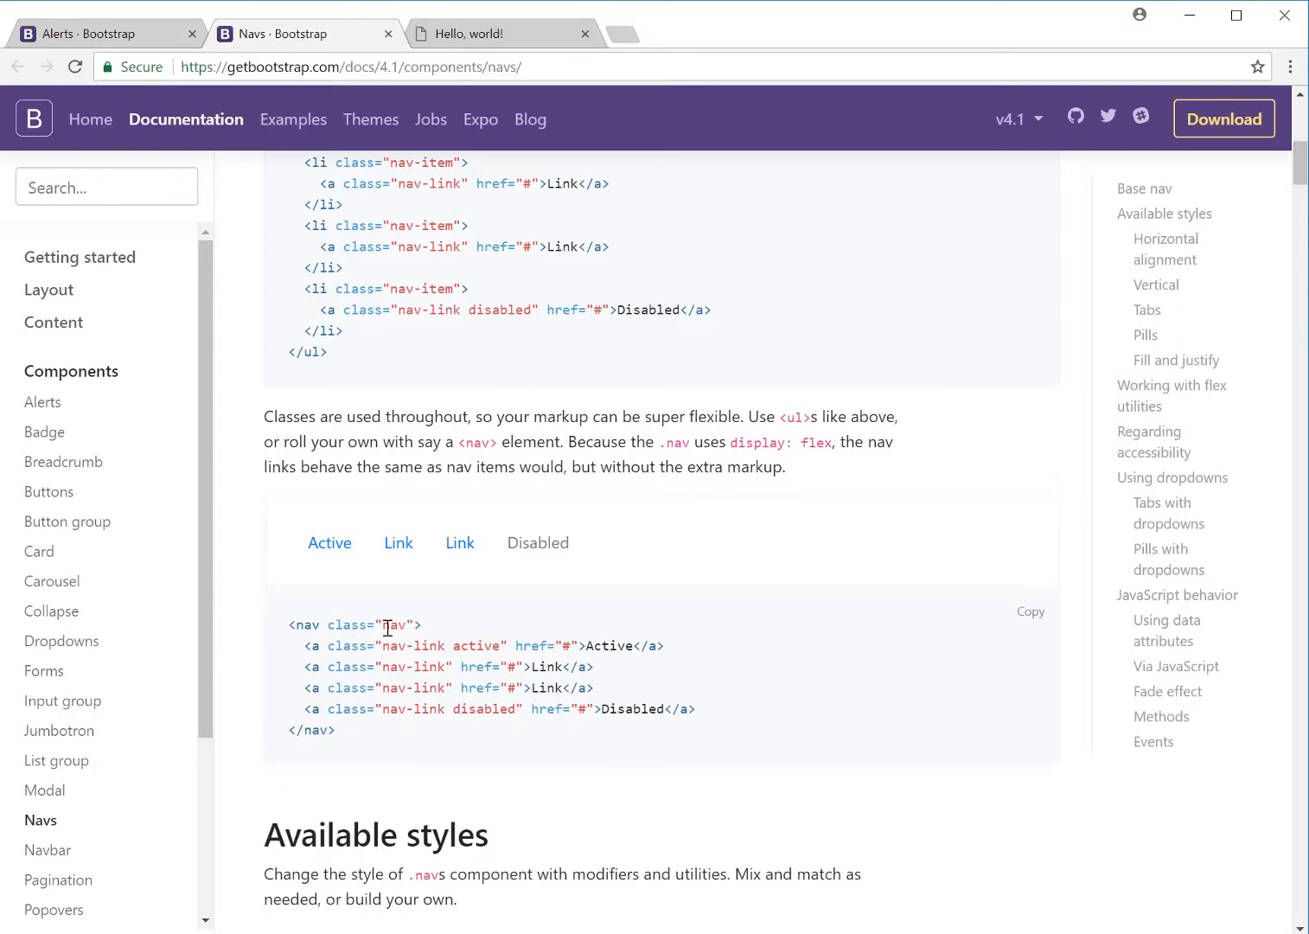
Step: Scroll through the centered and .justify-content-end right-aligned nav examples
scroll(down, 3)
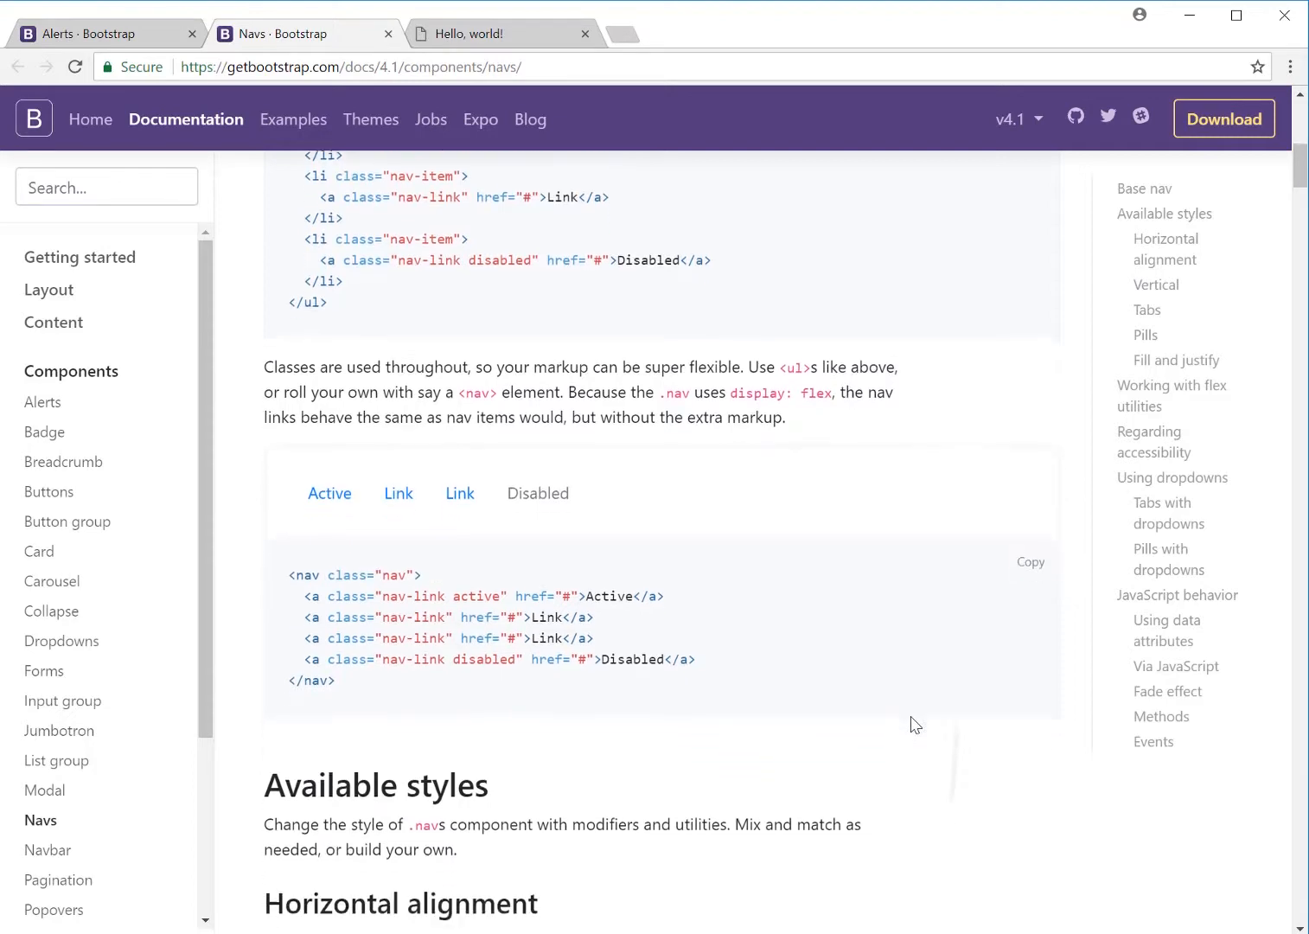
scroll(down, 3)
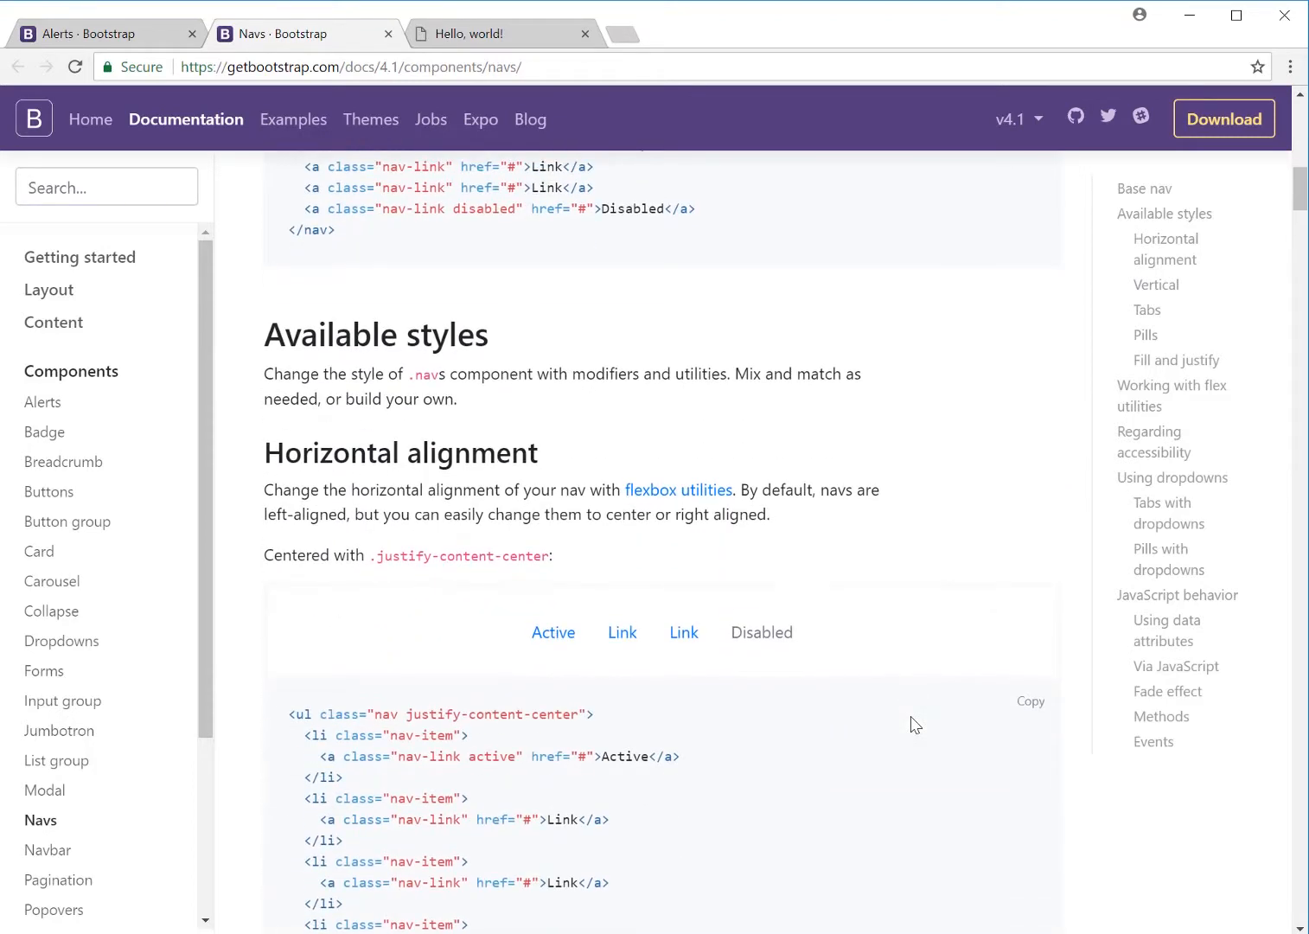
scroll(down, 3)
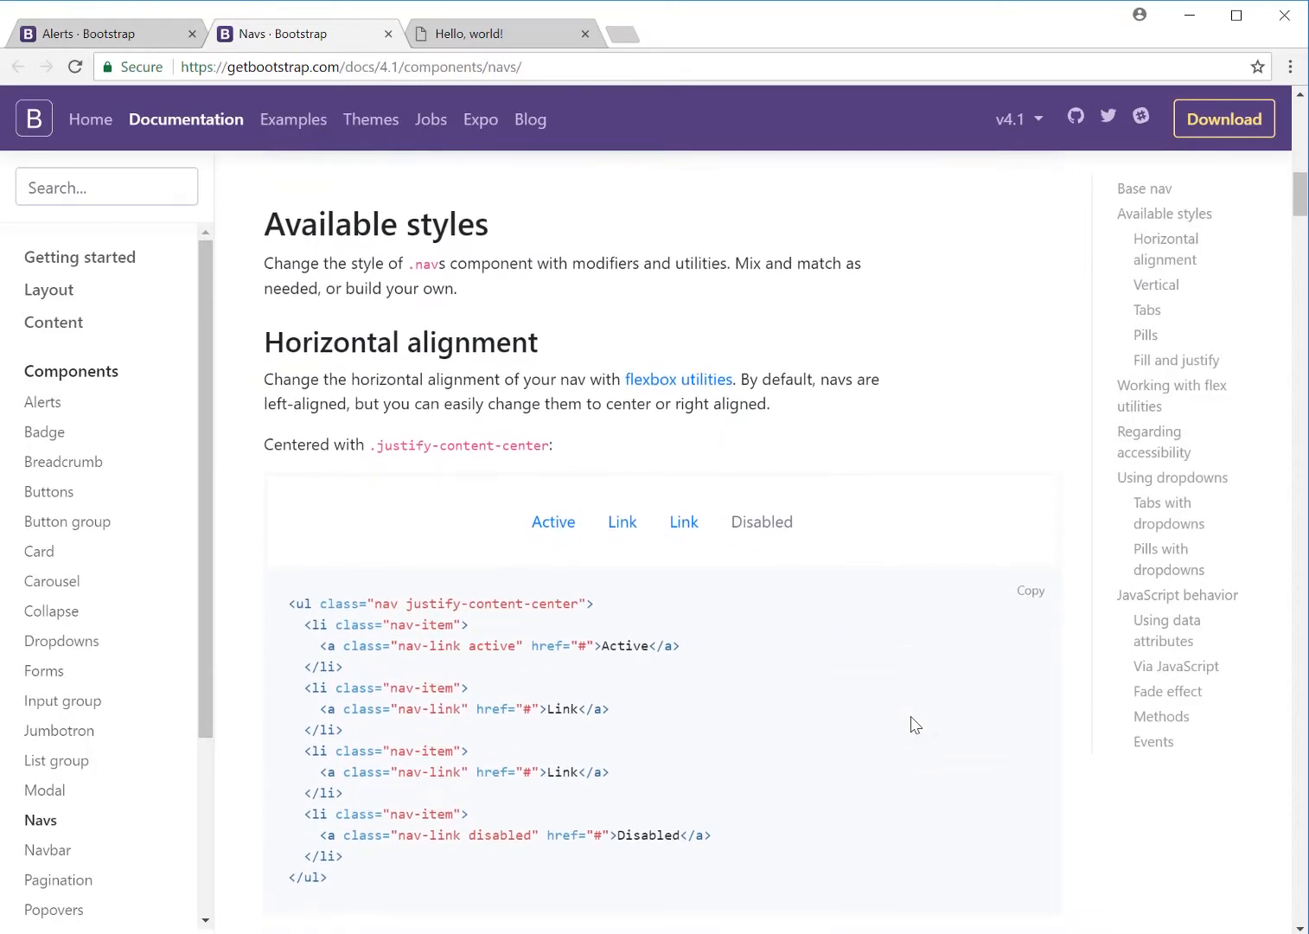
scroll(down, 3)
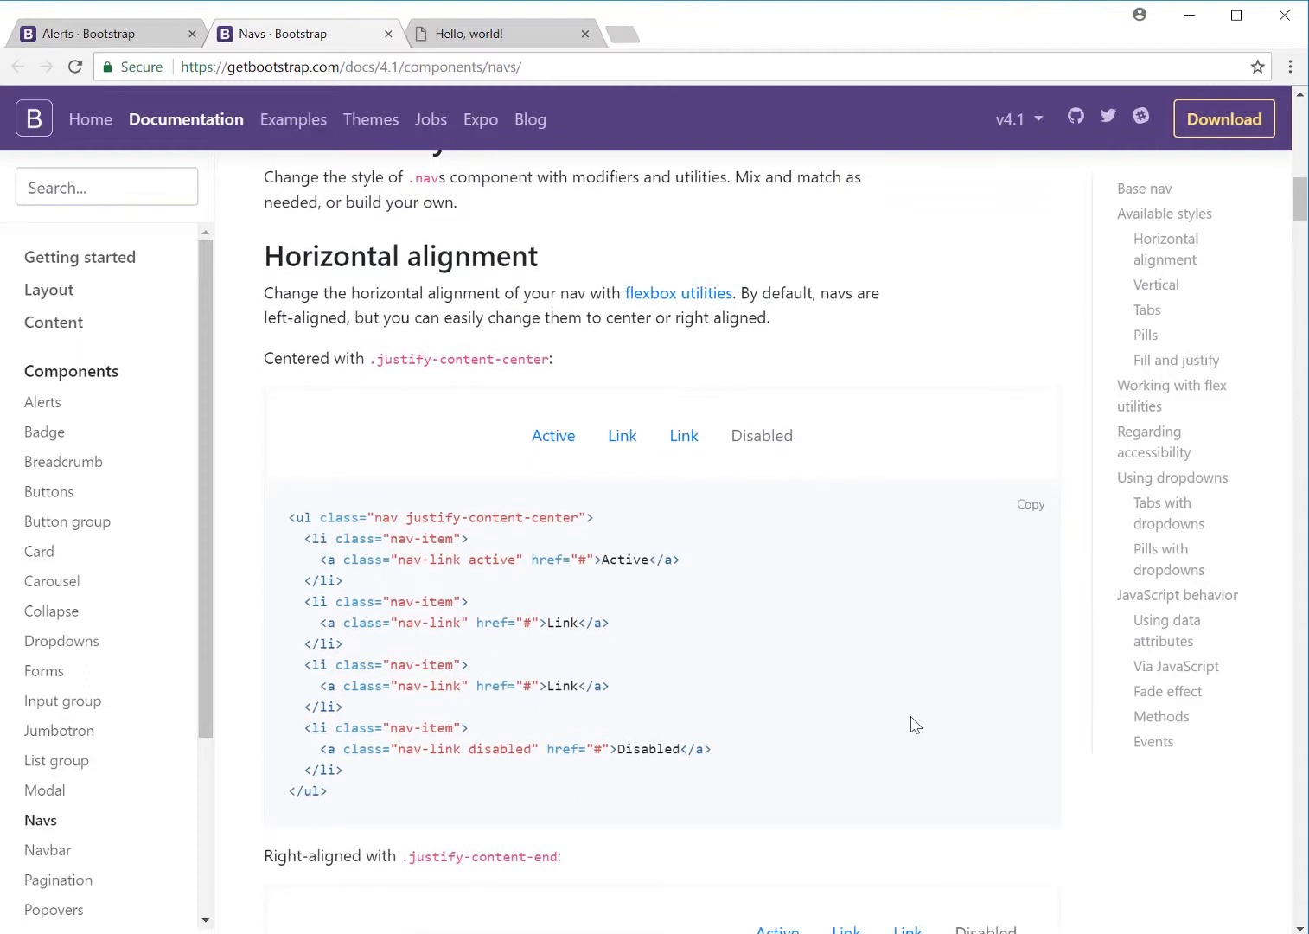
mouse_move(359, 519)
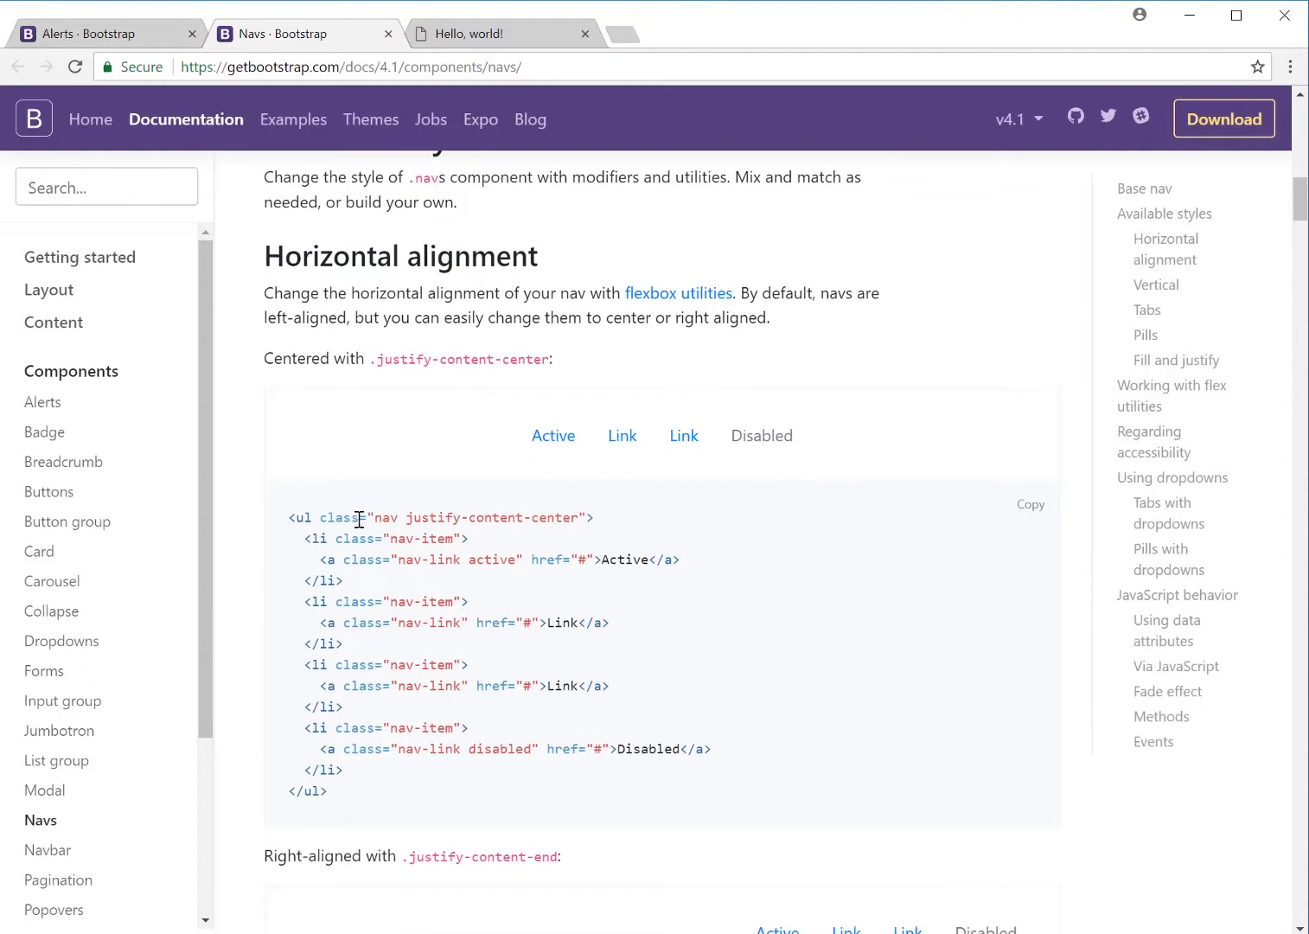
mouse_move(581, 517)
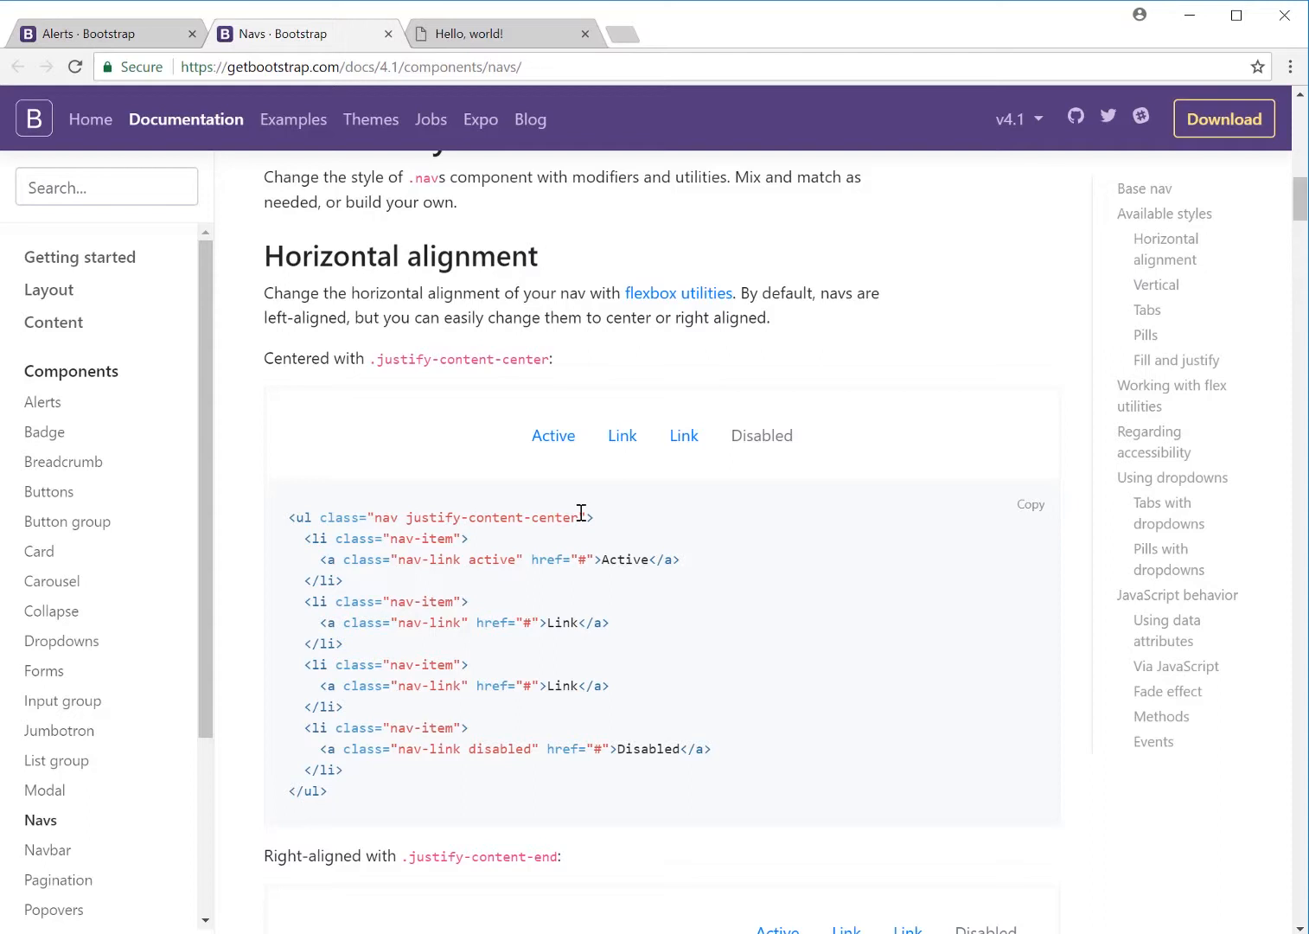
mouse_move(720, 454)
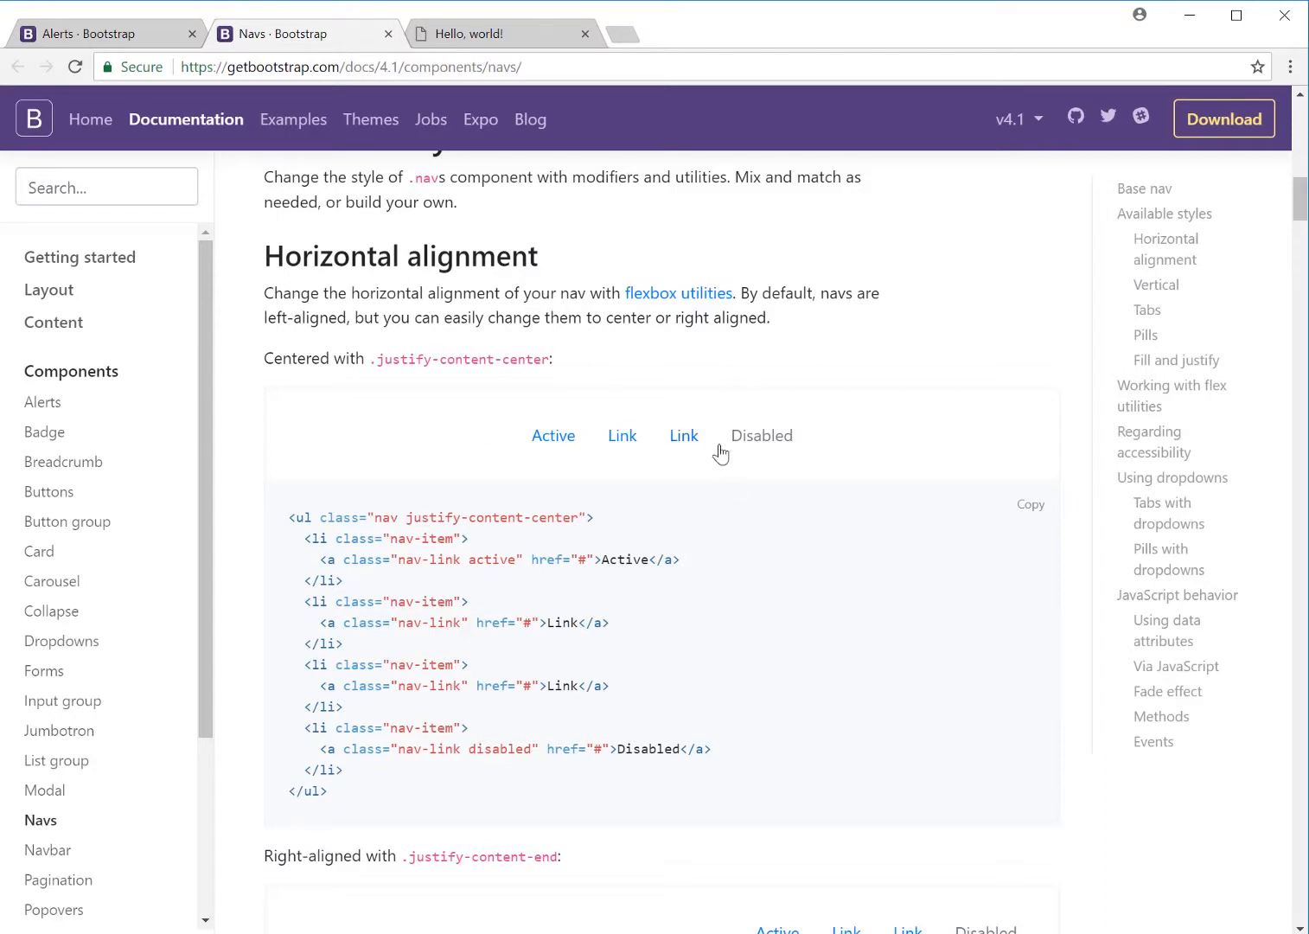
mouse_move(447, 490)
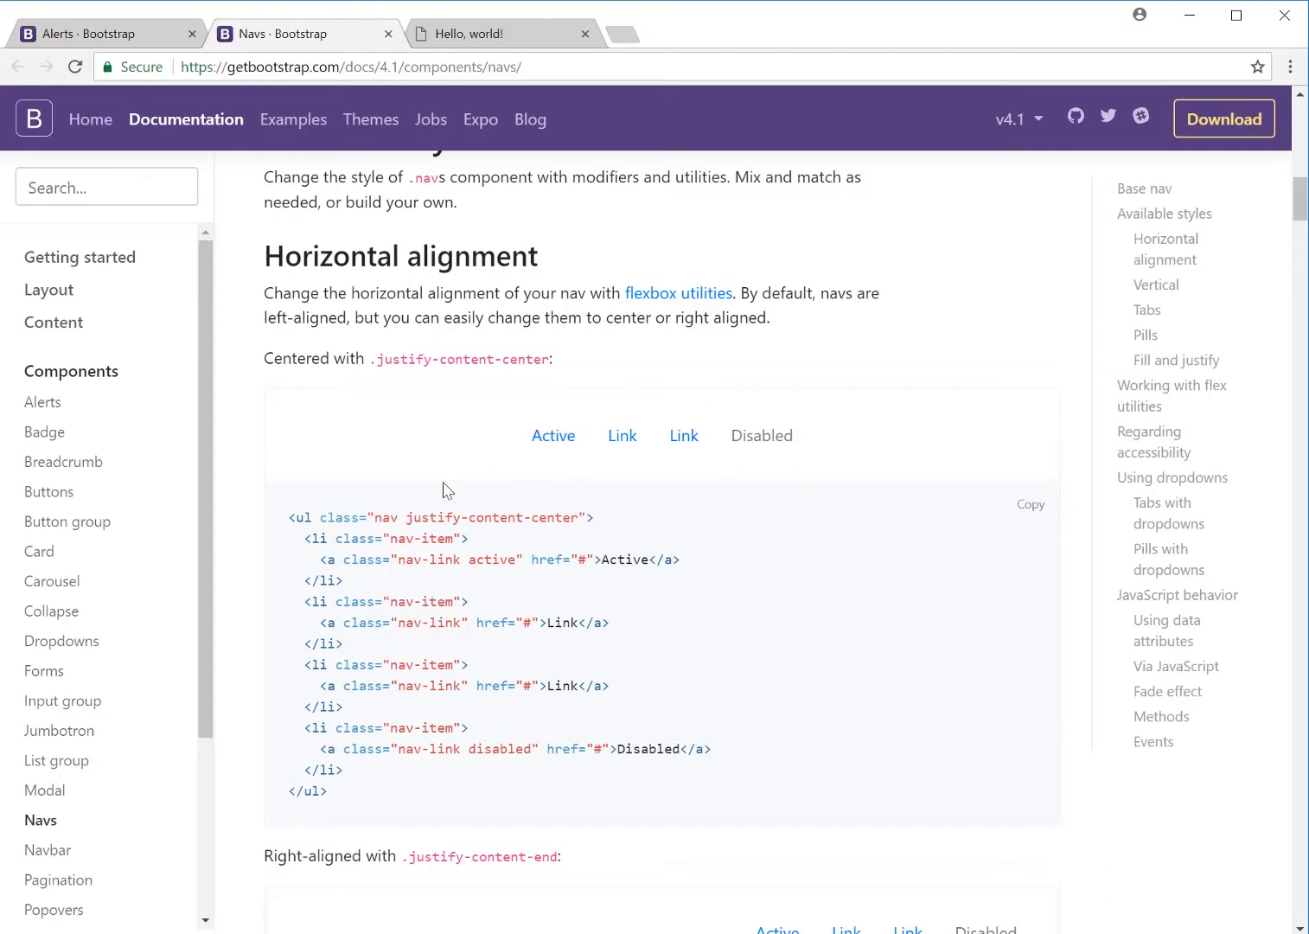
scroll(down, 3)
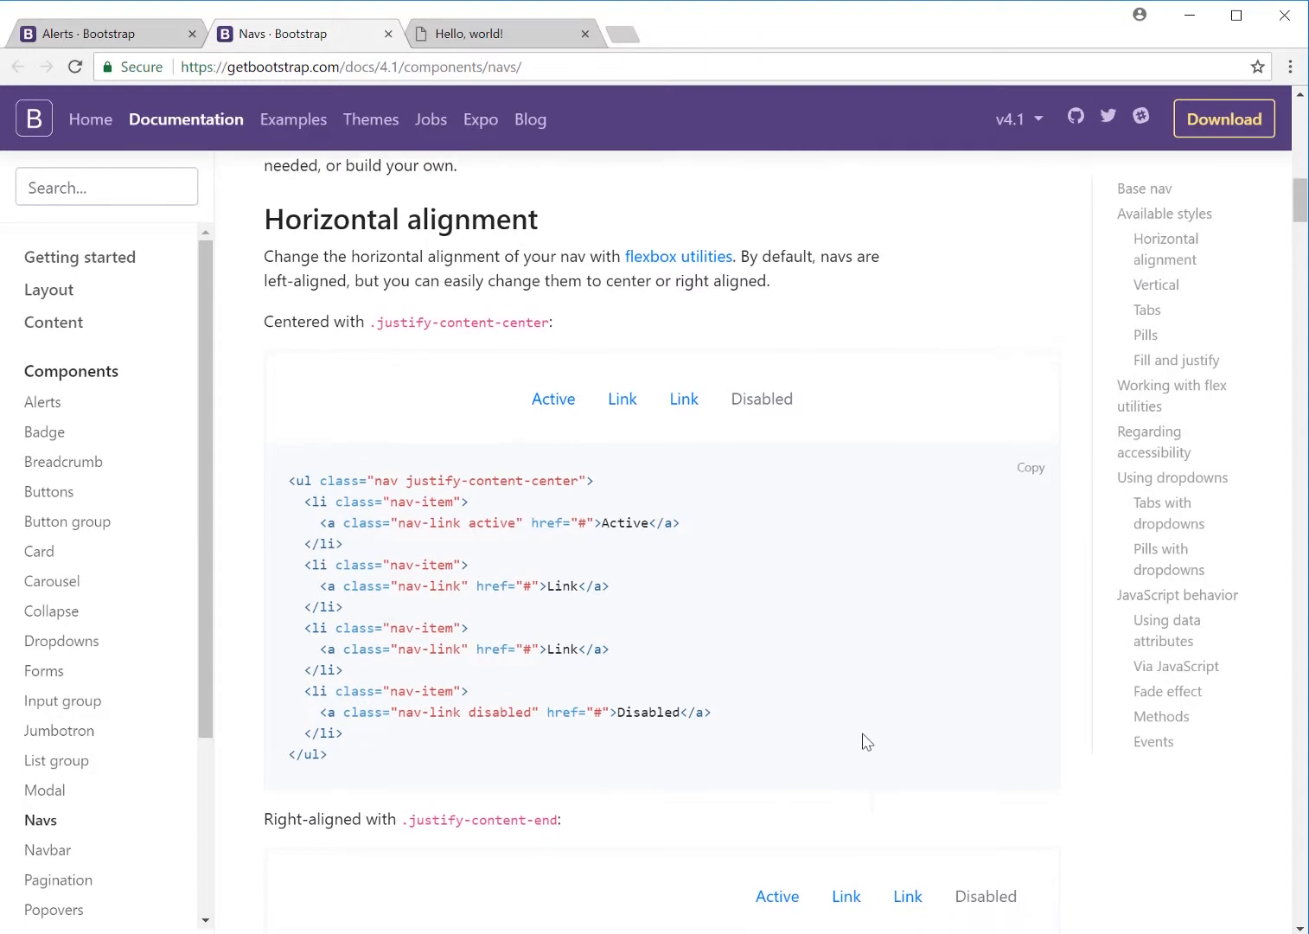
scroll(down, 3)
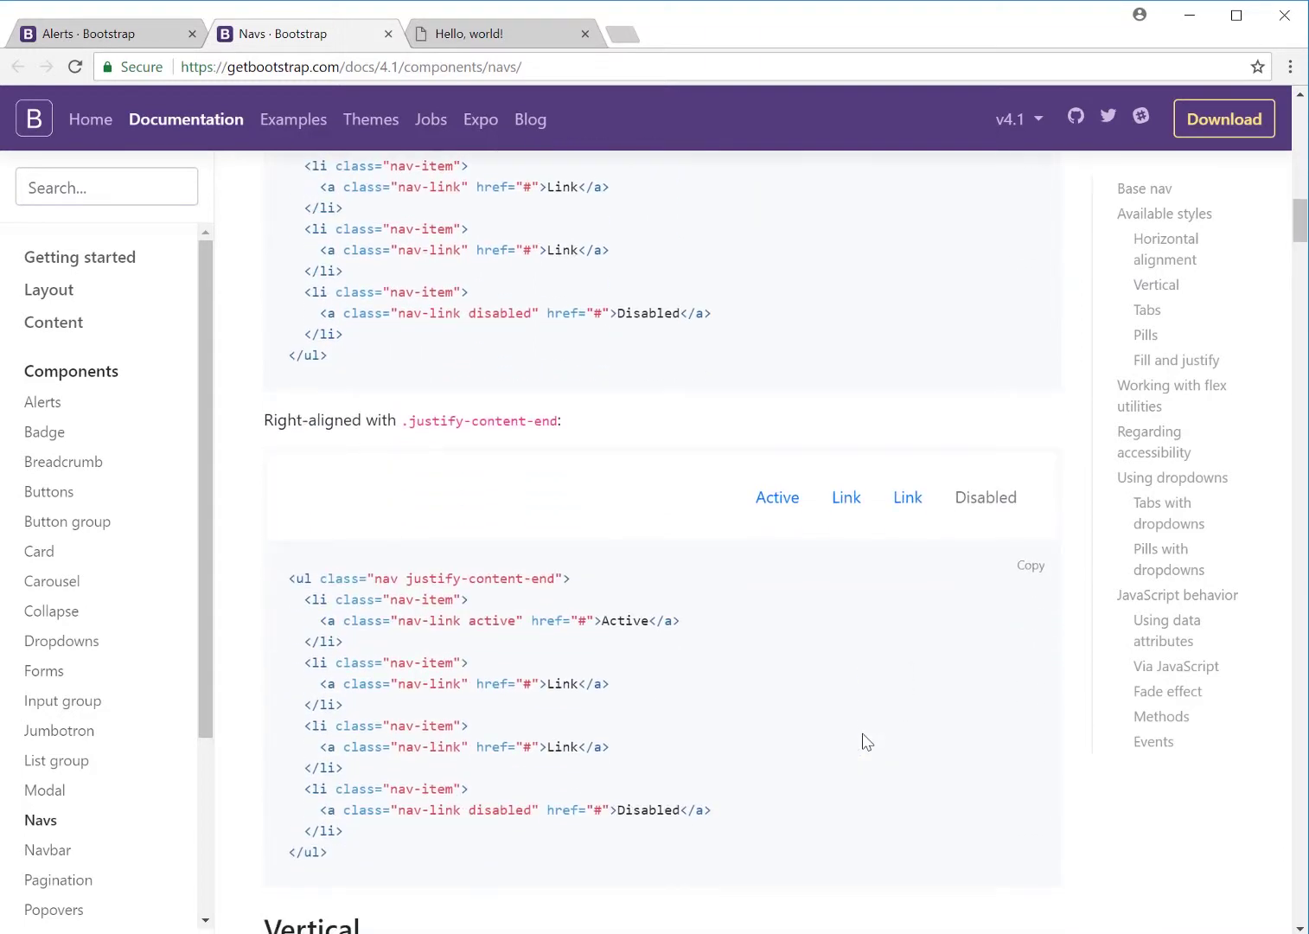
scroll(down, 3)
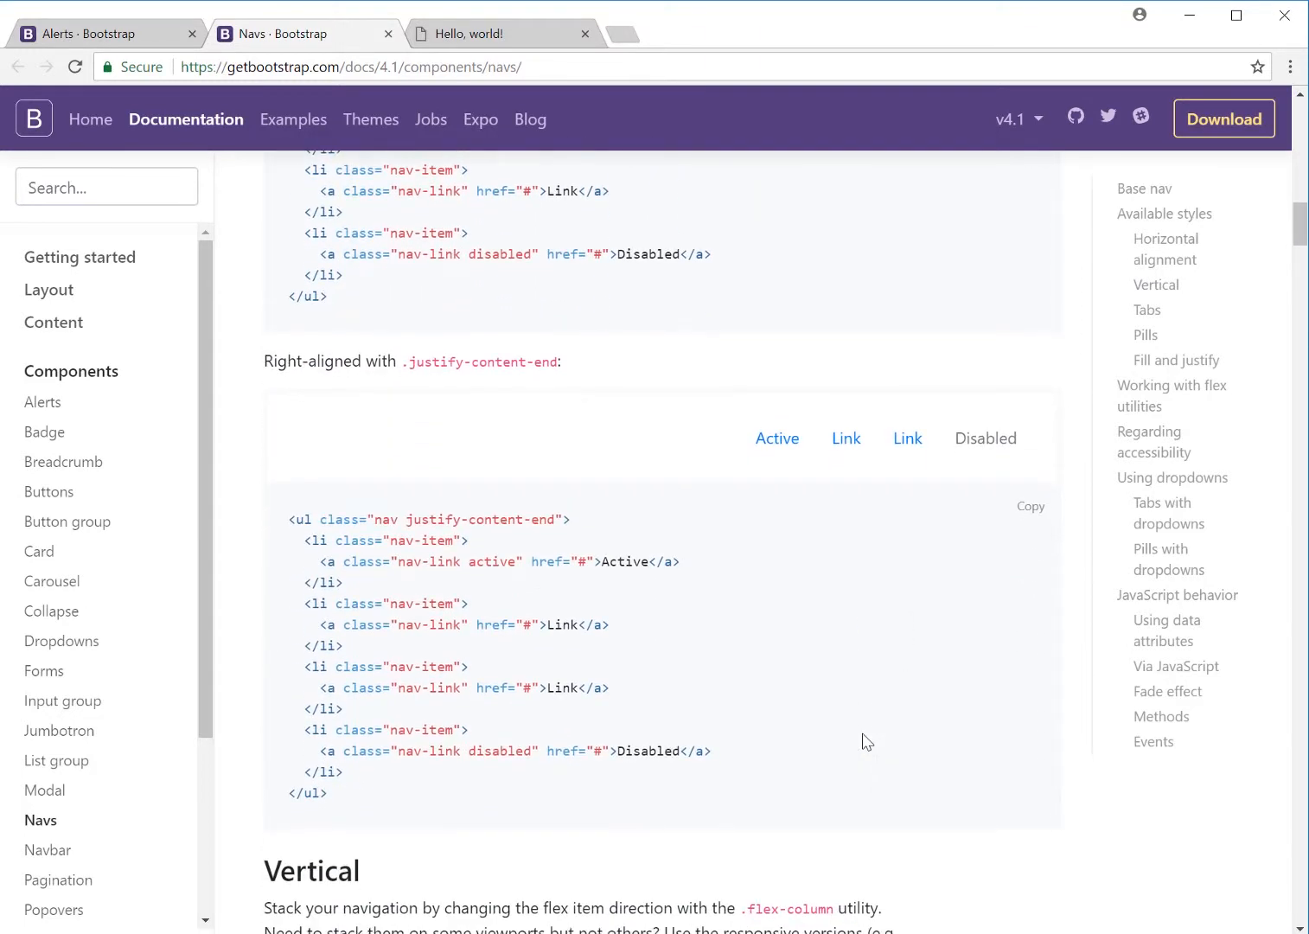
scroll(down, 3)
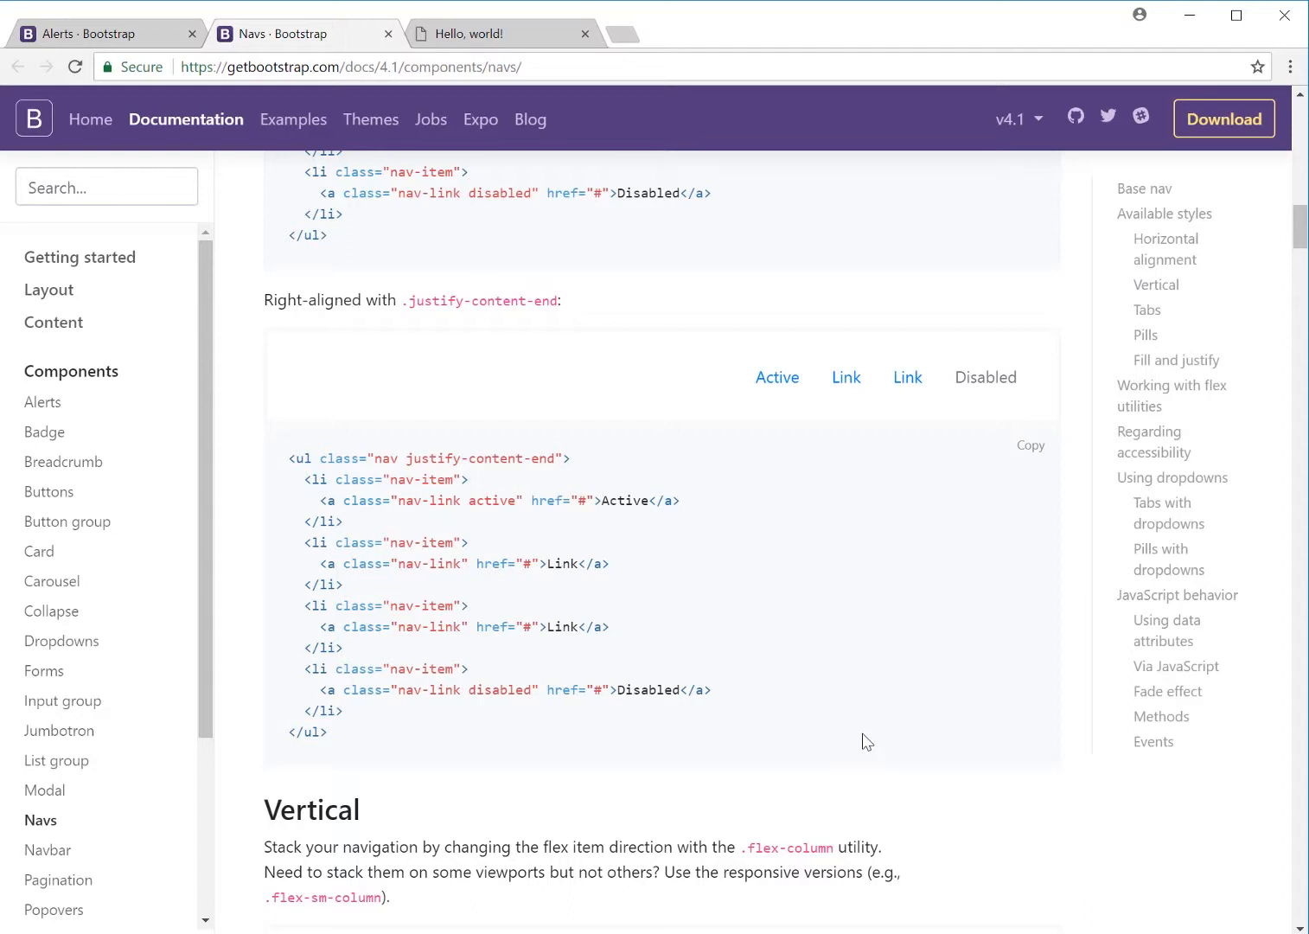
Step: Scroll down to the Vertical .flex-column stacked nav example
scroll(down, 3)
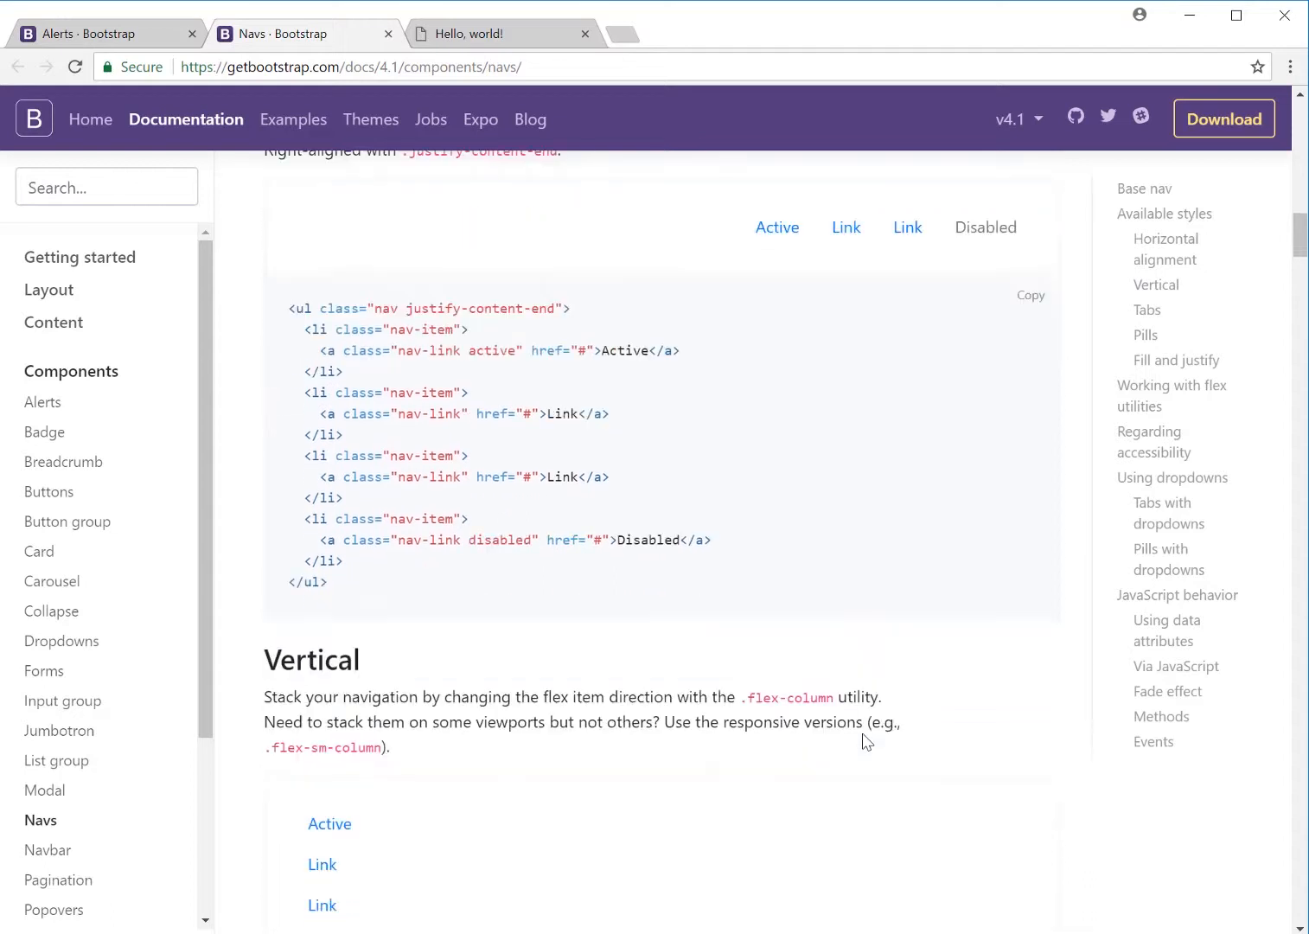
scroll(down, 3)
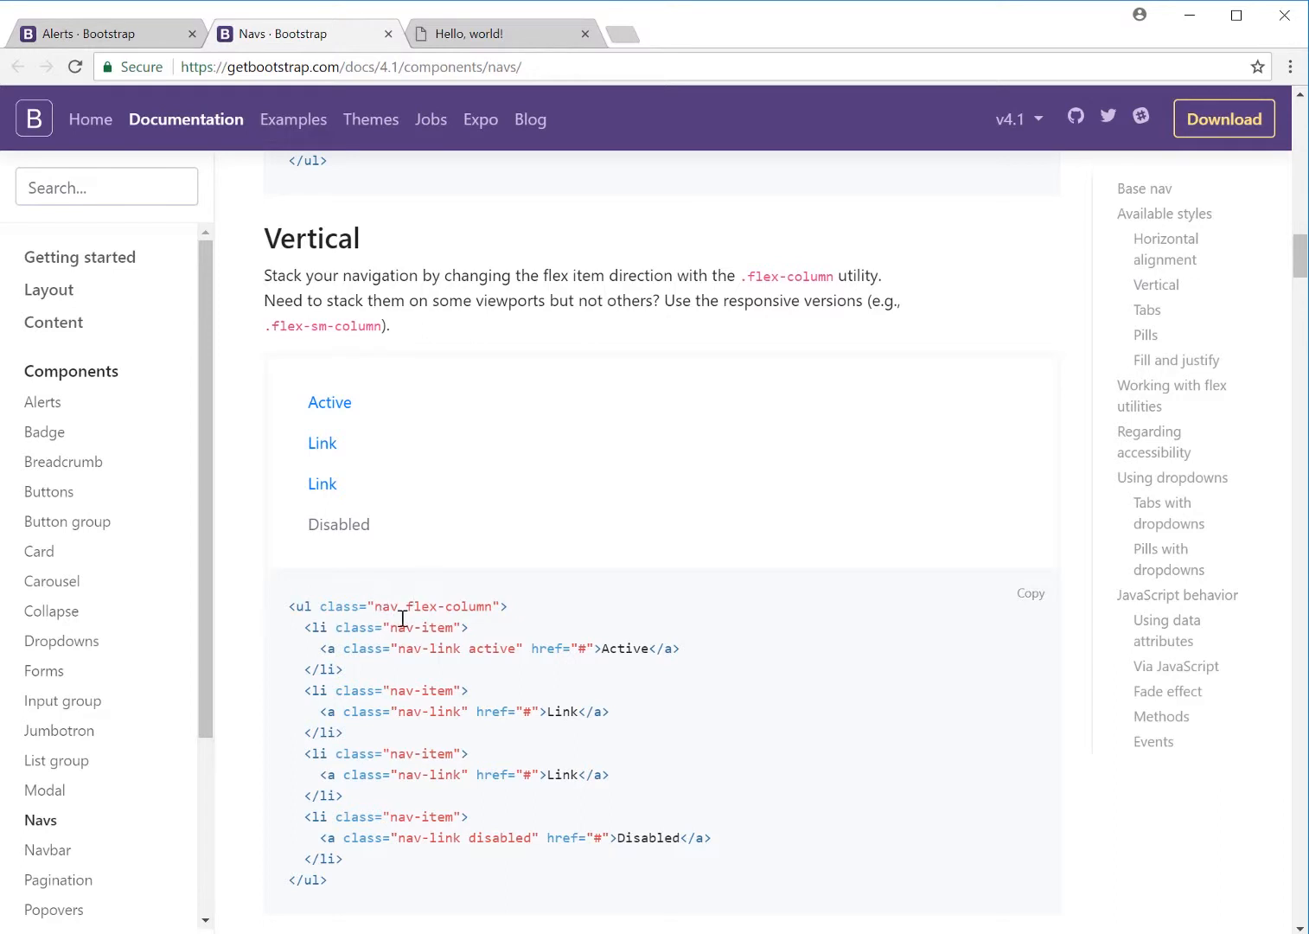
mouse_move(272, 421)
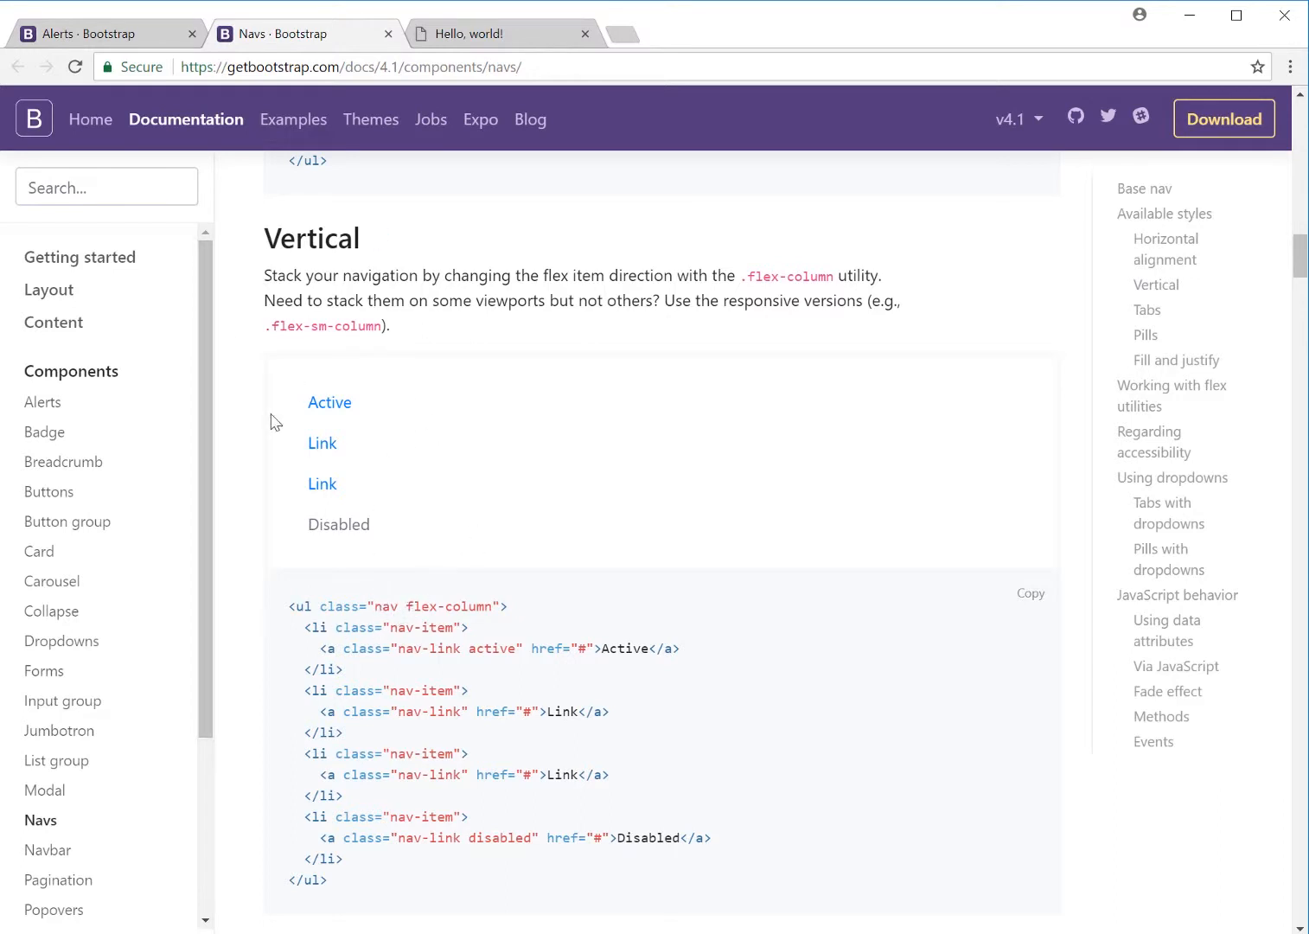
mouse_move(414, 510)
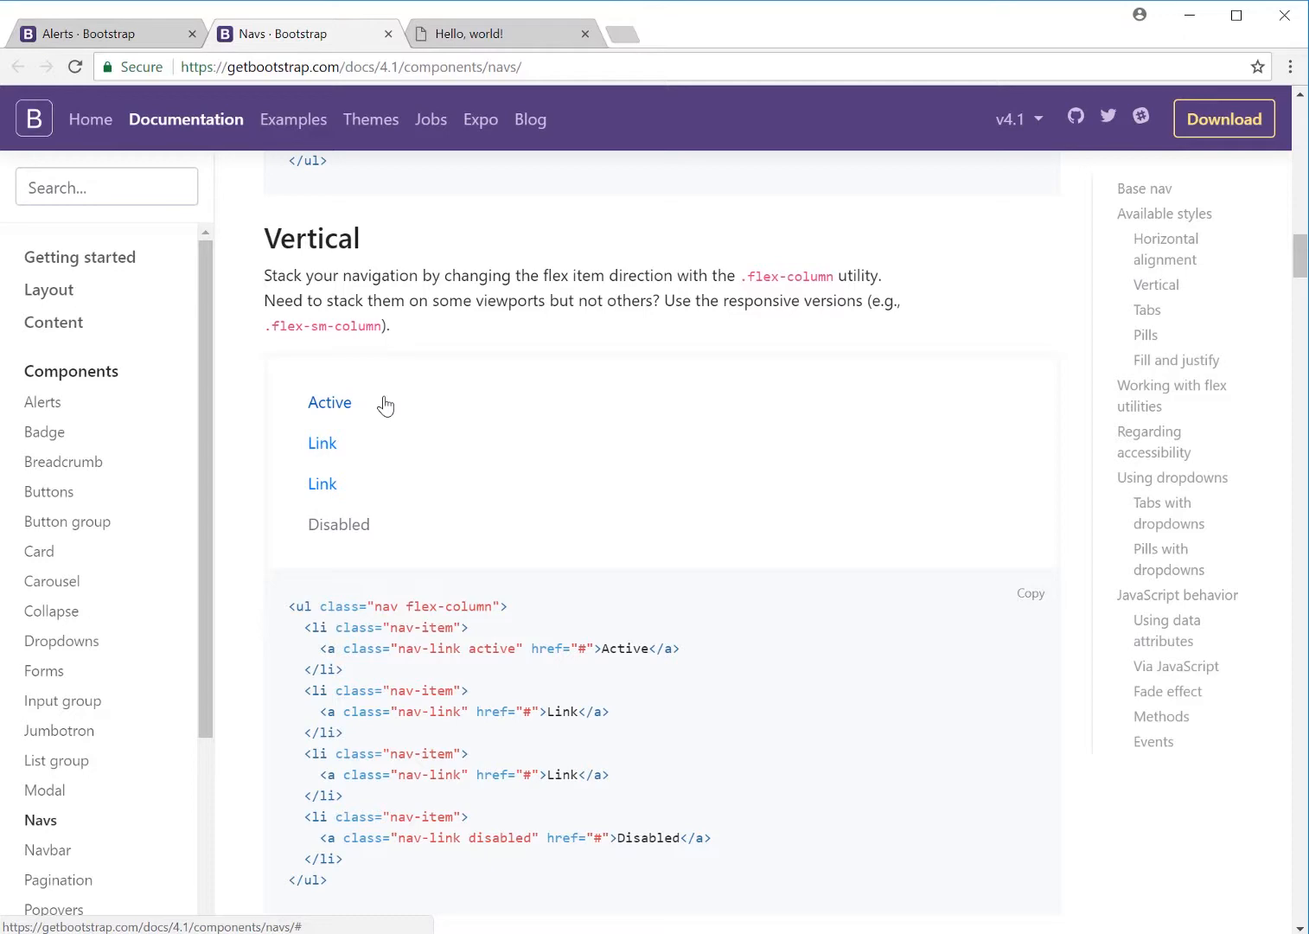
Step: Scroll past the Tabs and Pills examples to the nav-fill Fill and justify example
scroll(down, 3)
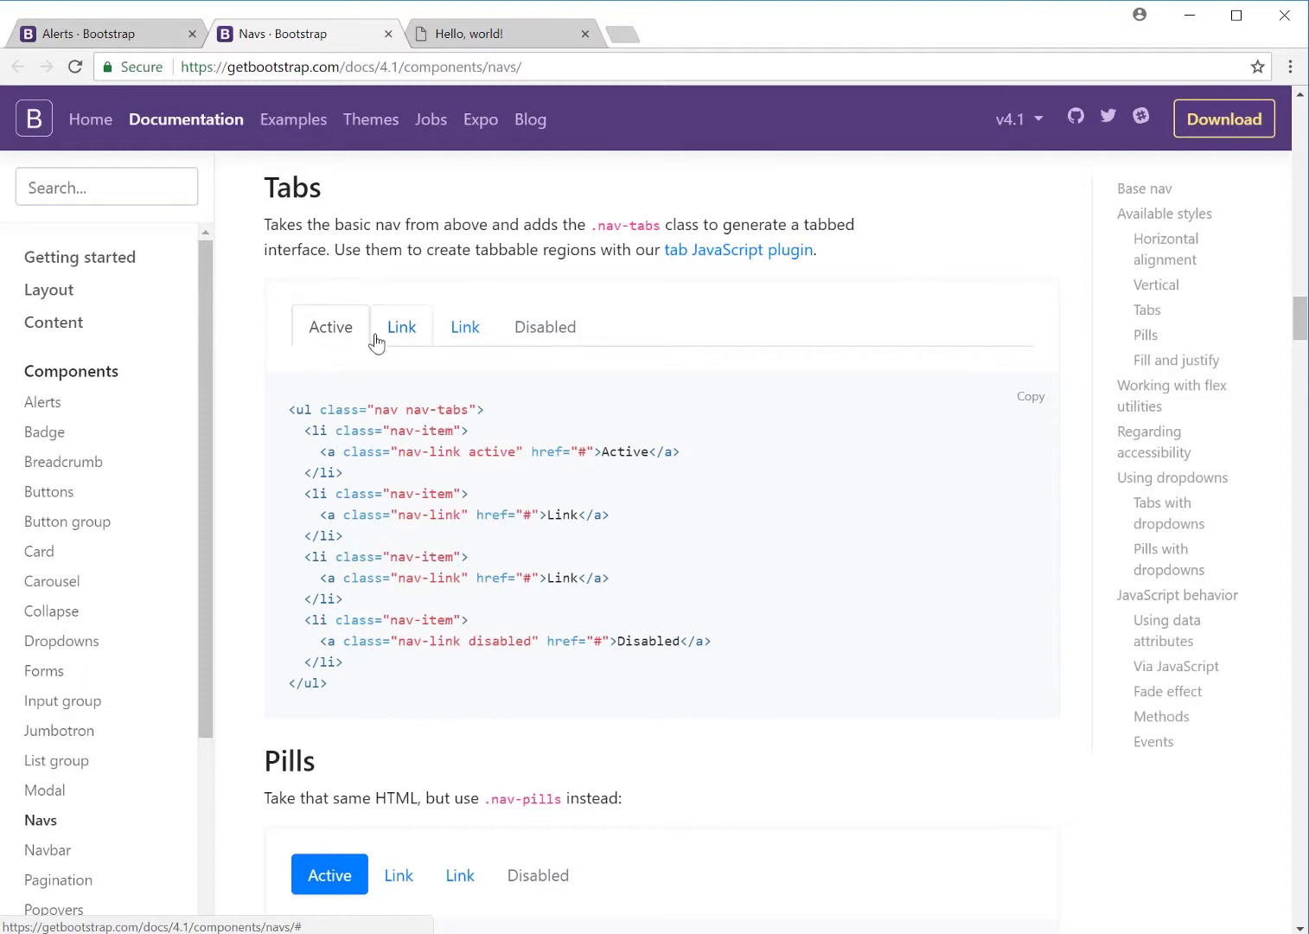
mouse_move(412, 409)
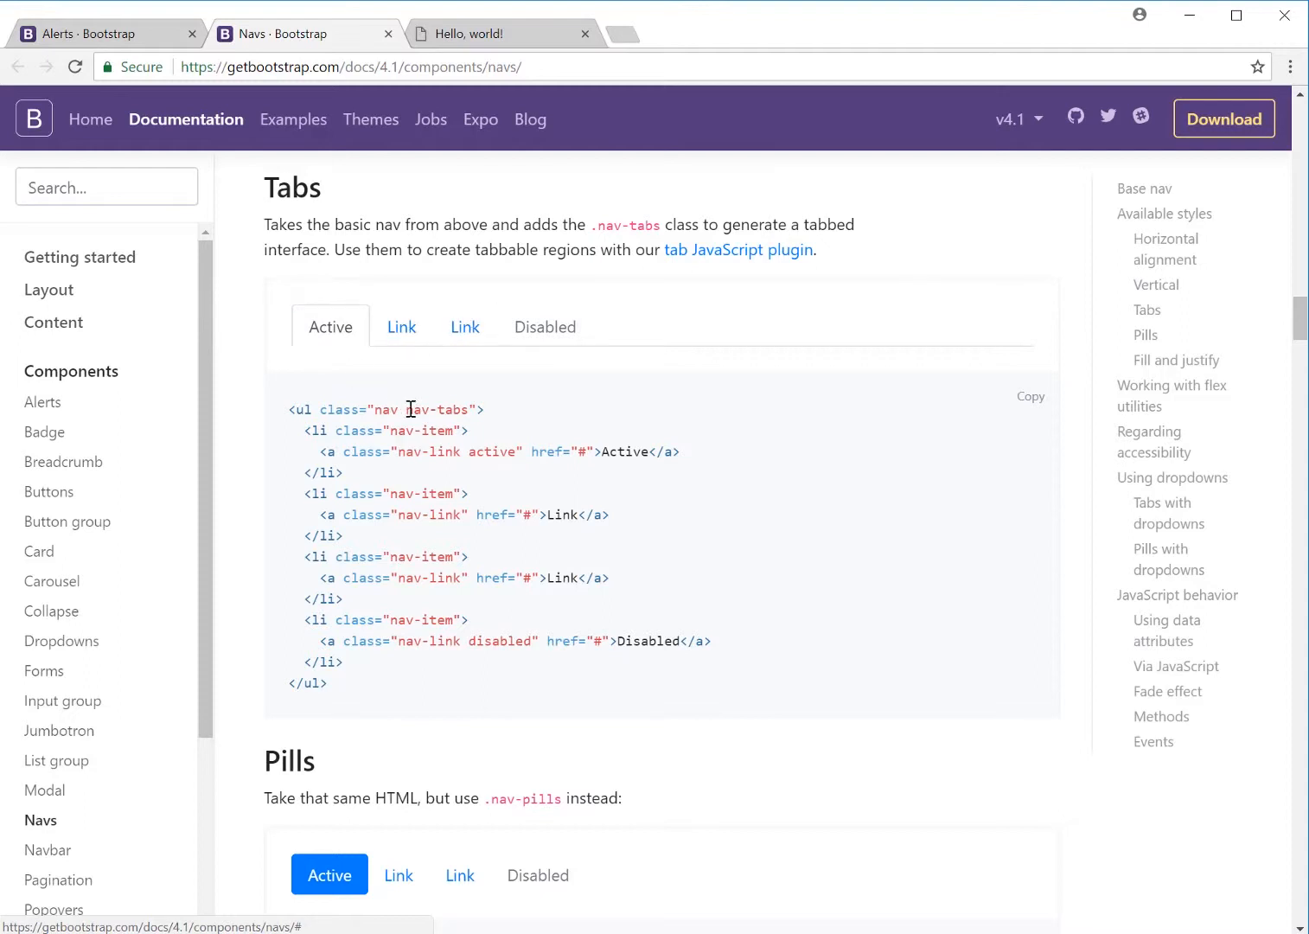
mouse_move(522, 409)
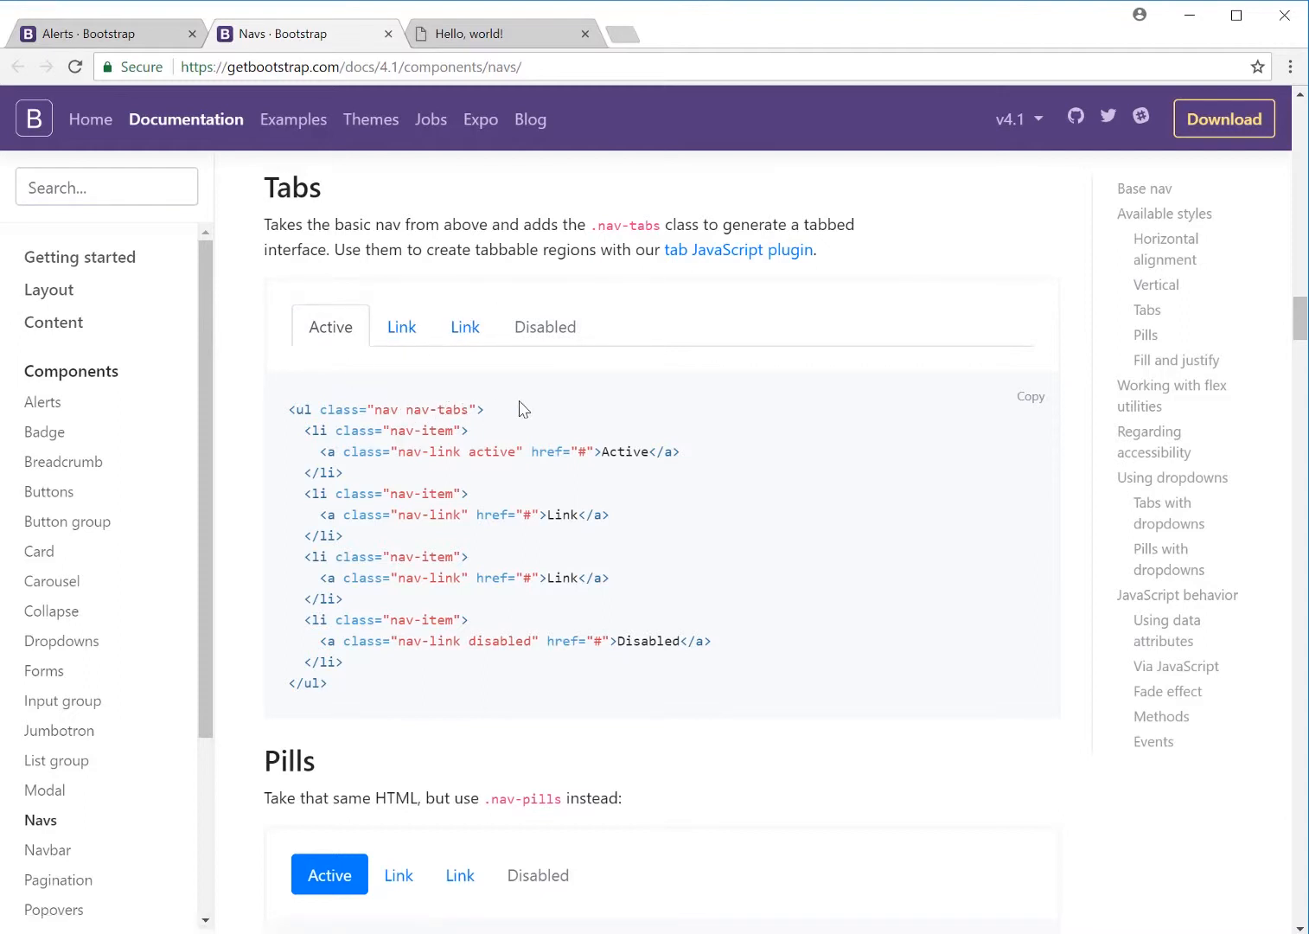
scroll(down, 3)
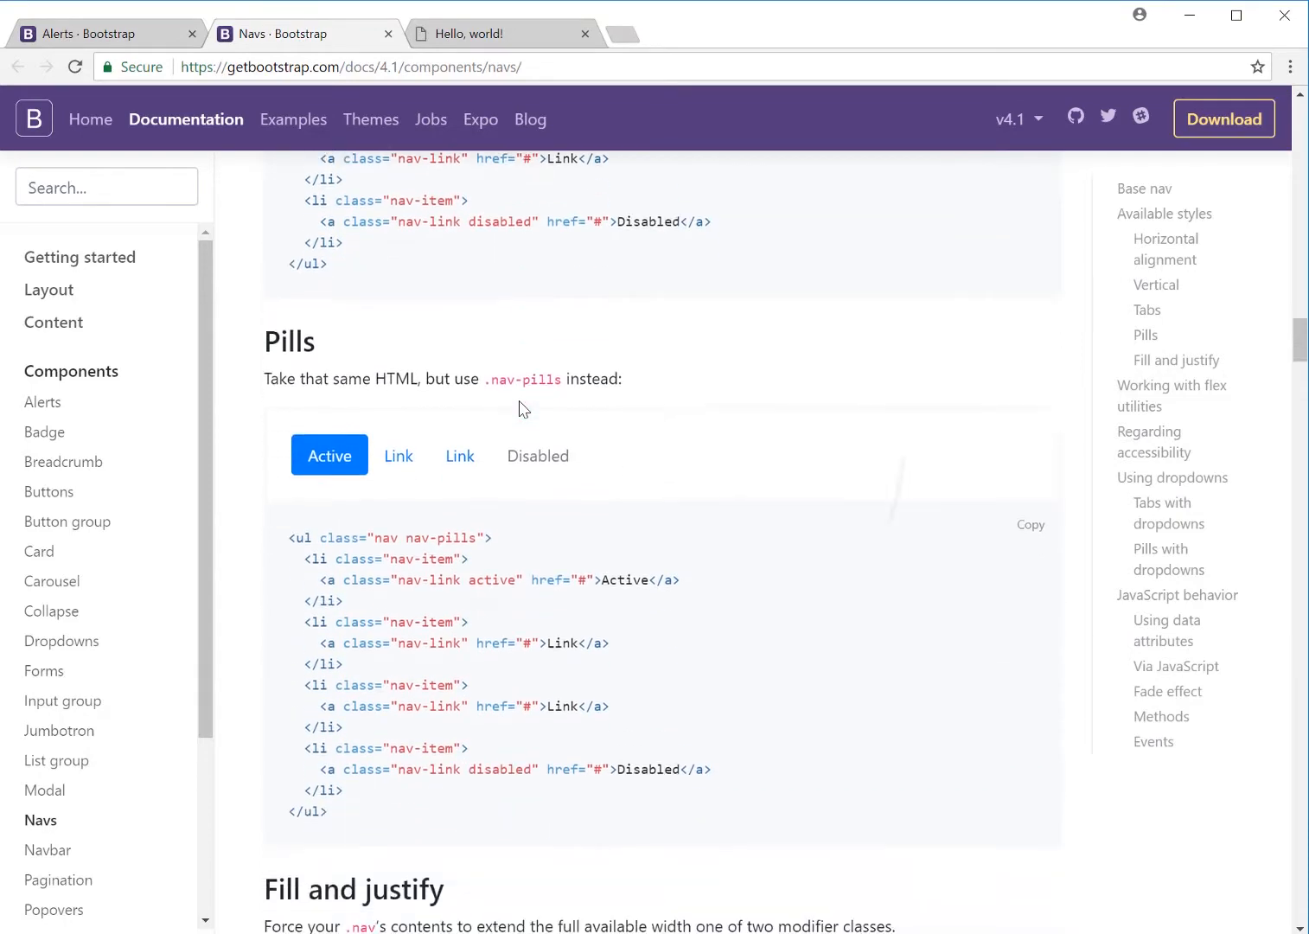
scroll(down, 3)
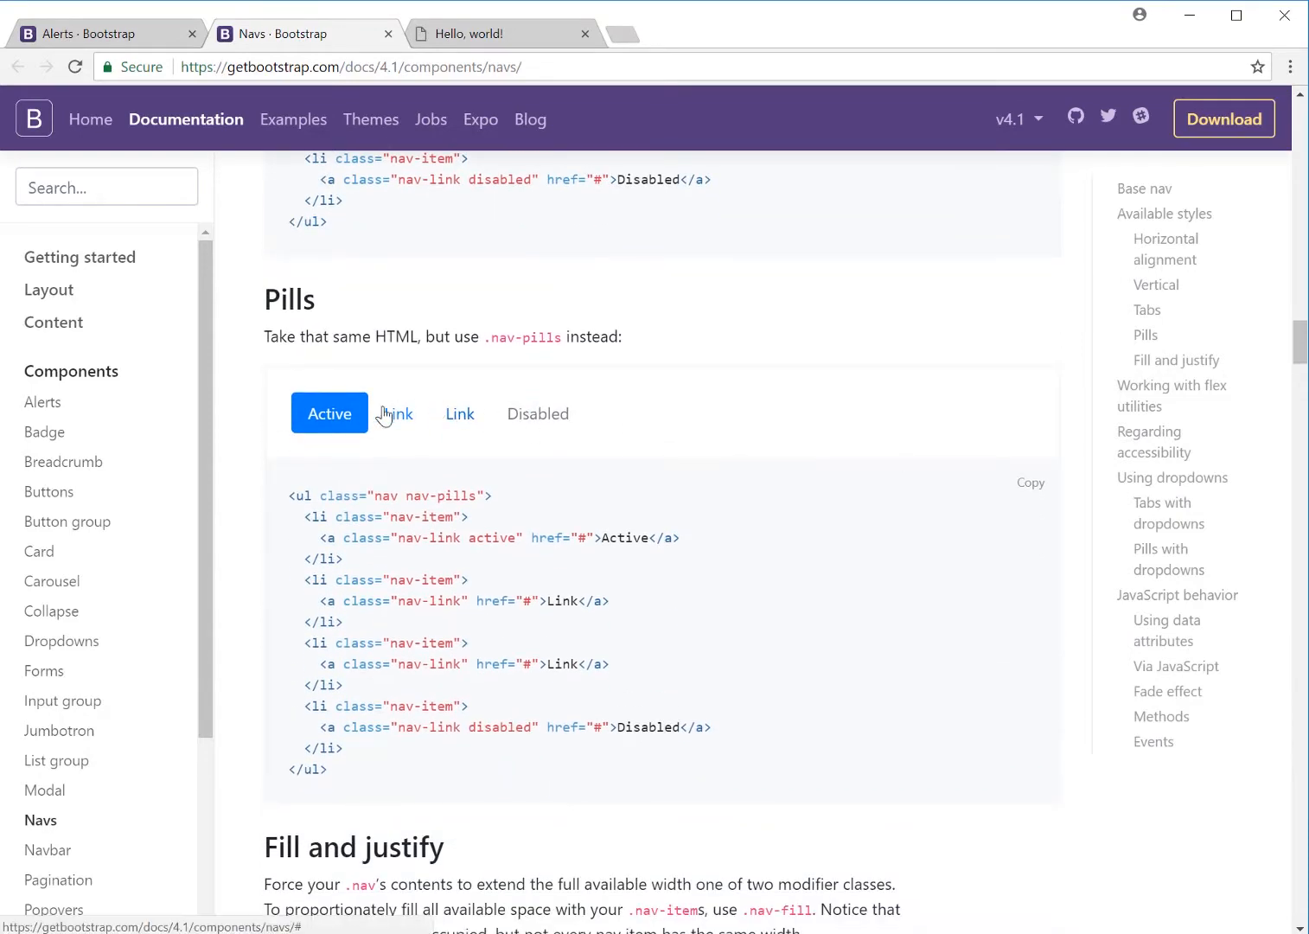
mouse_move(471, 406)
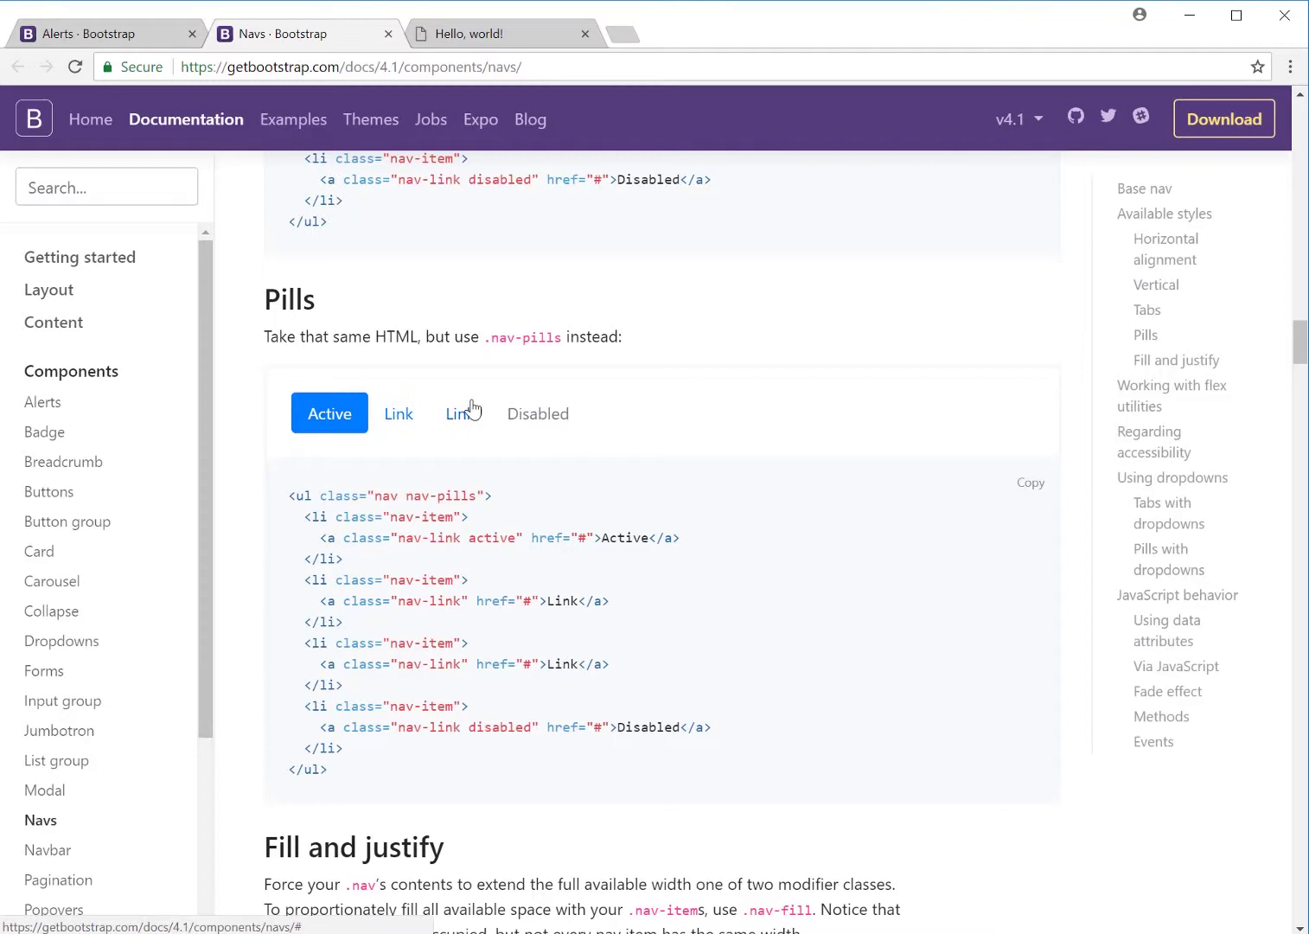
mouse_move(534, 412)
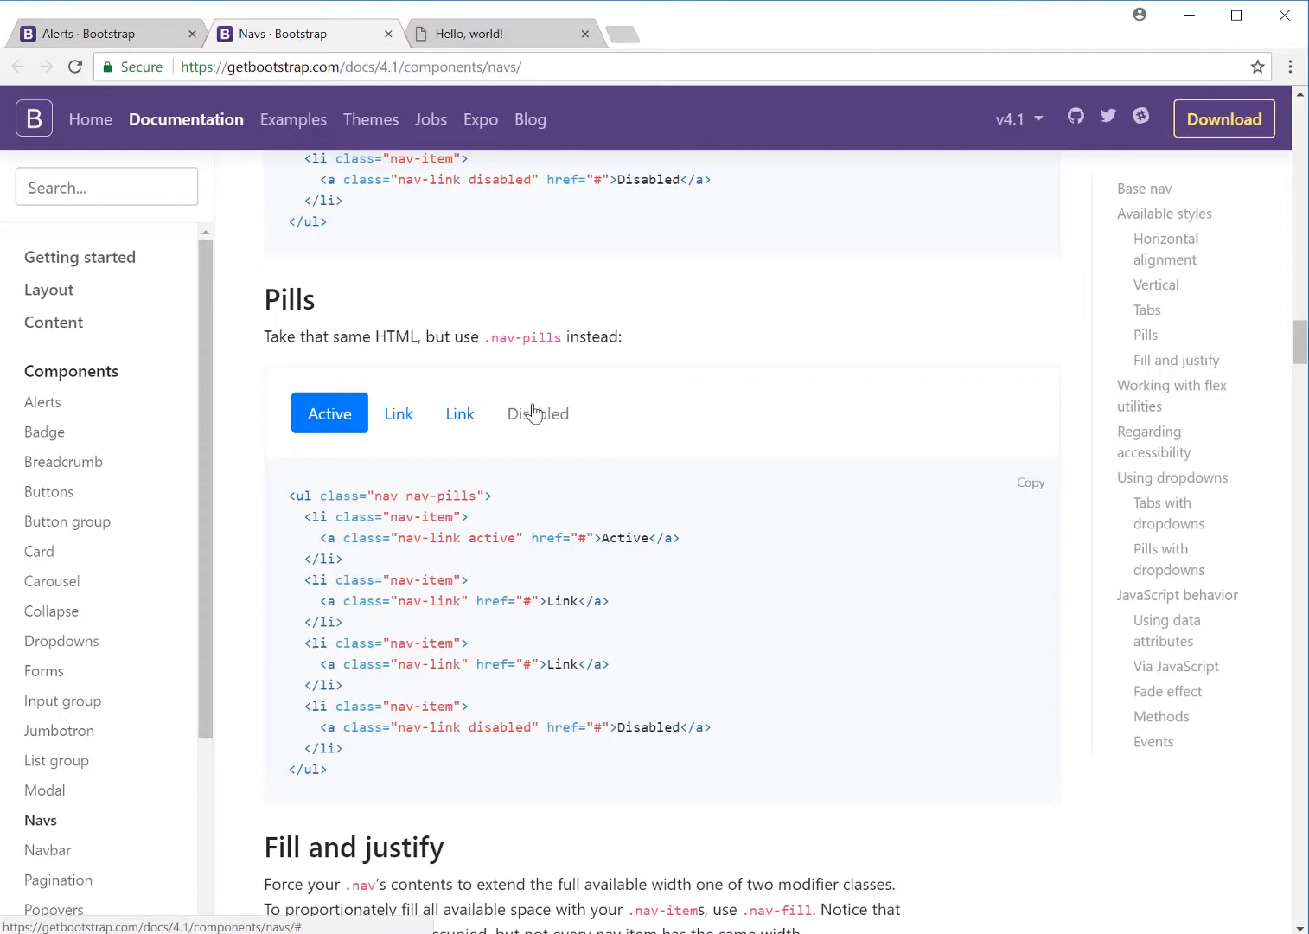
scroll(down, 3)
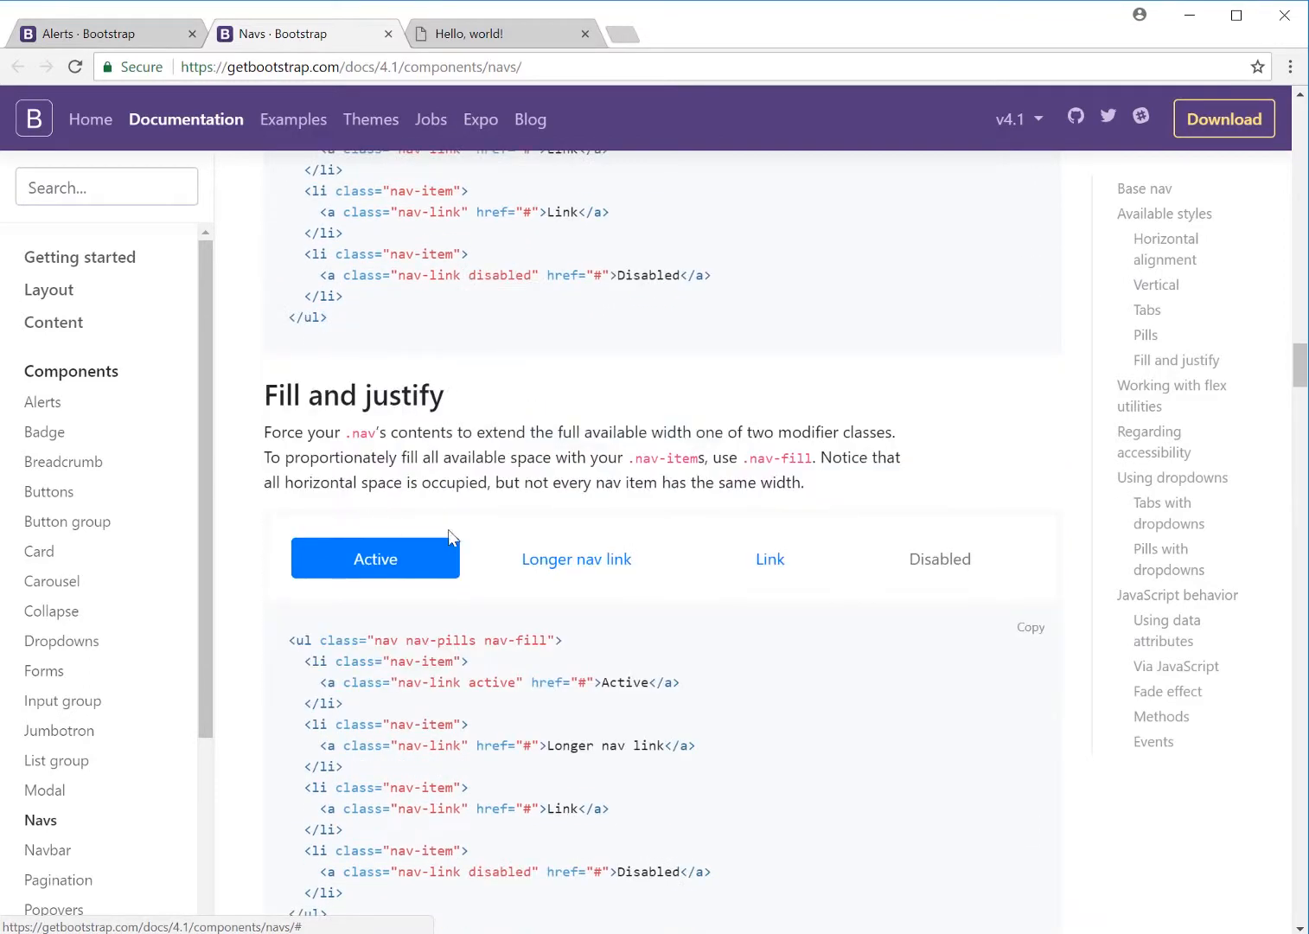
mouse_move(385, 548)
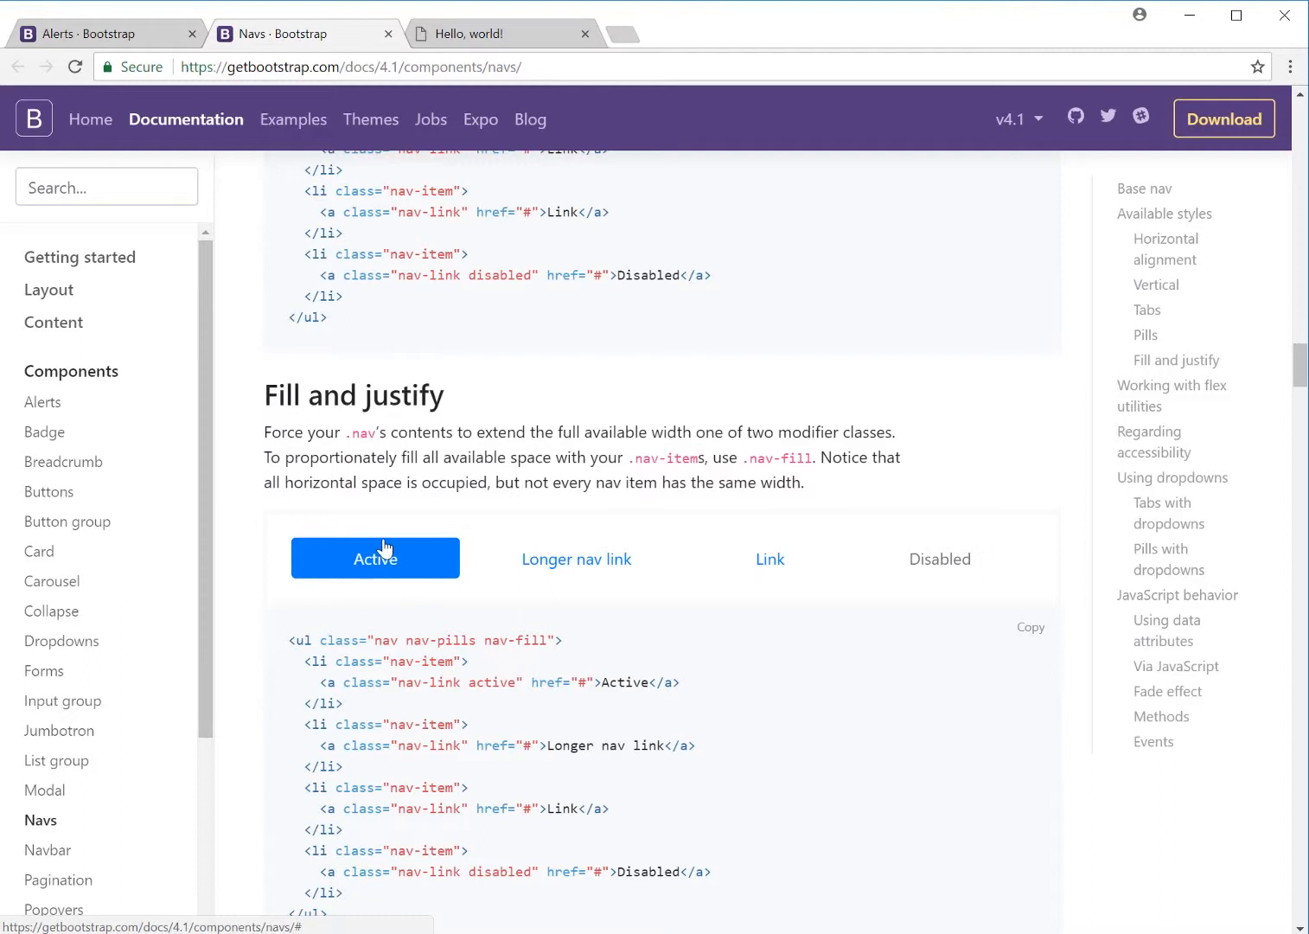
mouse_move(325, 565)
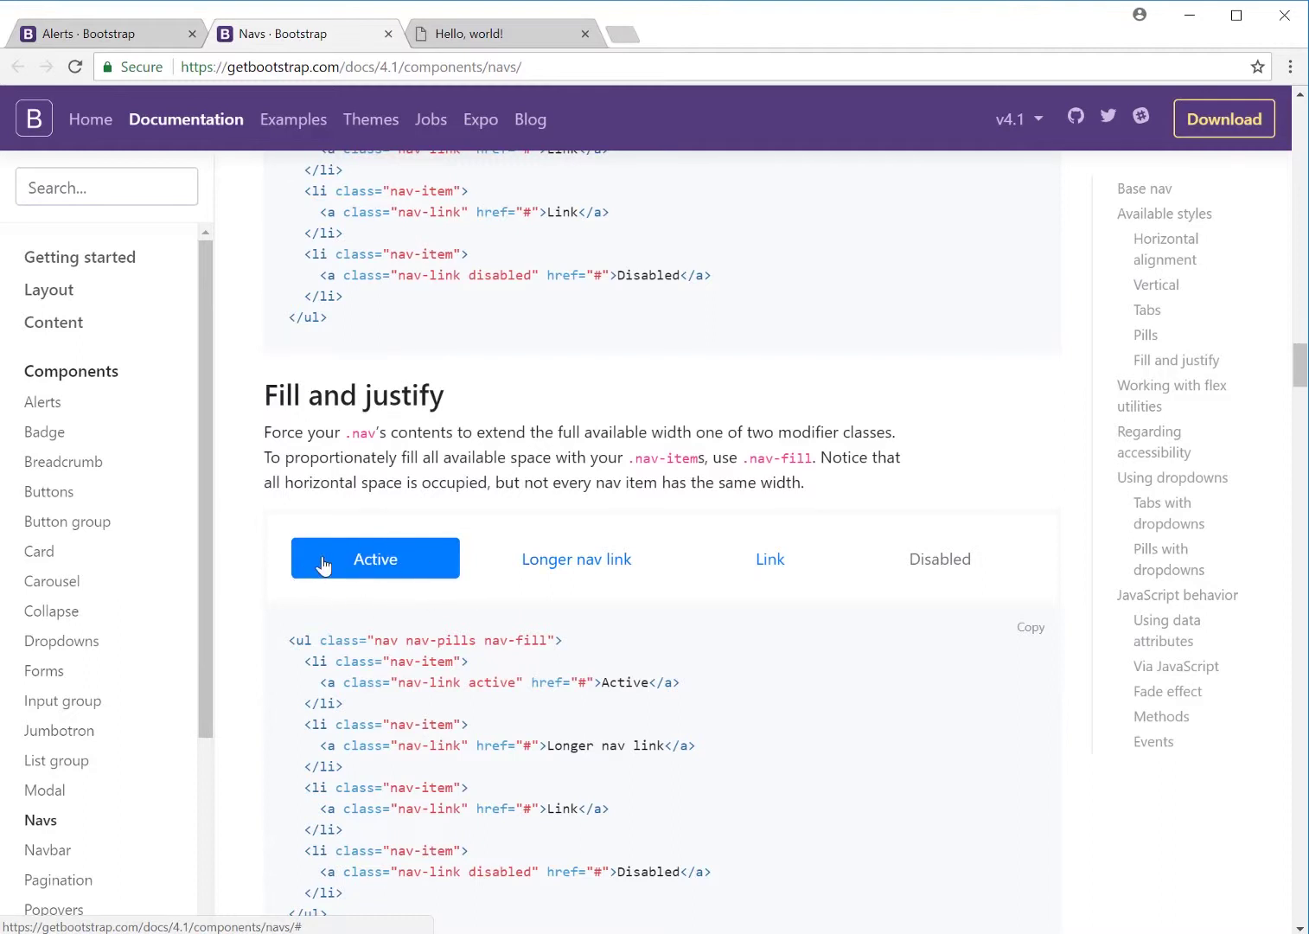
mouse_move(370, 595)
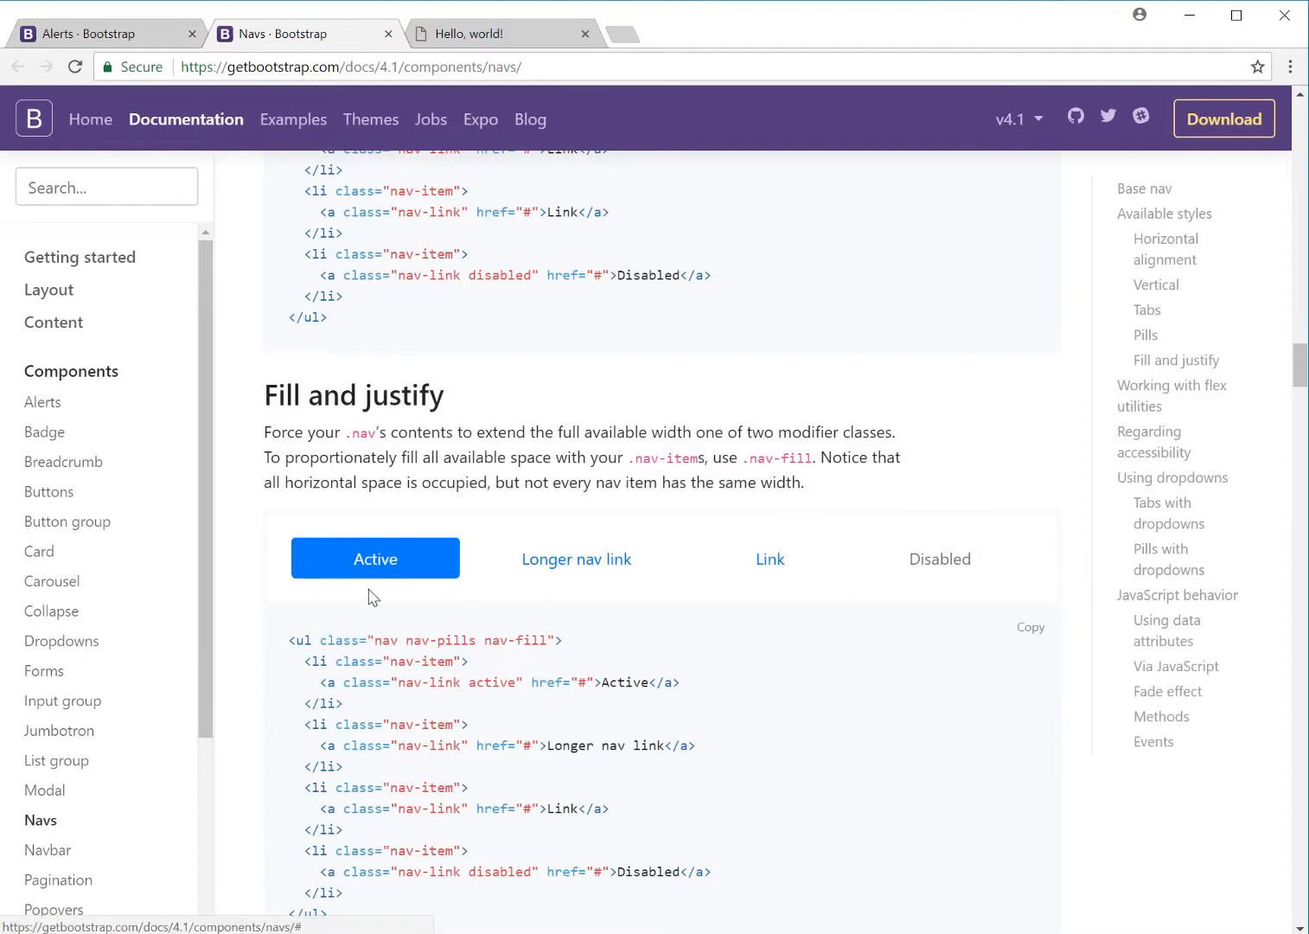
mouse_move(474, 639)
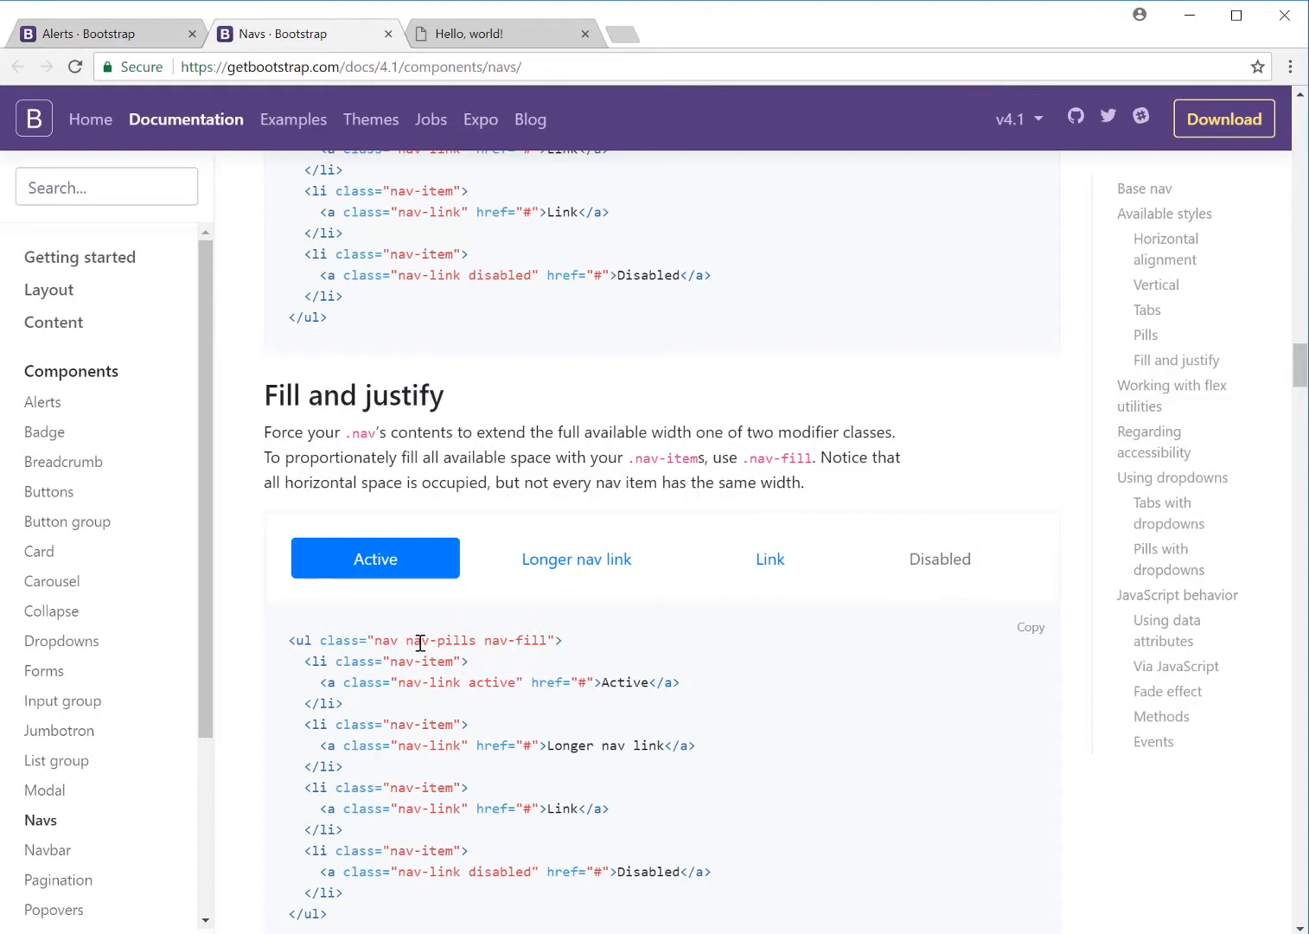
mouse_move(426, 575)
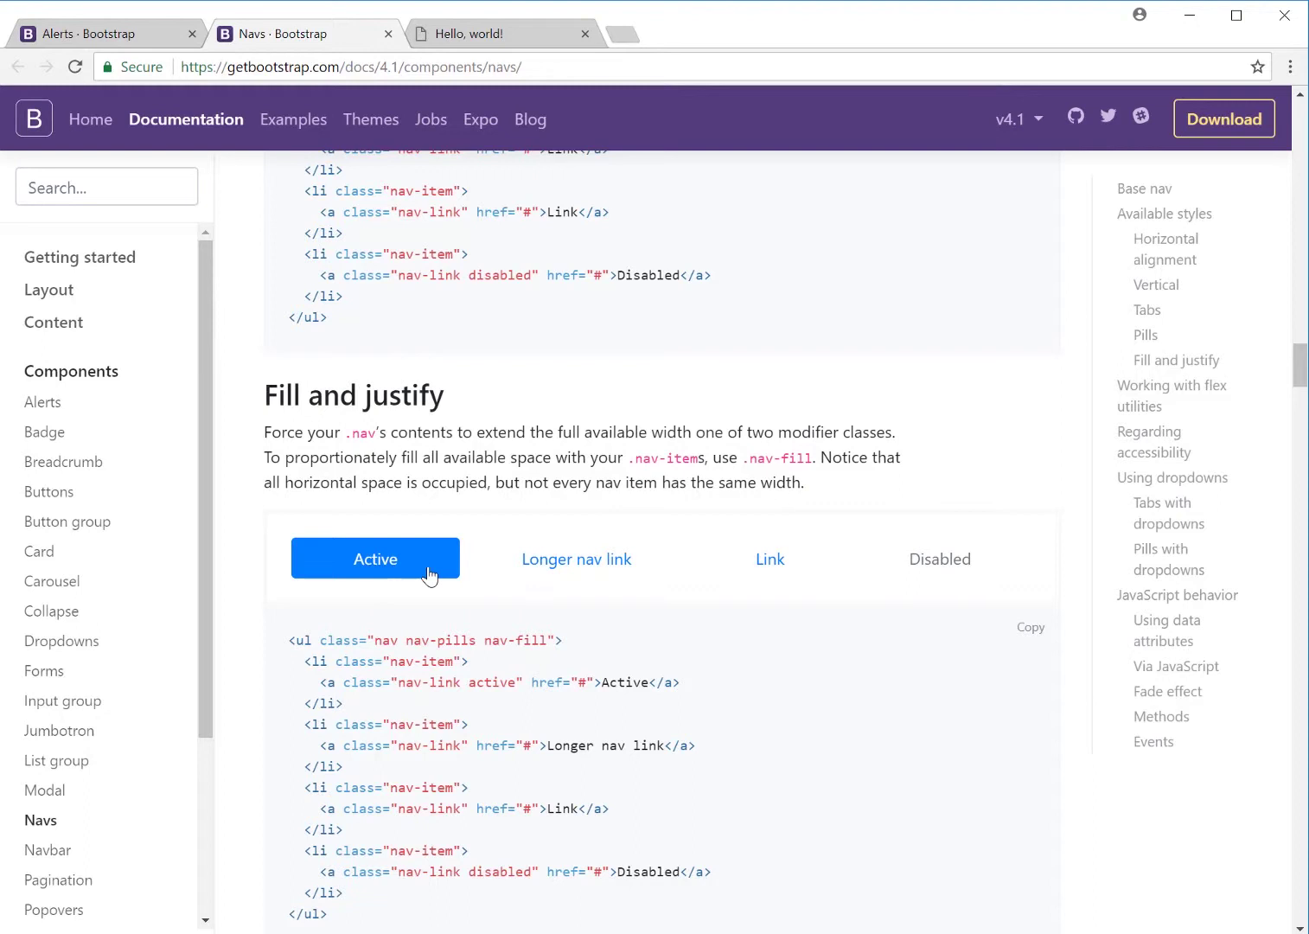
scroll(down, 3)
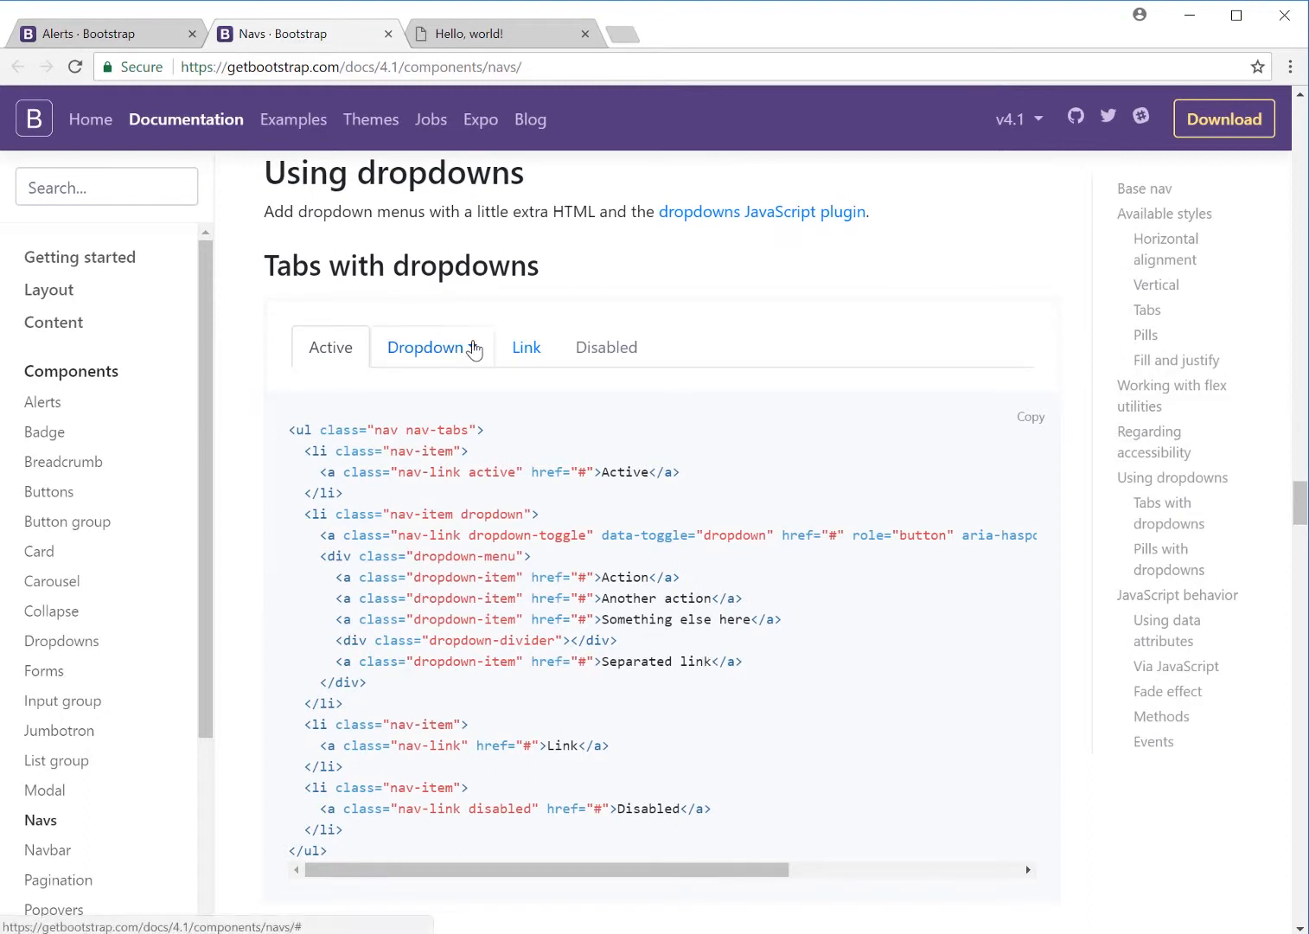
click(425, 347)
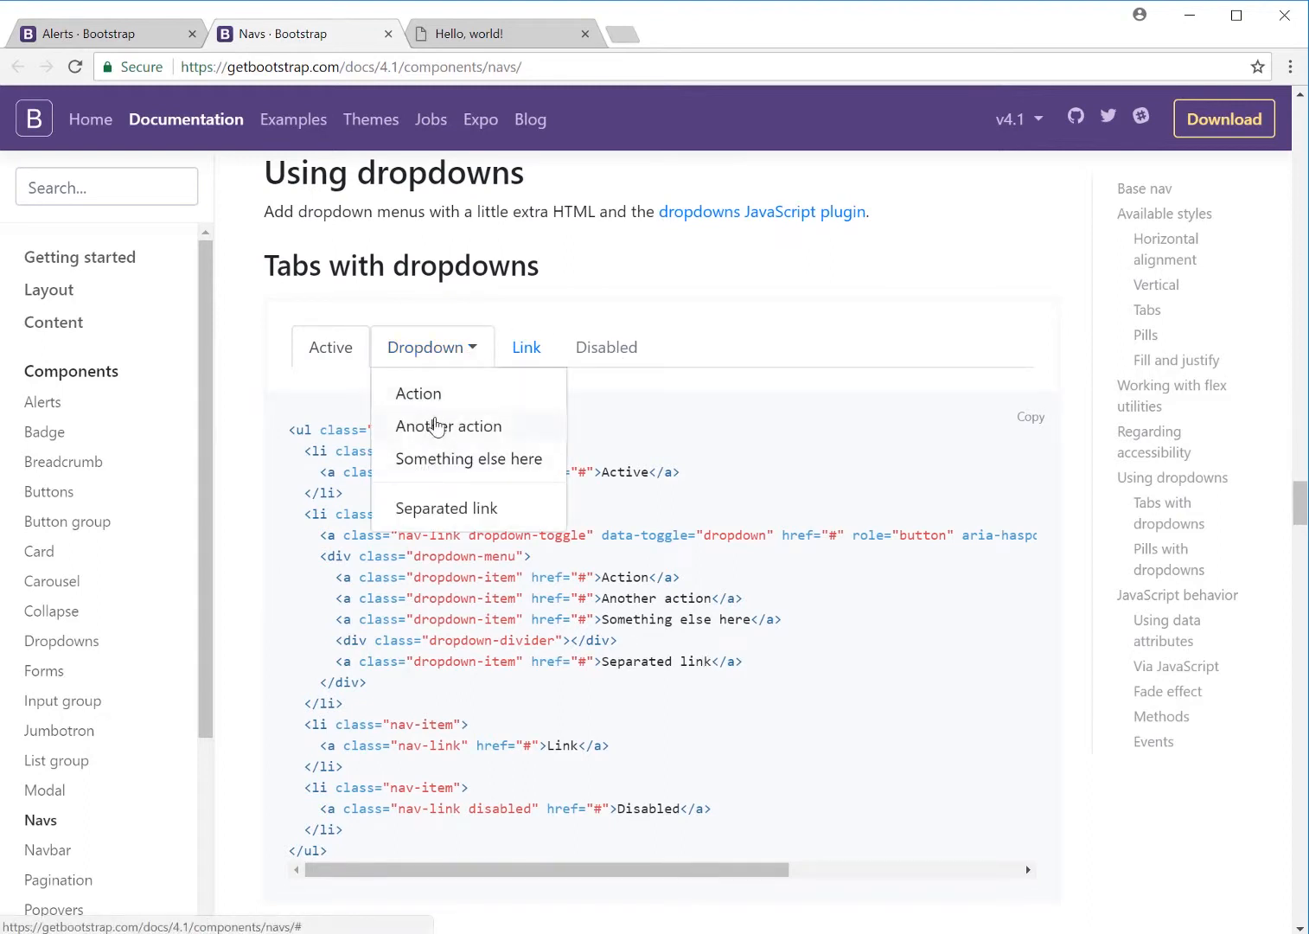
mouse_move(396, 490)
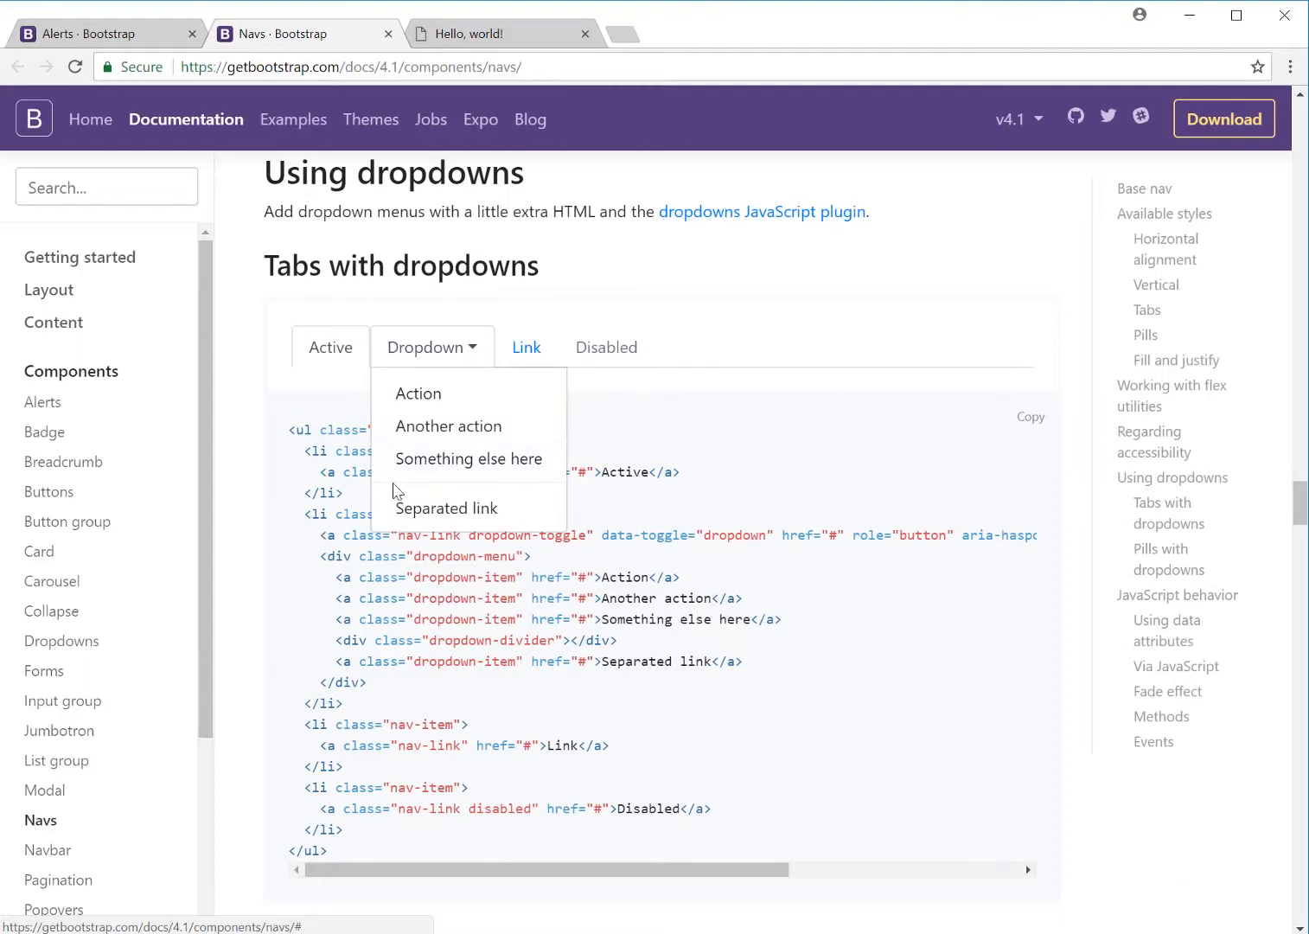
click(431, 347)
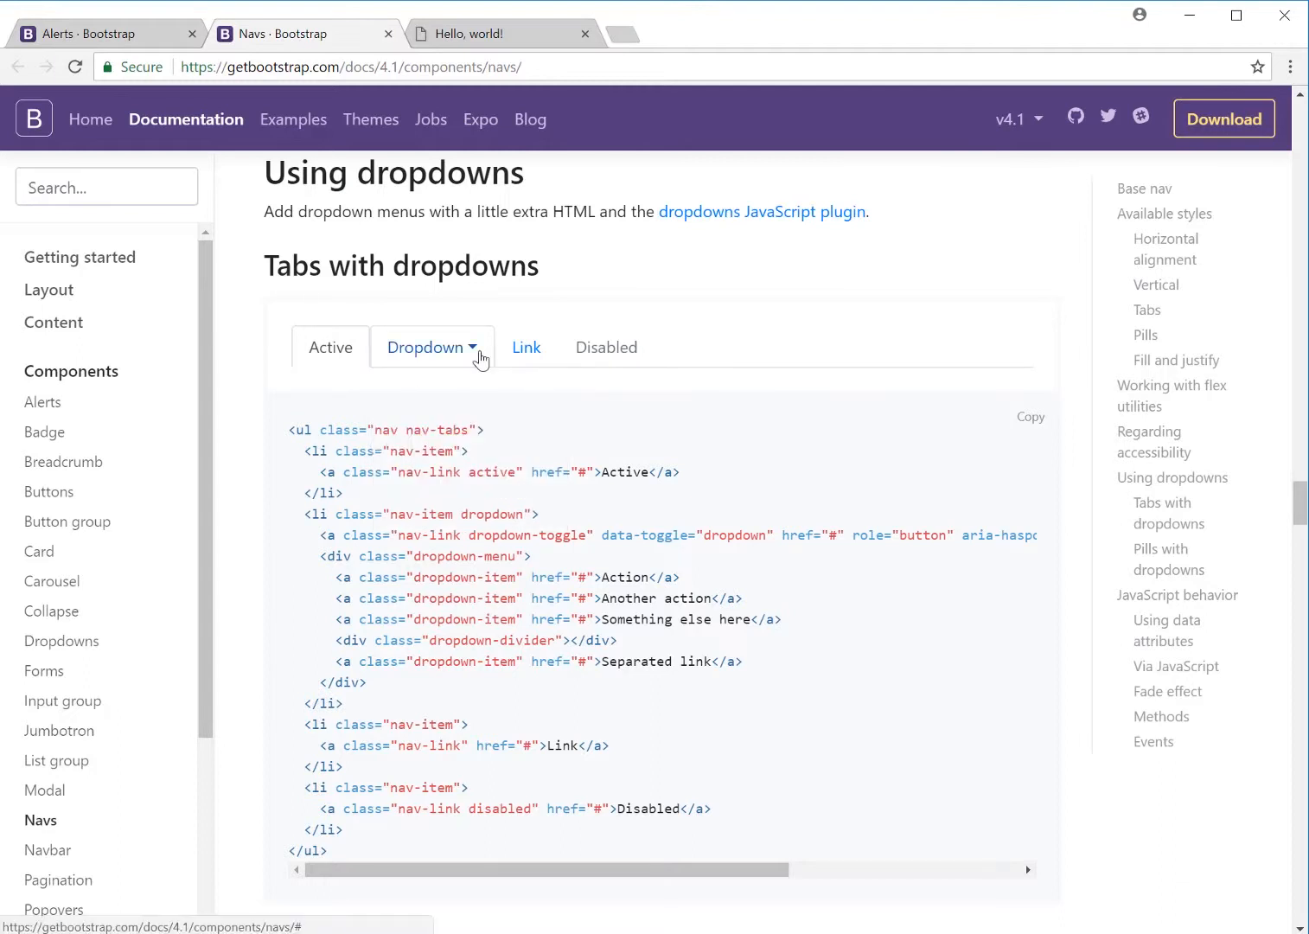
mouse_move(337, 513)
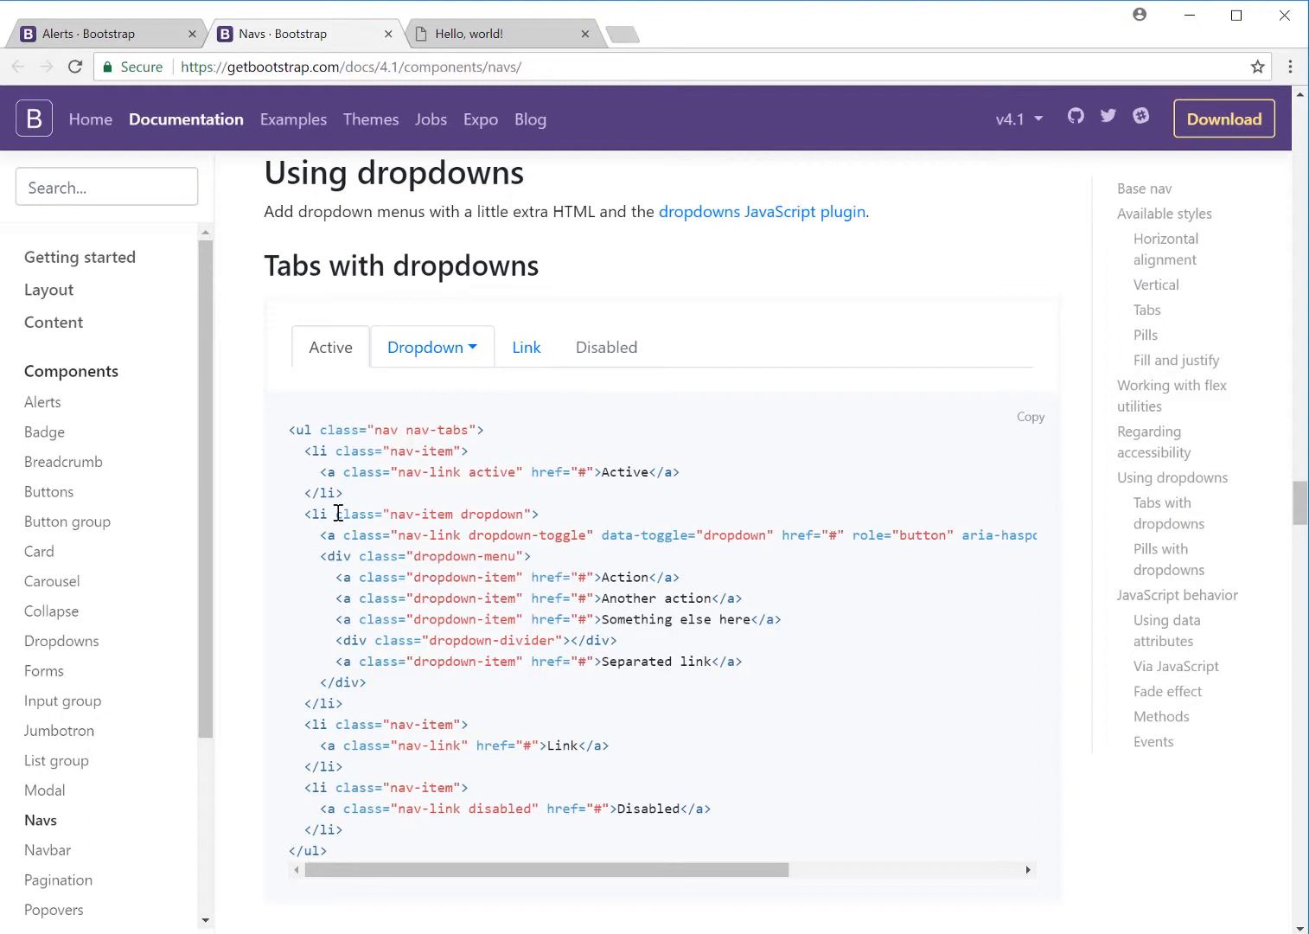
mouse_move(346, 532)
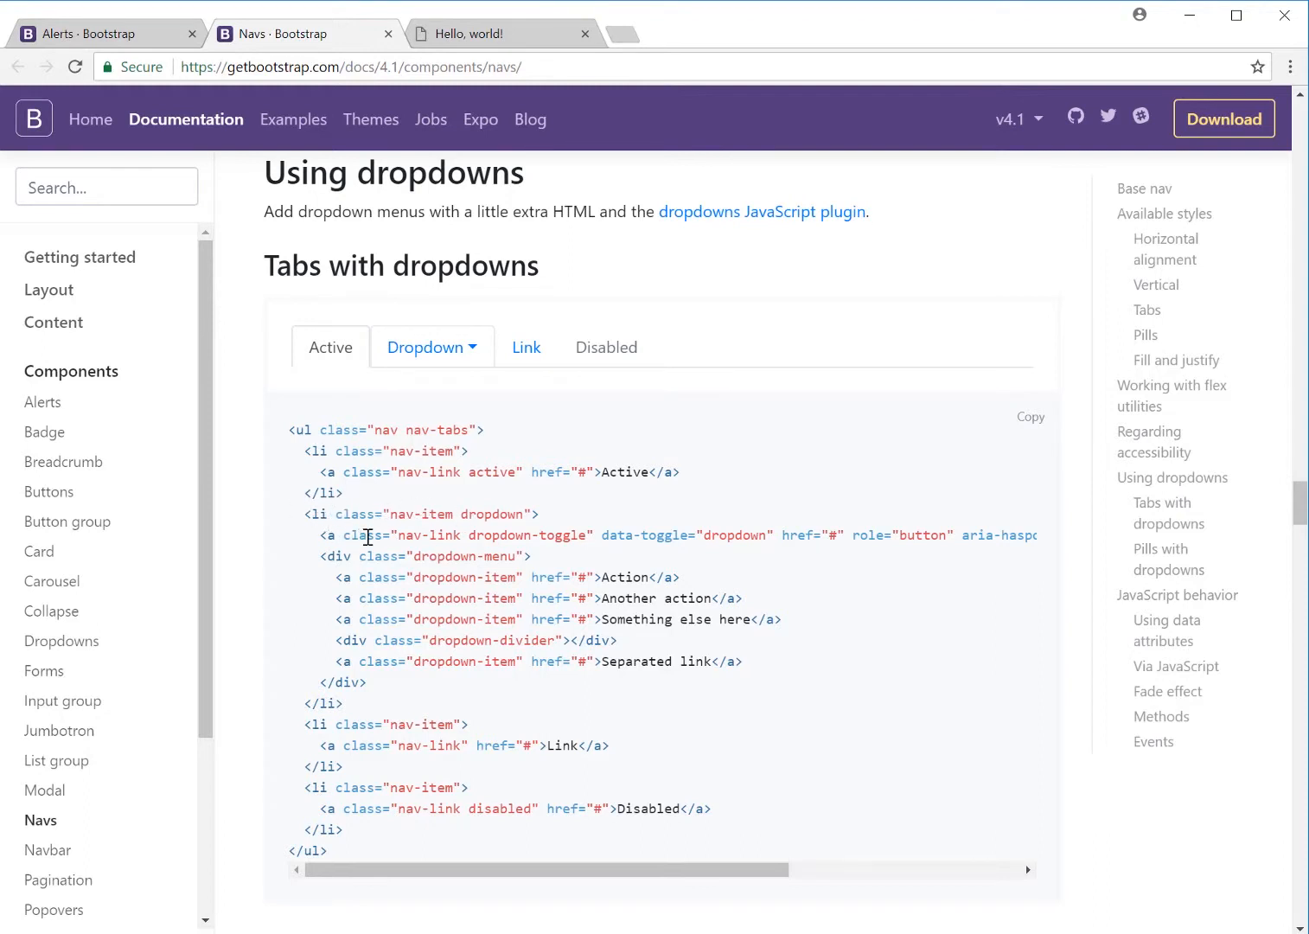
mouse_move(408, 541)
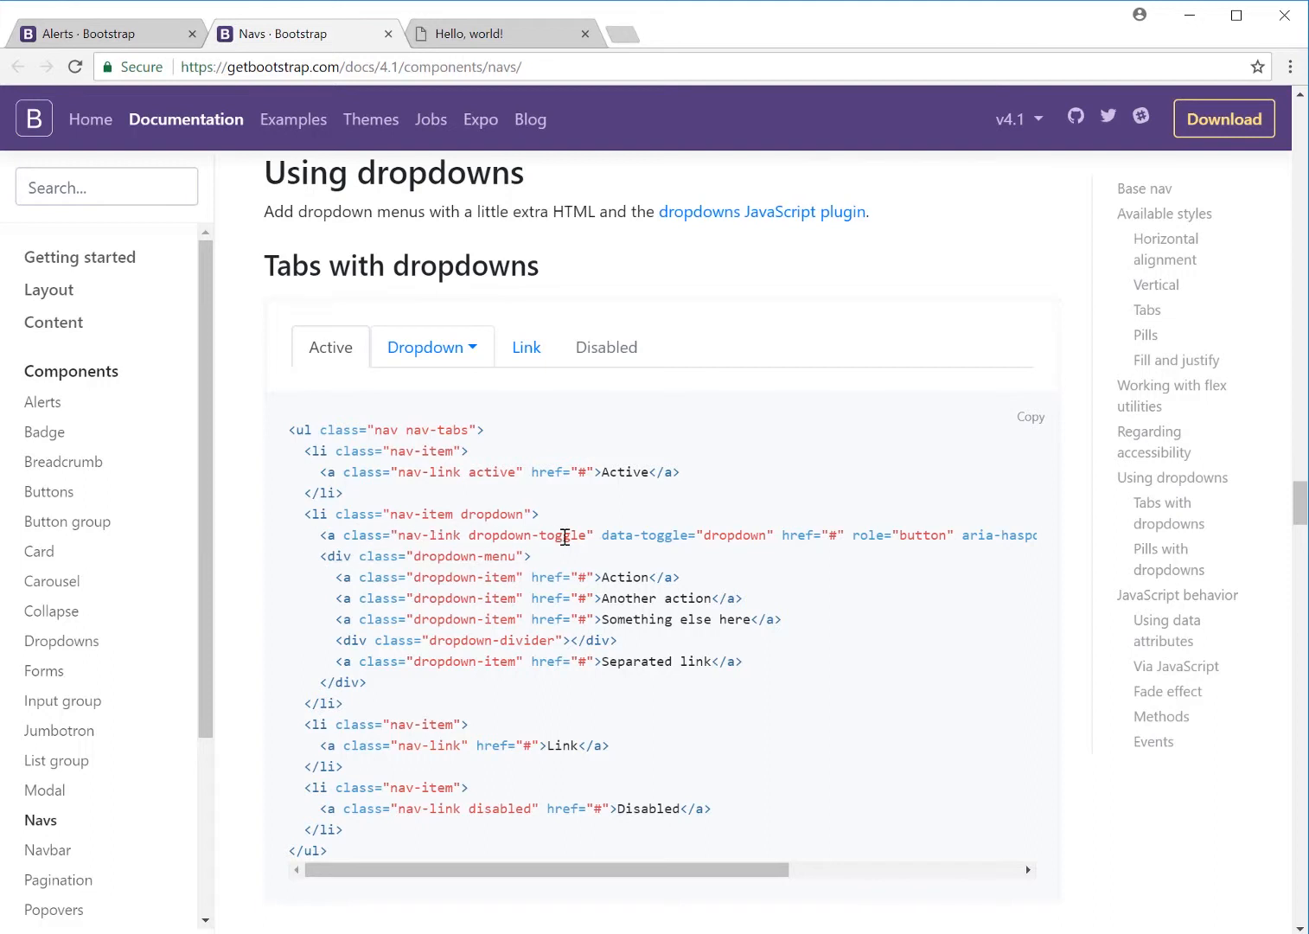
mouse_move(972, 542)
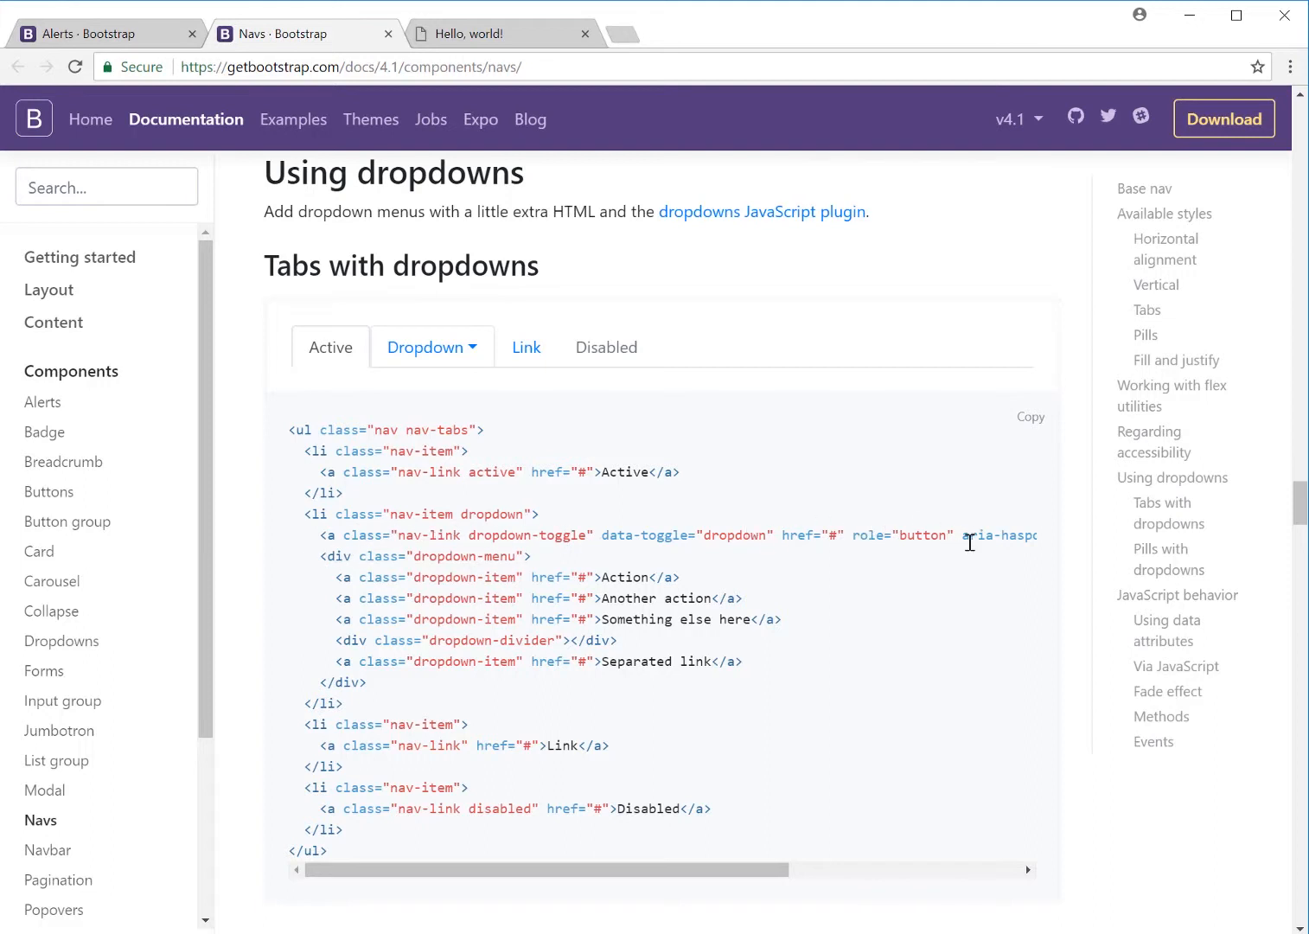
mouse_move(726, 570)
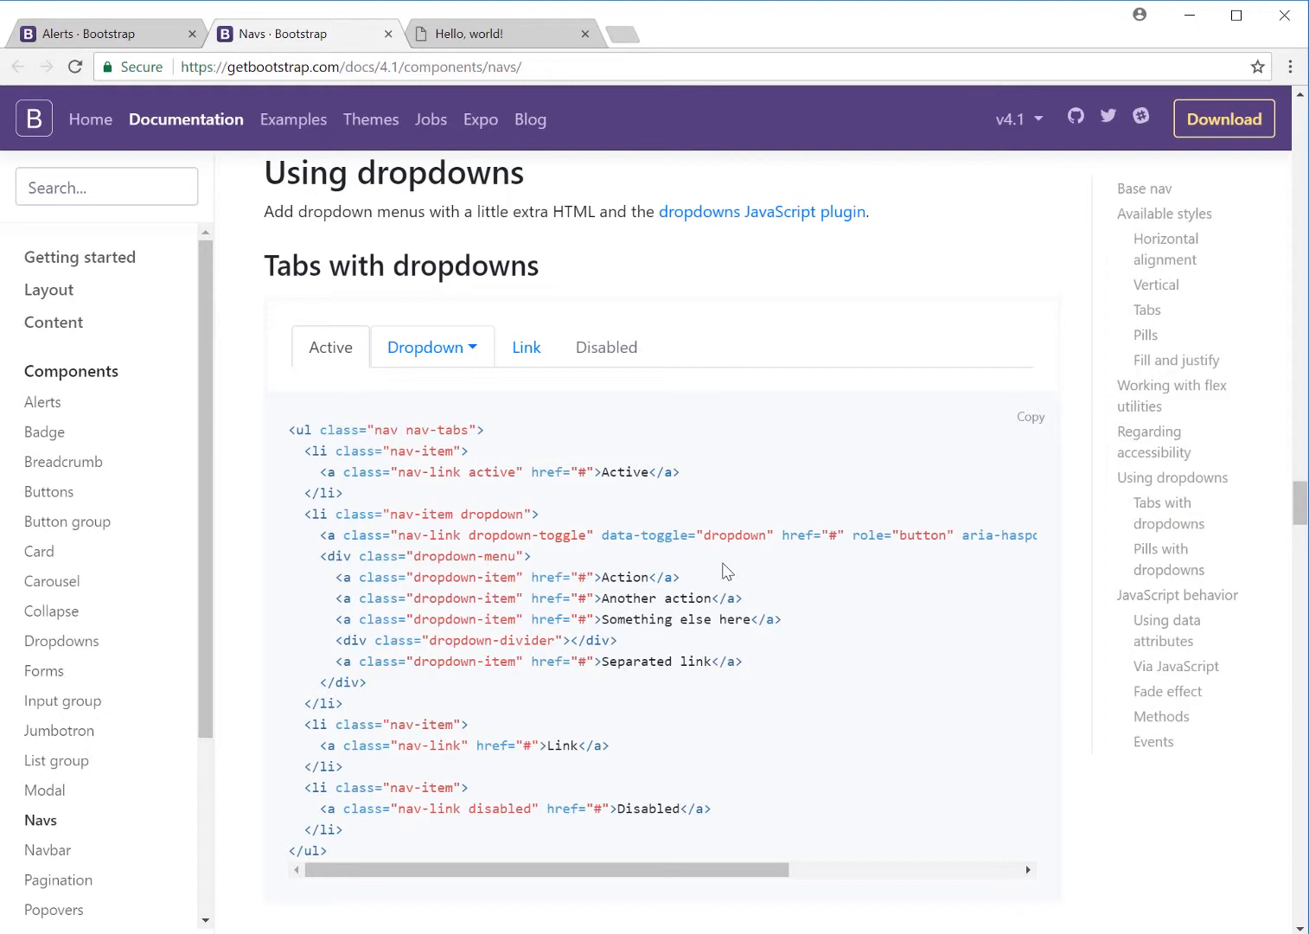
mouse_move(475, 631)
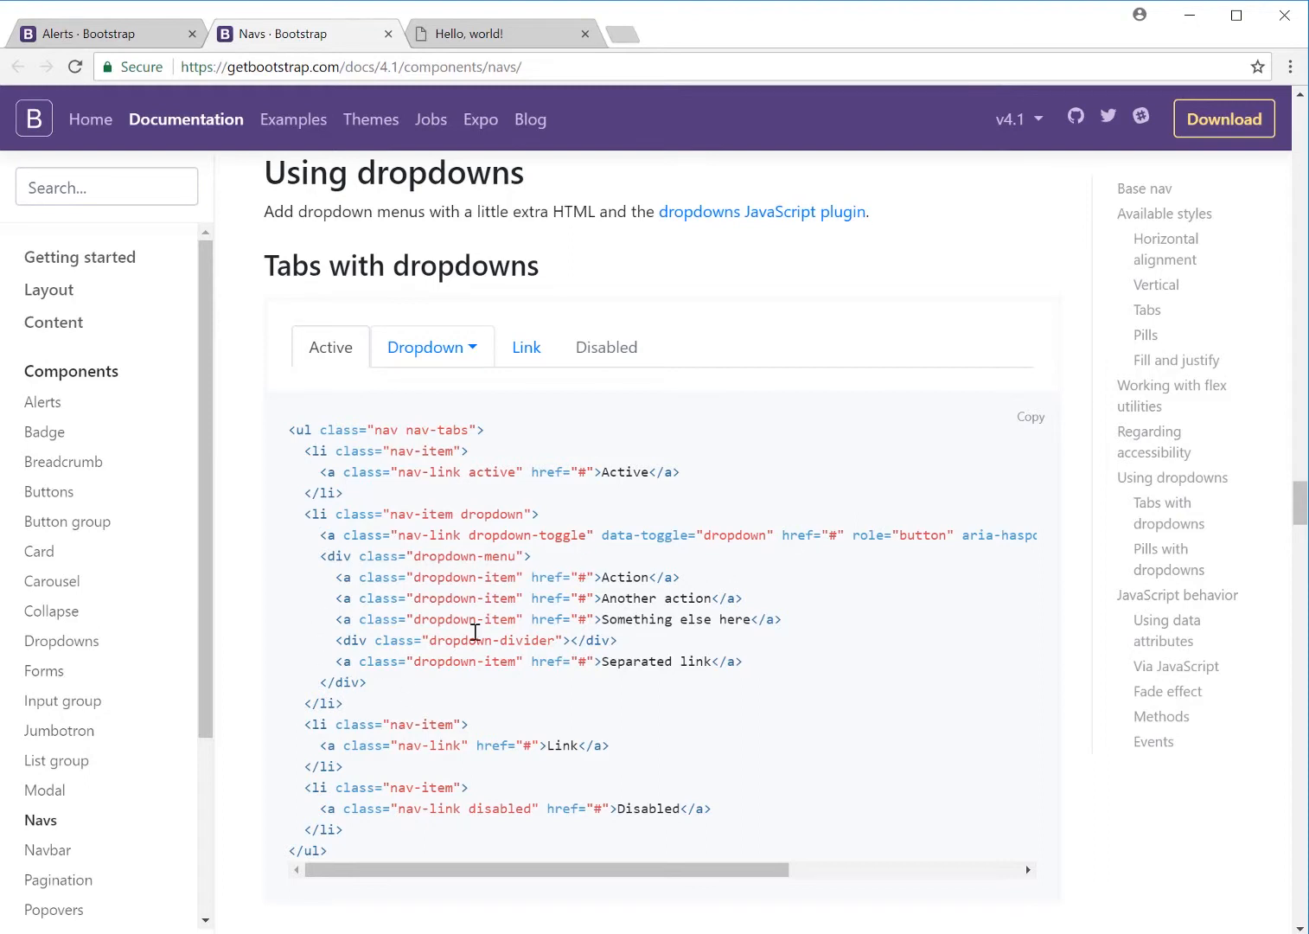
mouse_move(460, 546)
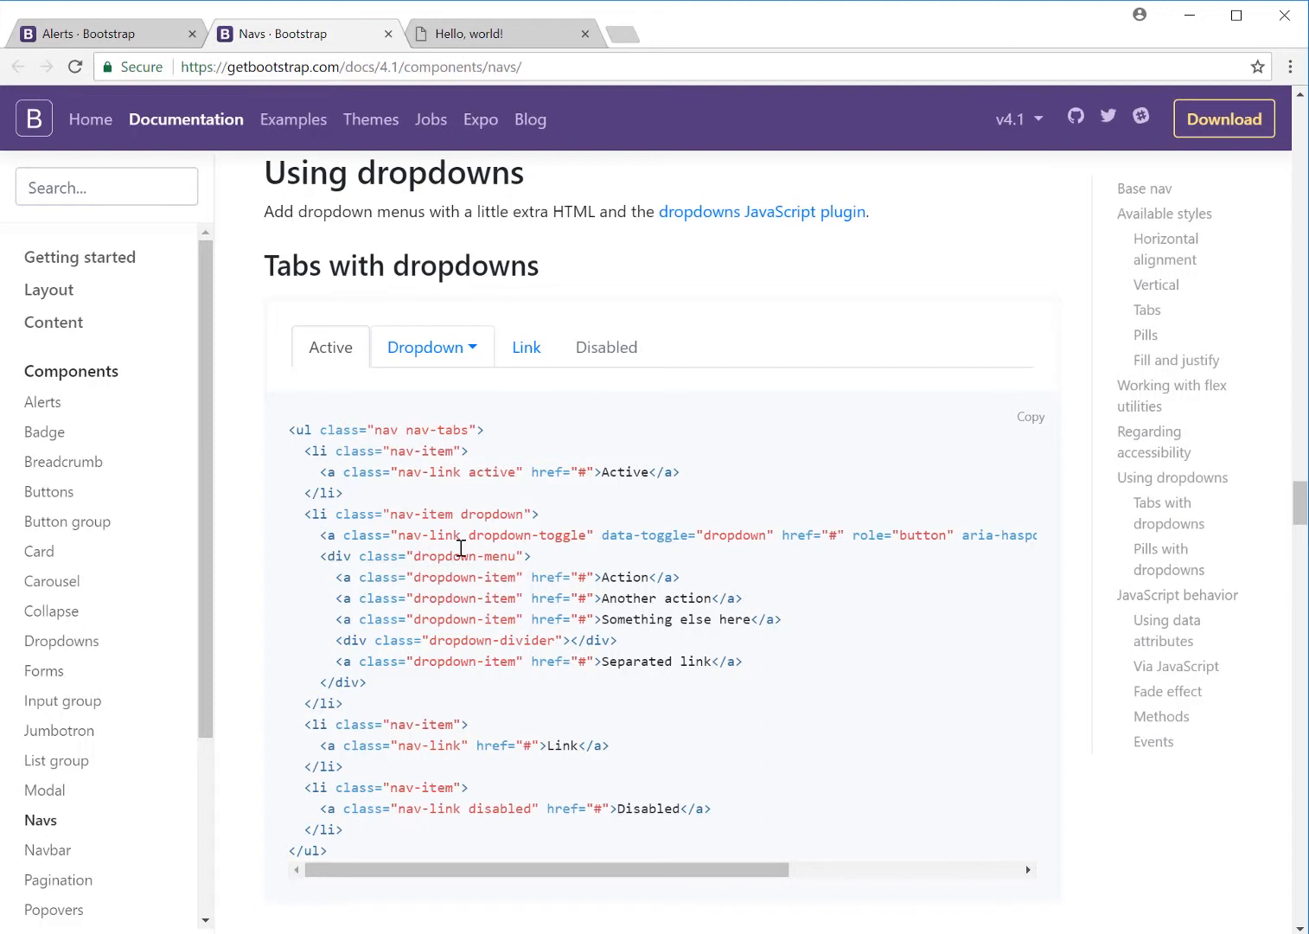
mouse_move(359, 635)
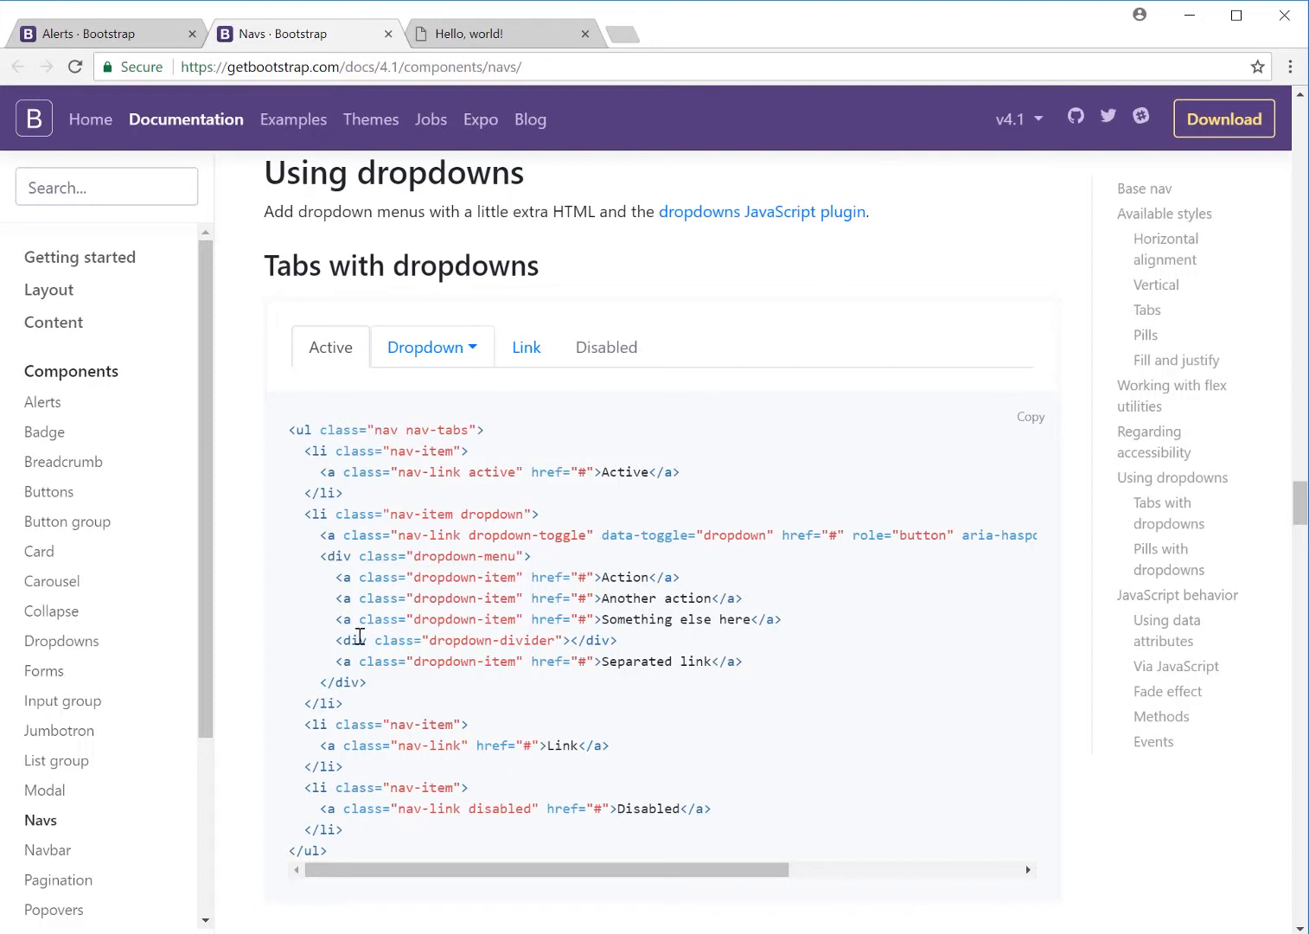
mouse_move(542, 633)
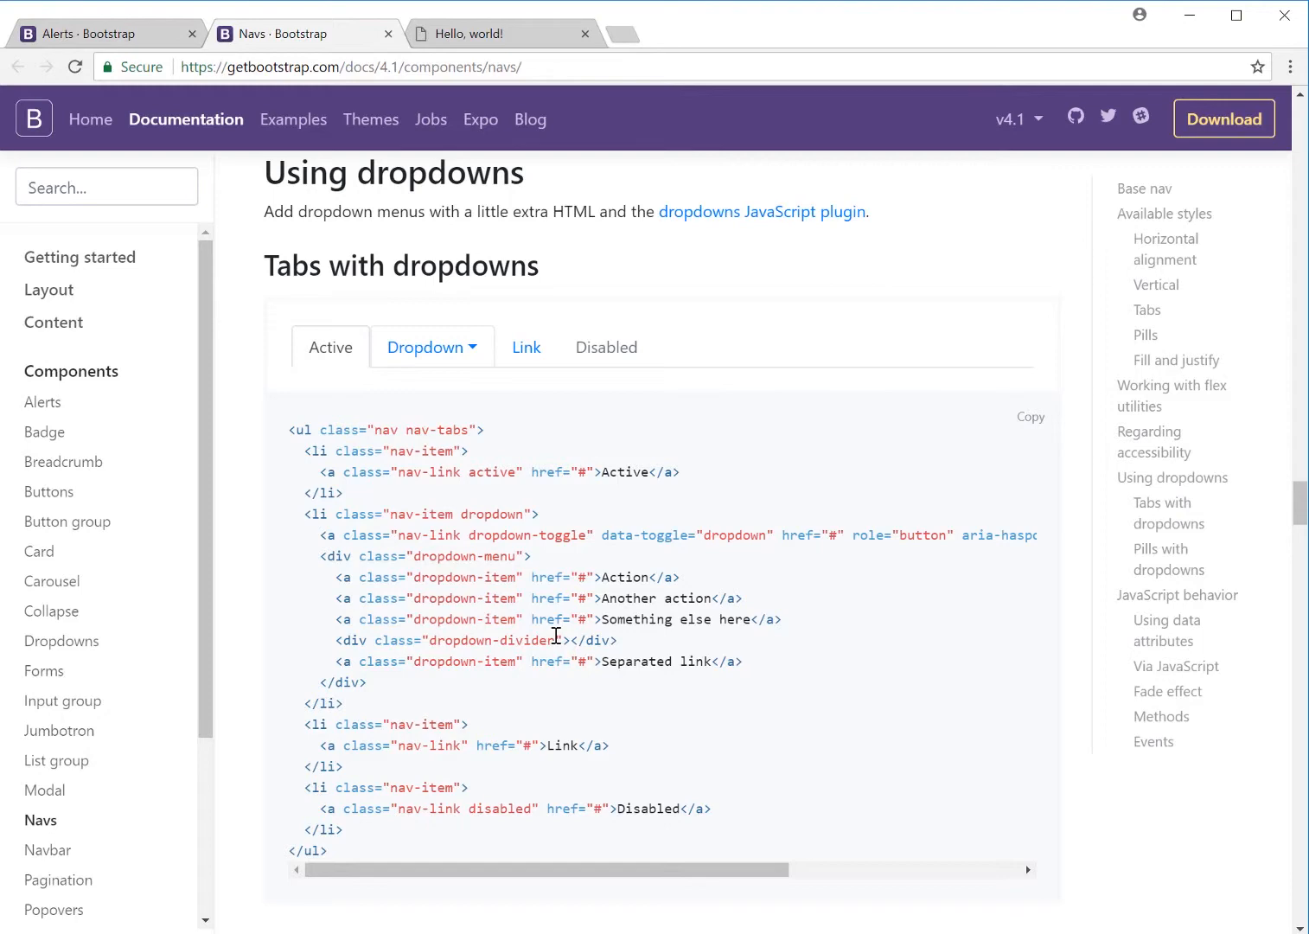
scroll(down, 3)
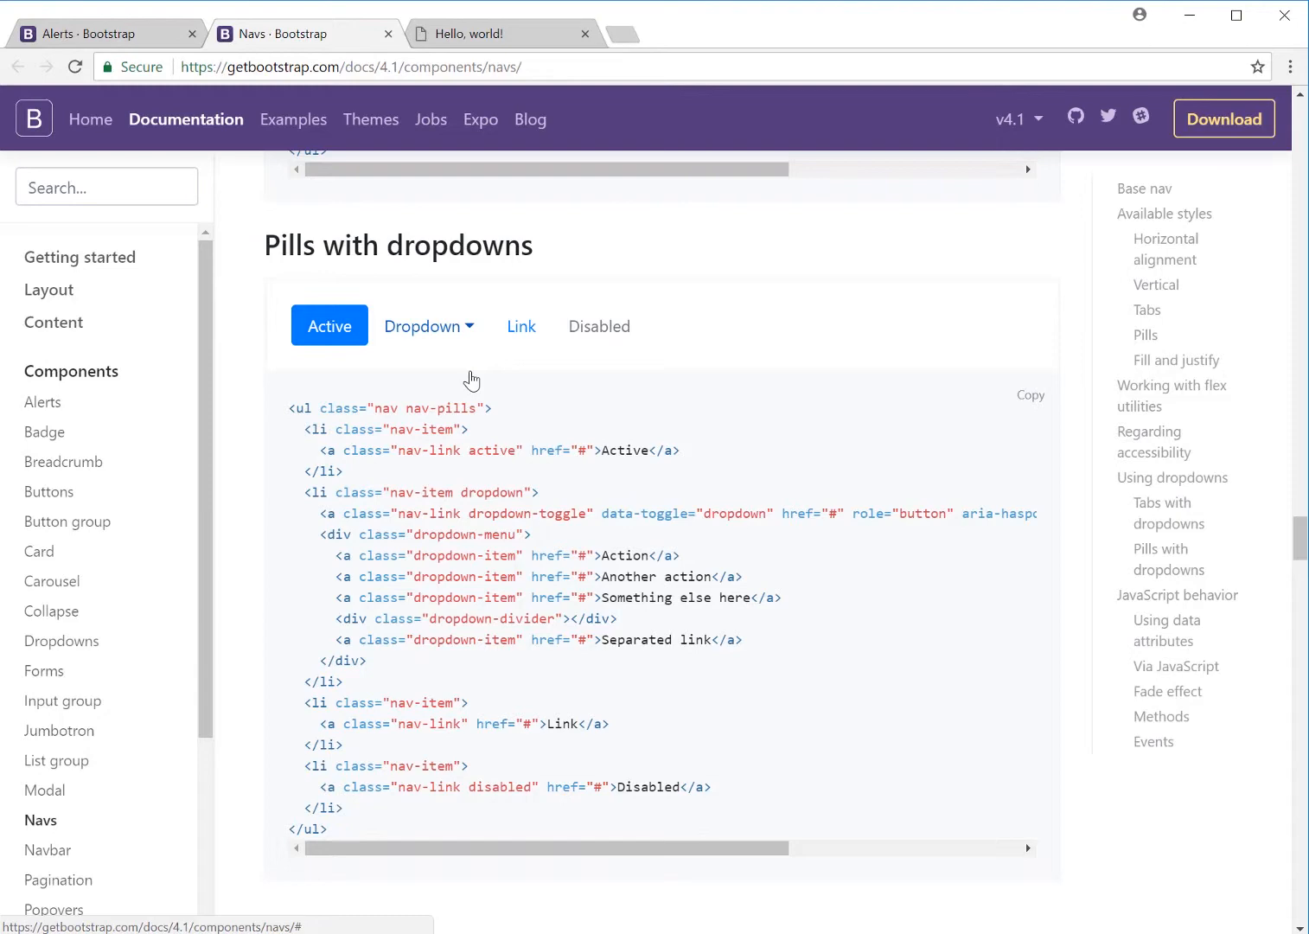
Step: Scroll past Pills with dropdowns and pick Navbar from the sidebar's Components list
scroll(down, 3)
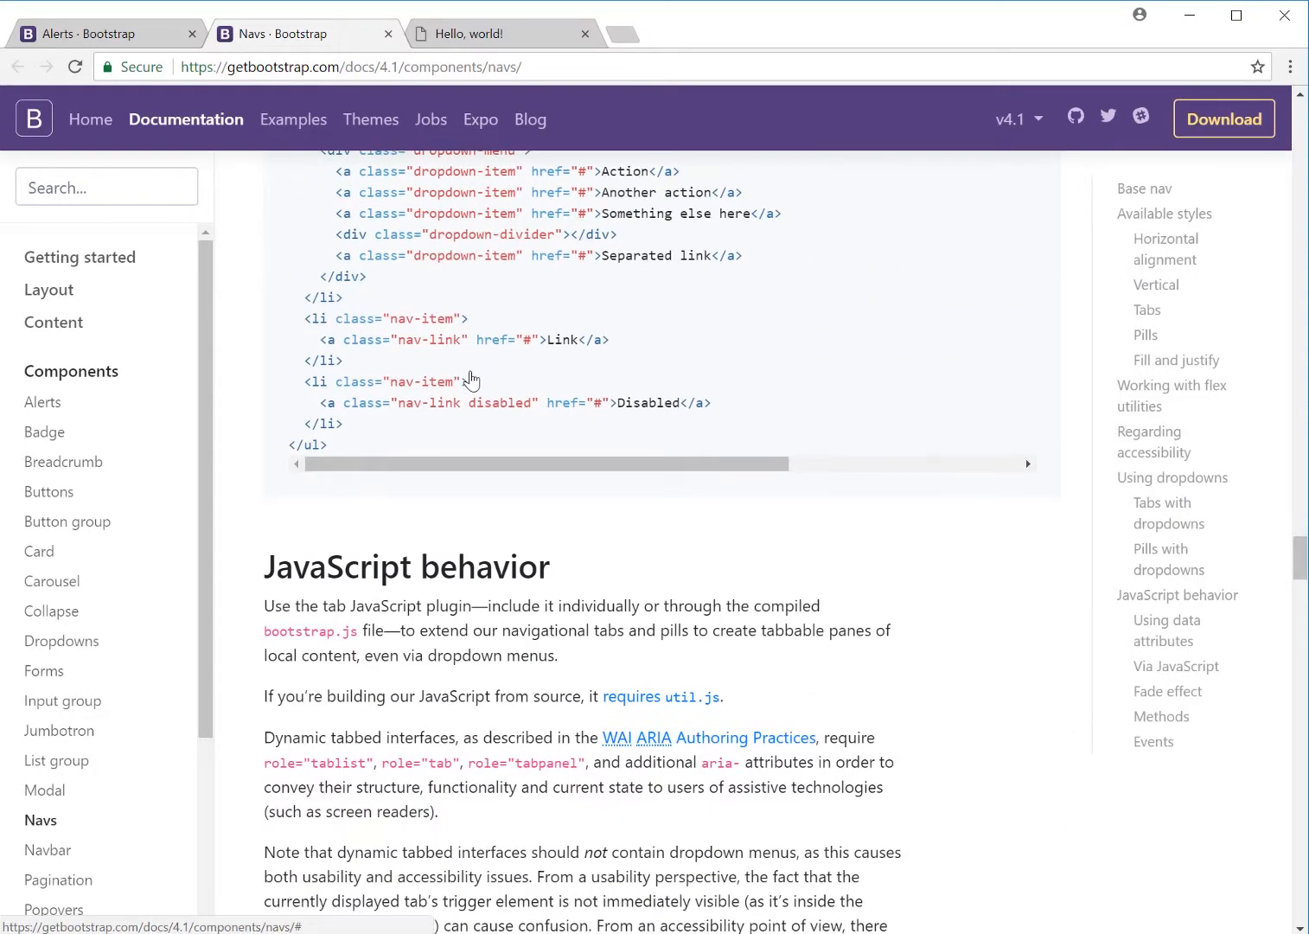
scroll(up, 3)
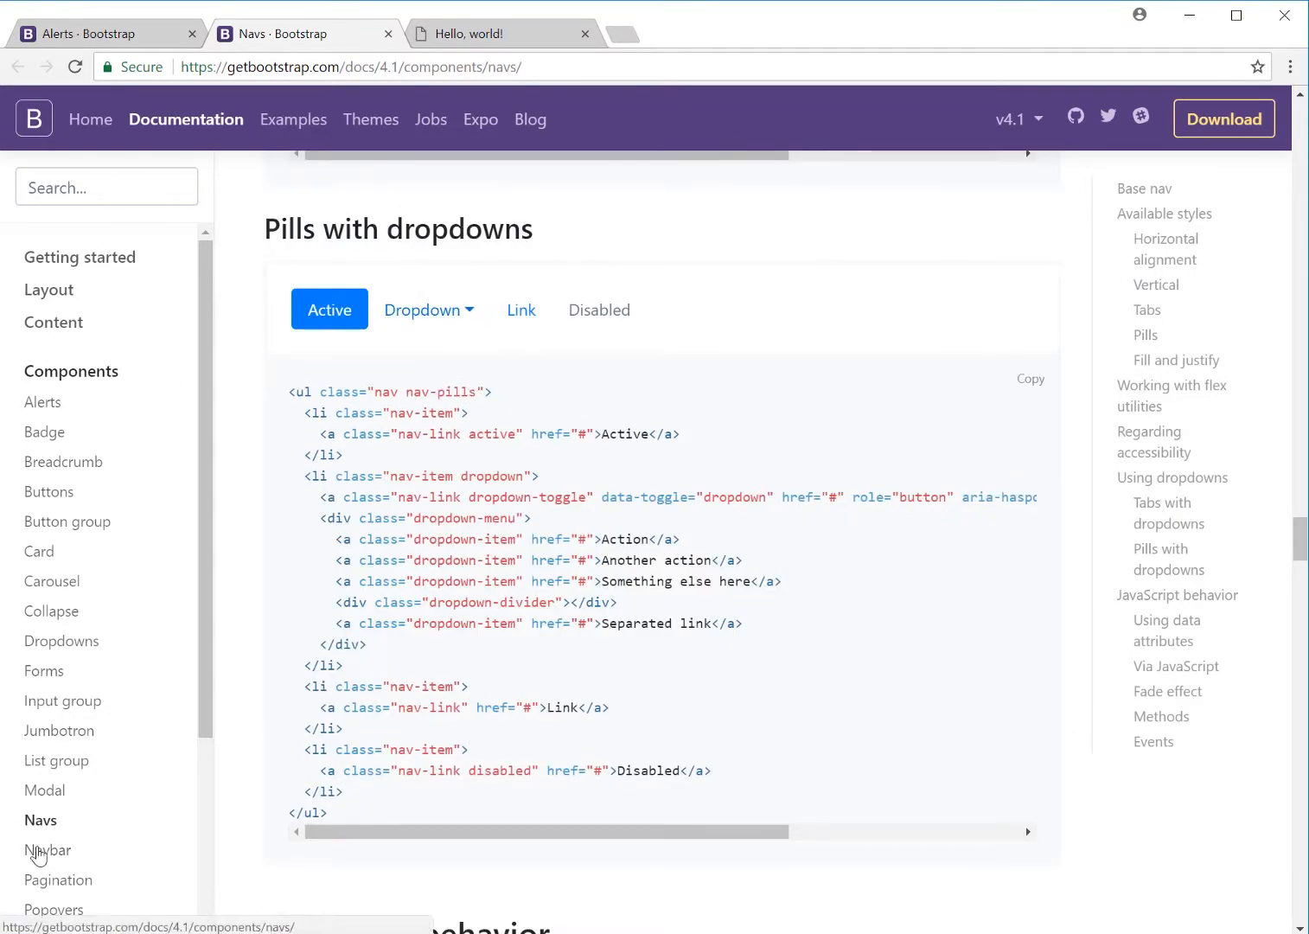
click(48, 849)
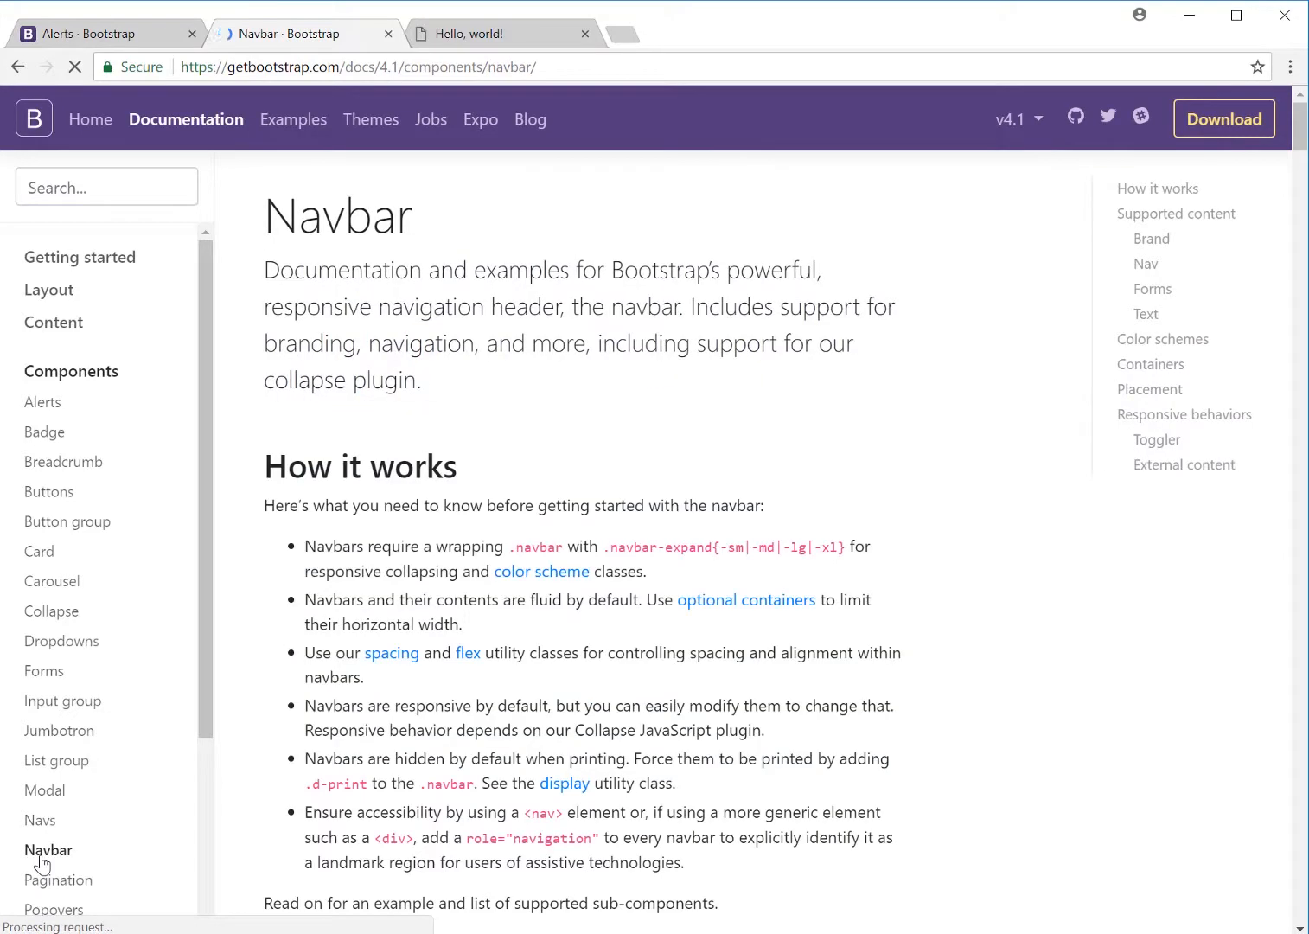
Step: Scroll through the responsive navbar example, try its Search field, and reach the Brand section
scroll(down, 3)
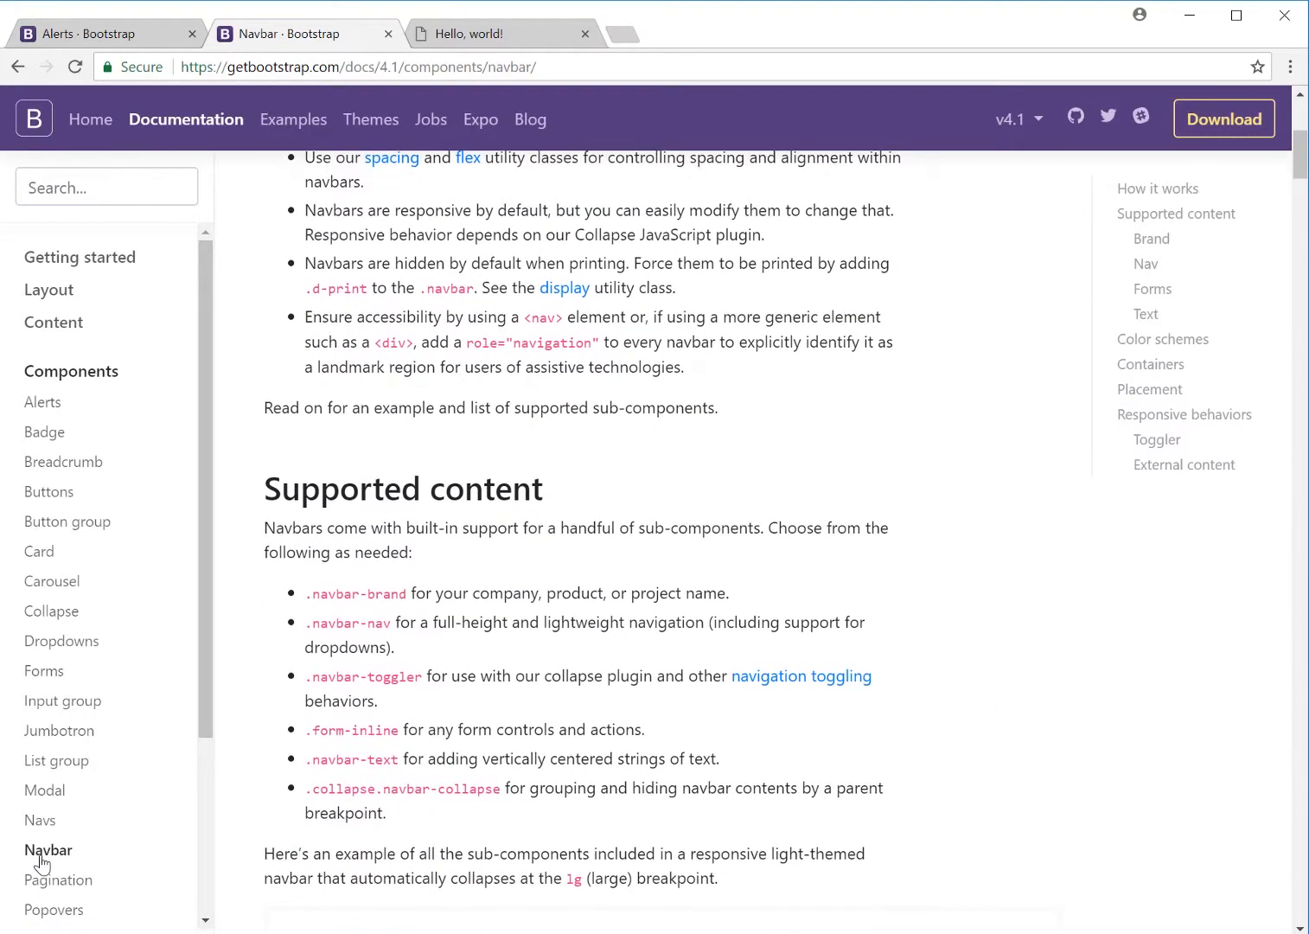
scroll(down, 3)
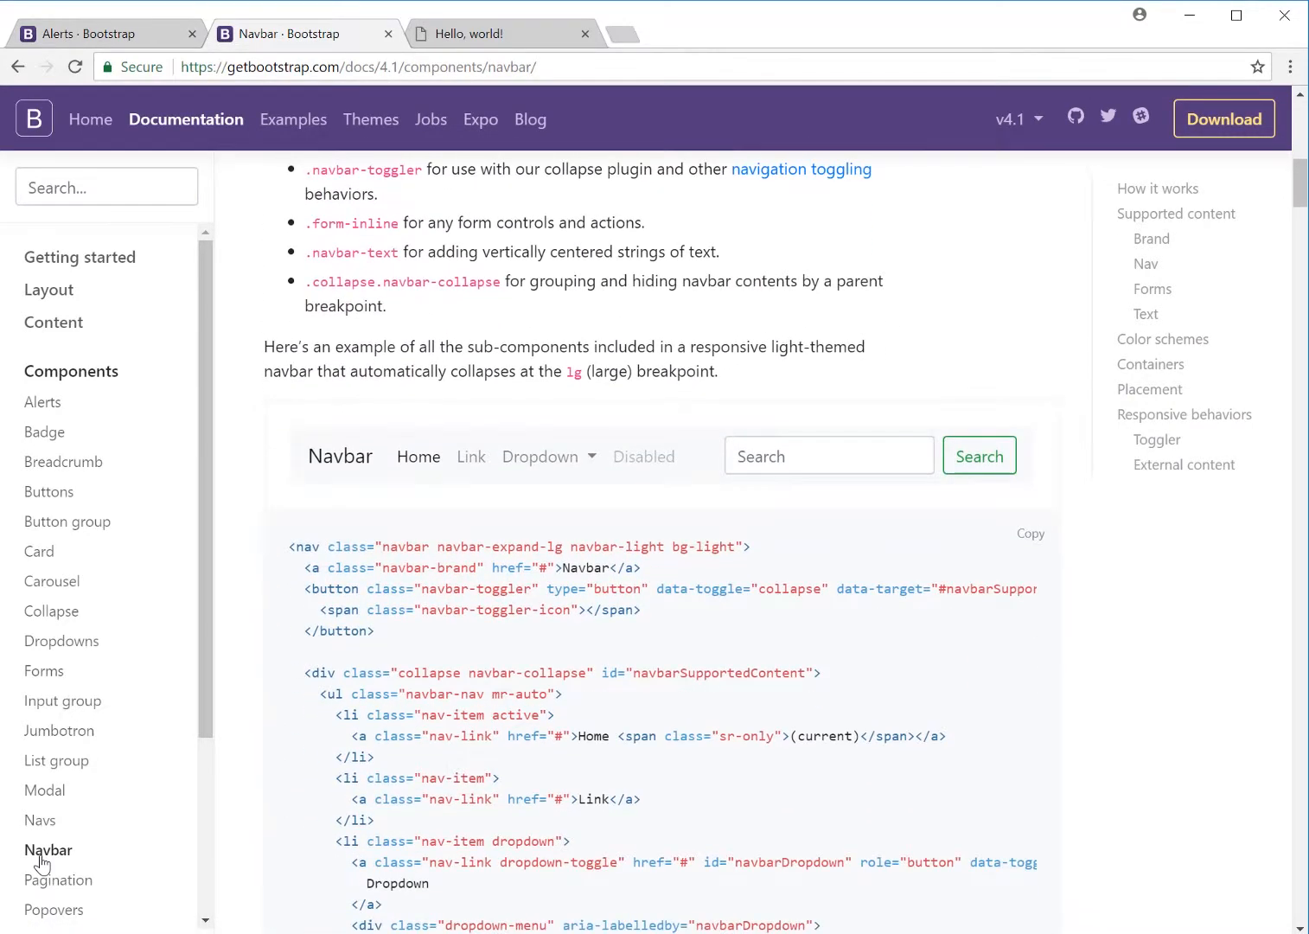
scroll(down, 3)
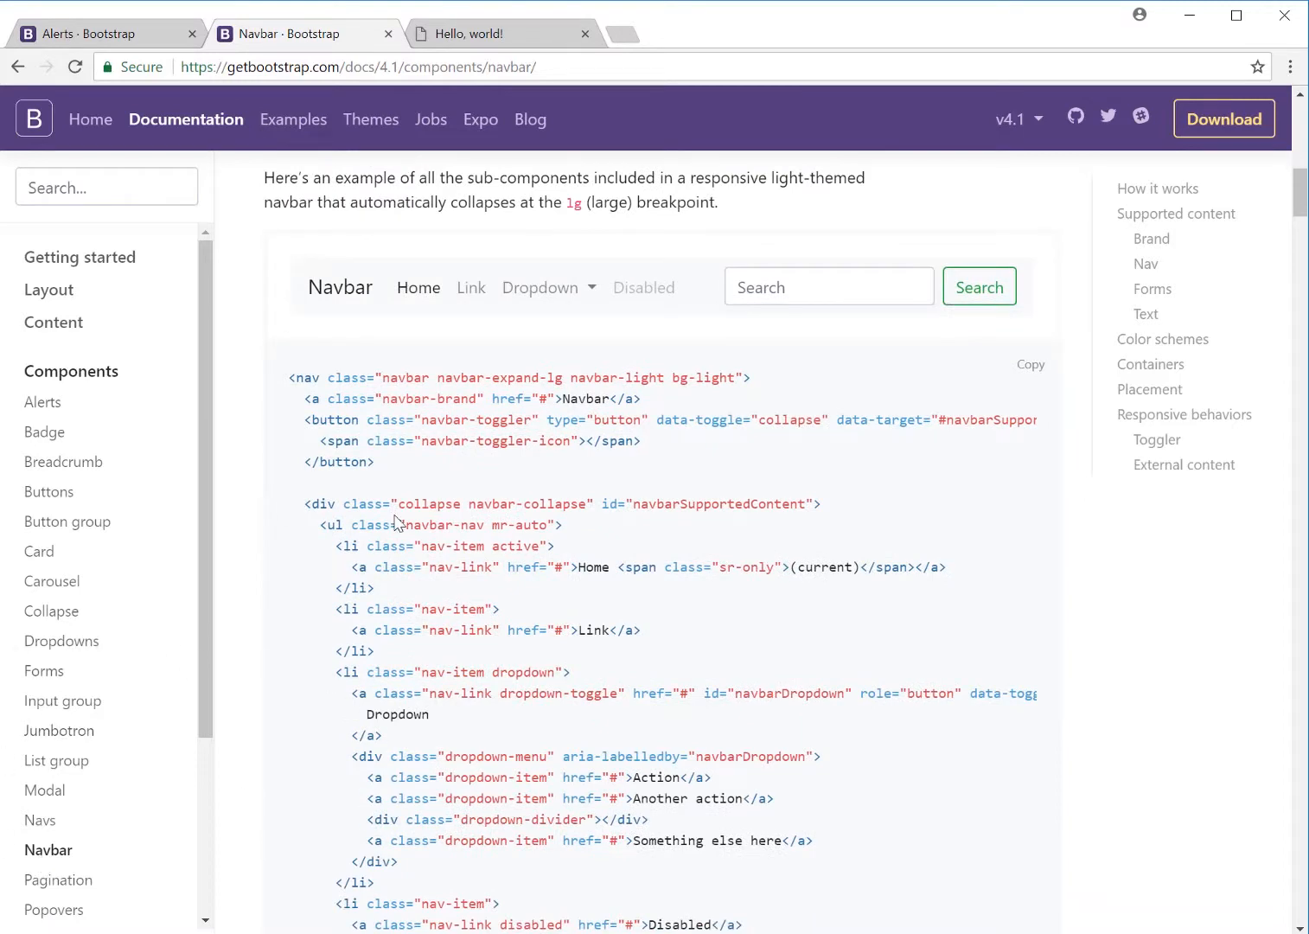
mouse_move(355, 309)
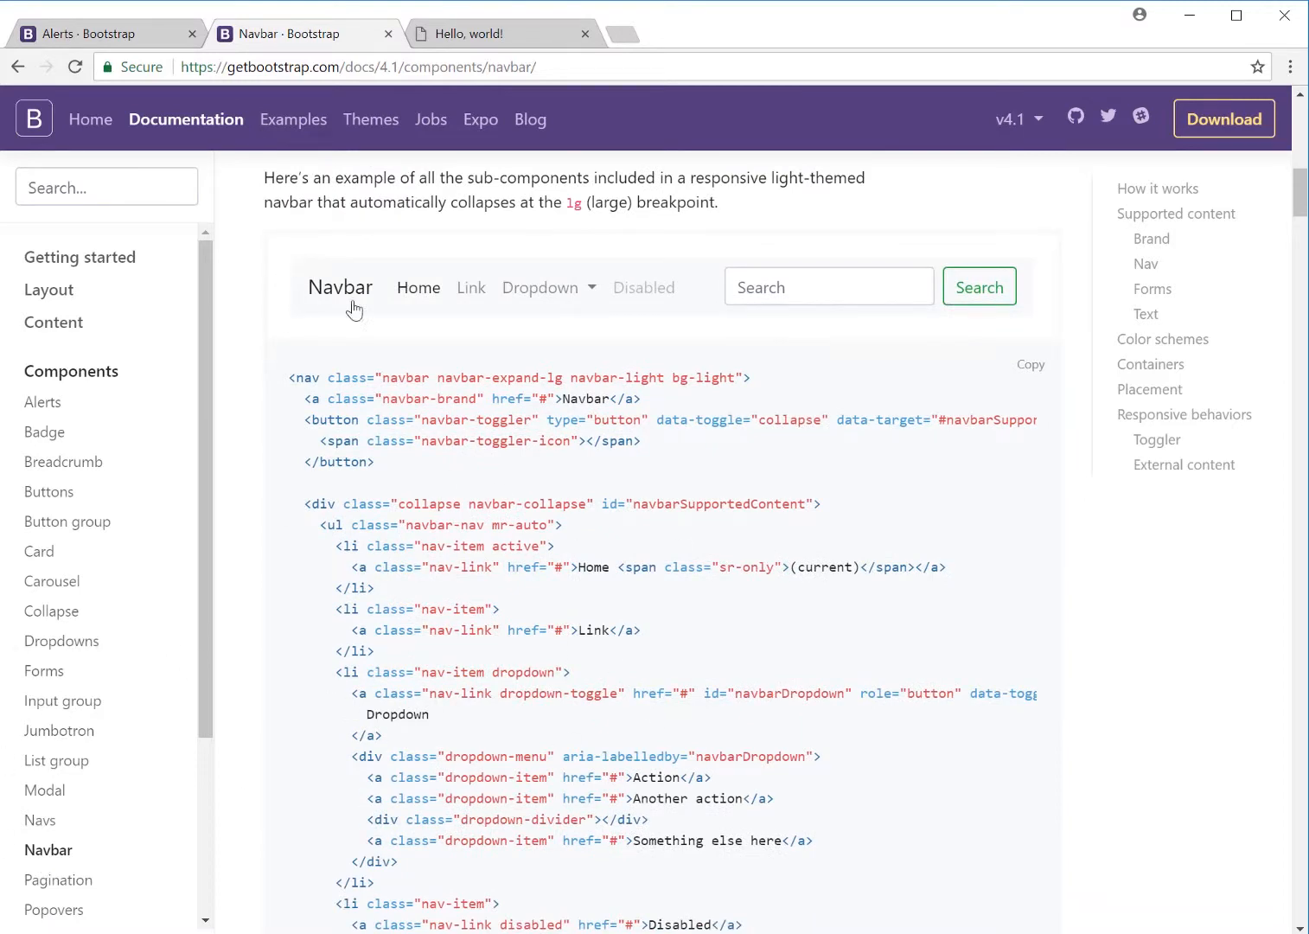
mouse_move(683, 337)
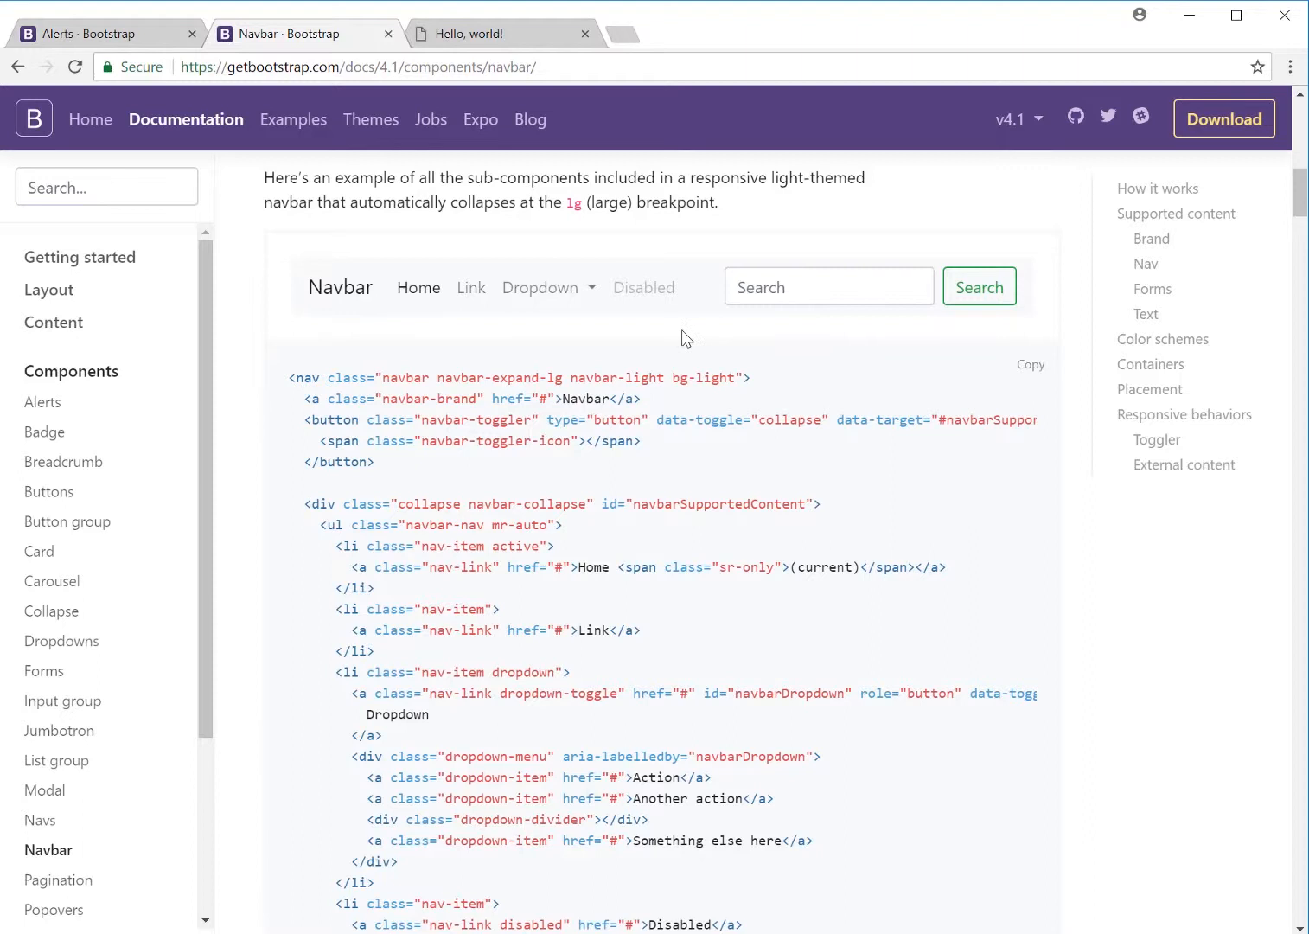
click(827, 287)
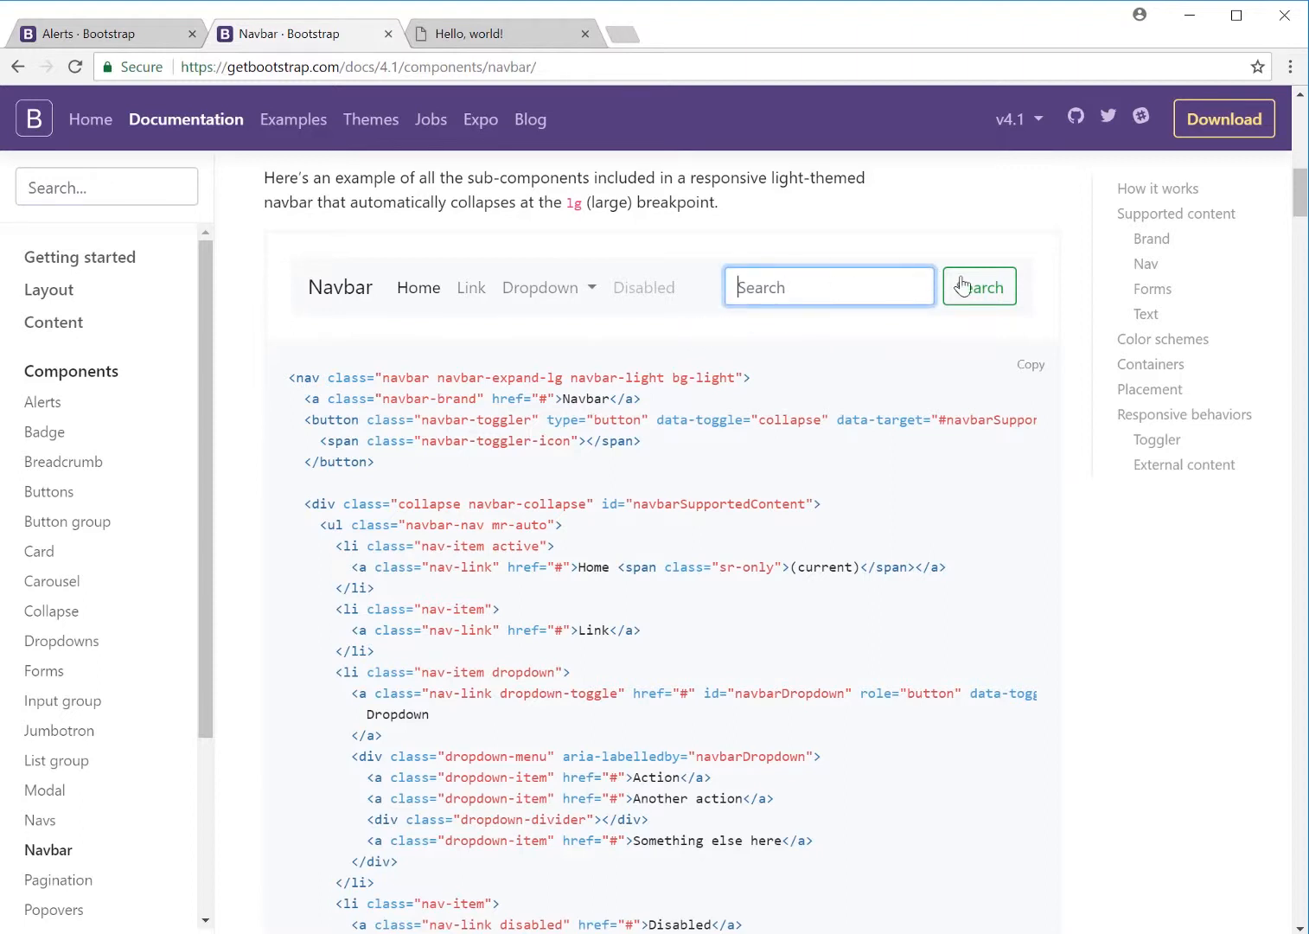
mouse_move(790, 361)
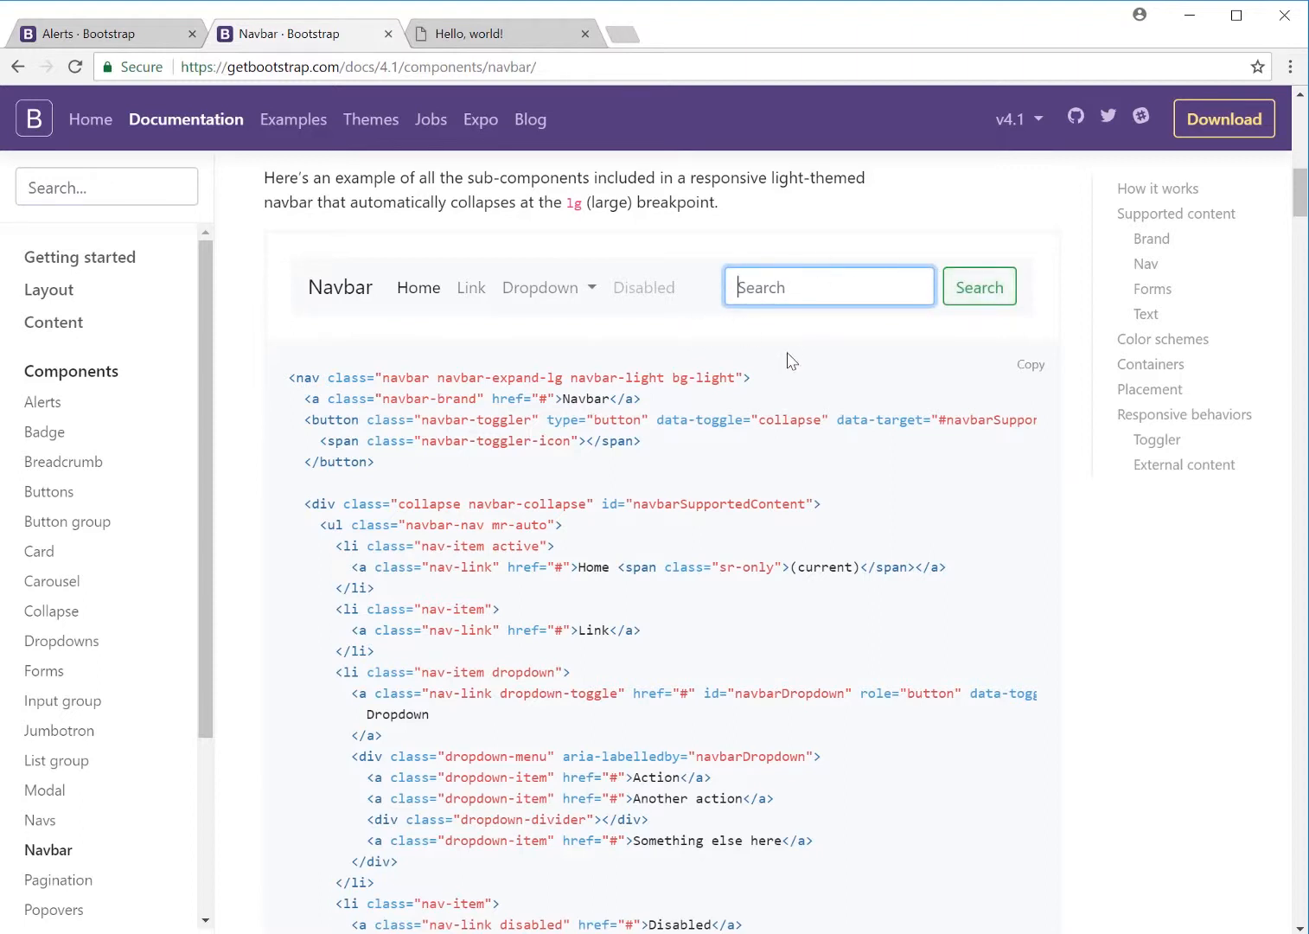
mouse_move(1020, 527)
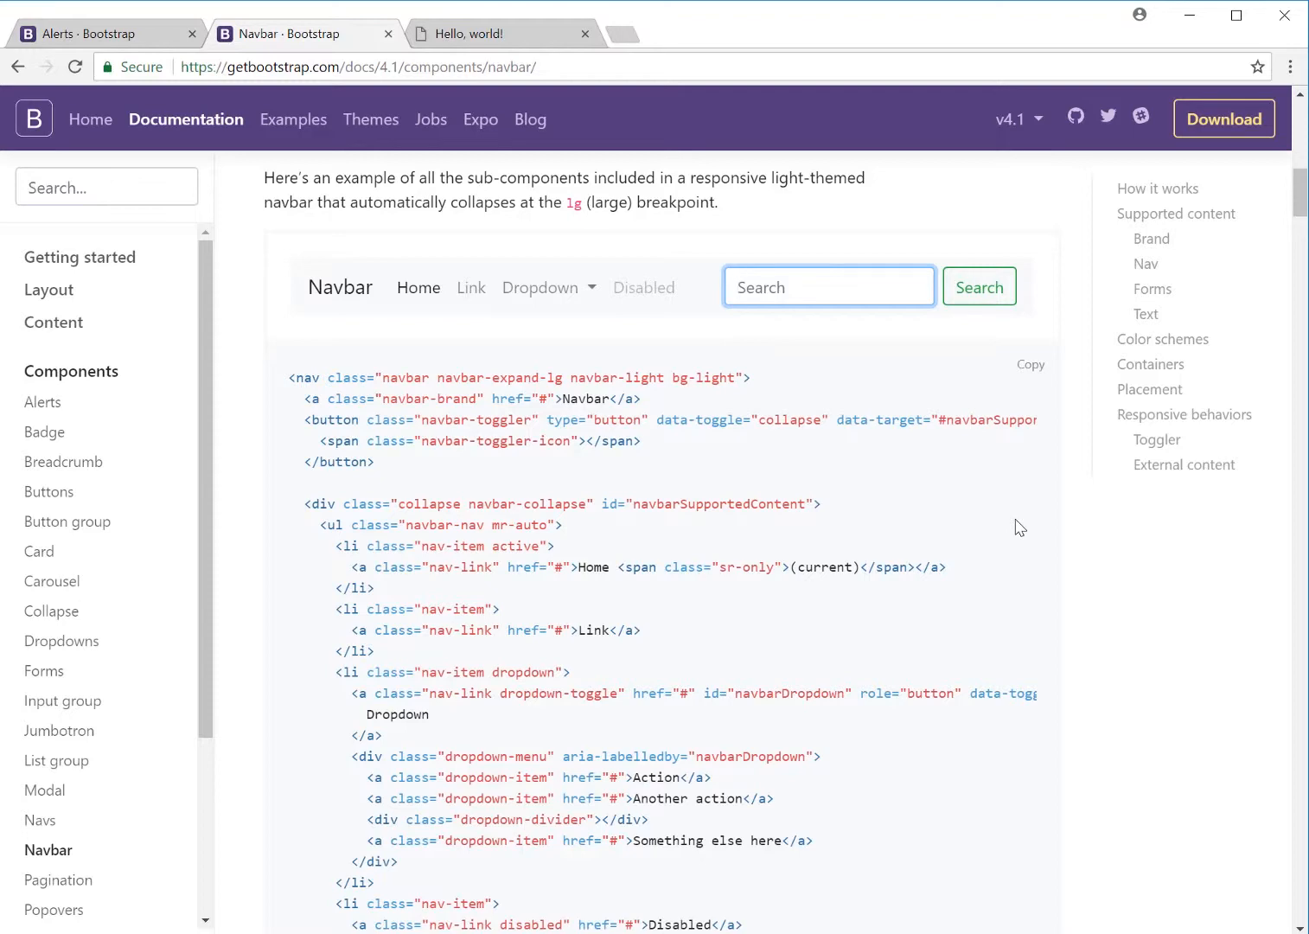
scroll(down, 3)
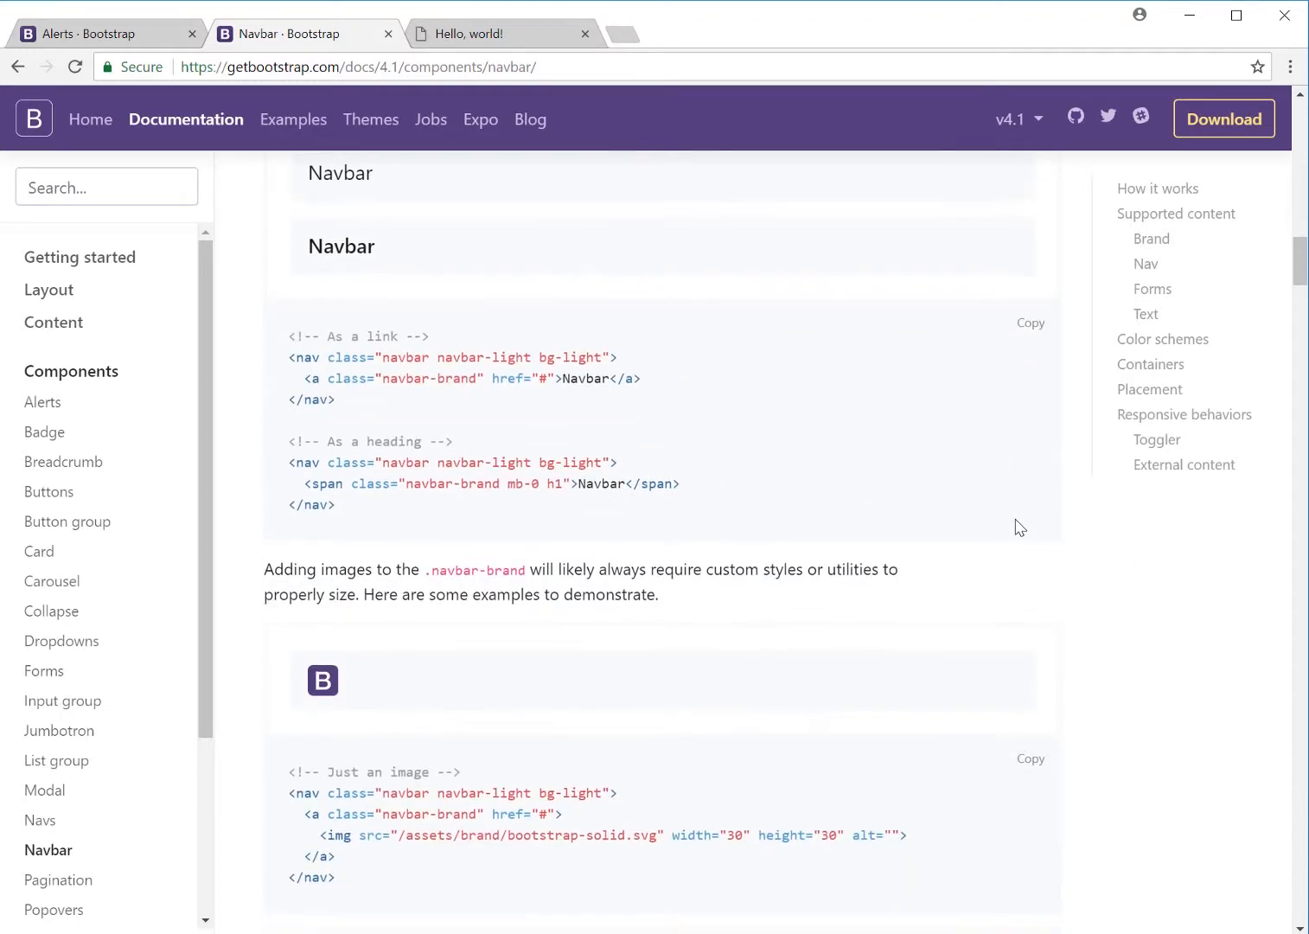
scroll(up, 3)
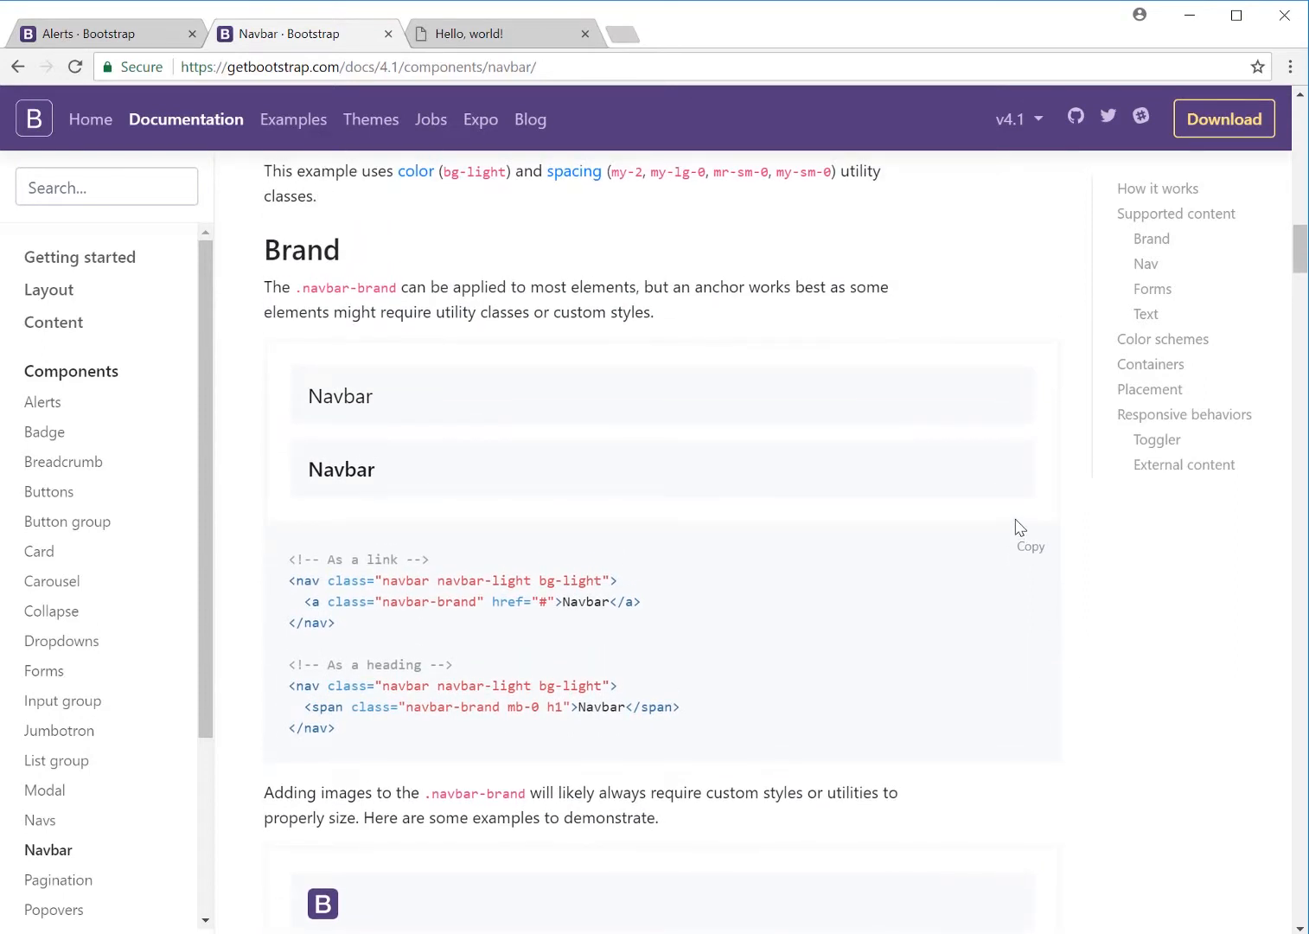
scroll(down, 3)
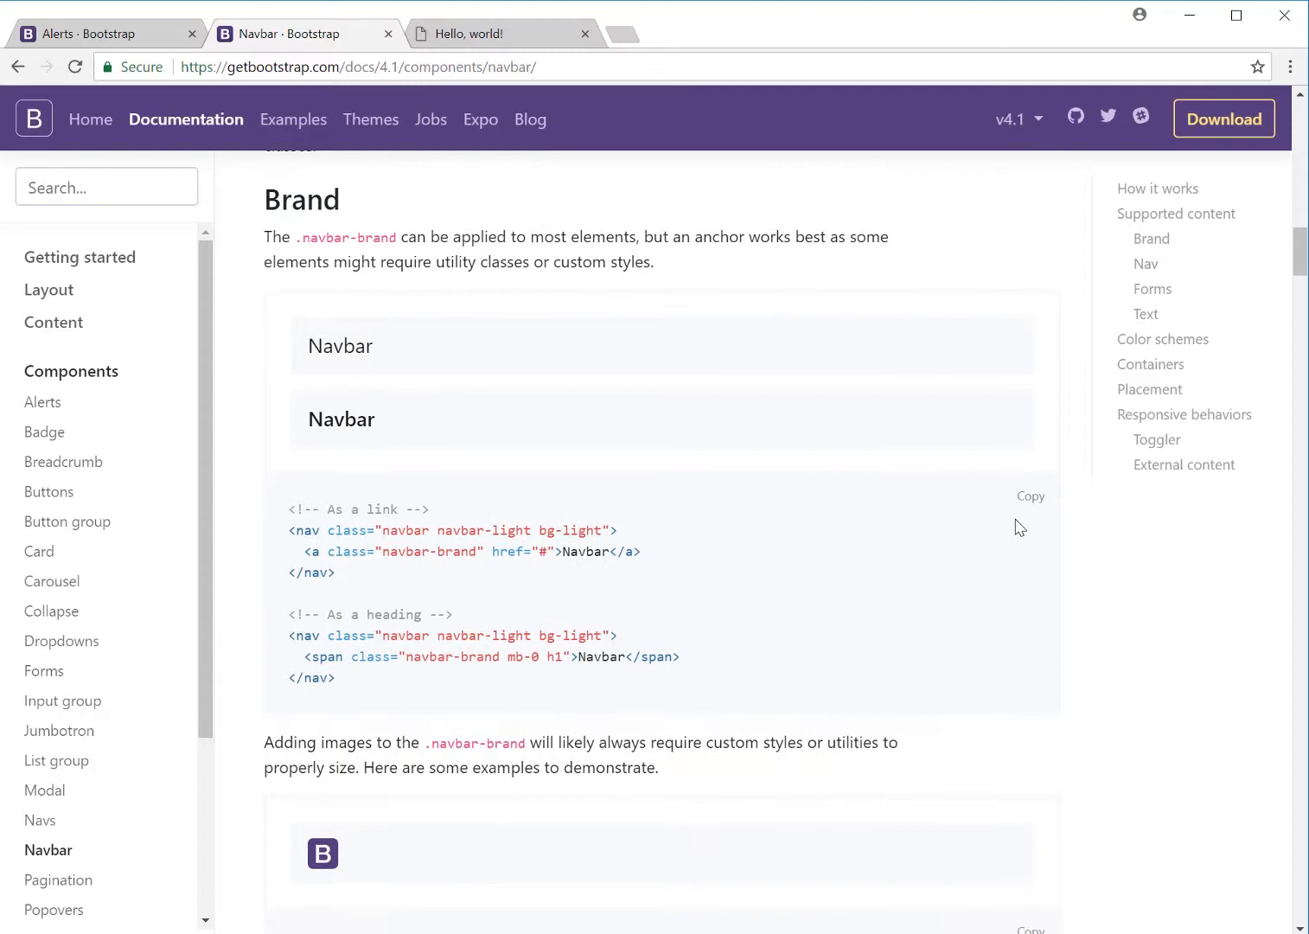
mouse_move(489, 534)
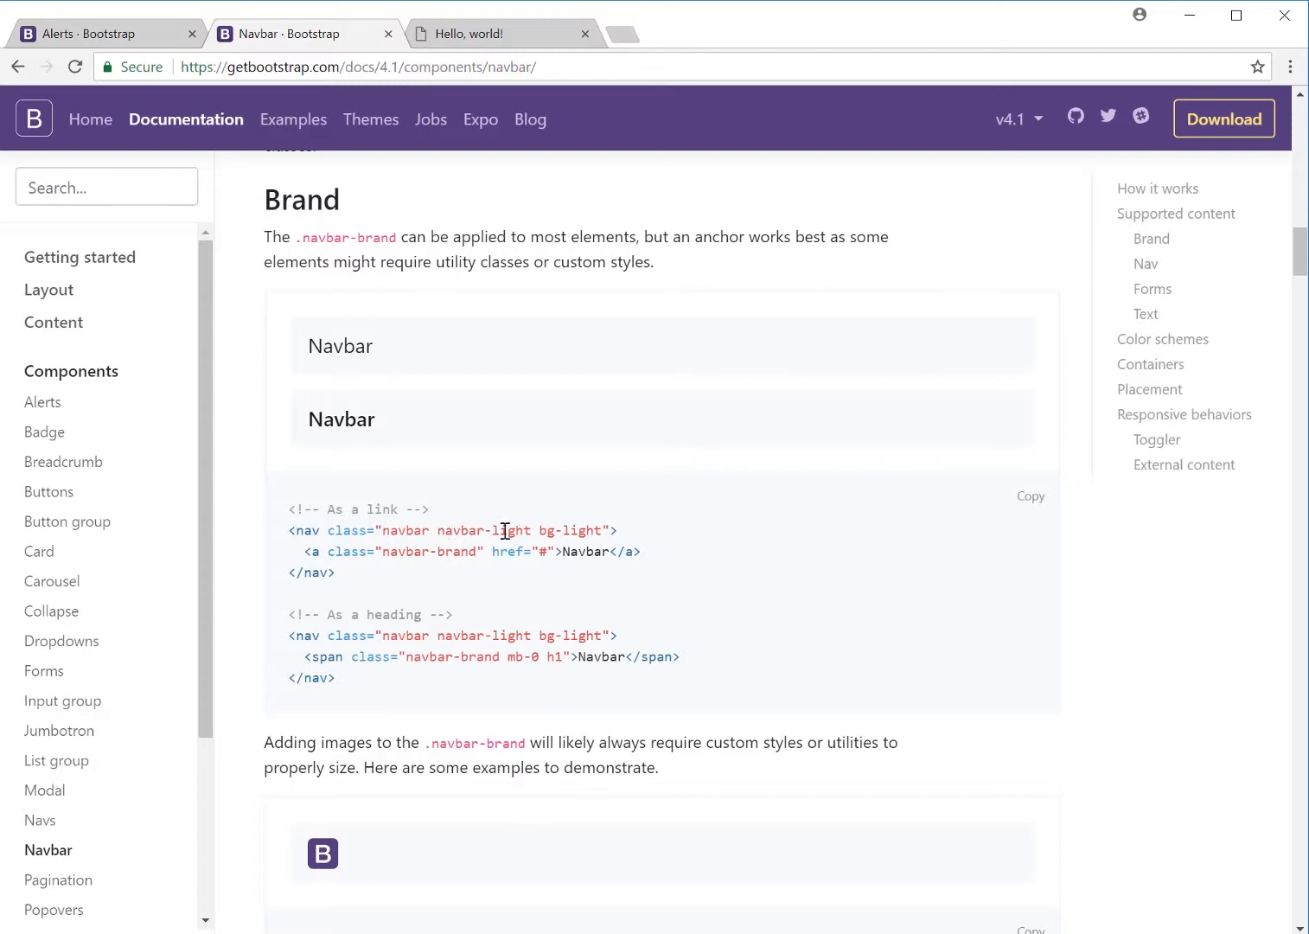
mouse_move(925, 701)
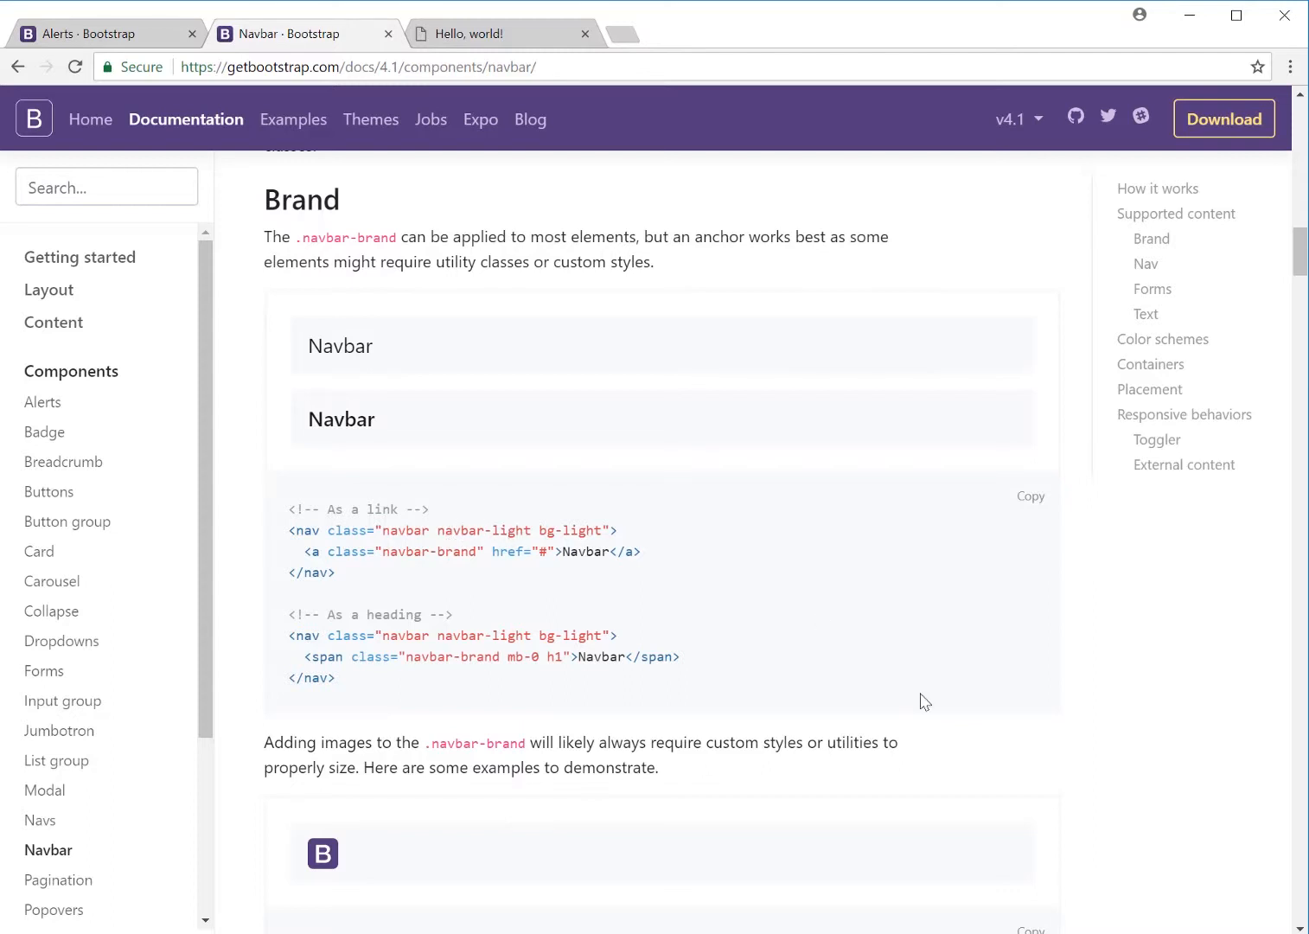
mouse_move(591, 555)
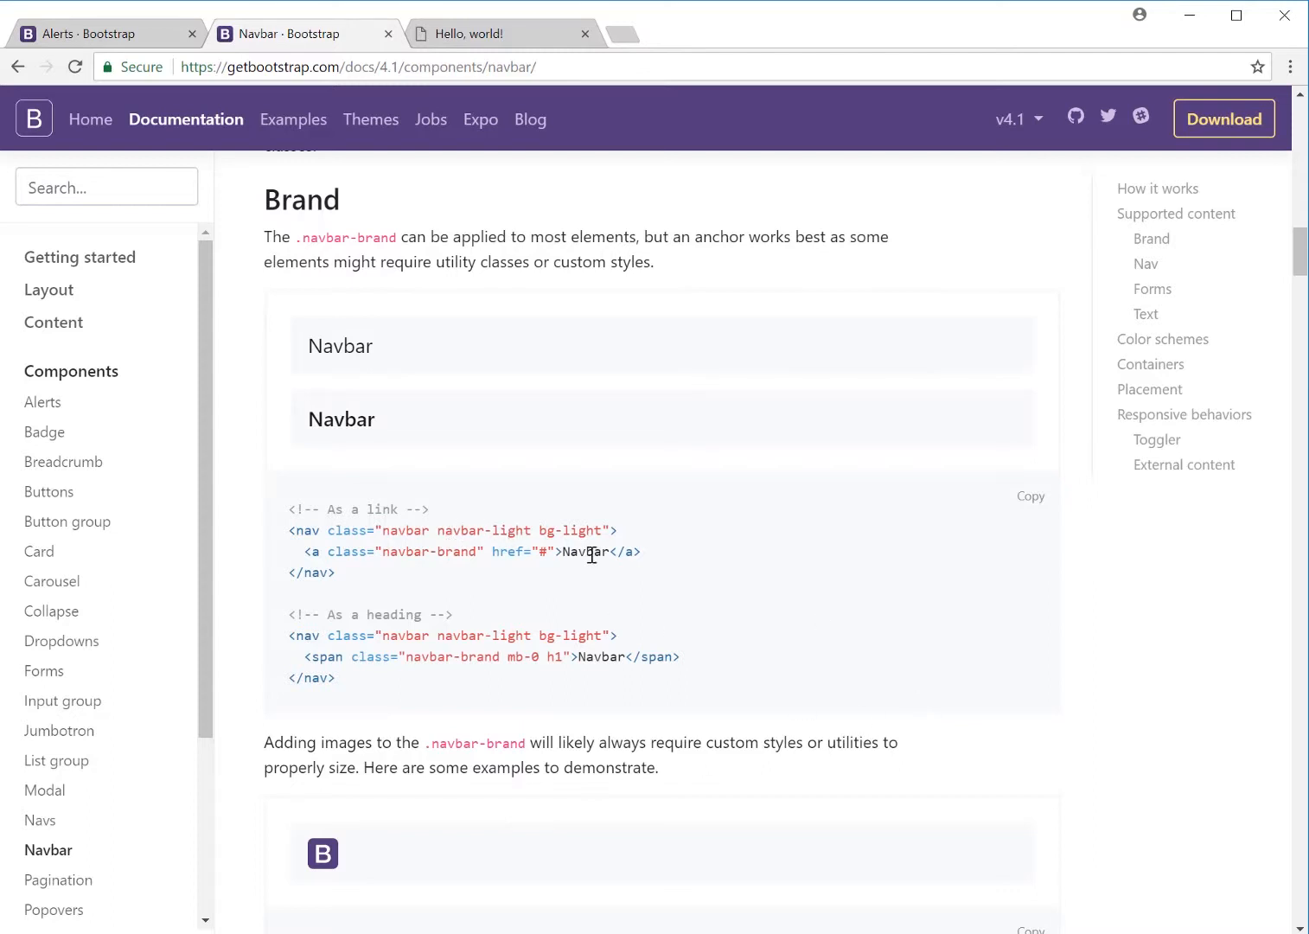
mouse_move(337, 657)
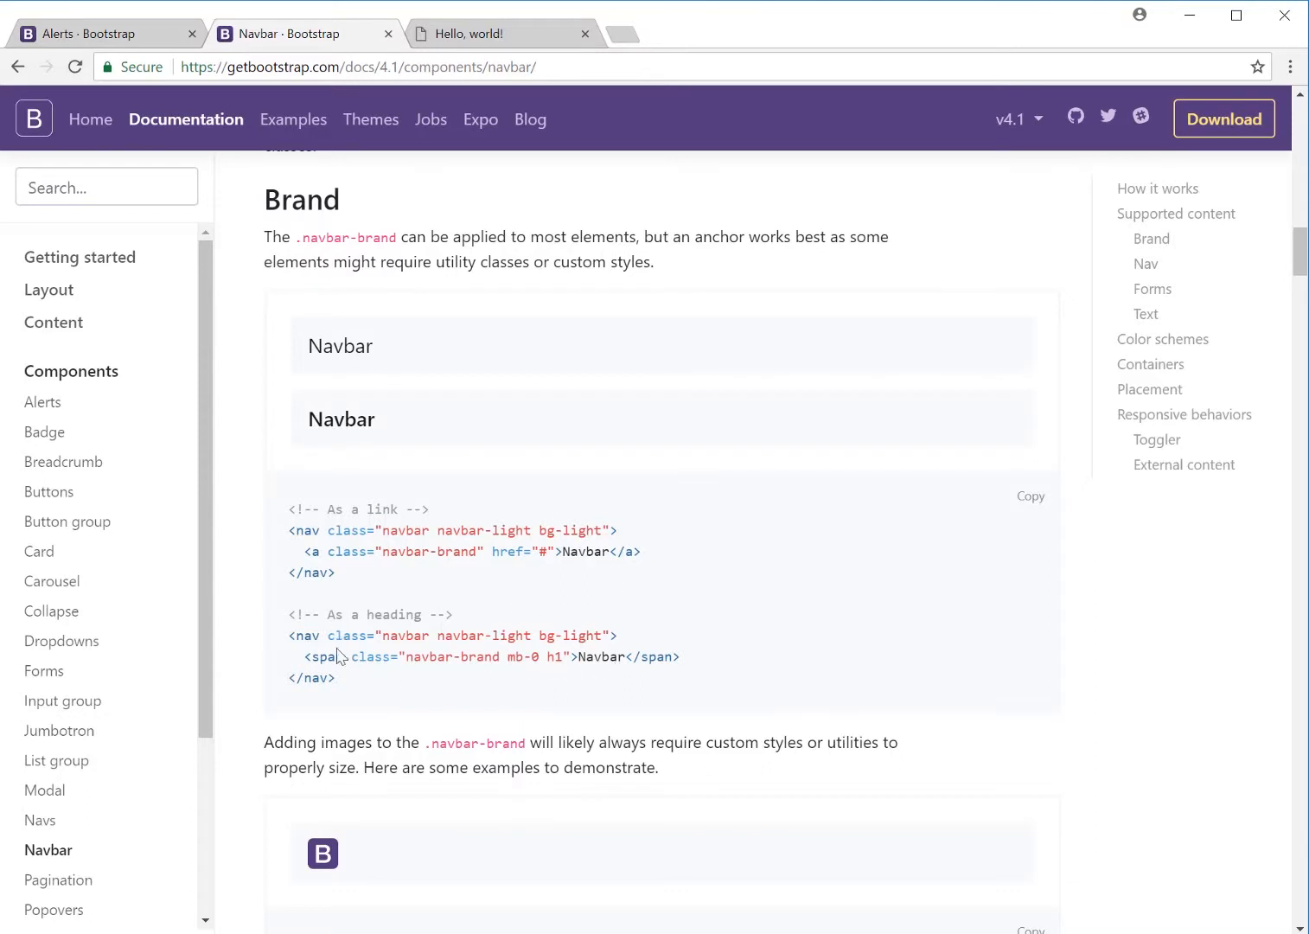
scroll(down, 3)
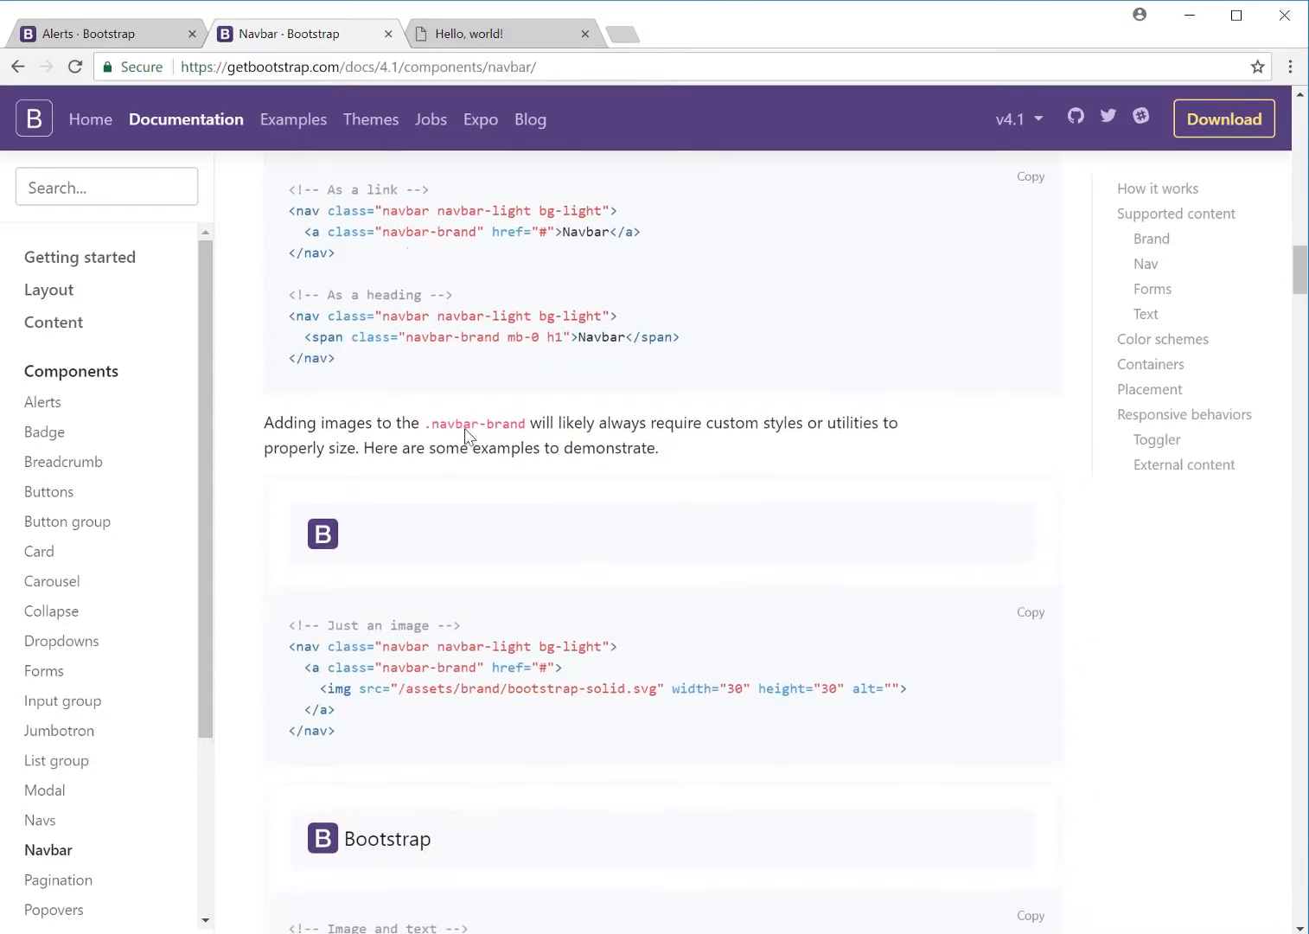
scroll(down, 3)
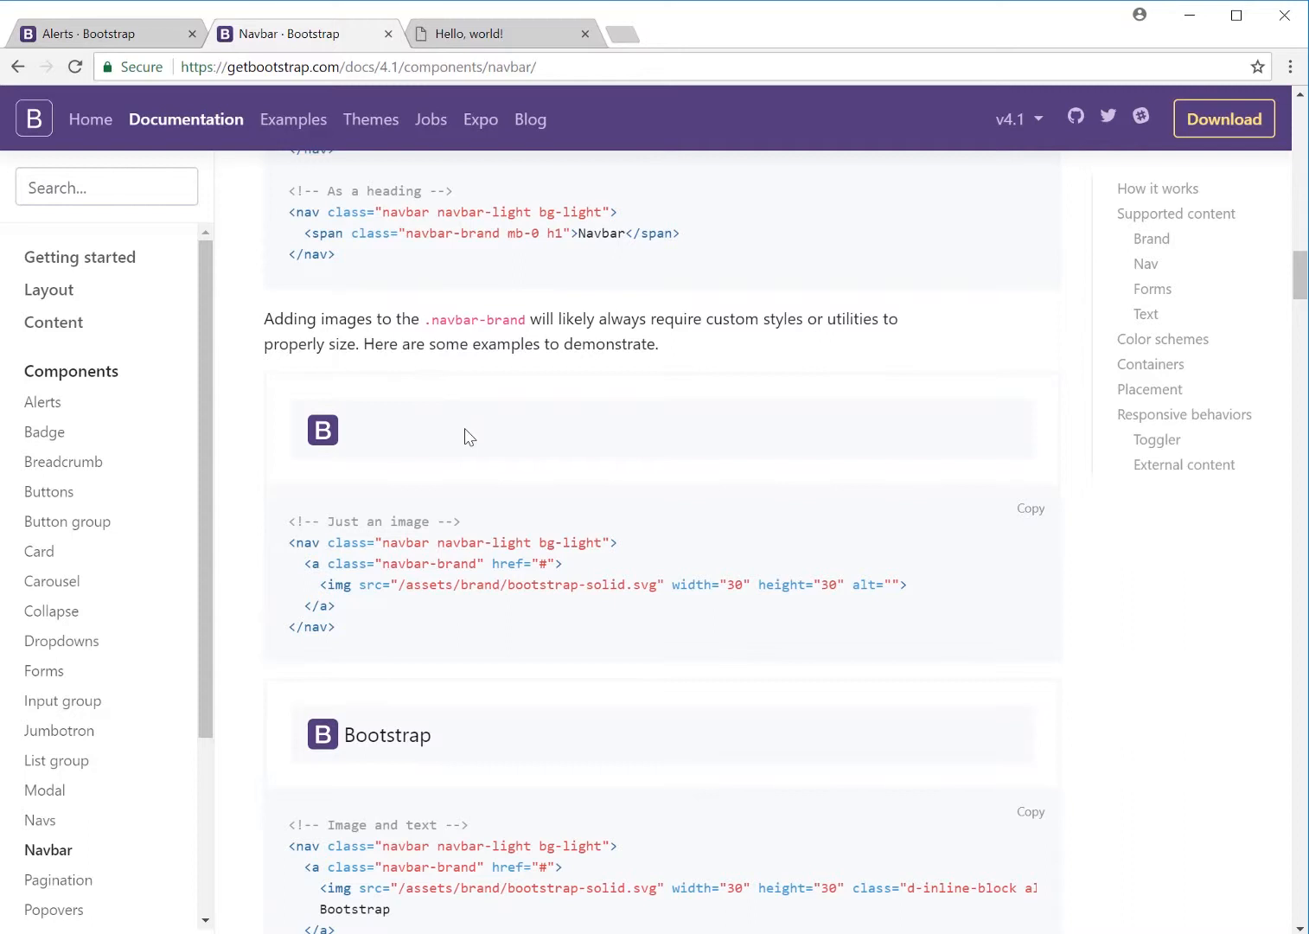
scroll(down, 3)
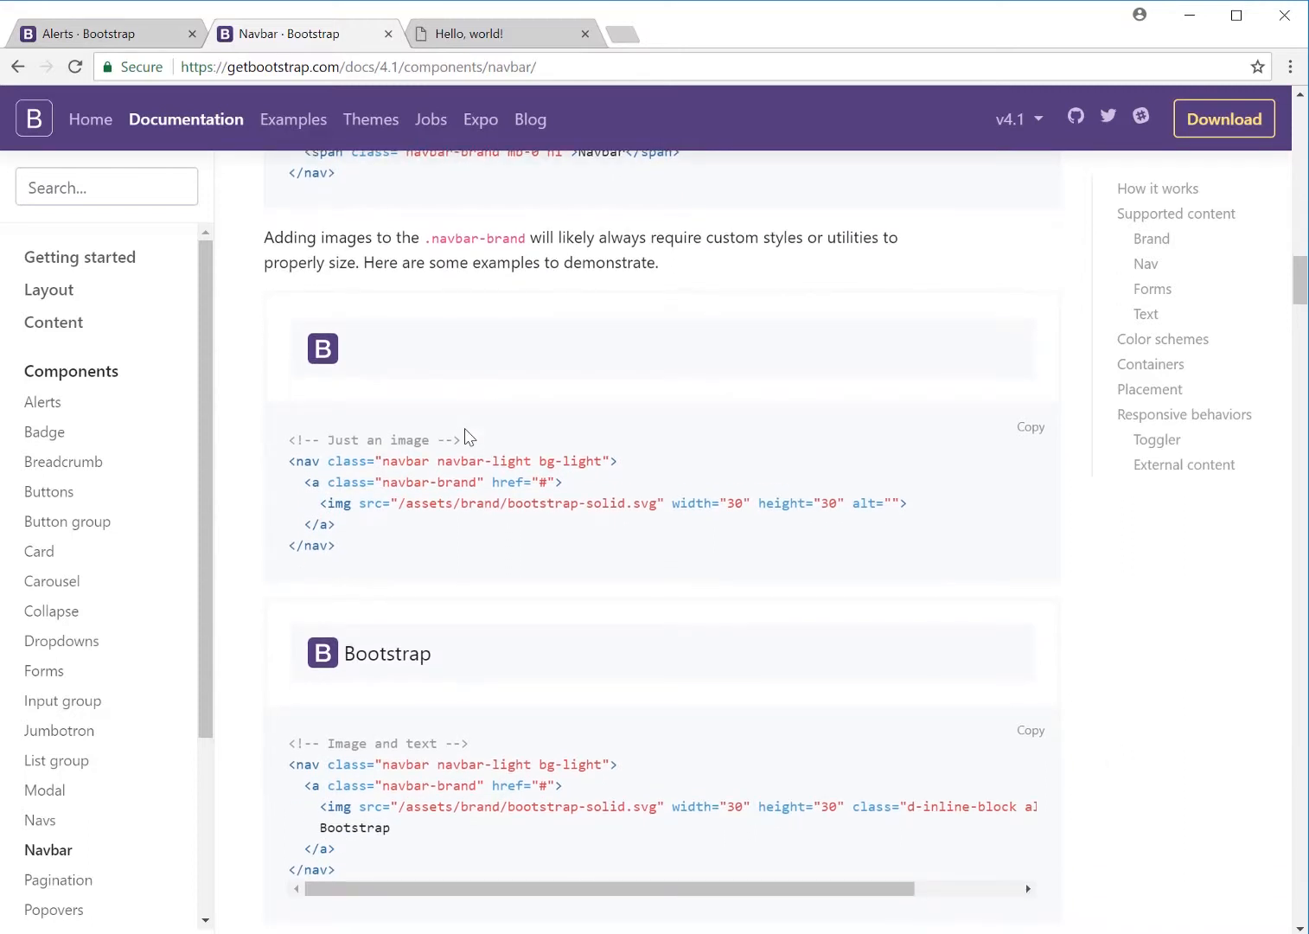
mouse_move(722, 485)
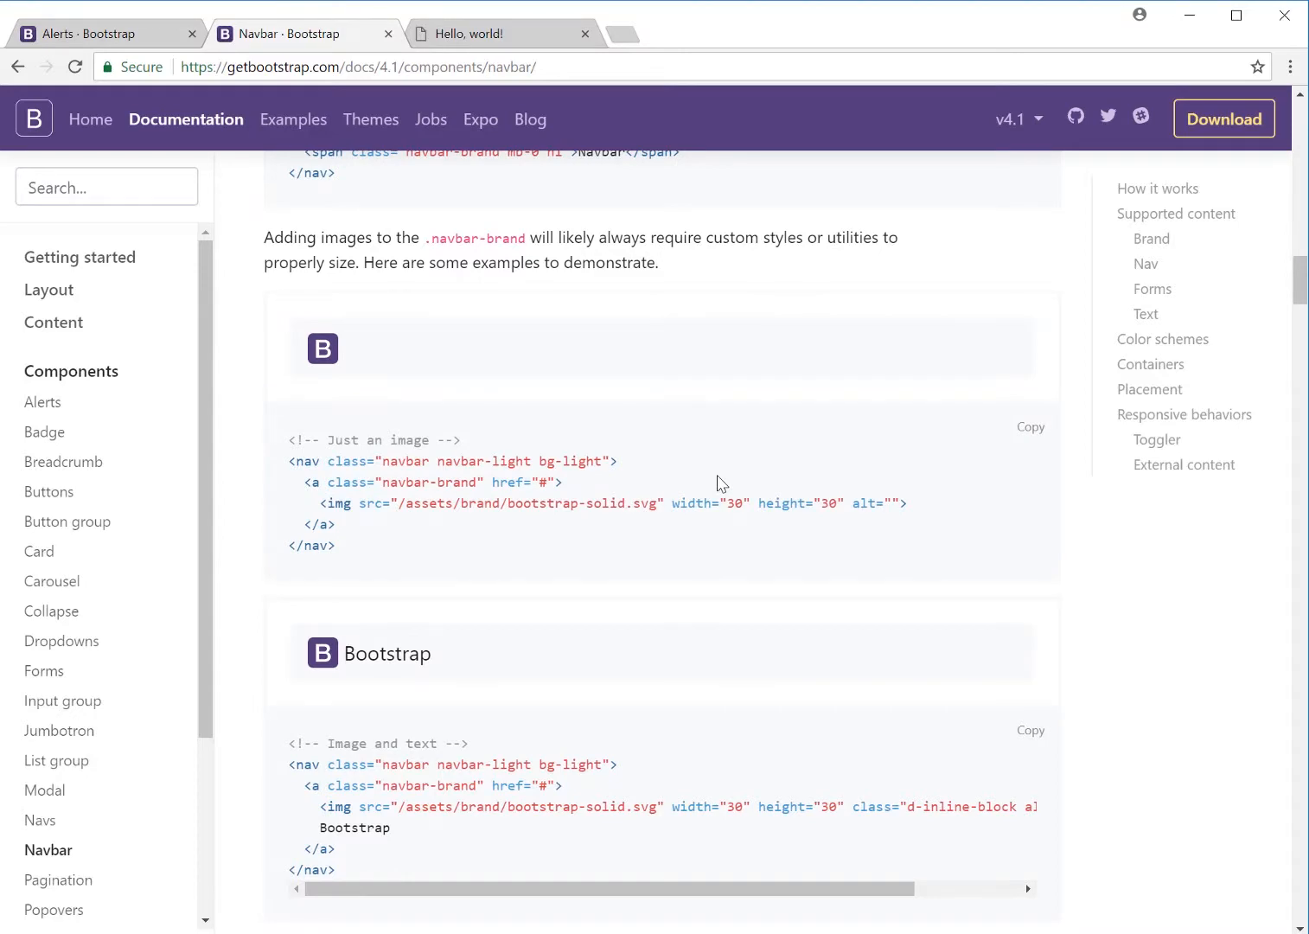
scroll(down, 3)
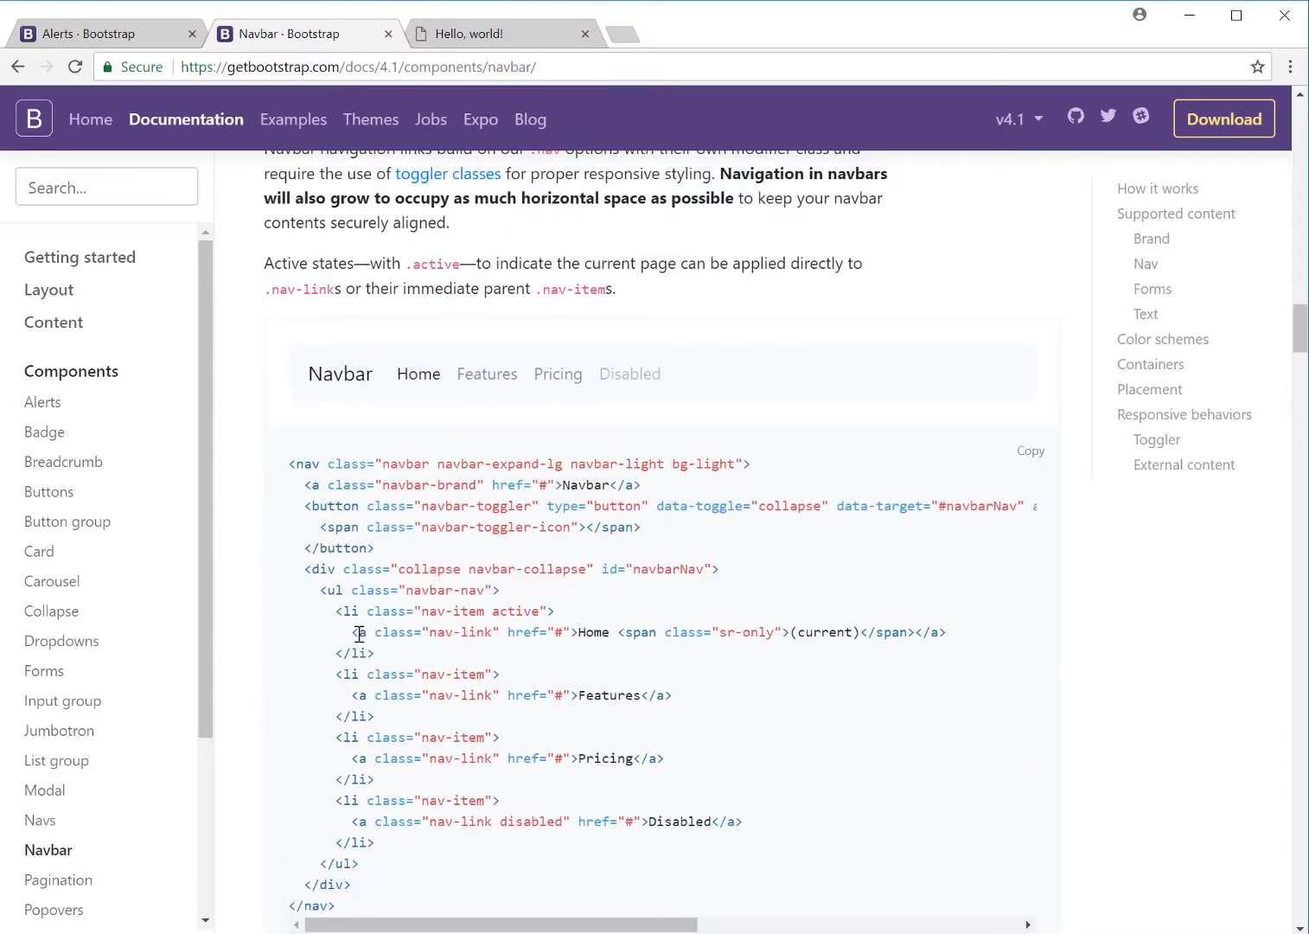
mouse_move(424, 611)
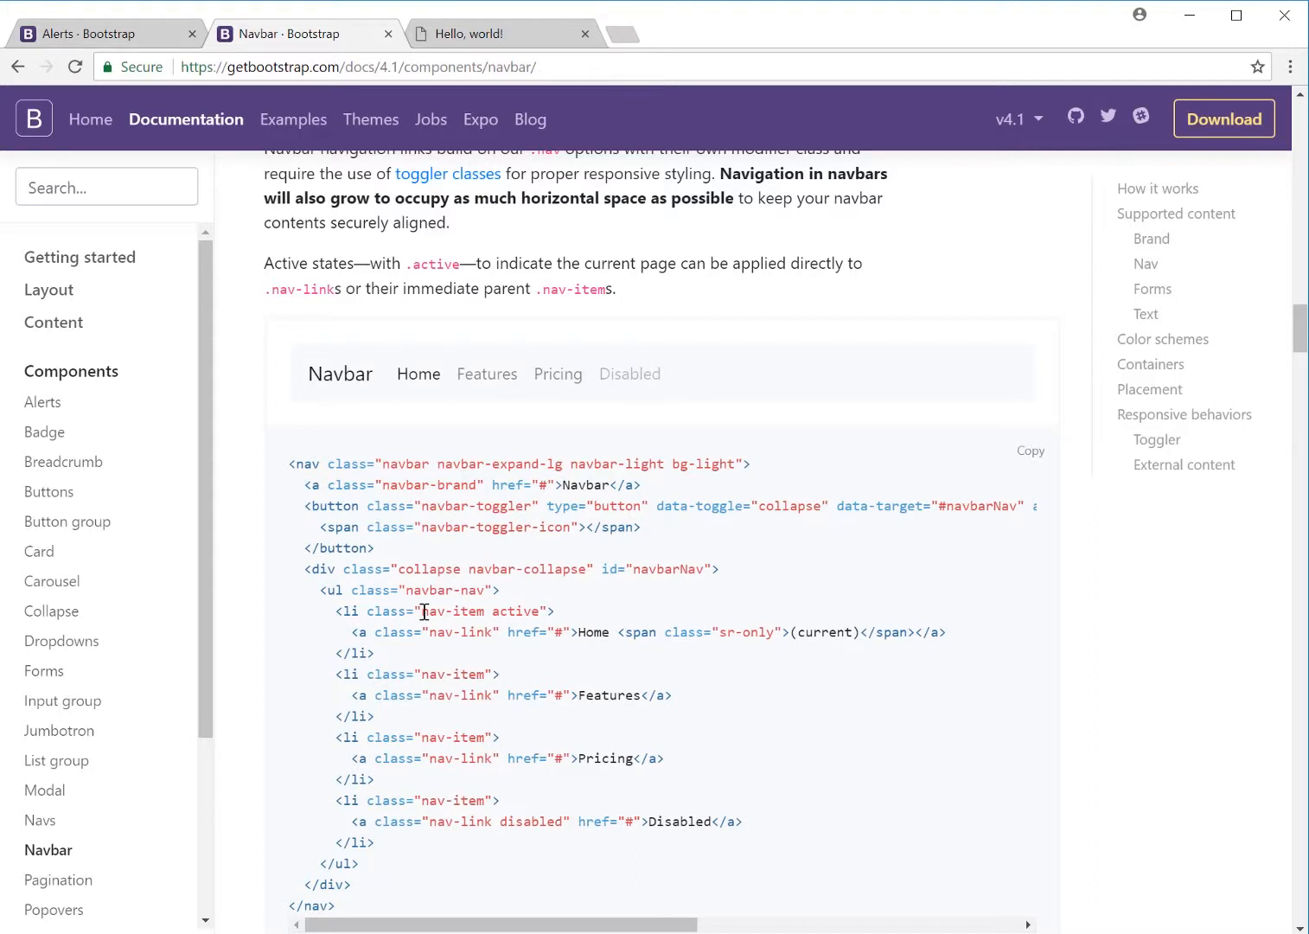
mouse_move(498, 633)
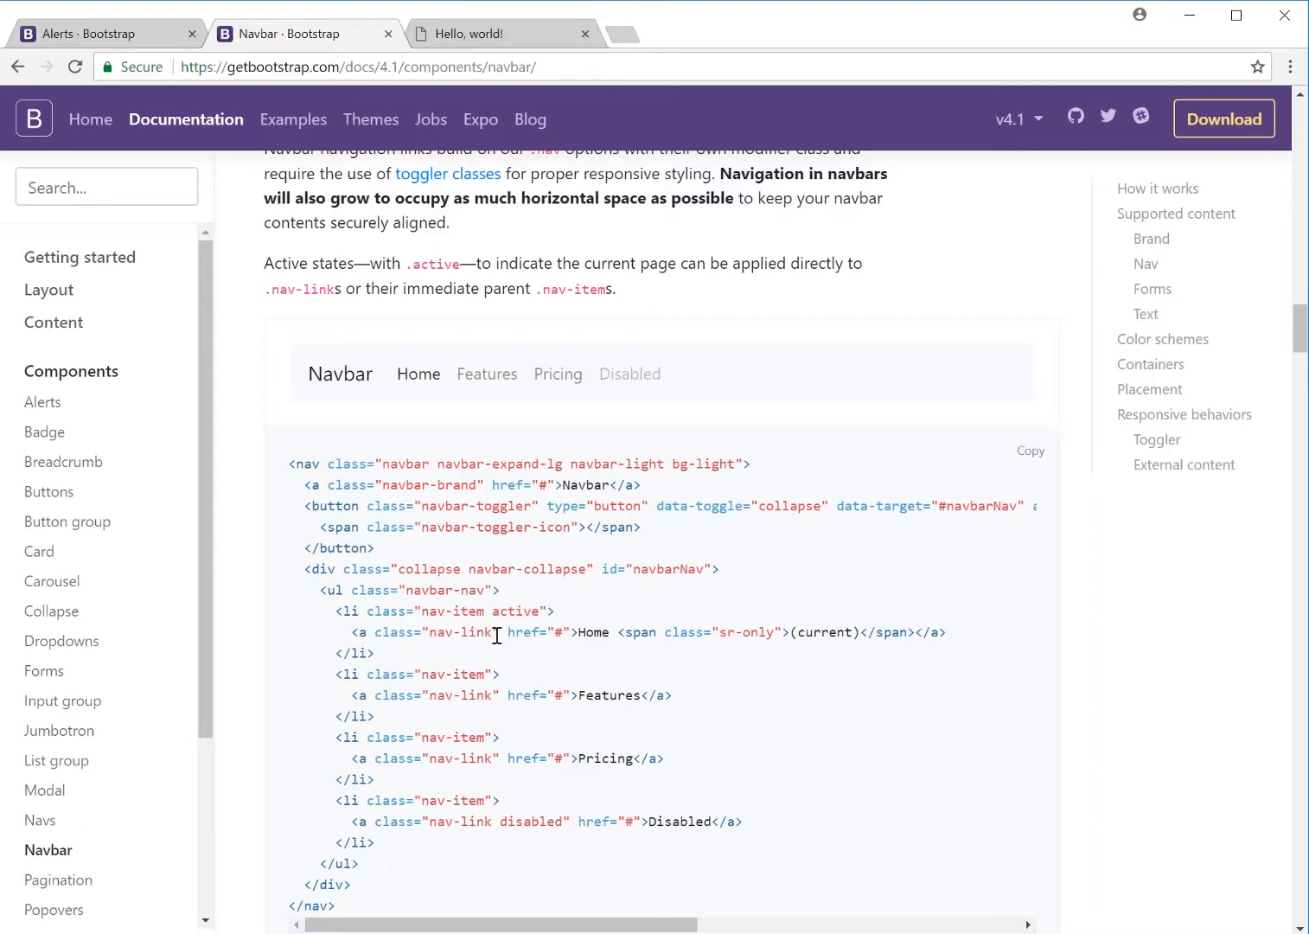
mouse_move(586, 638)
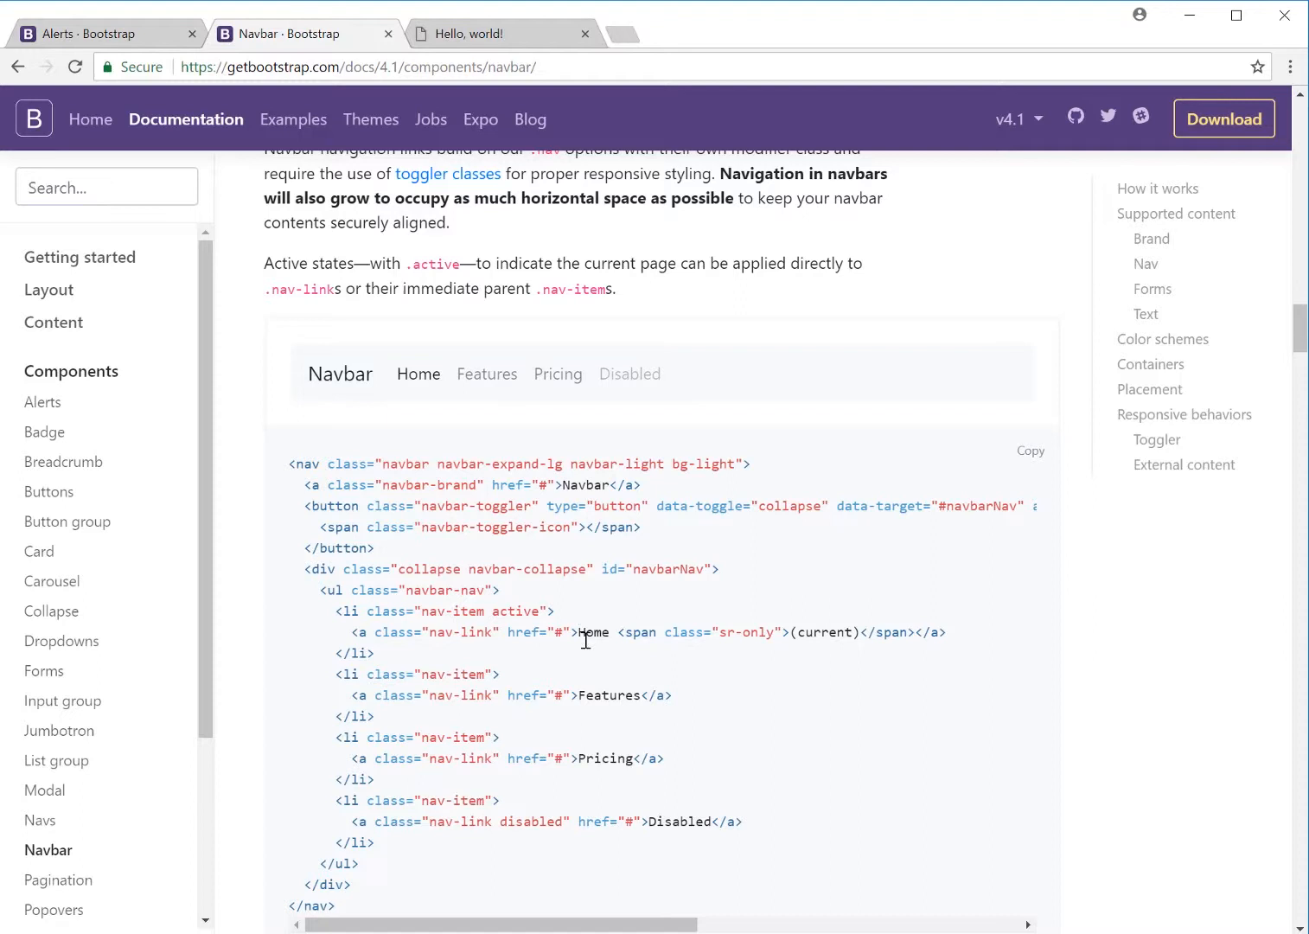
mouse_move(410, 380)
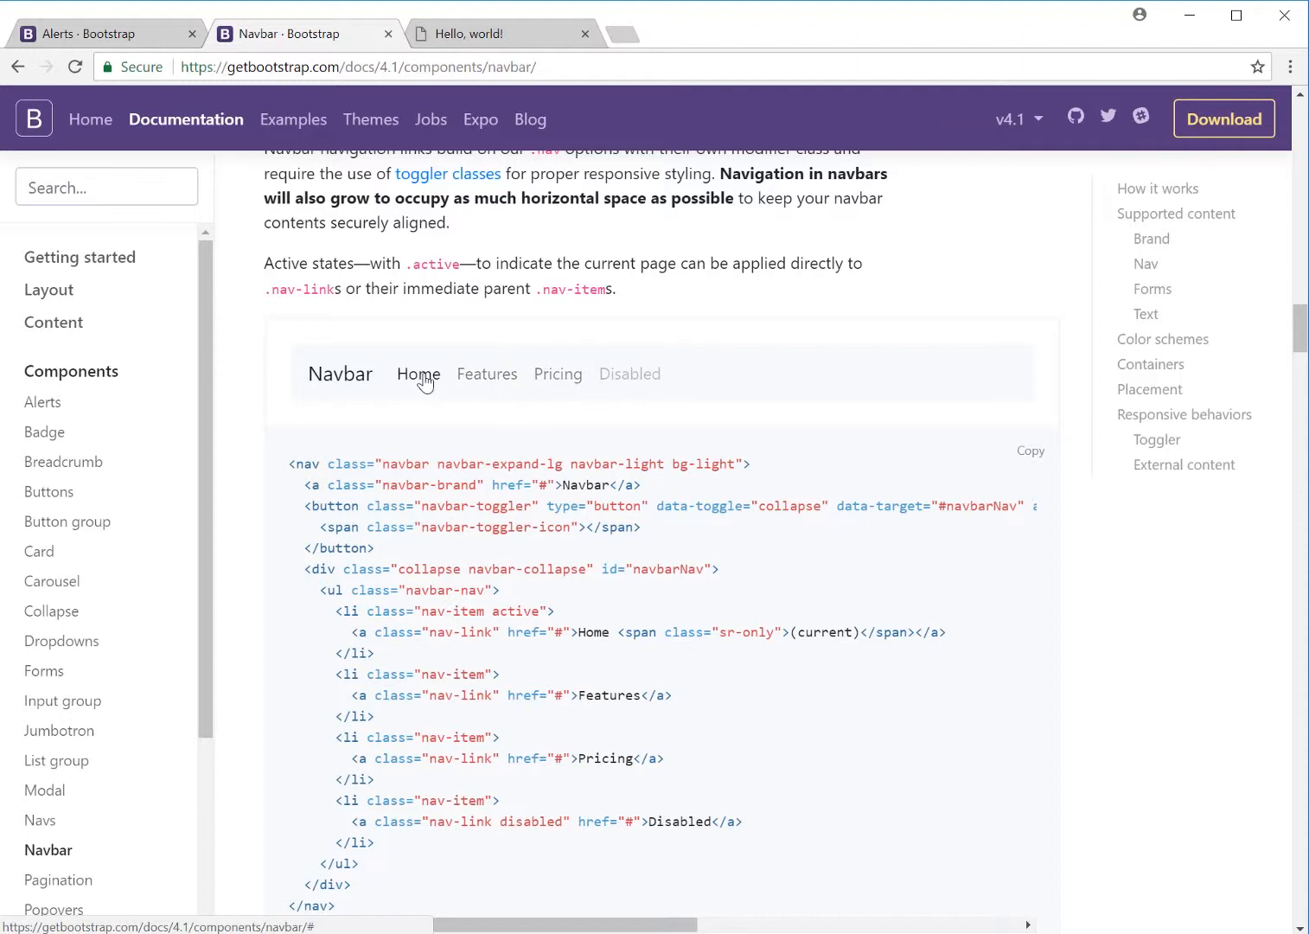
mouse_move(474, 456)
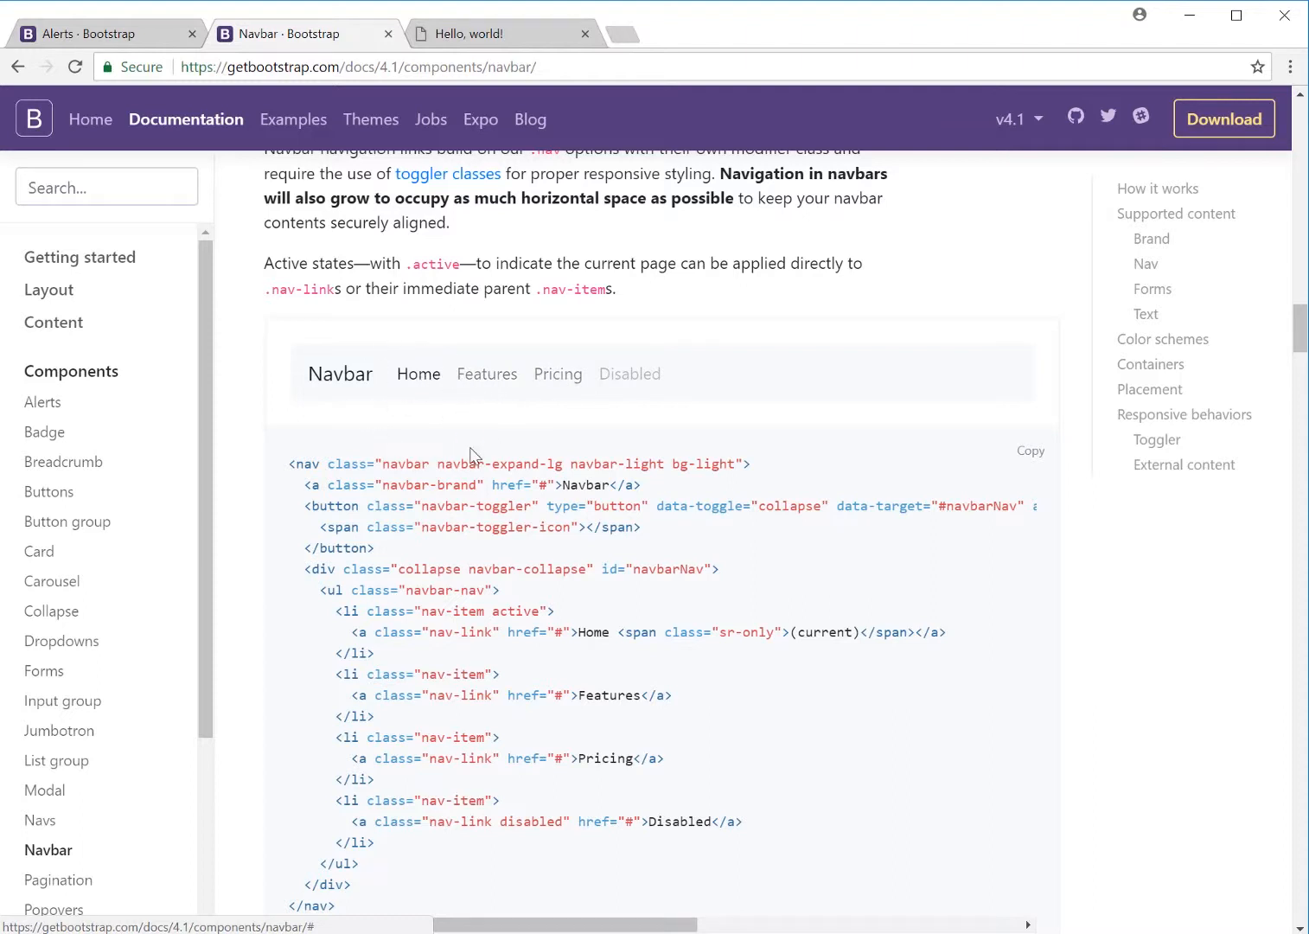
mouse_move(554, 648)
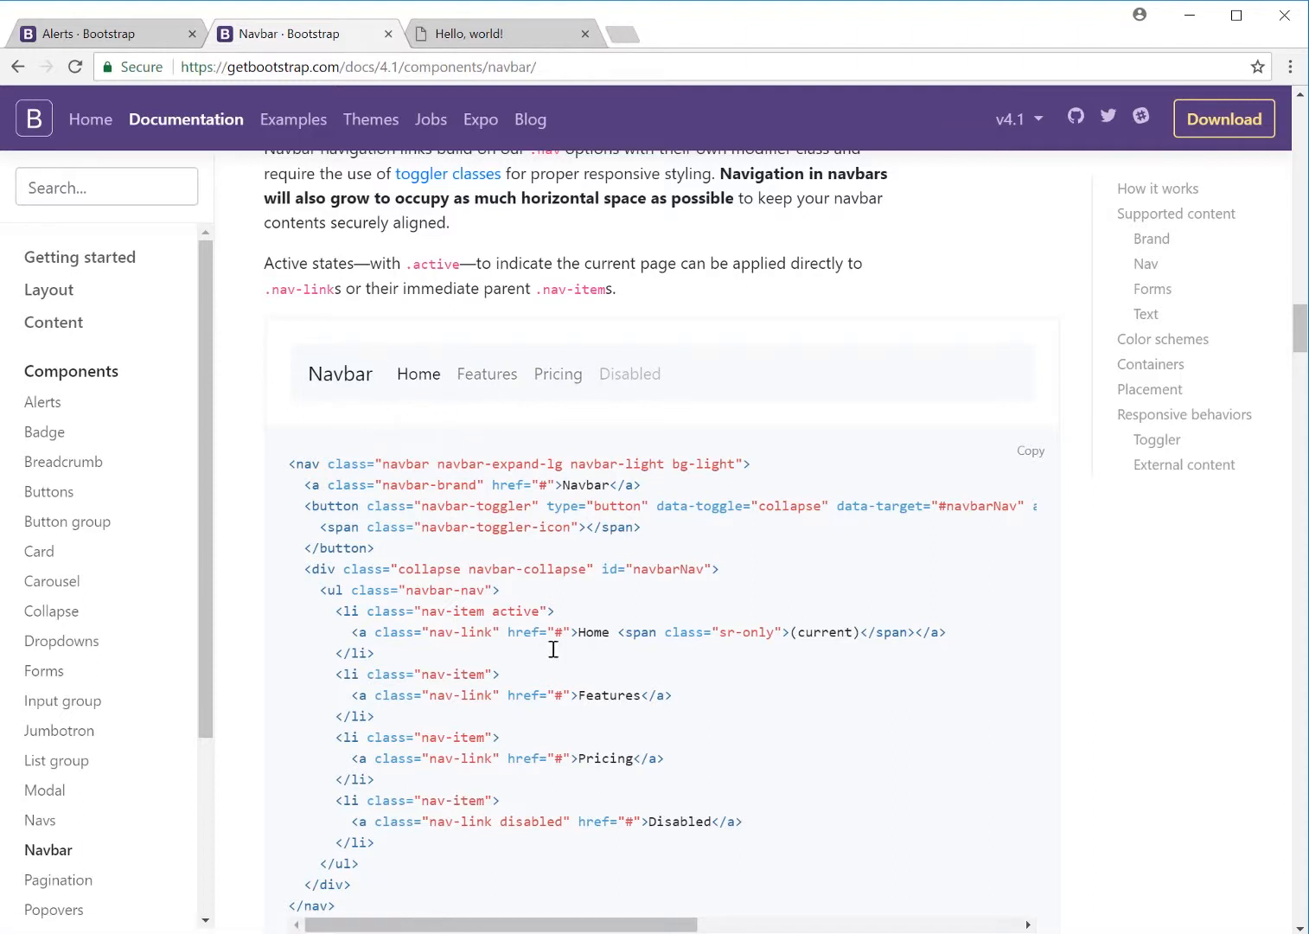
mouse_move(536, 631)
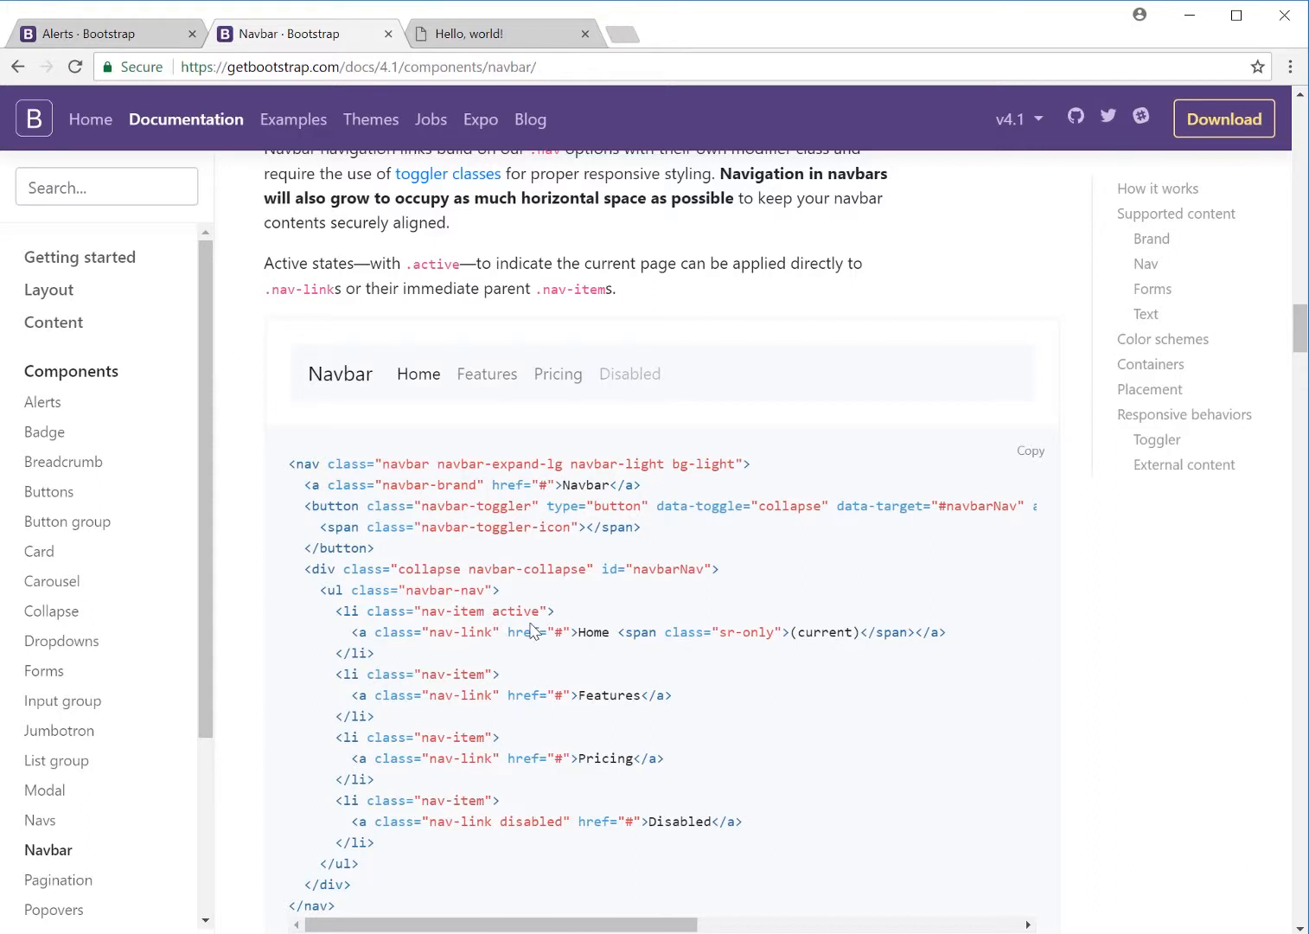
mouse_move(517, 691)
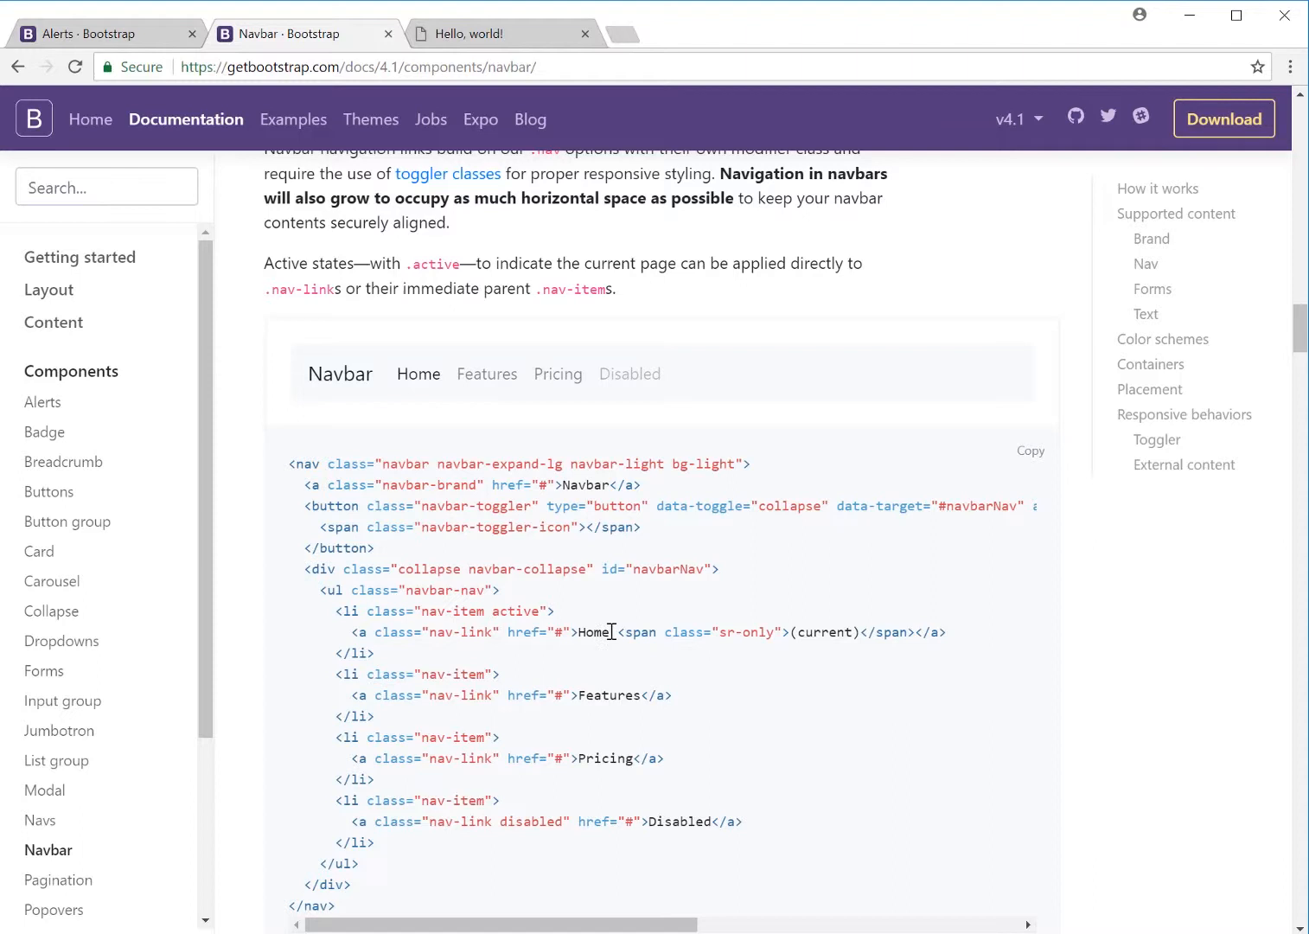
mouse_move(480, 397)
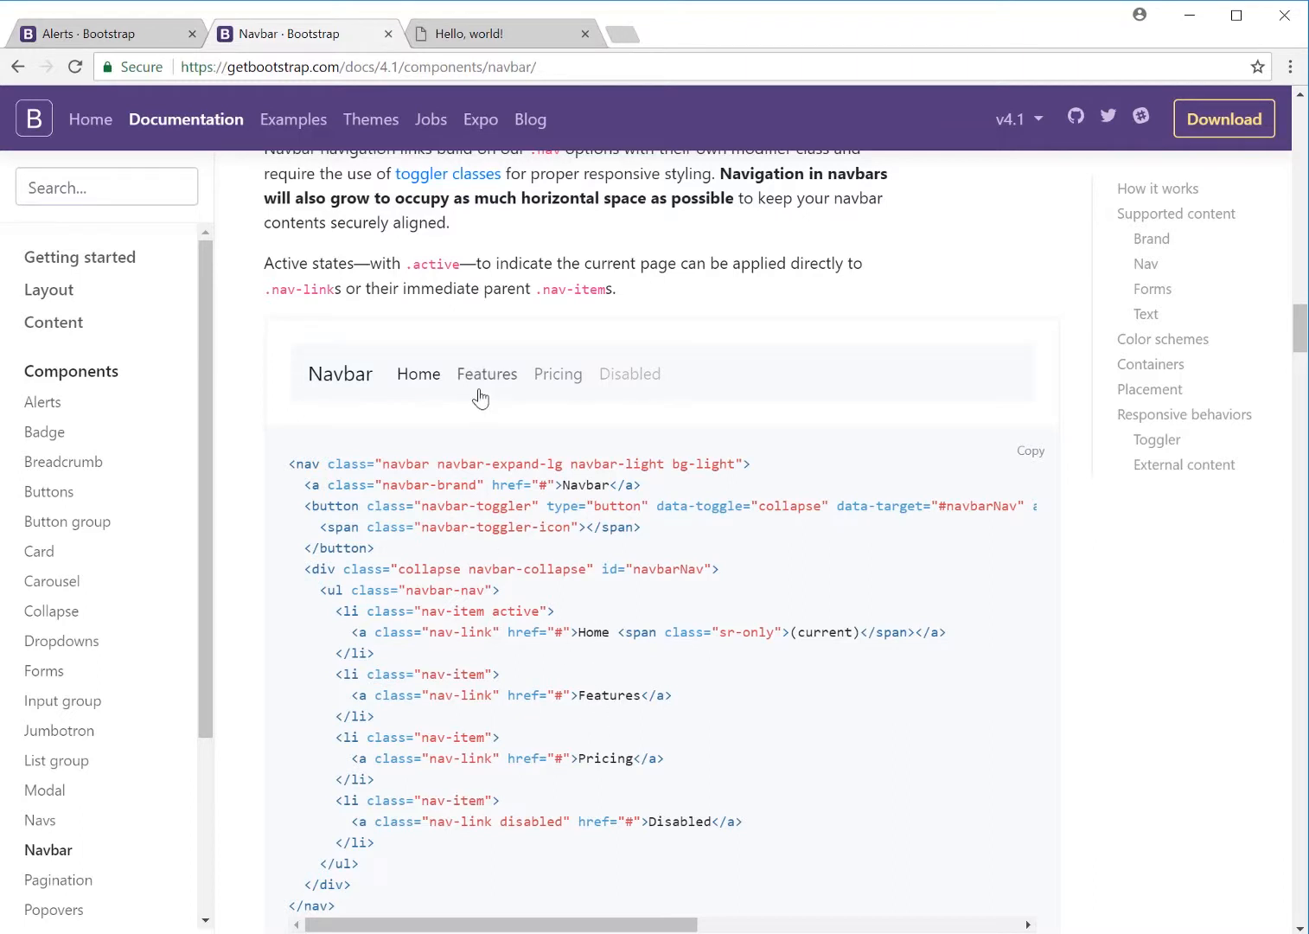
mouse_move(516, 602)
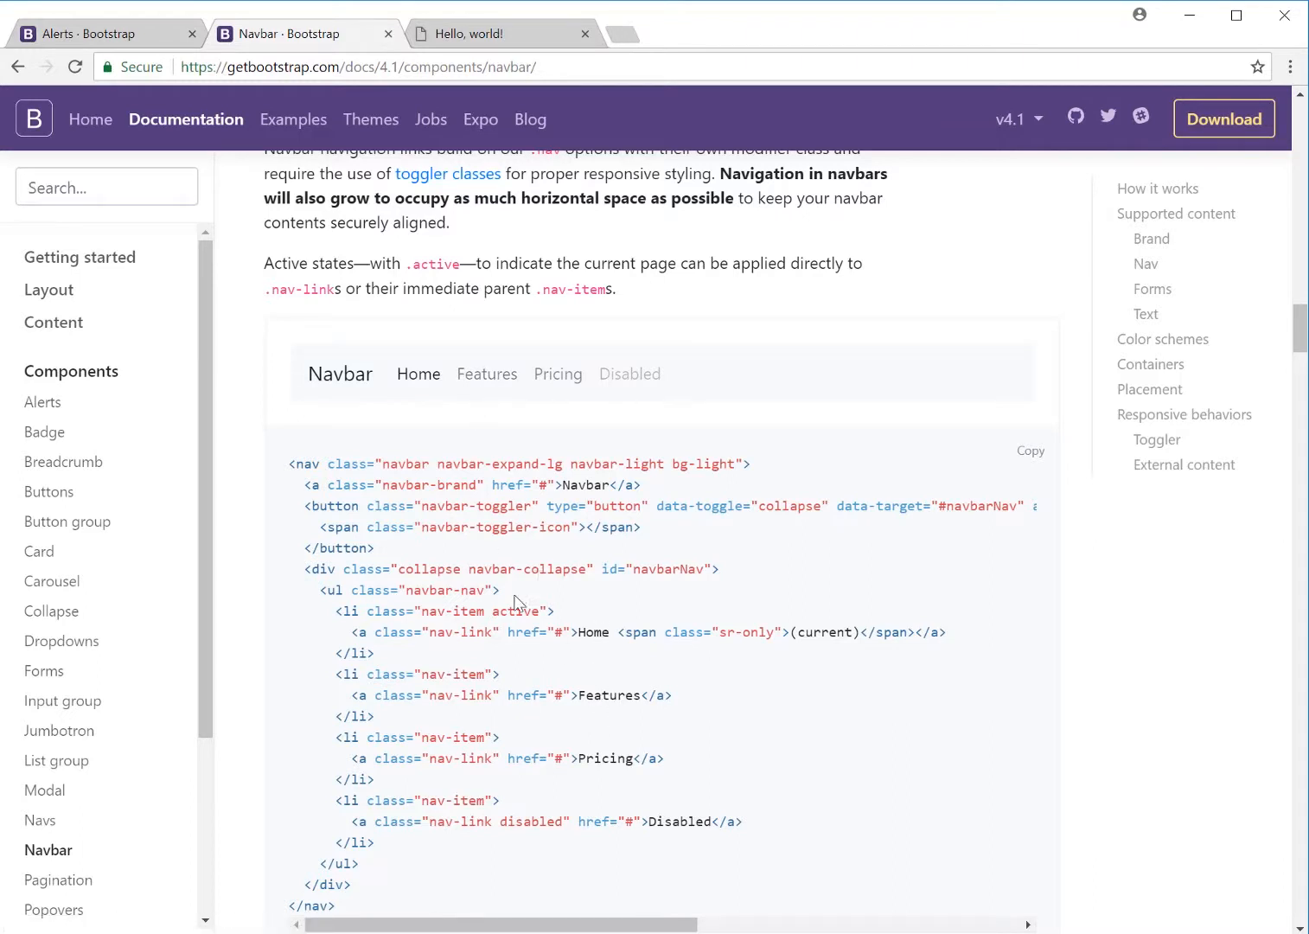
double_click(512, 611)
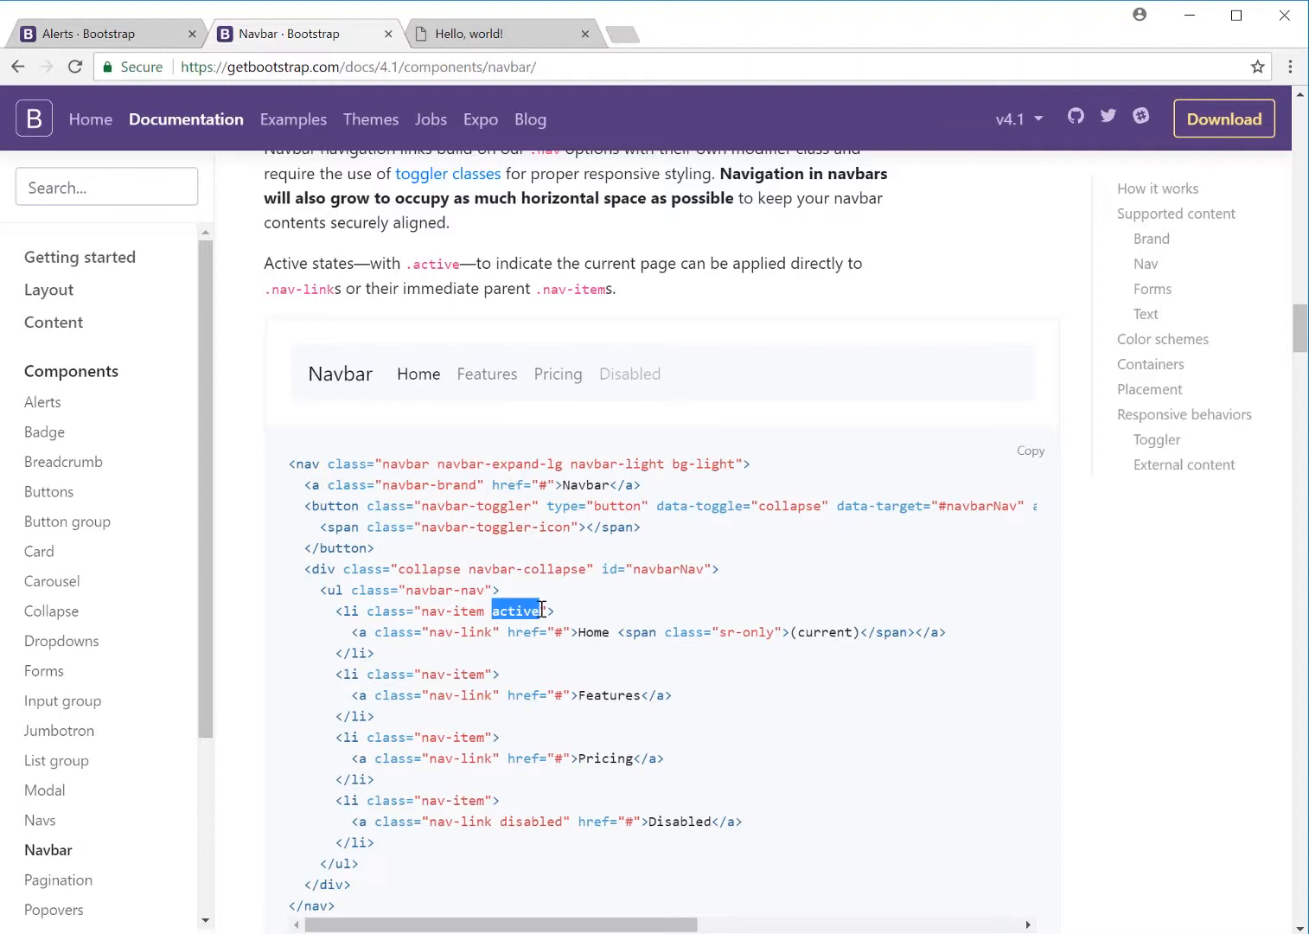
mouse_move(504, 644)
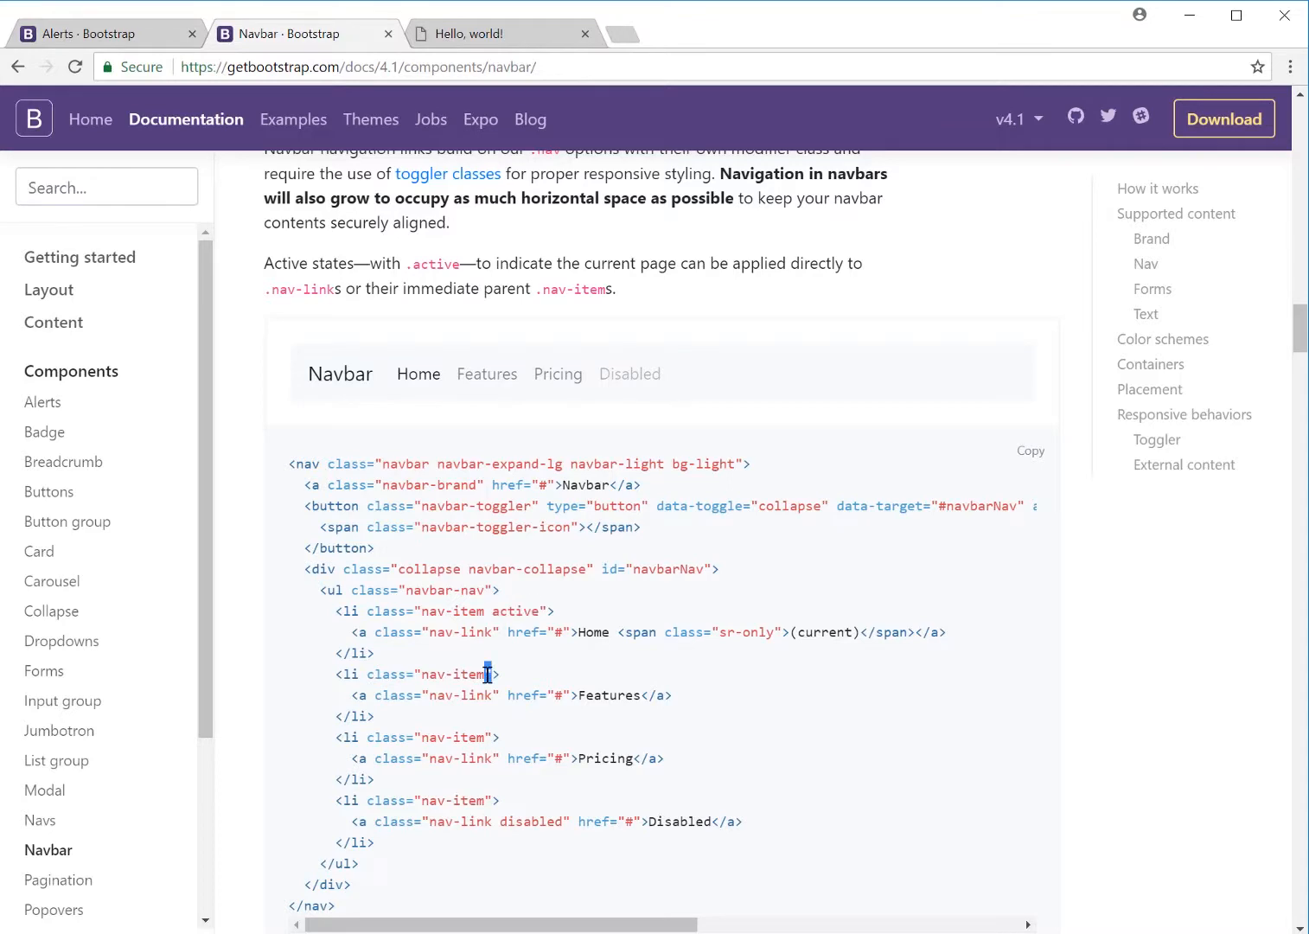
Step: Return to the Supported content navbar example and copy its entire code block
scroll(down, 3)
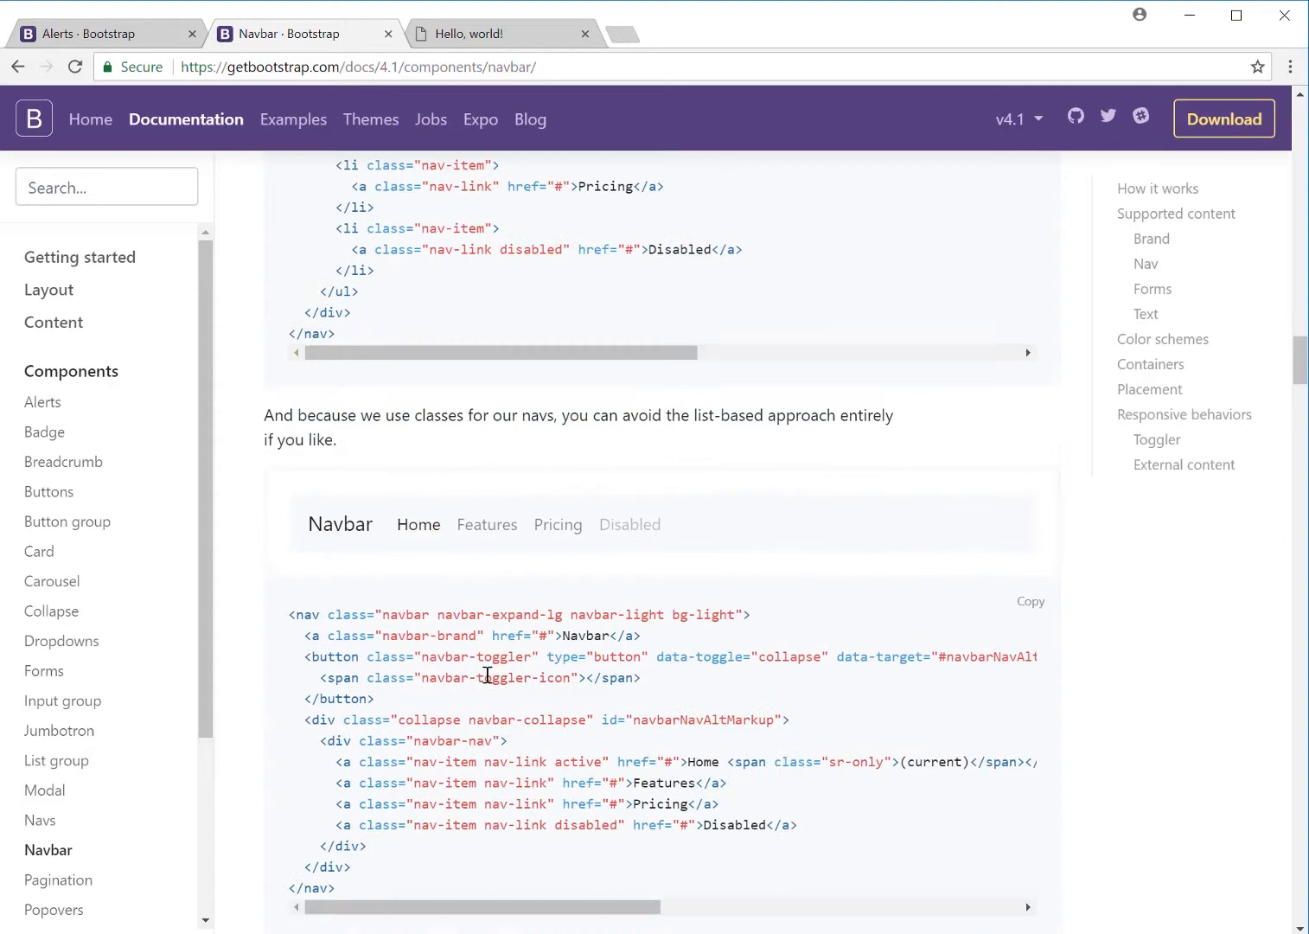
scroll(down, 3)
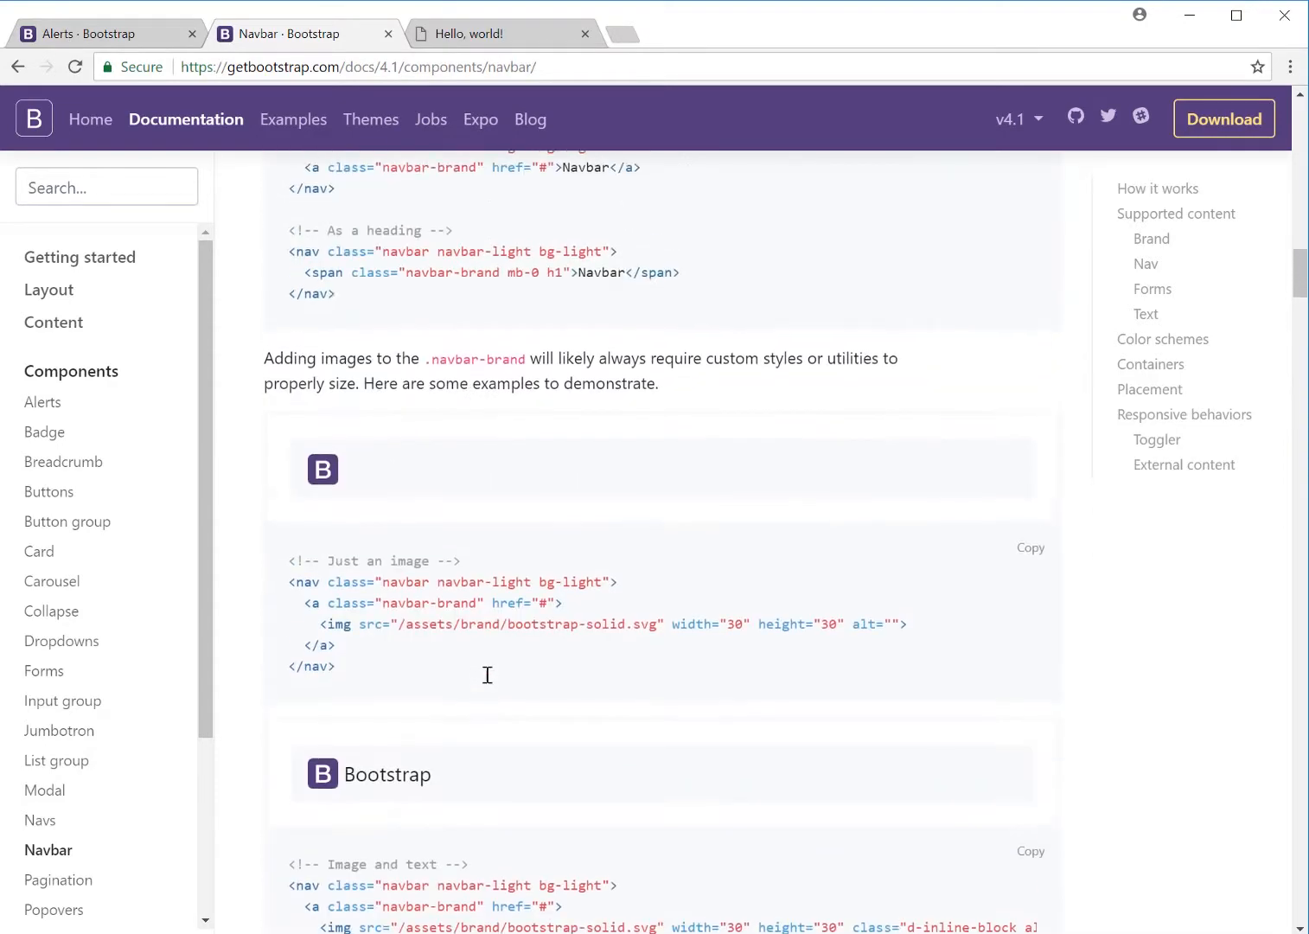
scroll(up, 3)
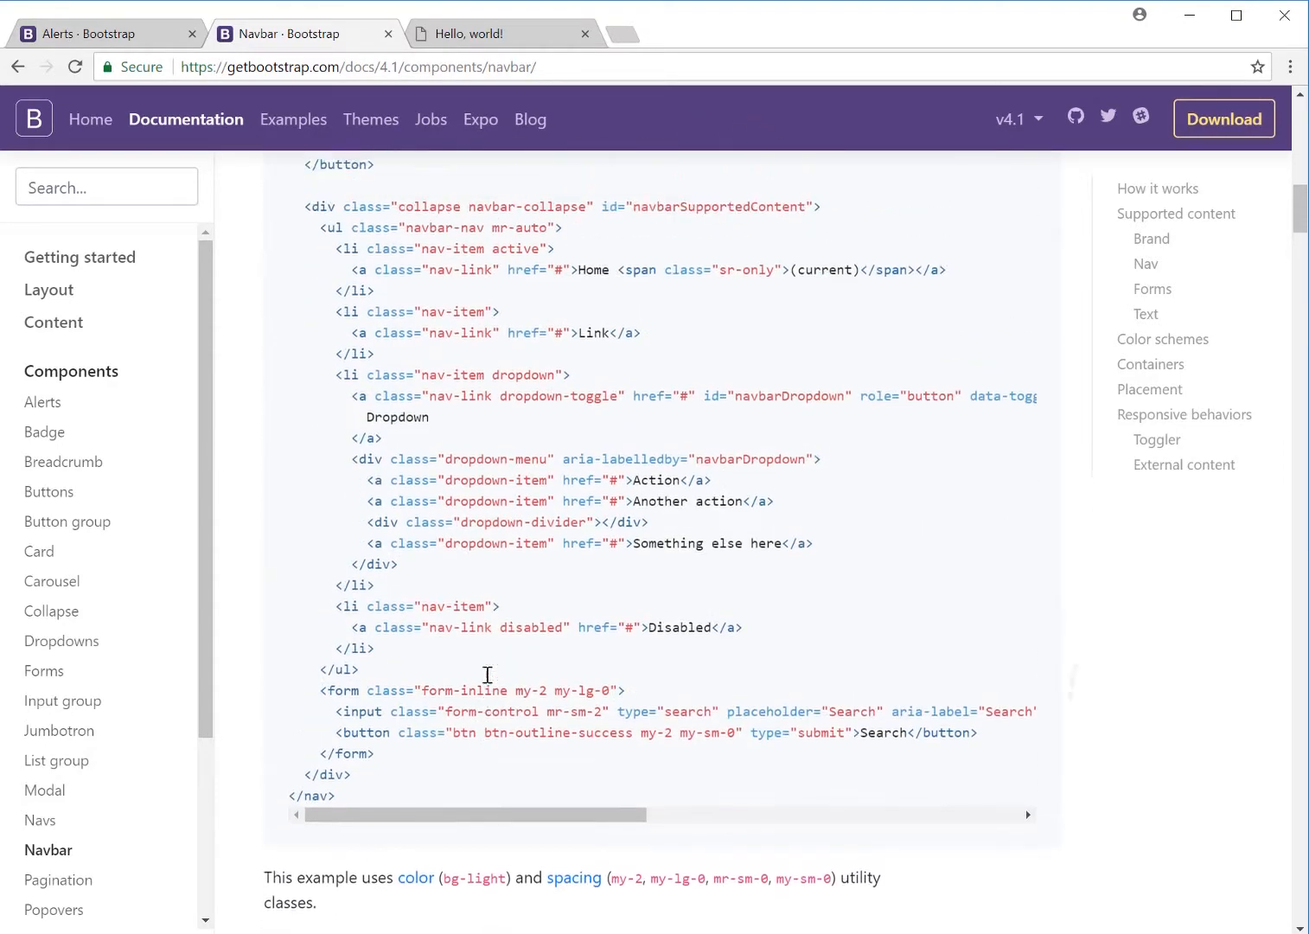
scroll(up, 3)
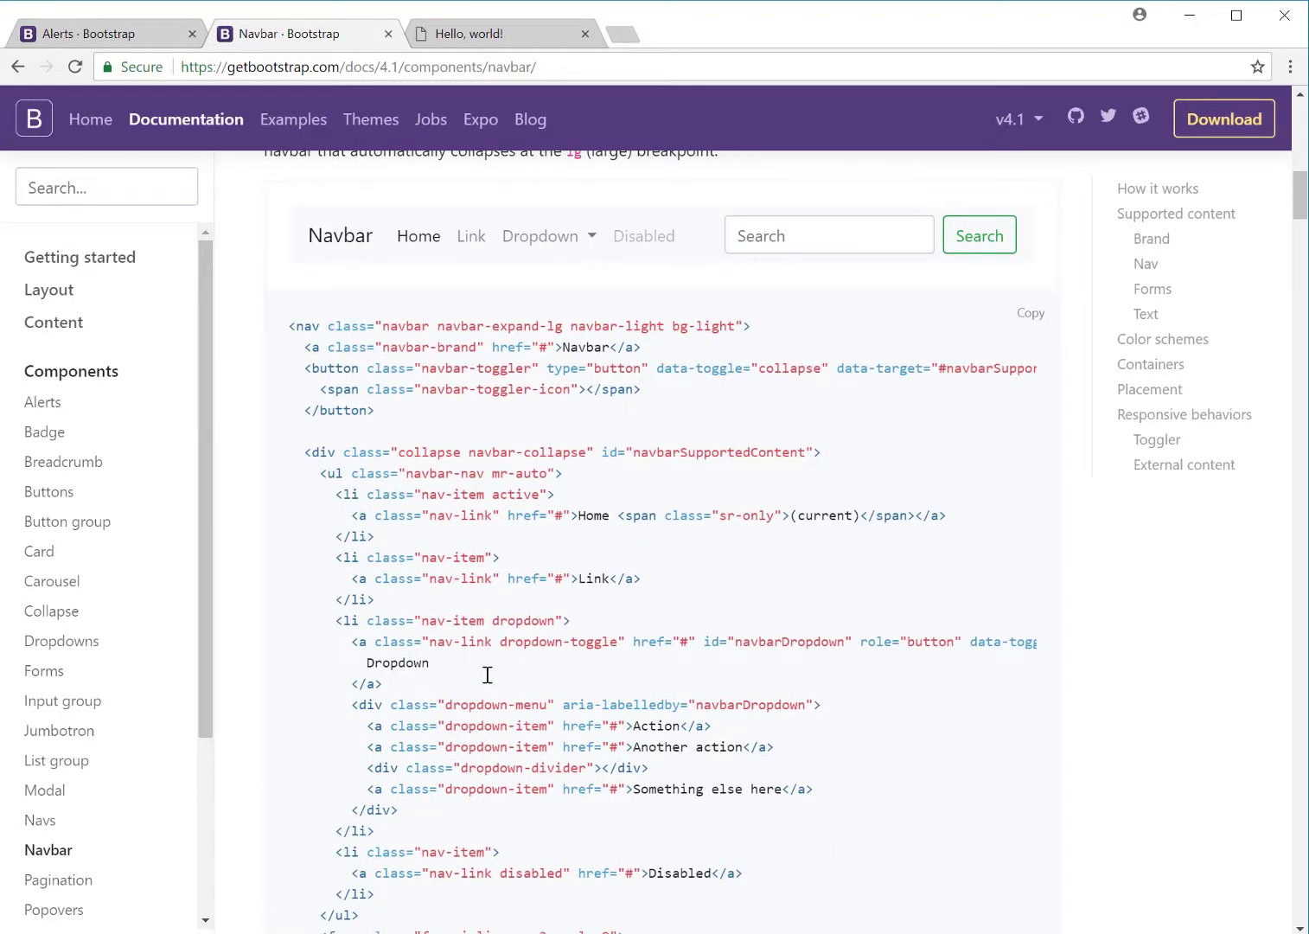
mouse_move(288, 326)
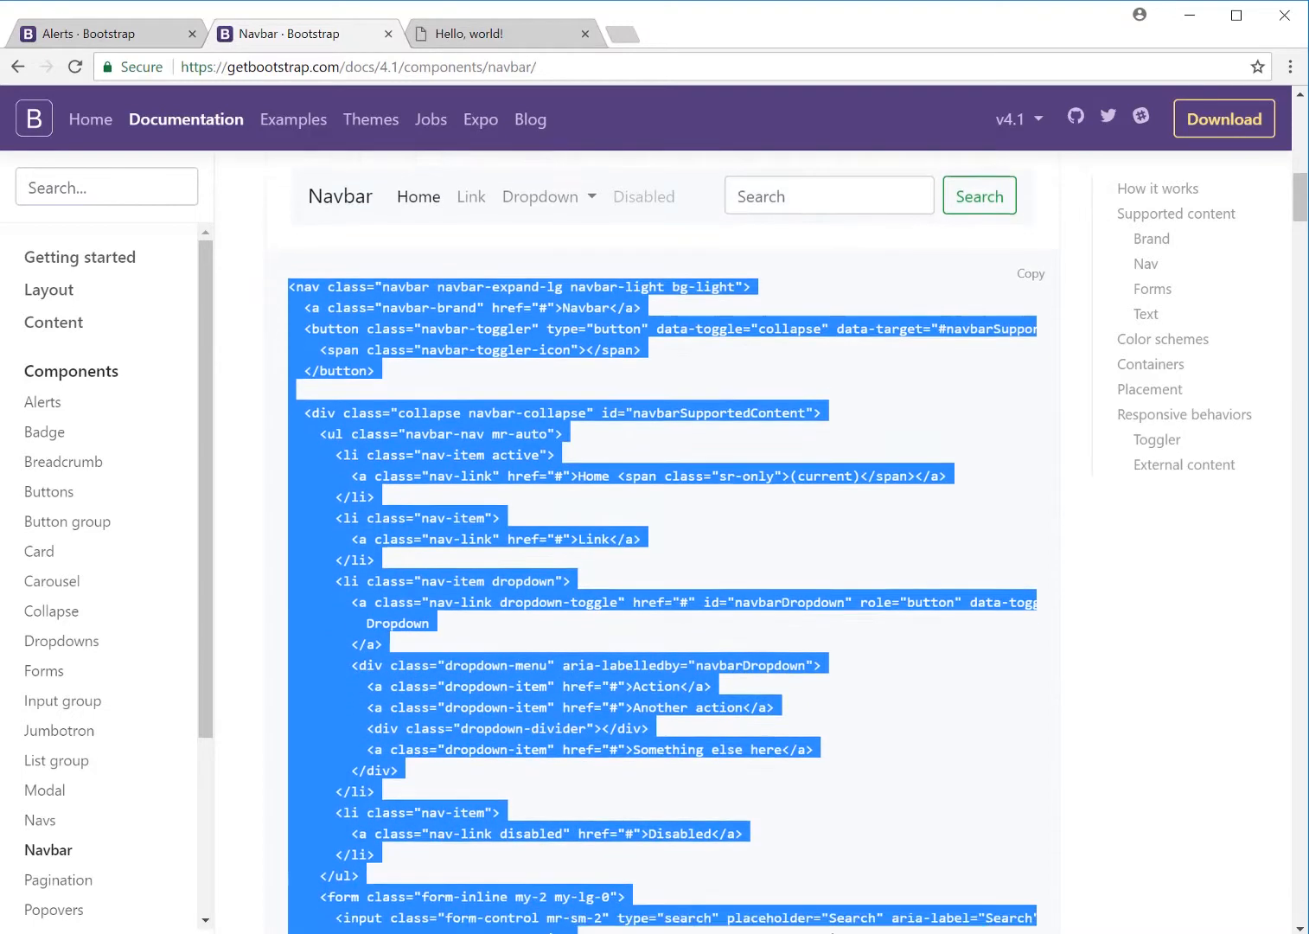
scroll(down, 3)
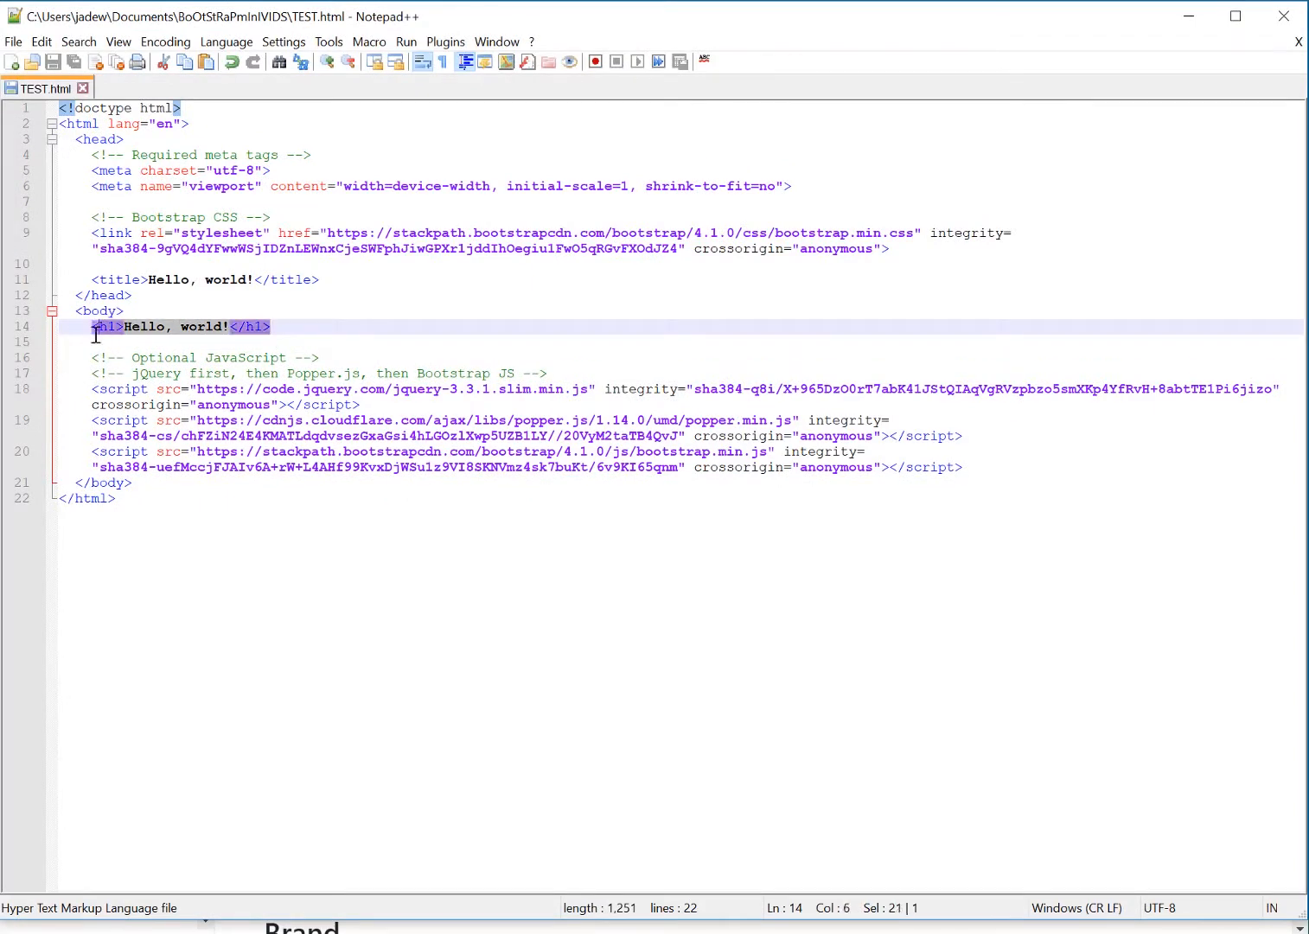
Step: Paste the navbar code over the Hello, world! heading and launch TEST.html in Chrome
key(Delete)
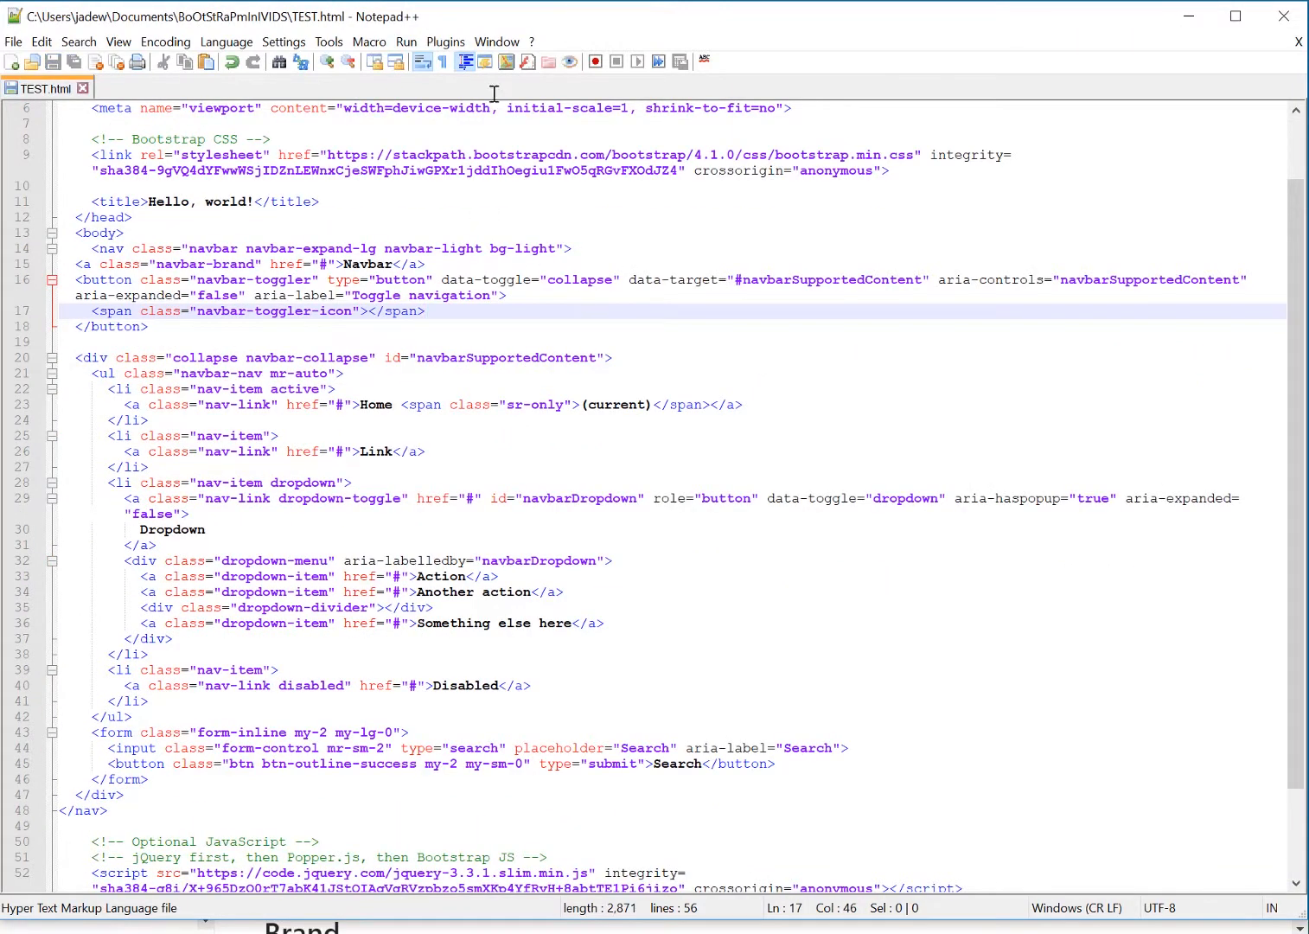
click(404, 40)
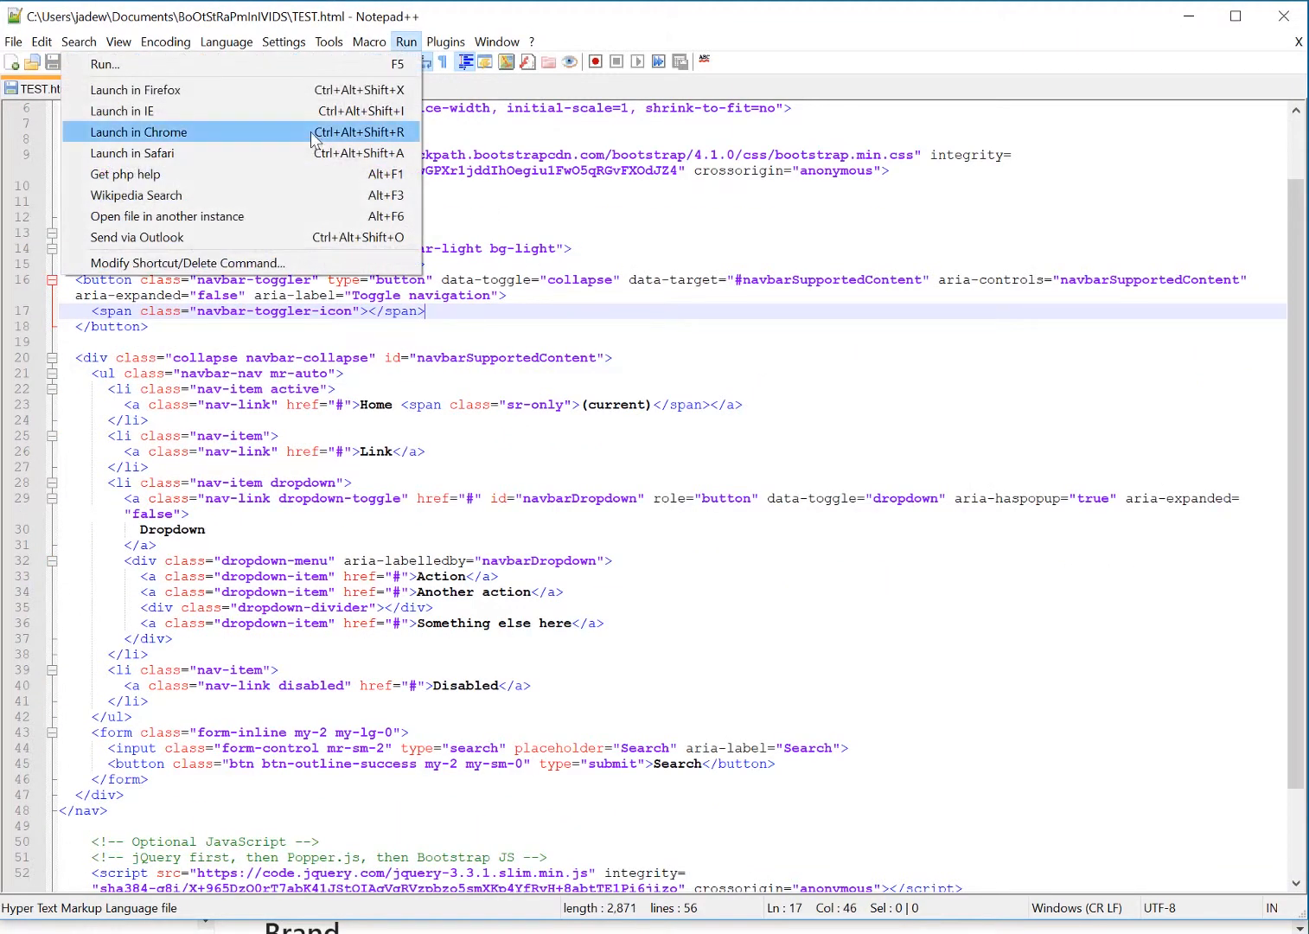
click(138, 131)
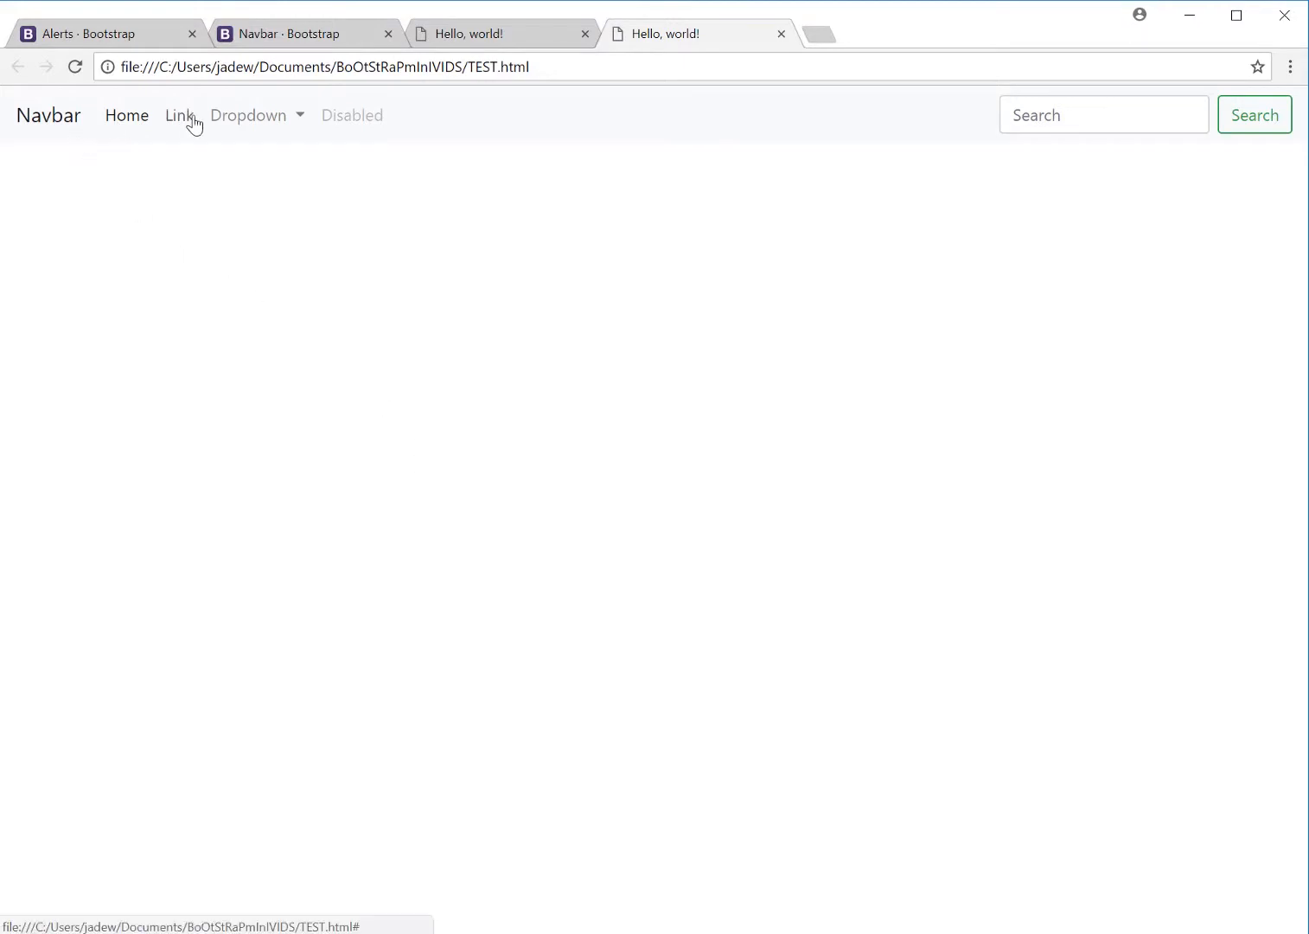
mouse_move(125, 130)
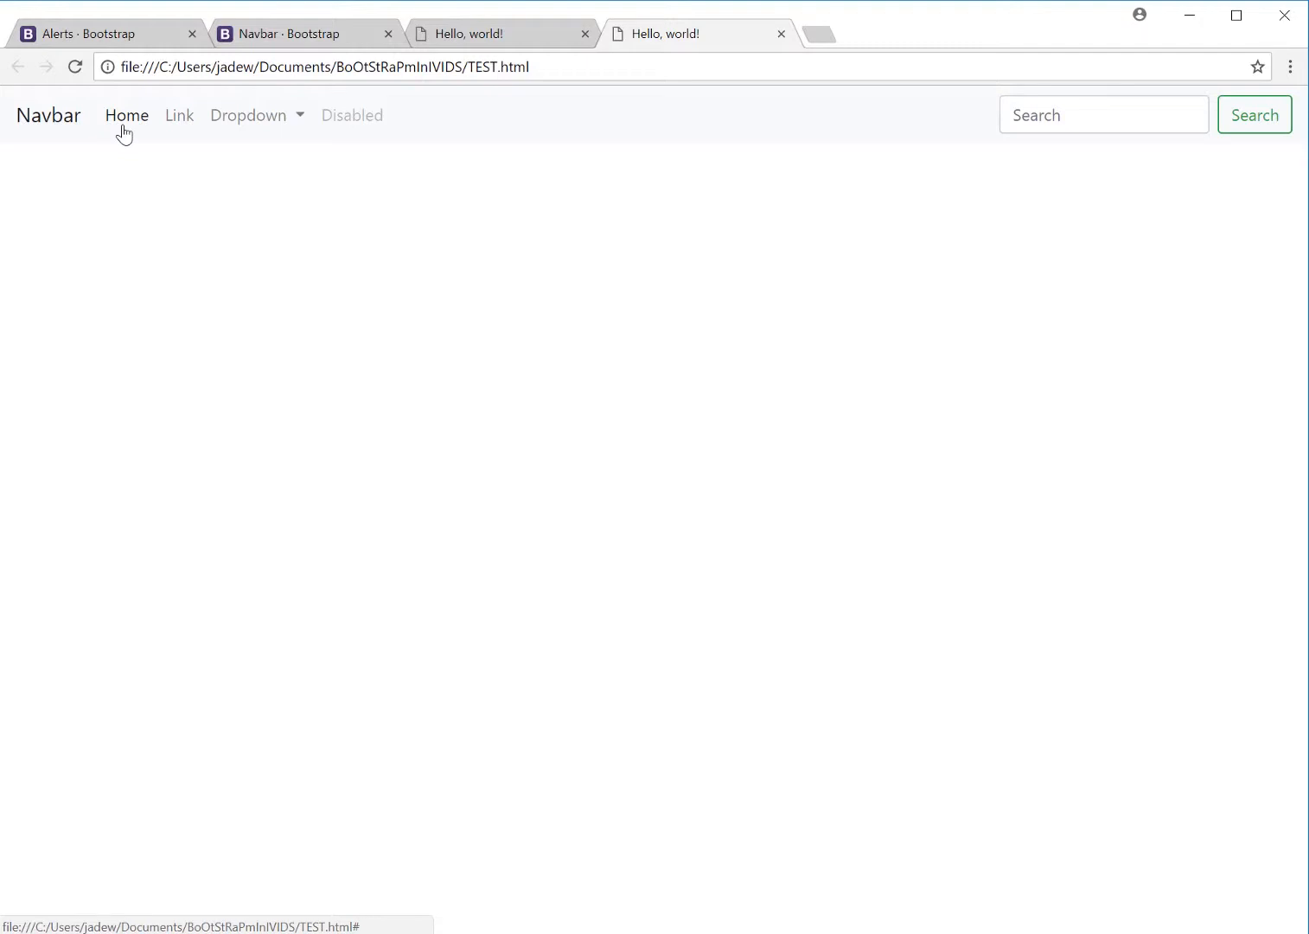
mouse_move(331, 125)
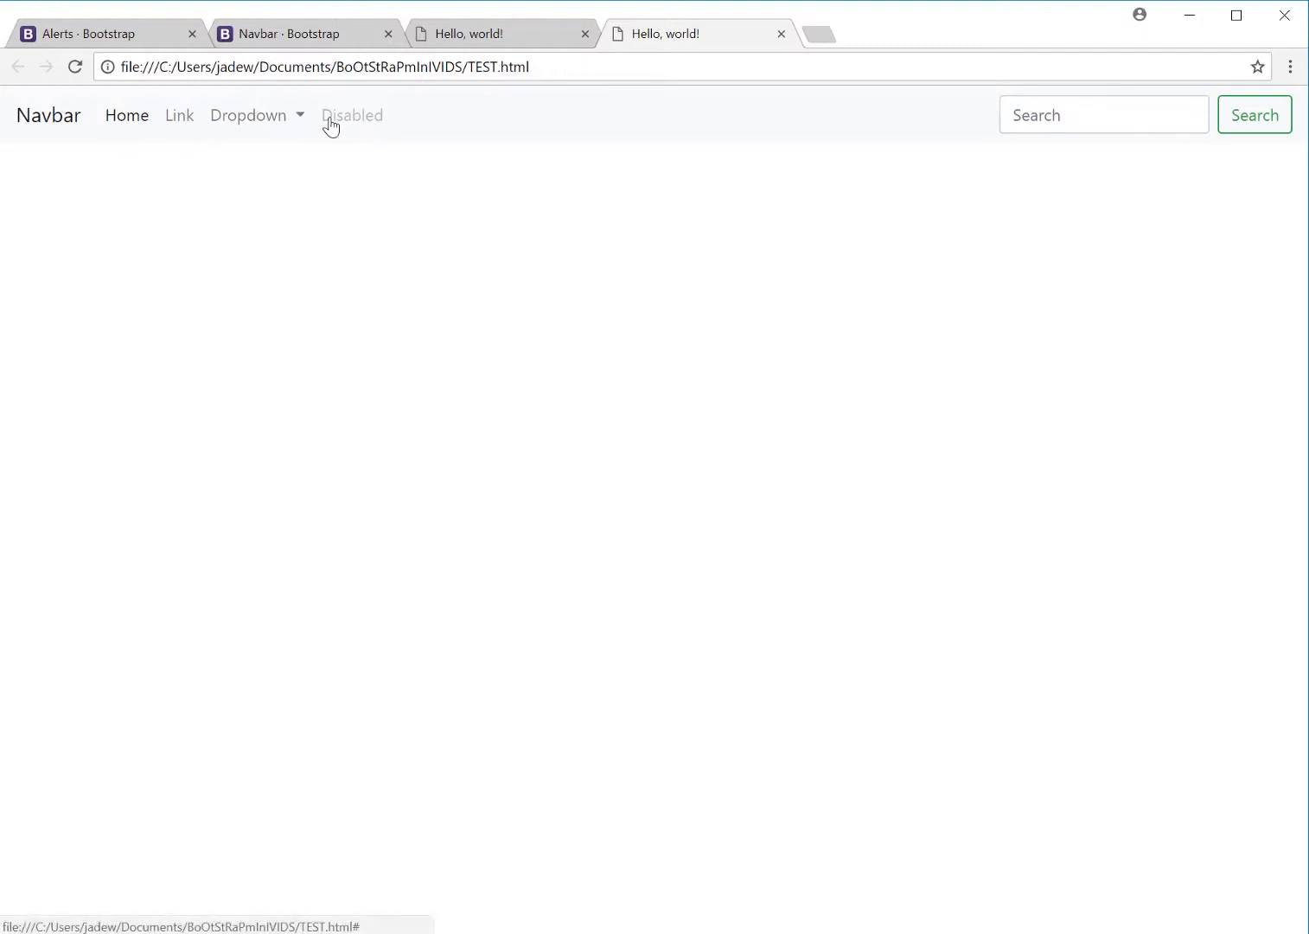
mouse_move(551, 699)
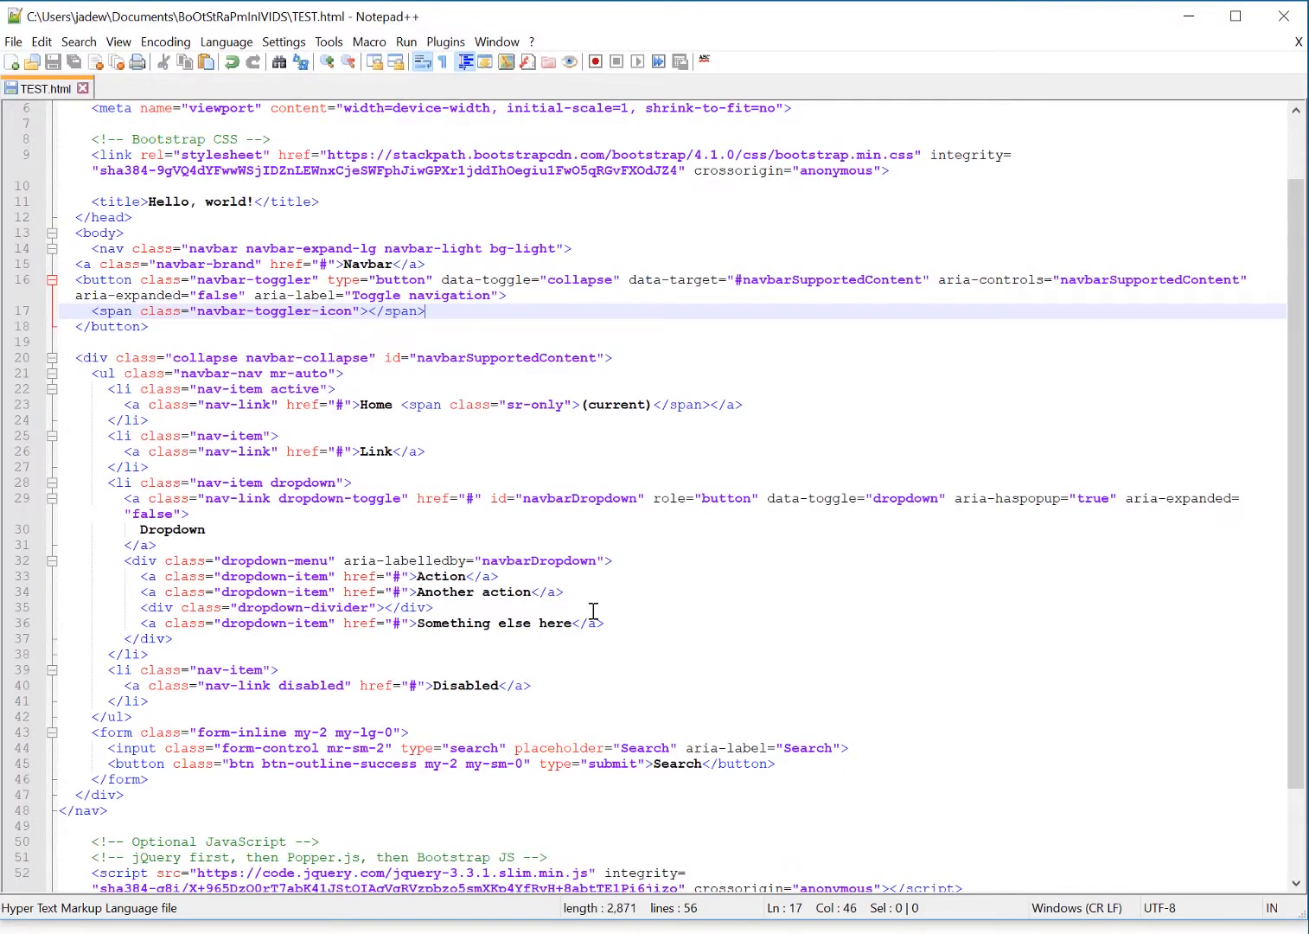
mouse_move(138, 774)
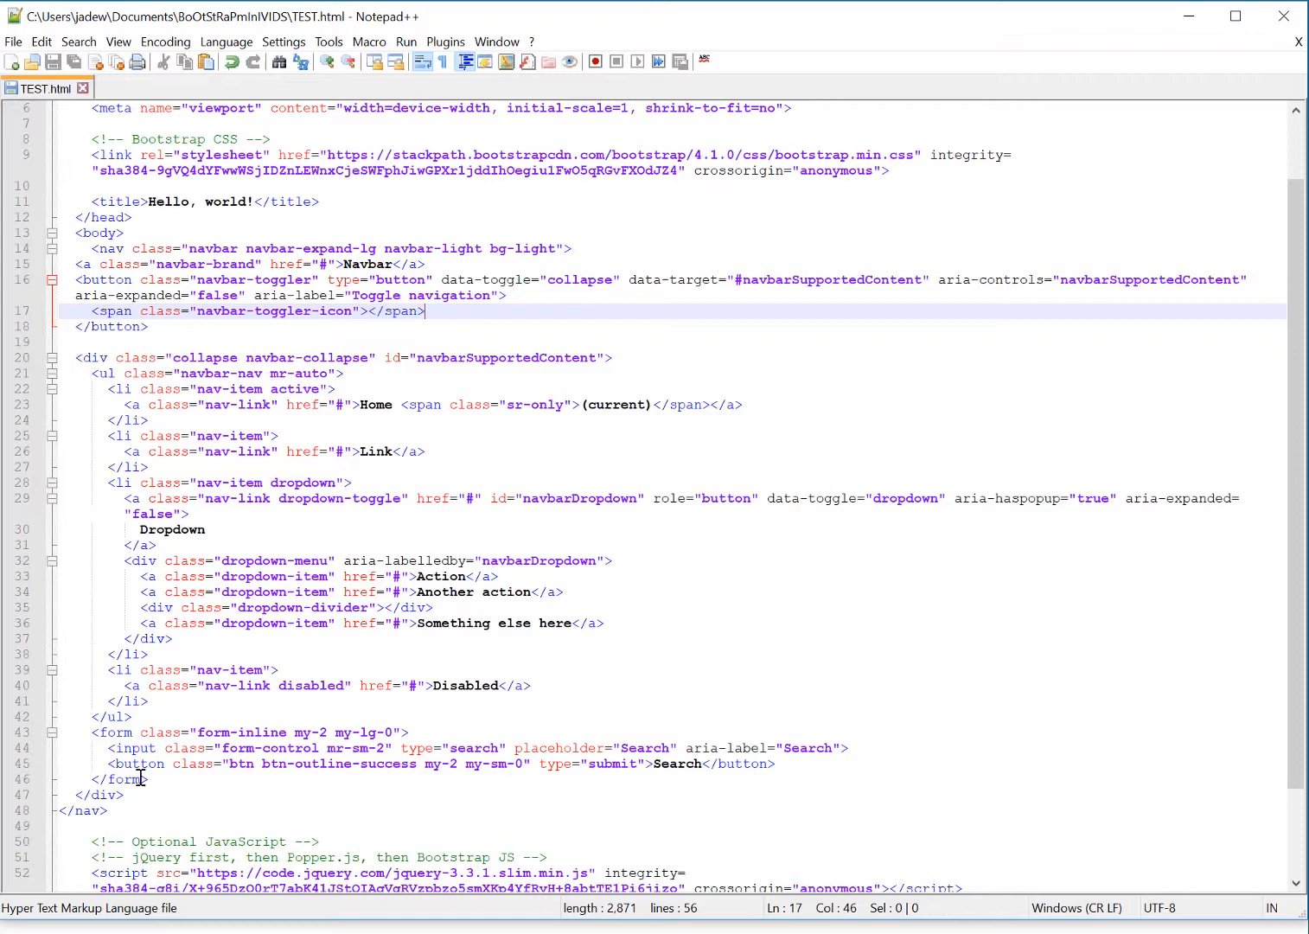
Step: Delete the navbar's search form and move the active class from Home to Link
click(147, 778)
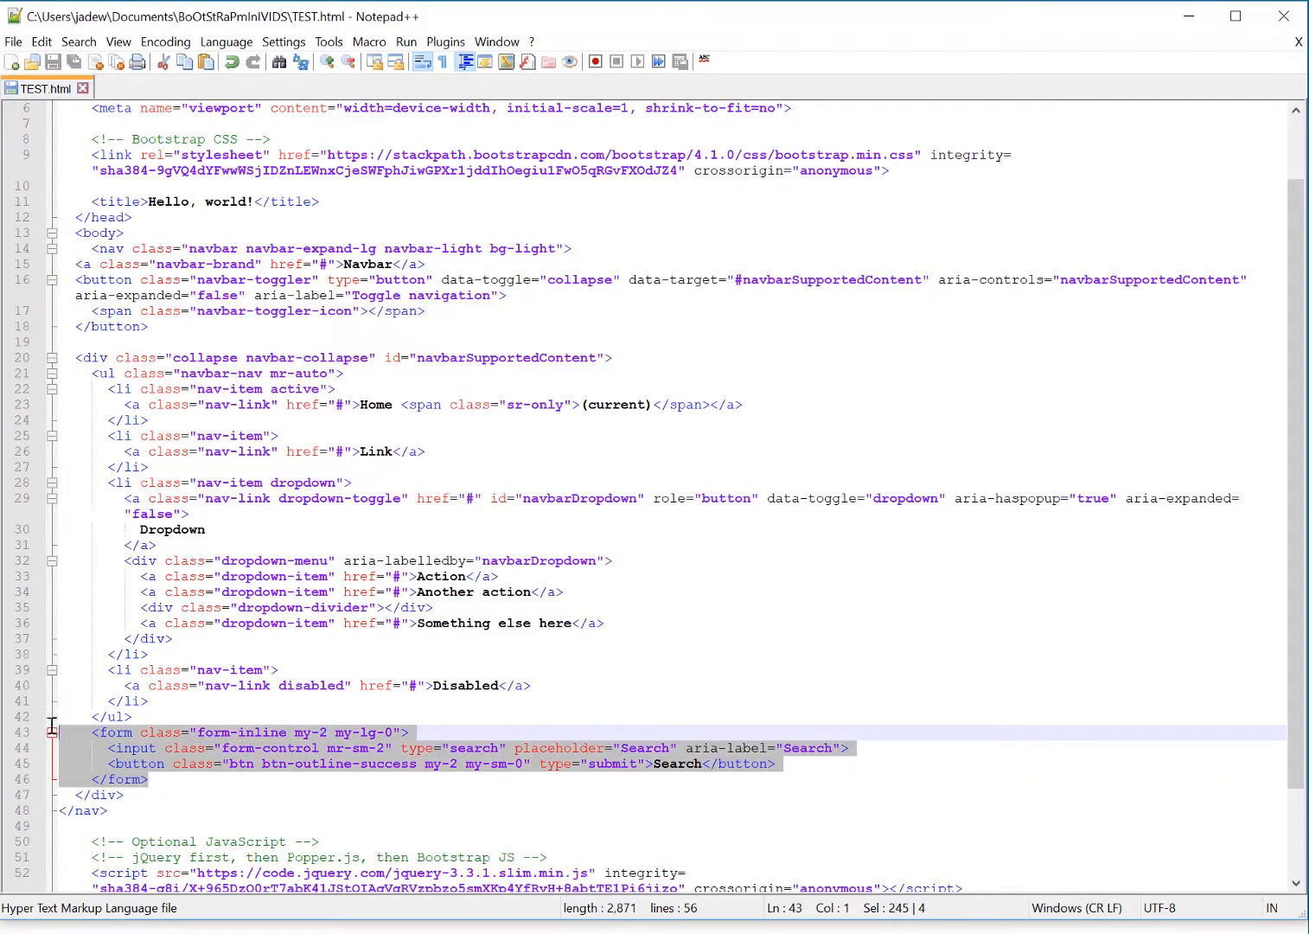
key(Delete)
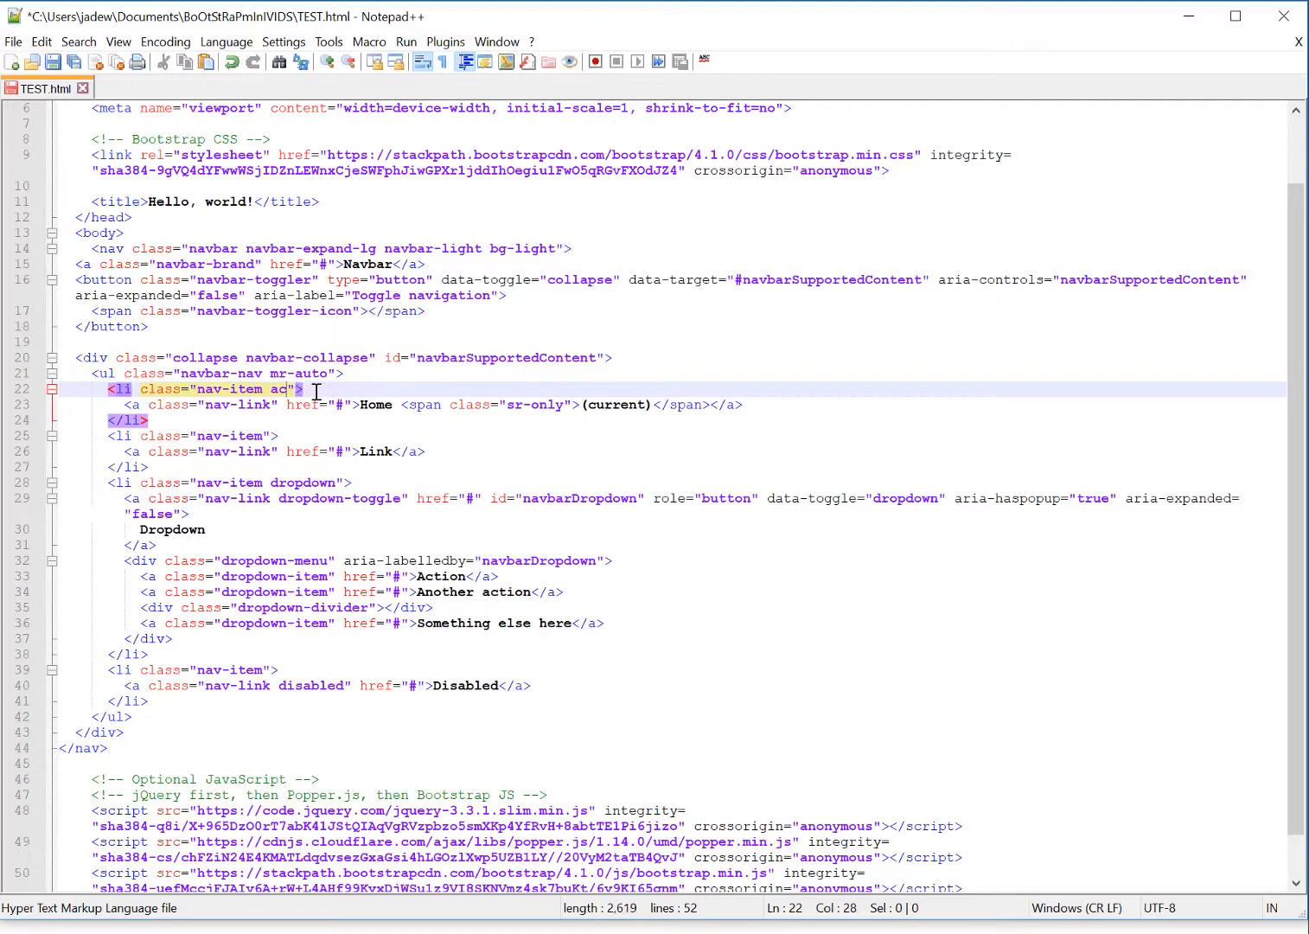
key(BackSpace)
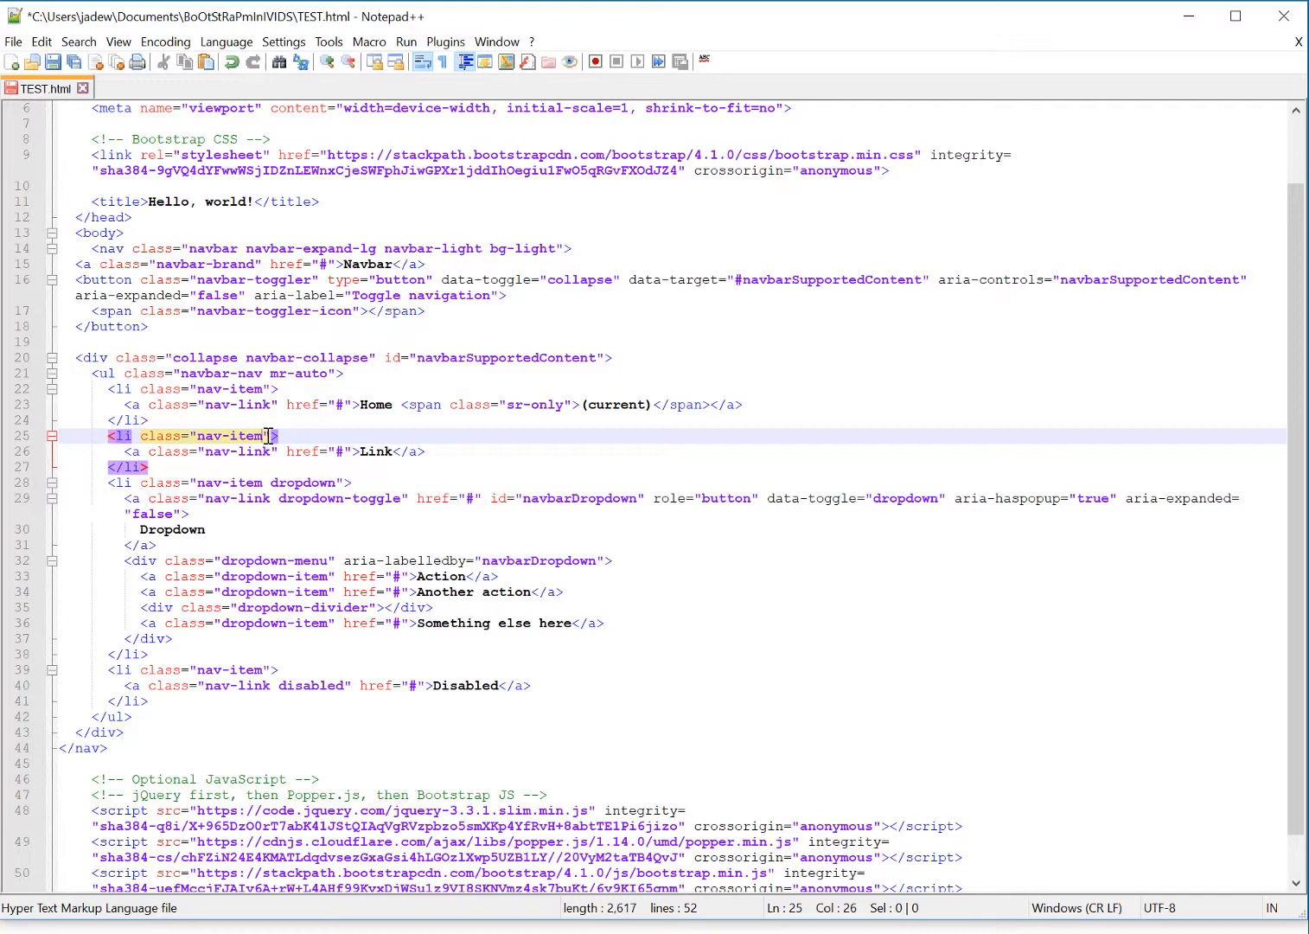
text(")
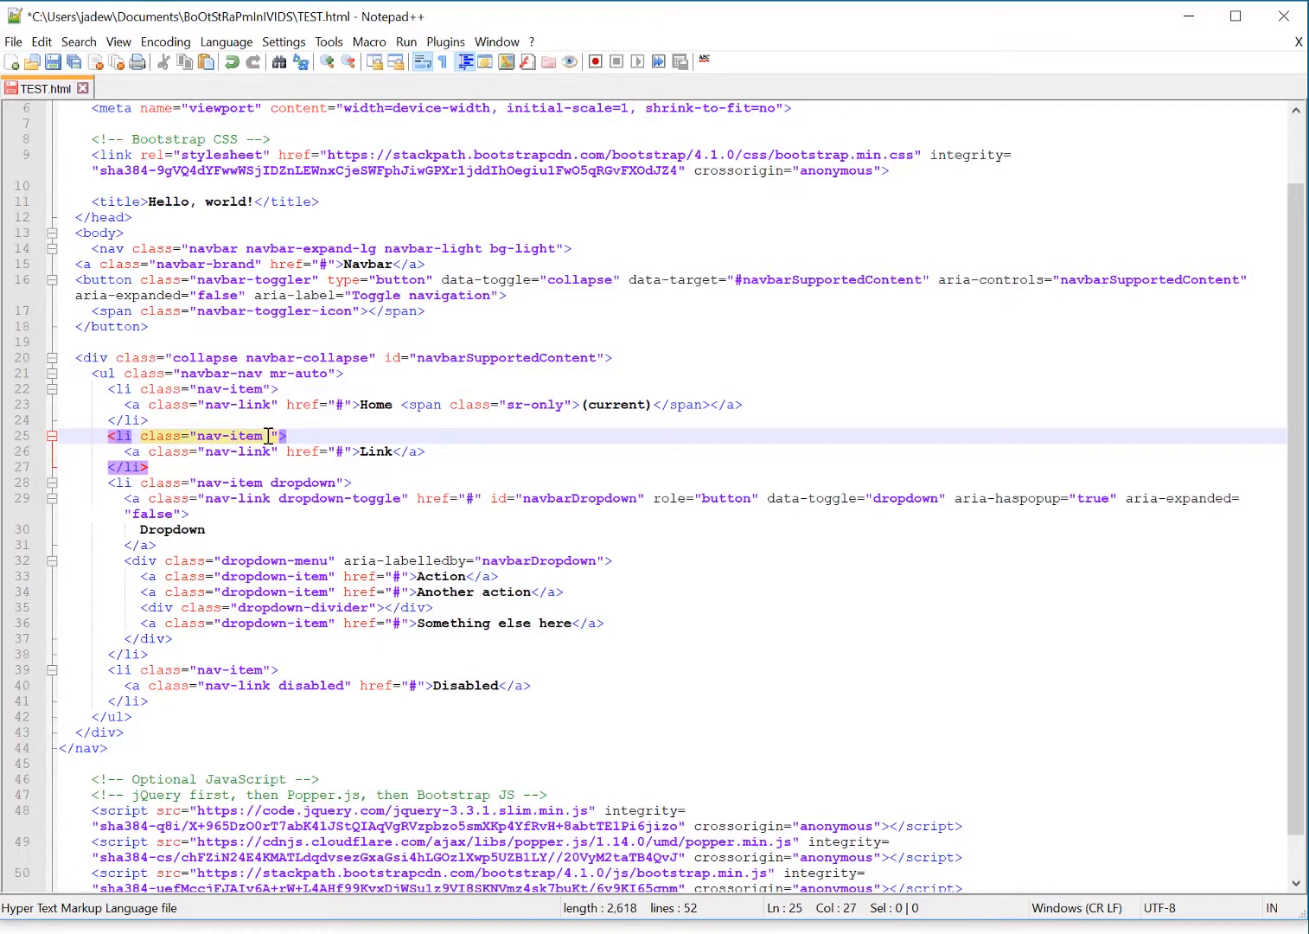
text(active)
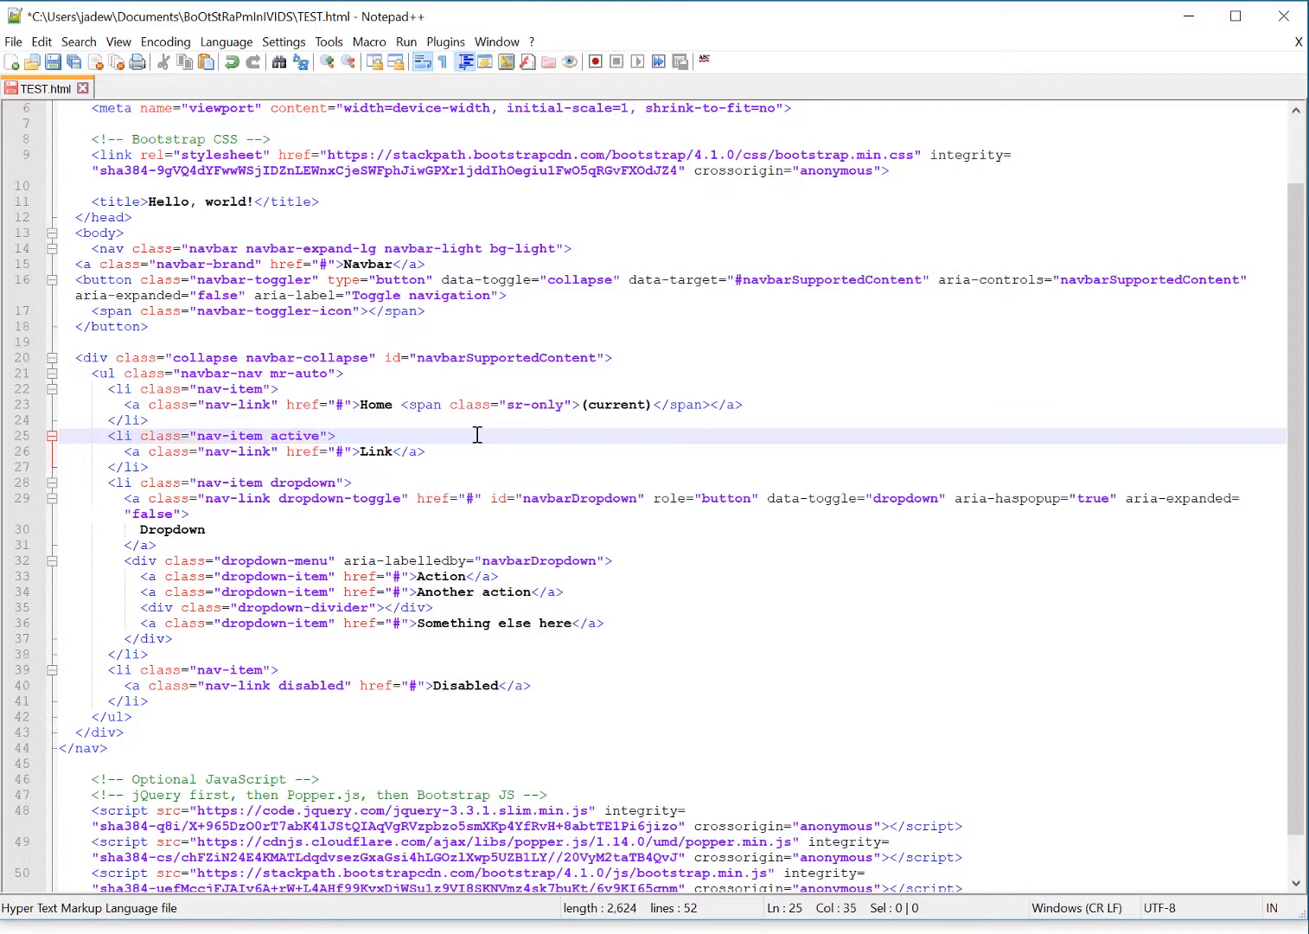
mouse_move(193, 523)
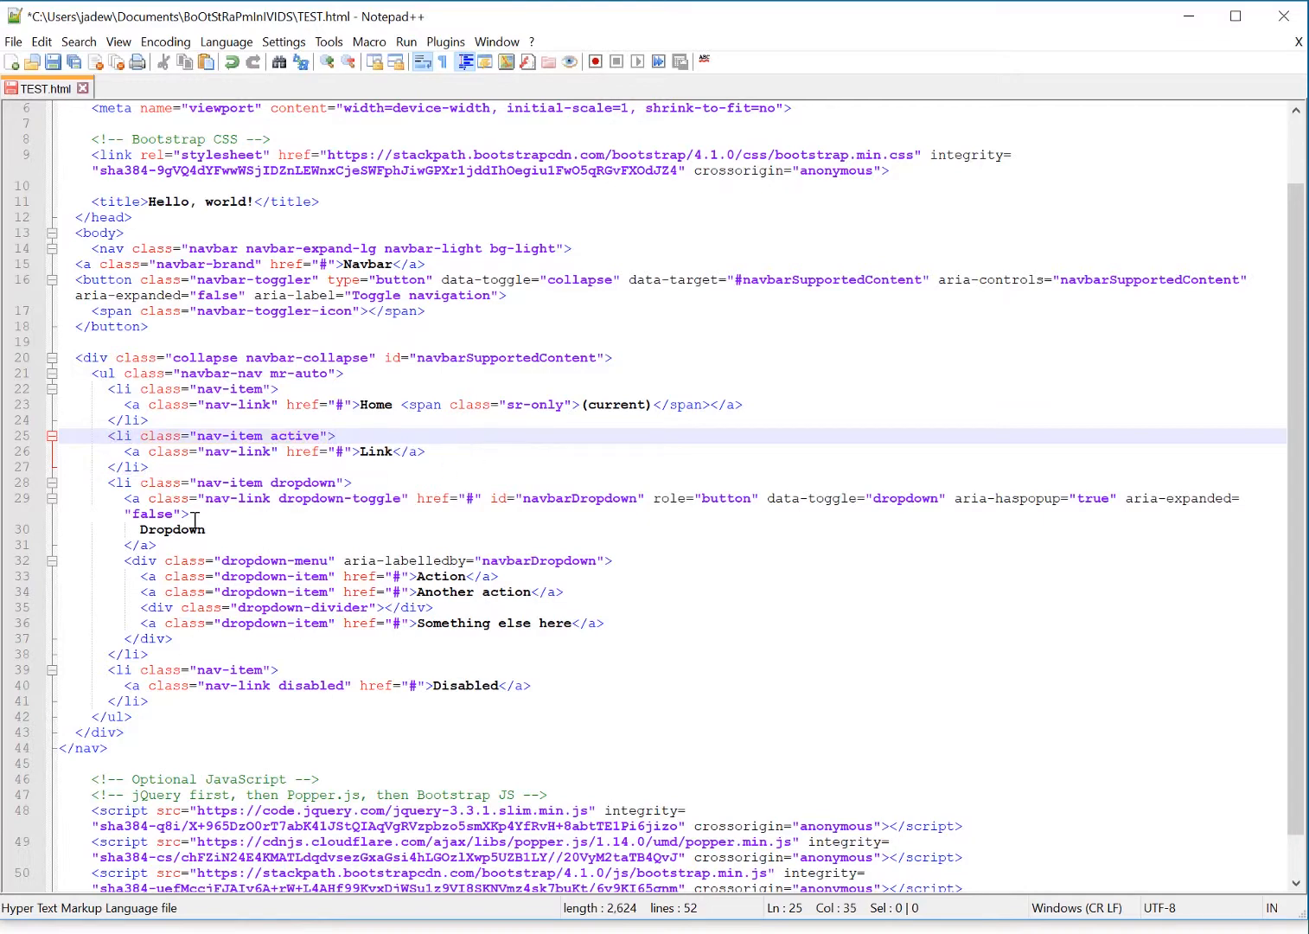
mouse_move(300, 511)
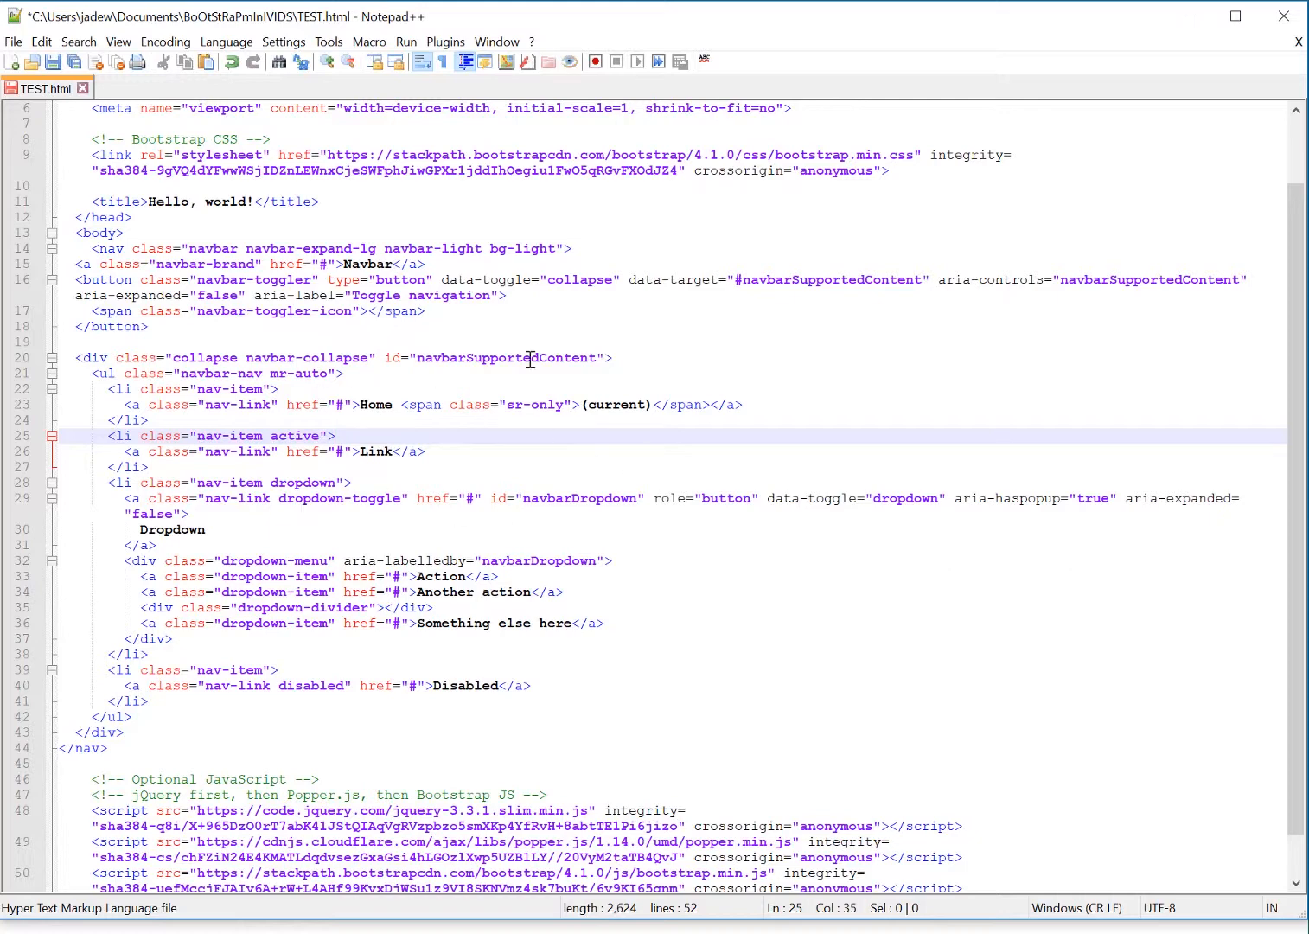
mouse_move(275, 381)
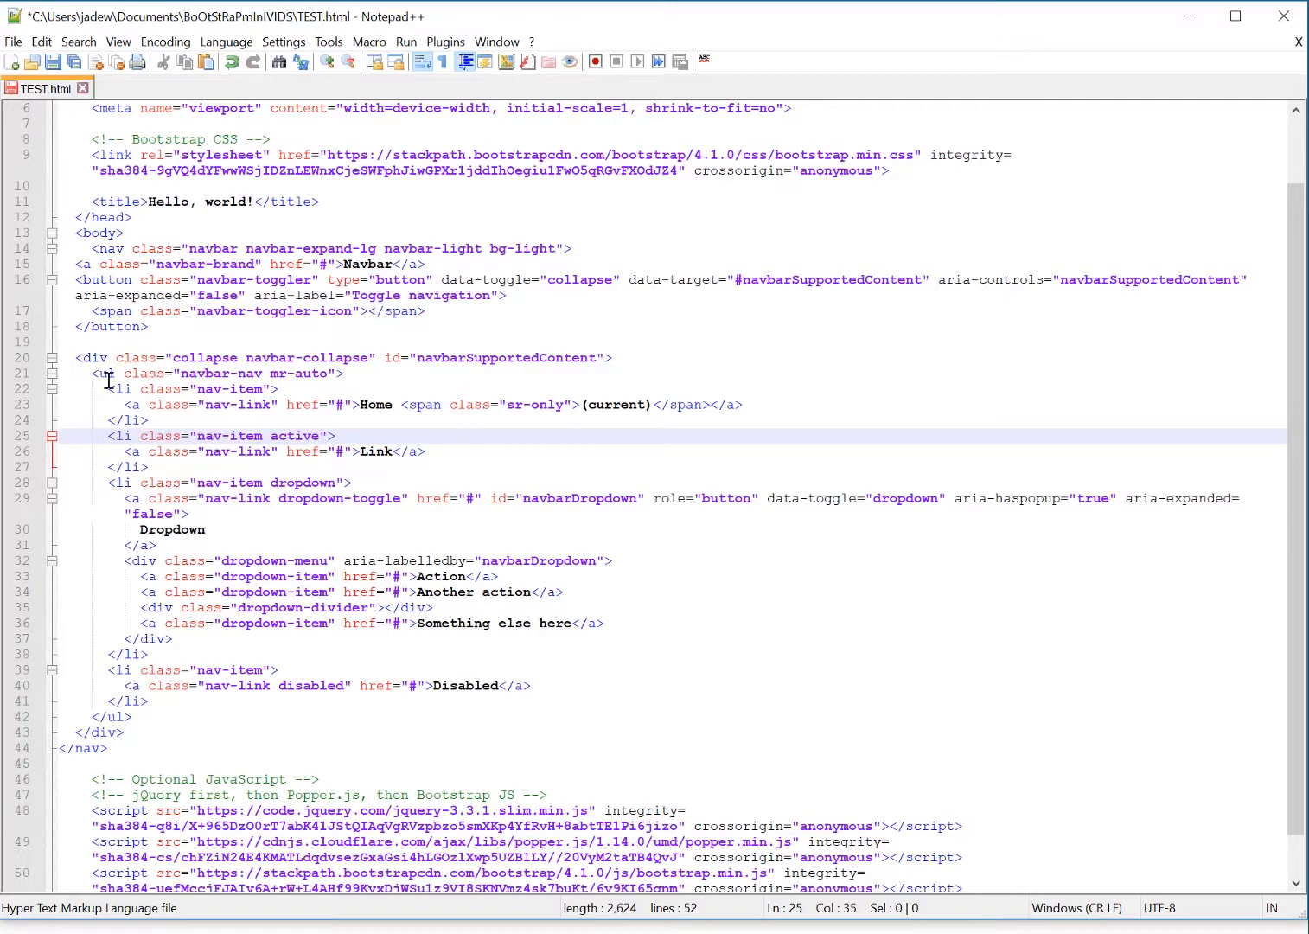
mouse_move(324, 381)
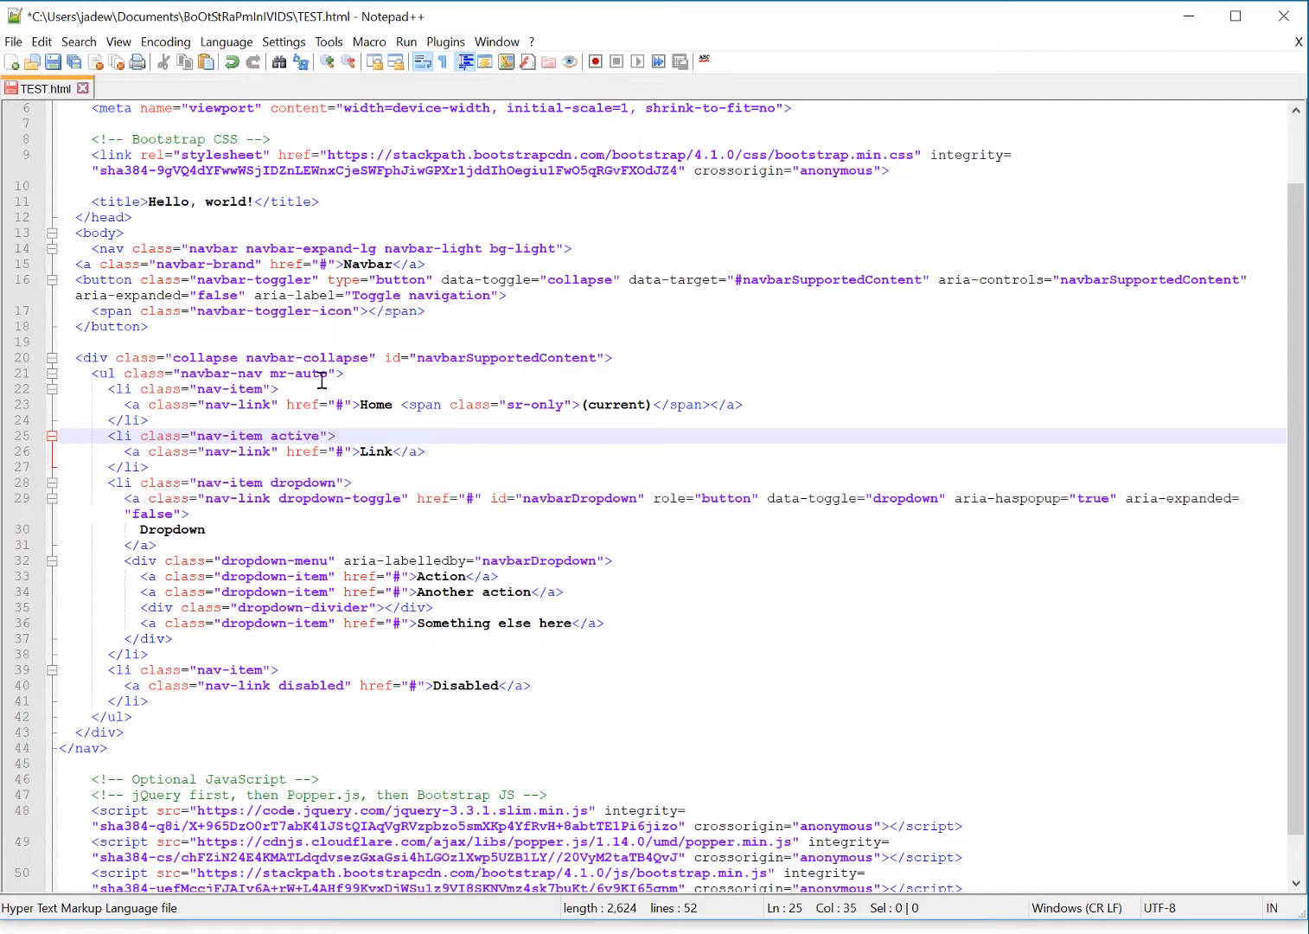
Step: Append nav-tabs to the nav list's class names and save TEST.html
click(329, 373)
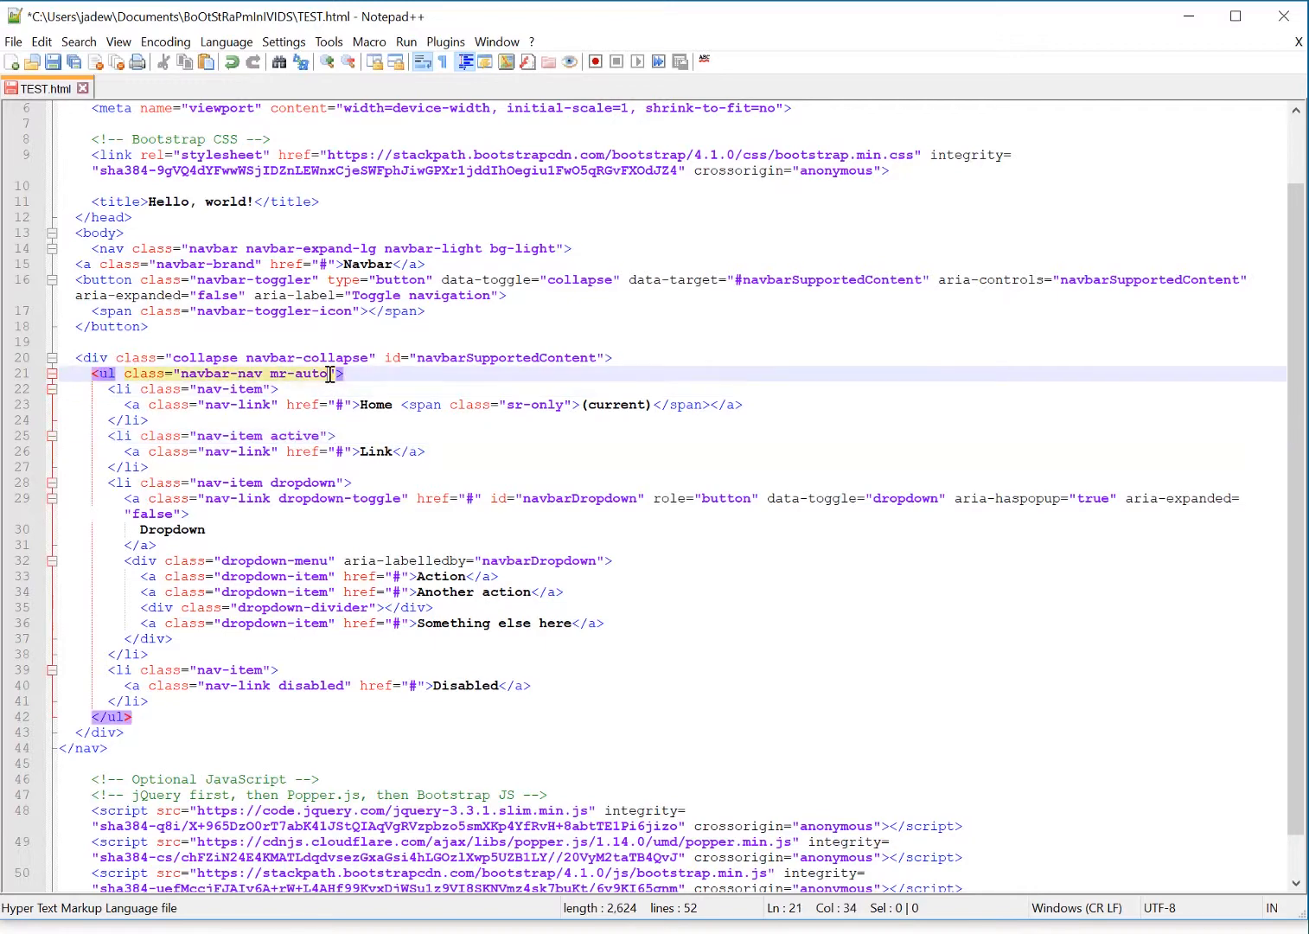
text(nav-tabs)
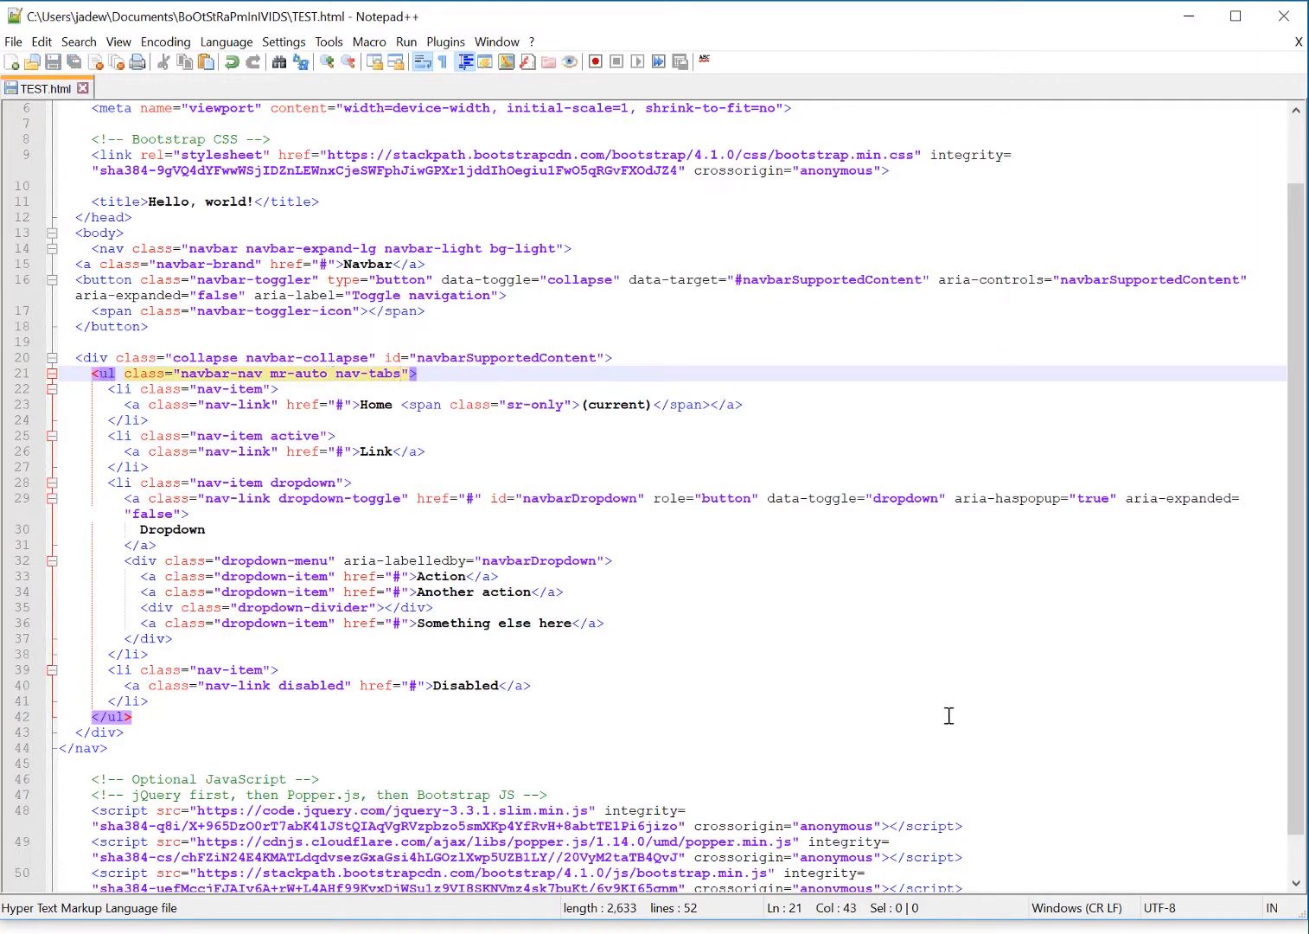
click(471, 34)
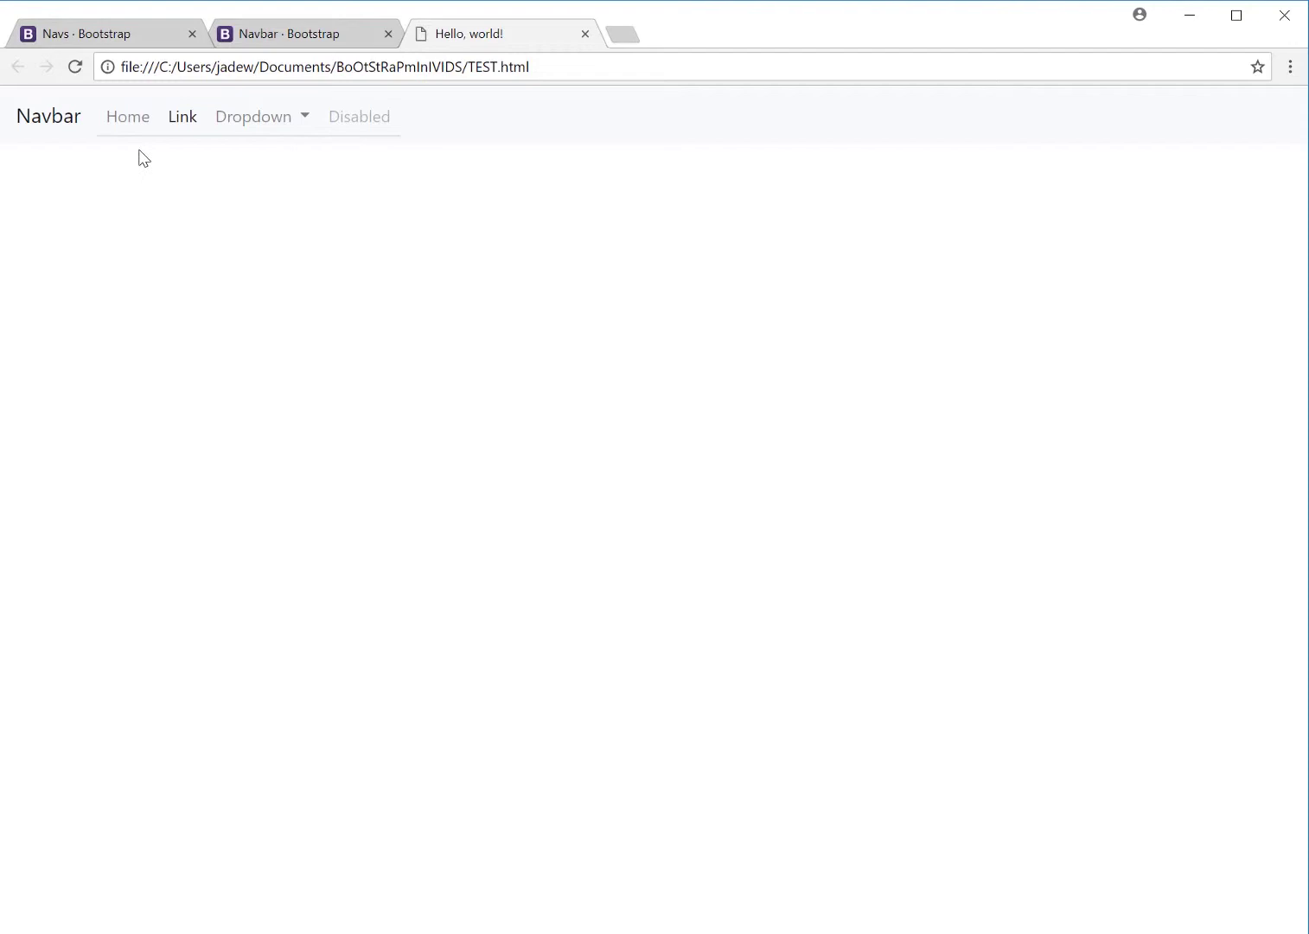
mouse_move(181, 117)
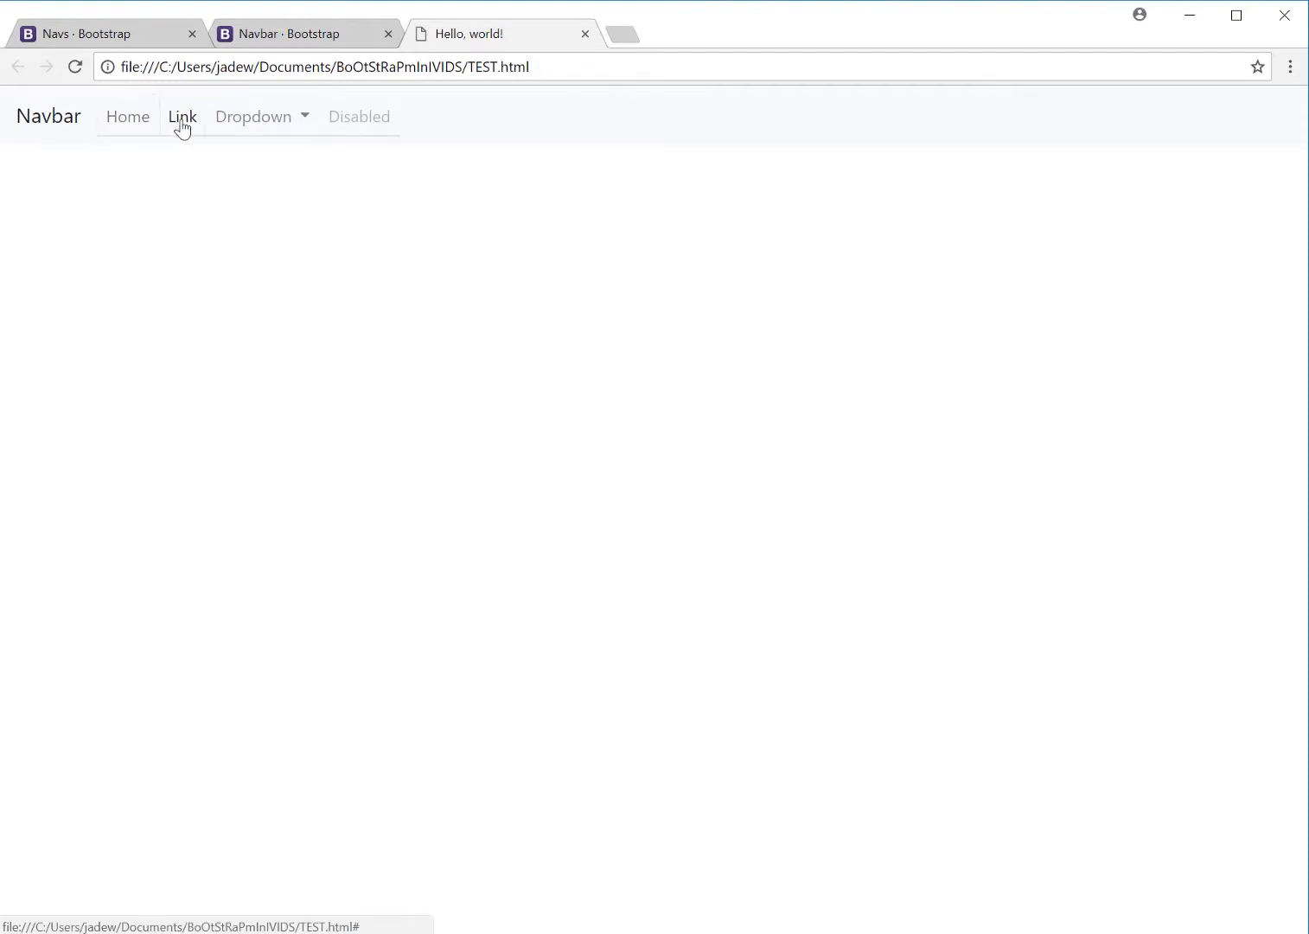
mouse_move(313, 138)
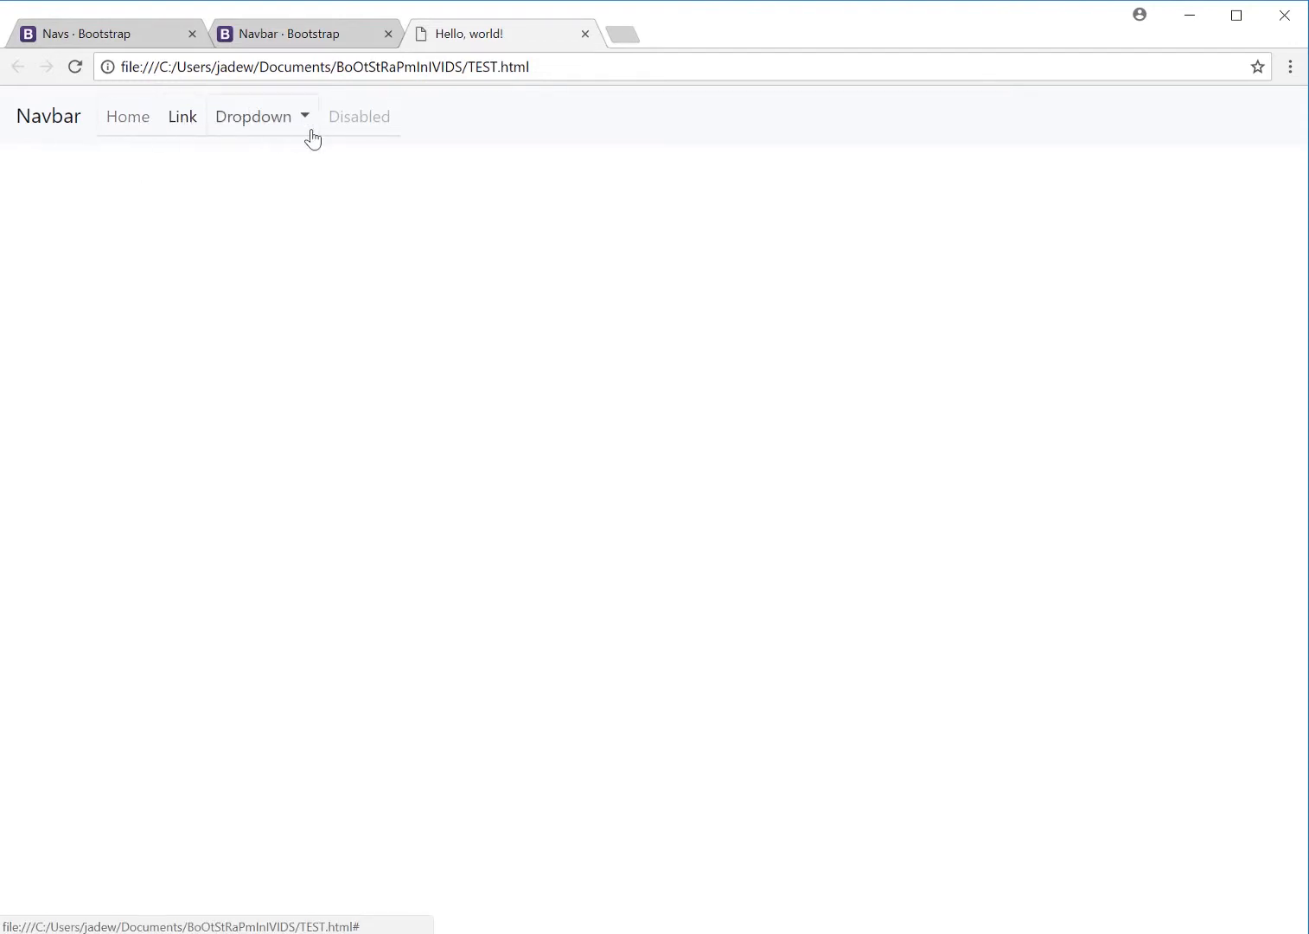
Step: Open the tabbed navbar's Dropdown showing Action, Another action, Something else here, then close it
click(254, 116)
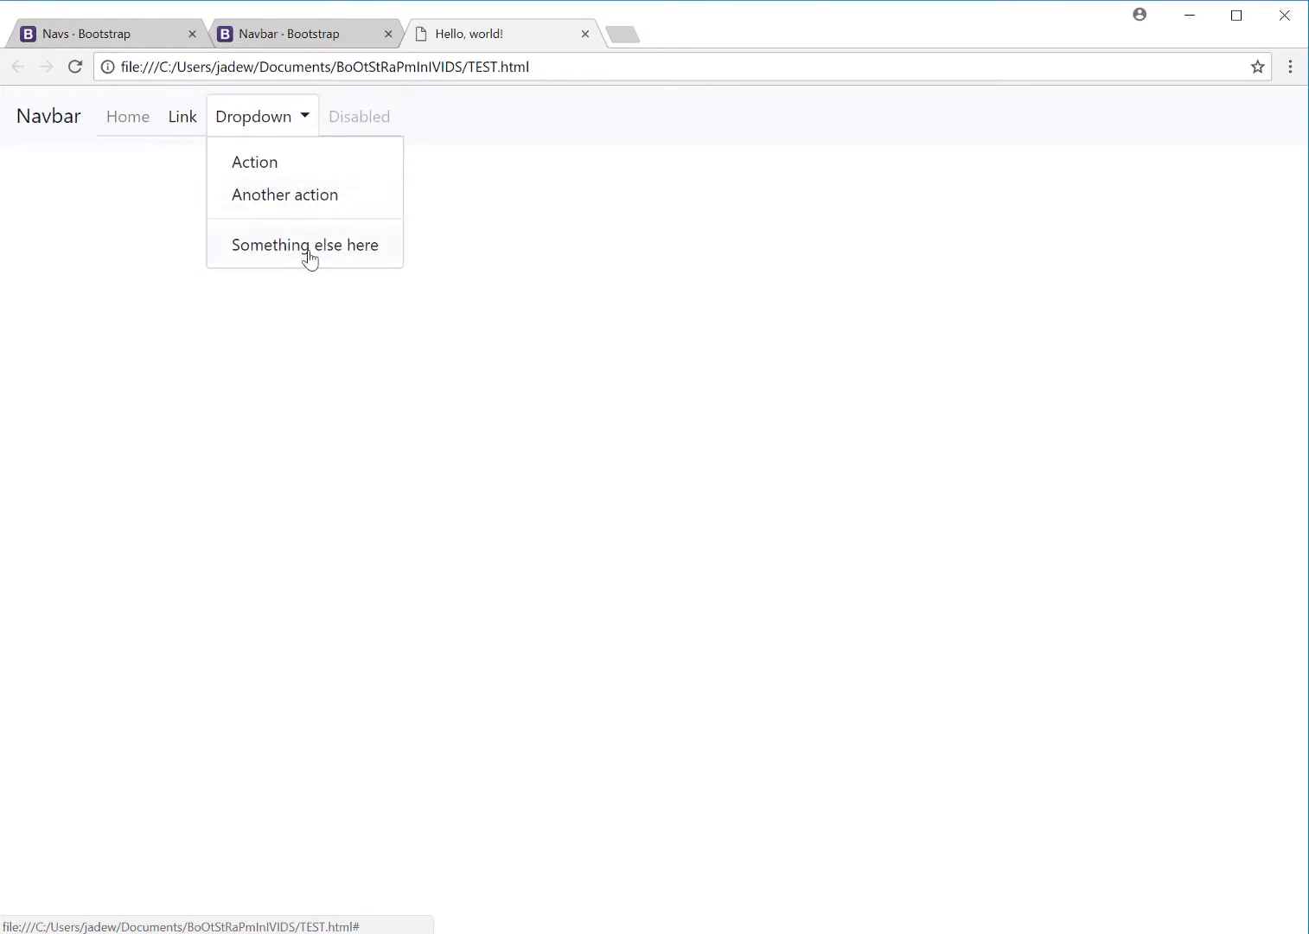
click(1177, 166)
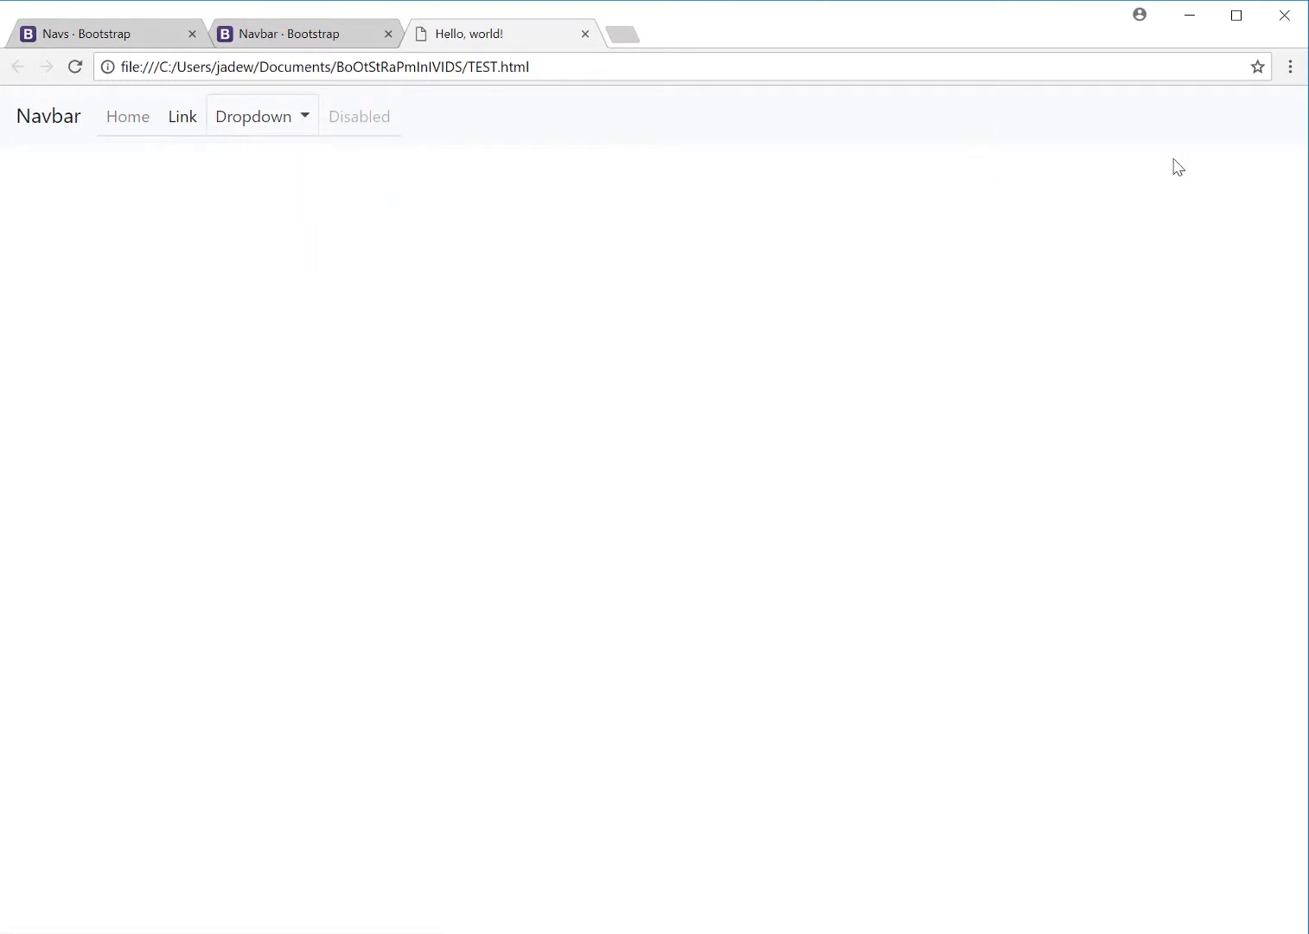
mouse_move(1042, 140)
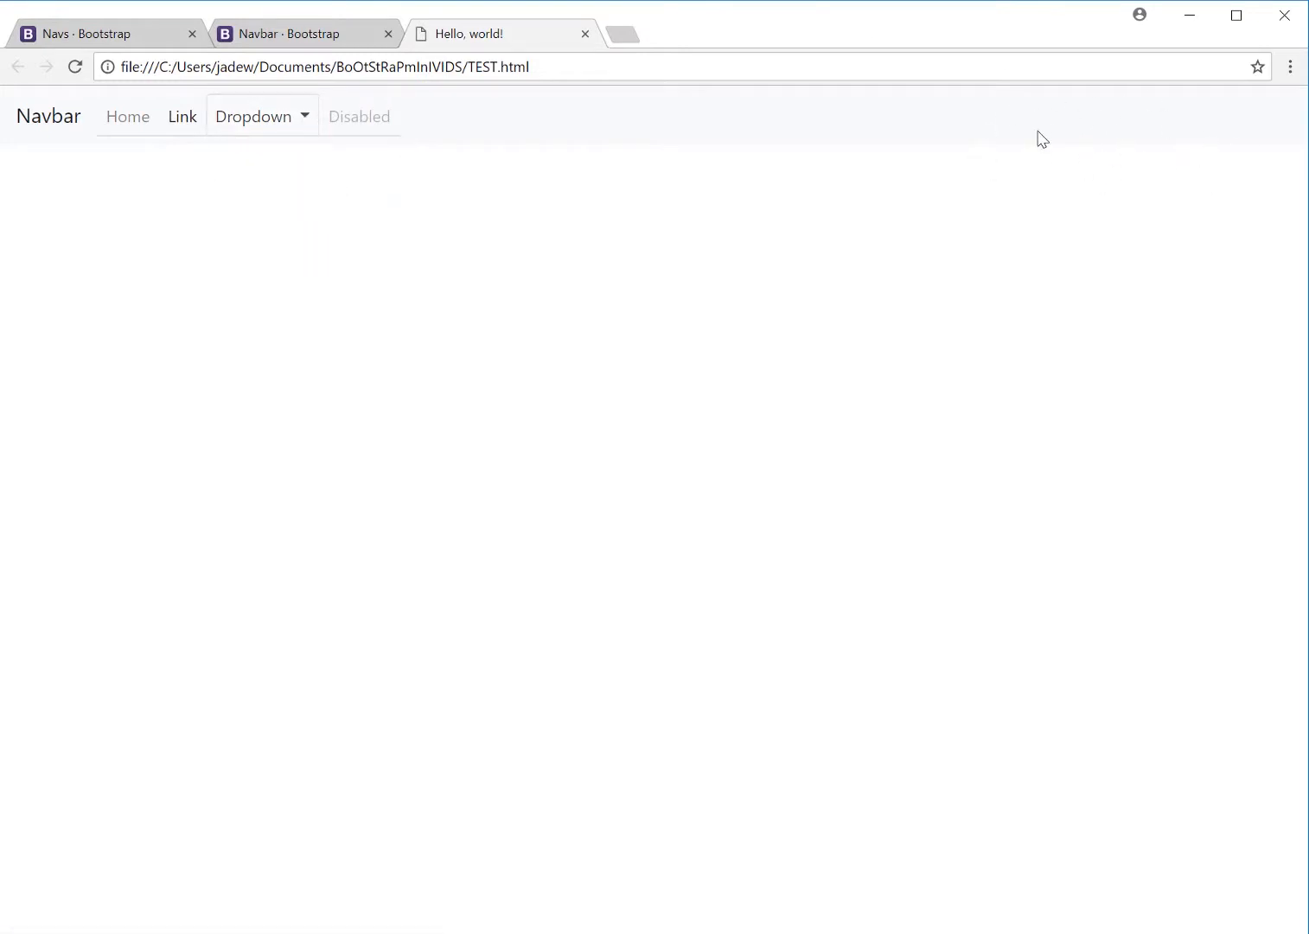
mouse_move(765, 727)
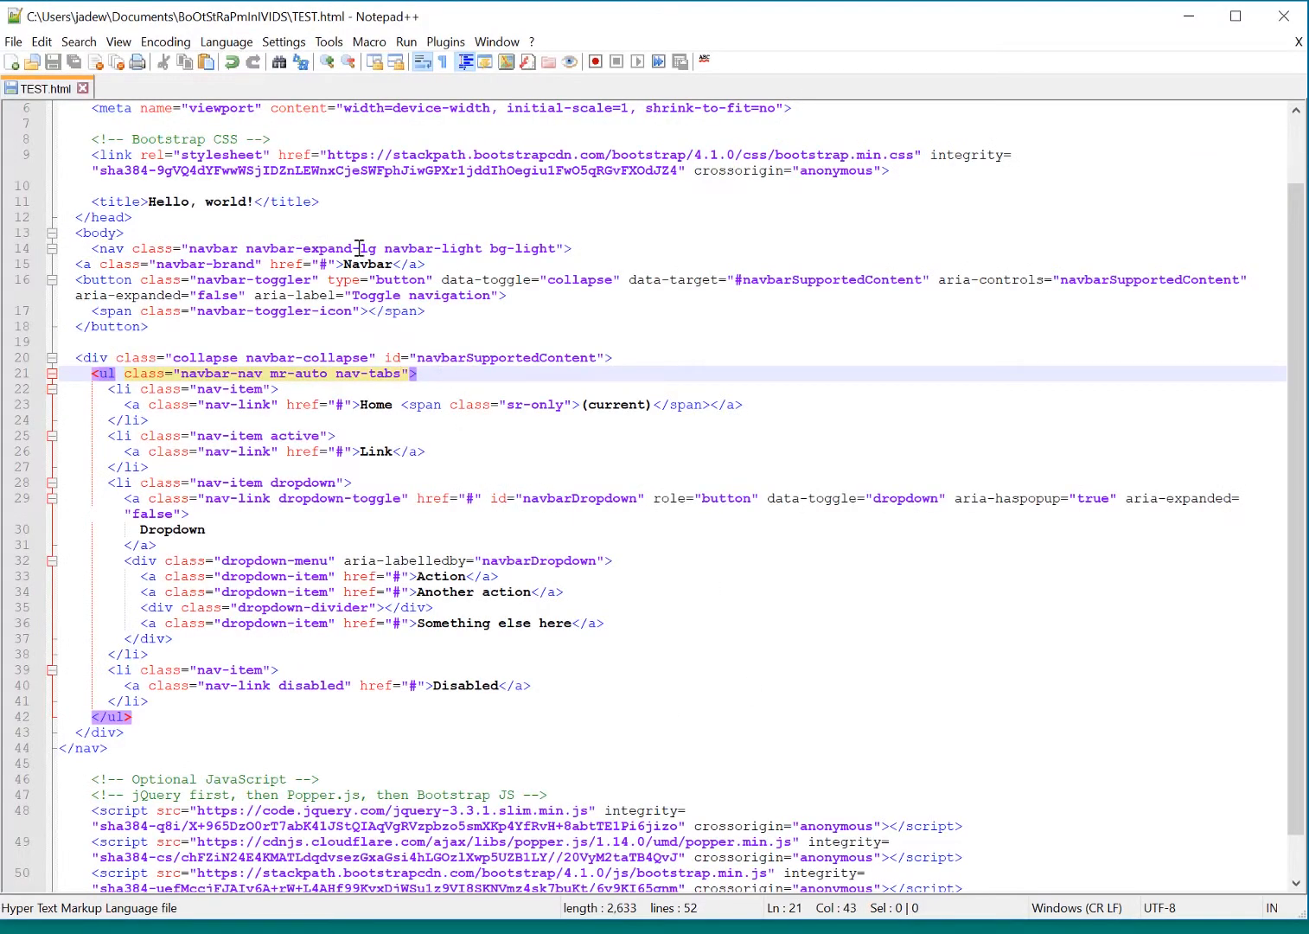
Step: Add <link rel="stylesheet" href="style.css"> on a new line below the Bootstrap CSS link
click(899, 170)
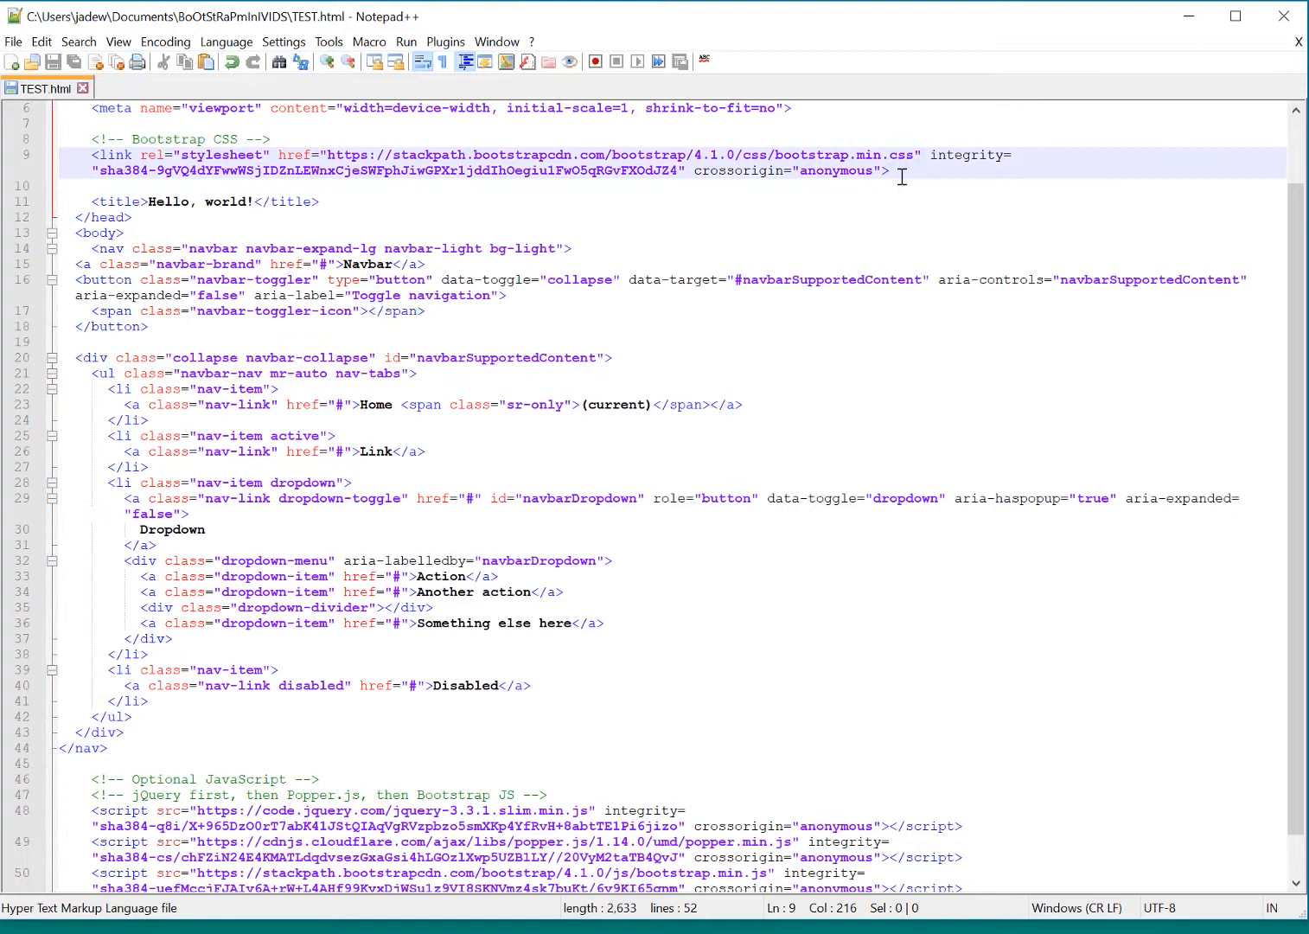
key(Enter)
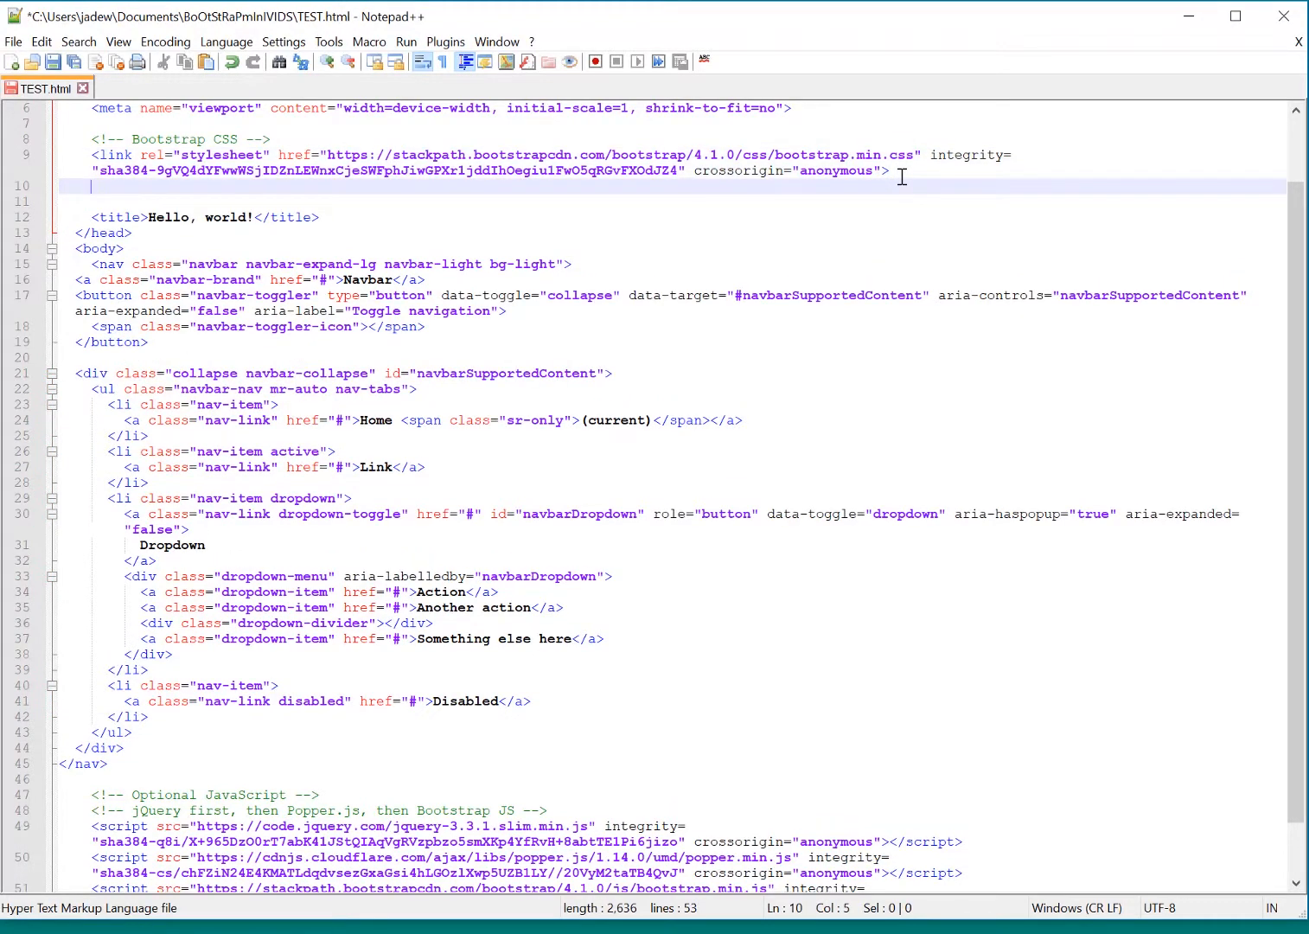
text(<link rel=")
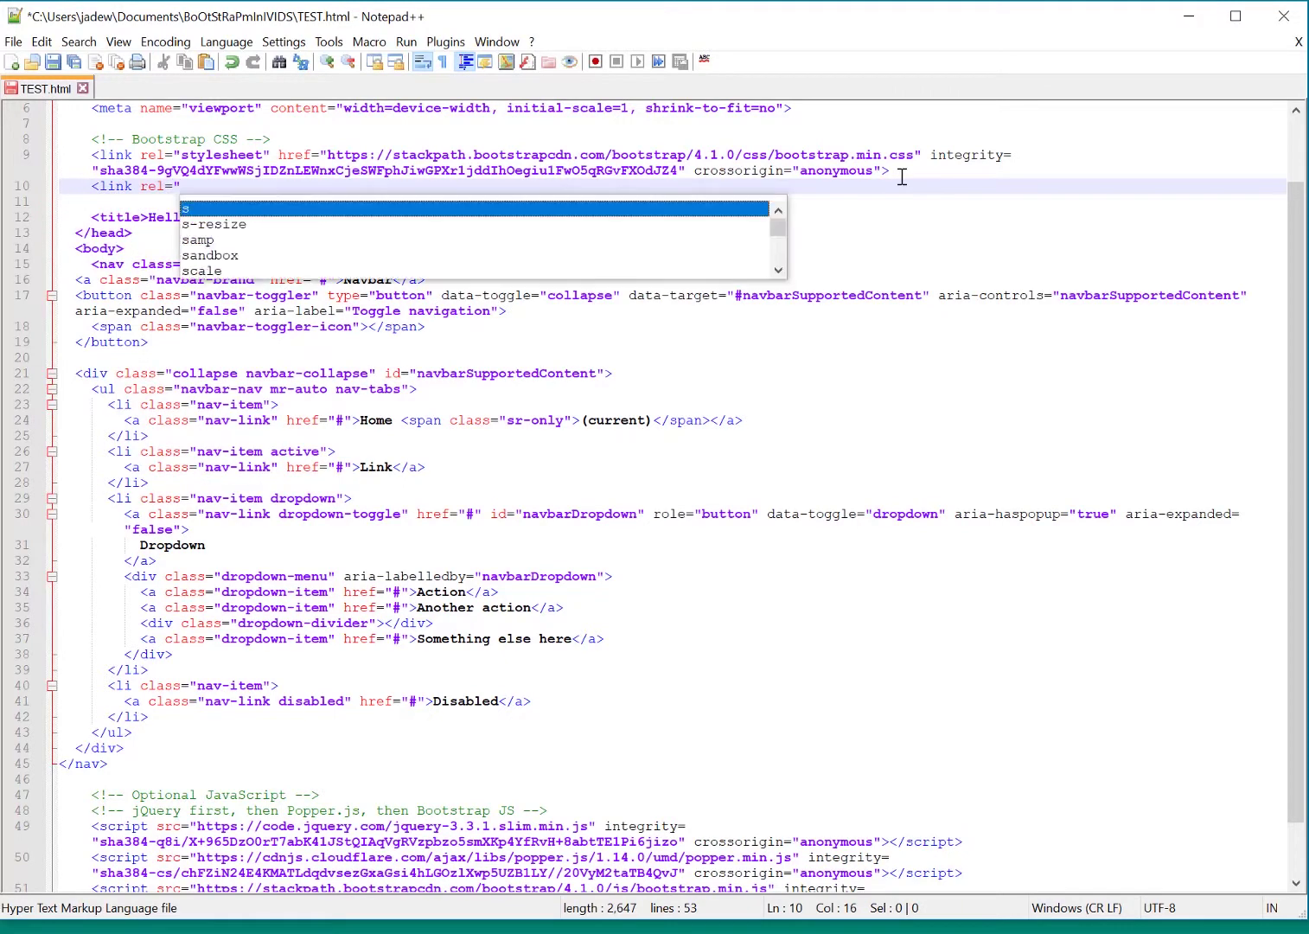
text(stylesheet" href=)
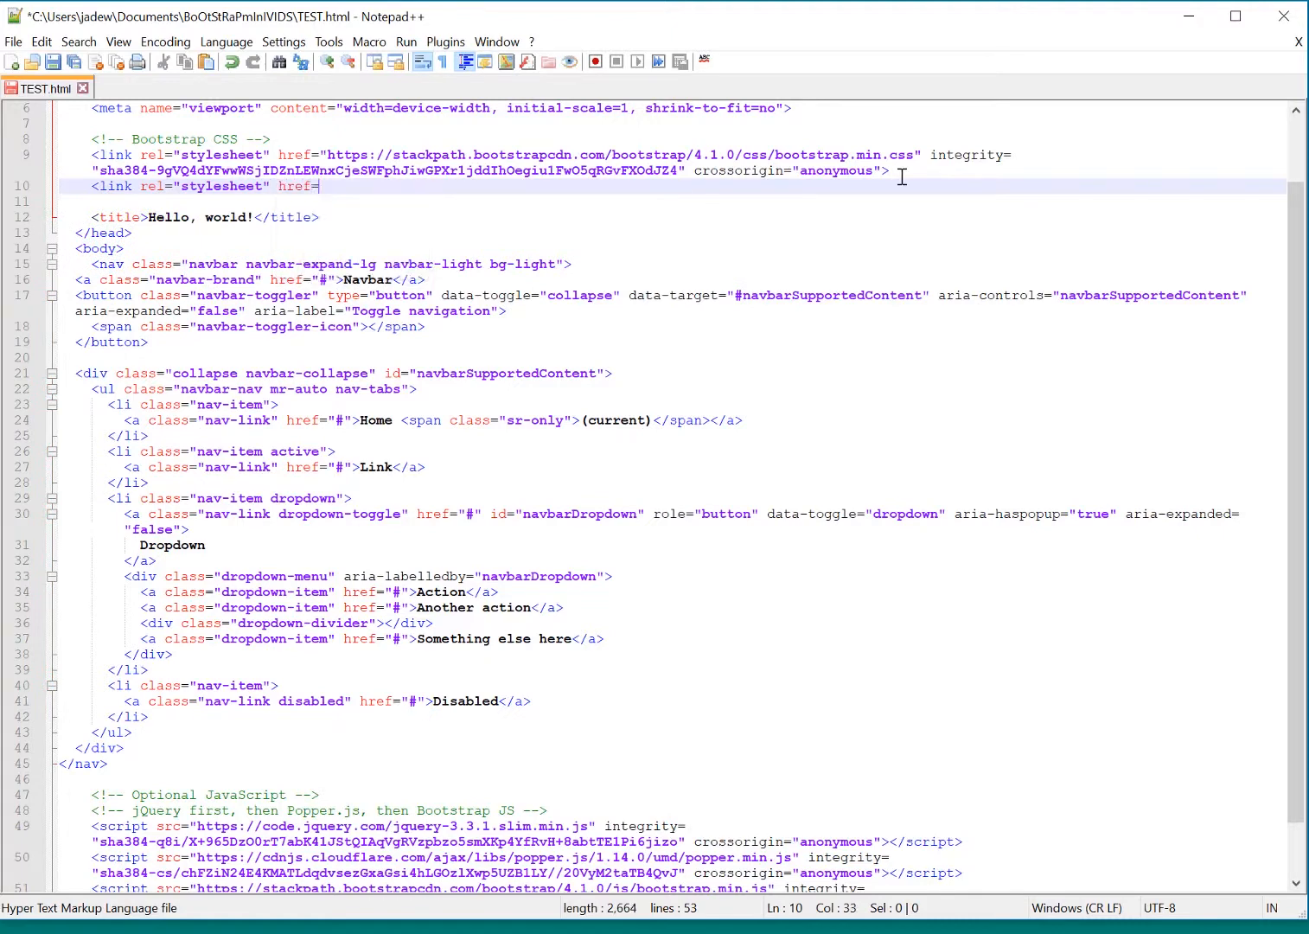
text(")
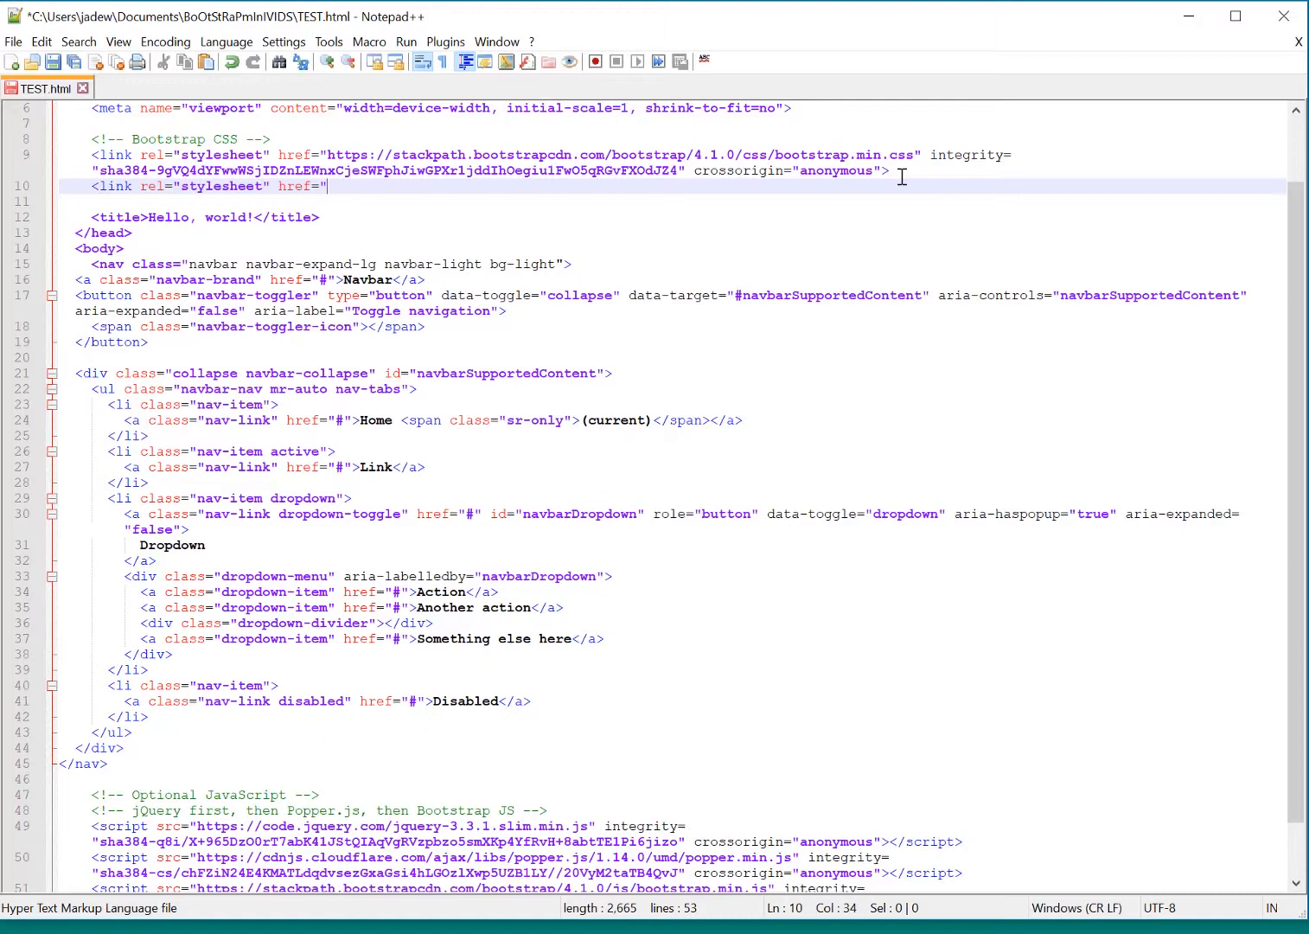
text(style)
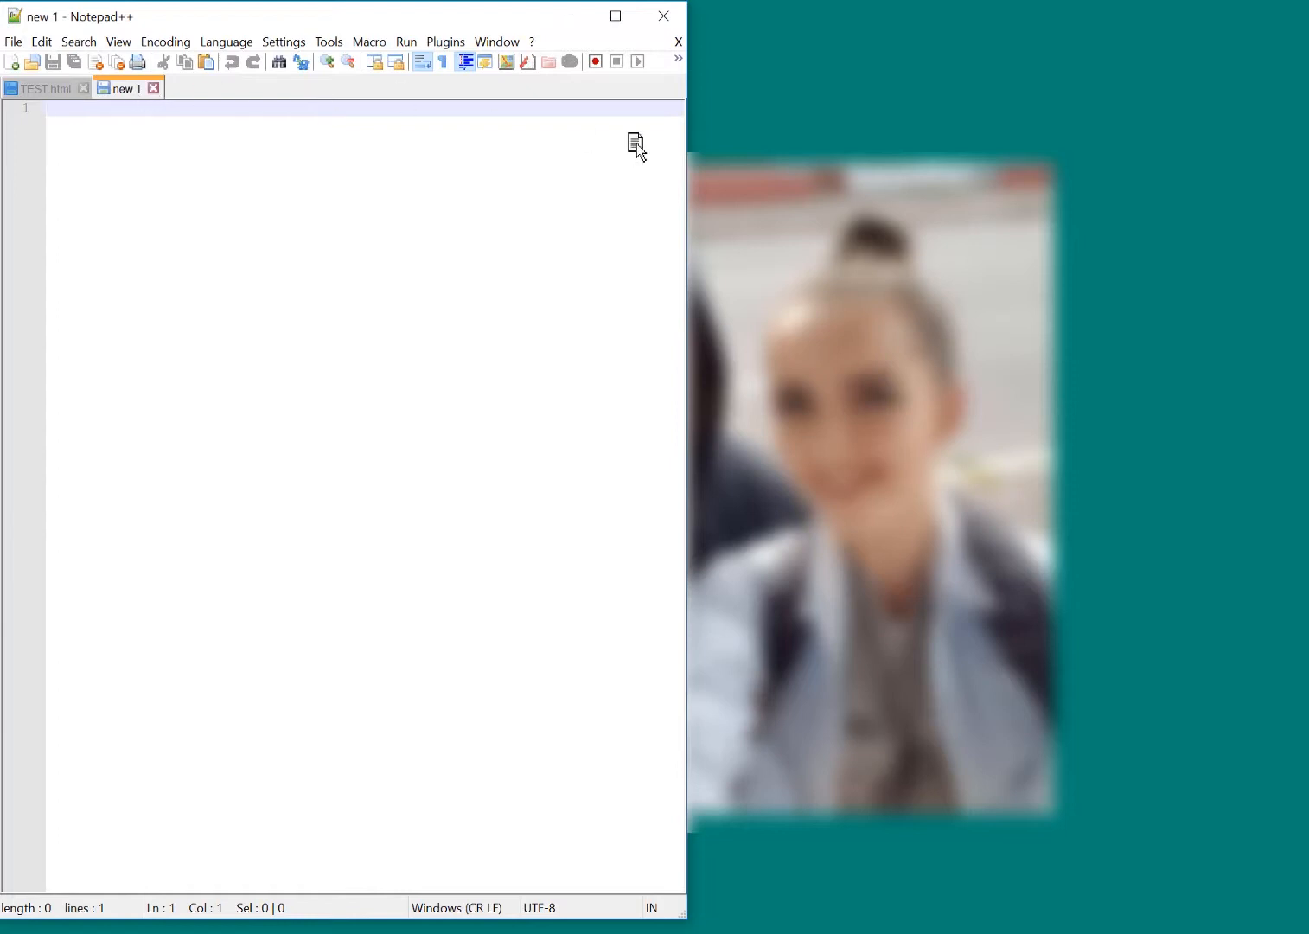
Step: Type placeholder text 'jhasdgf' in a new document and save it as style.css
text(jhasdgf)
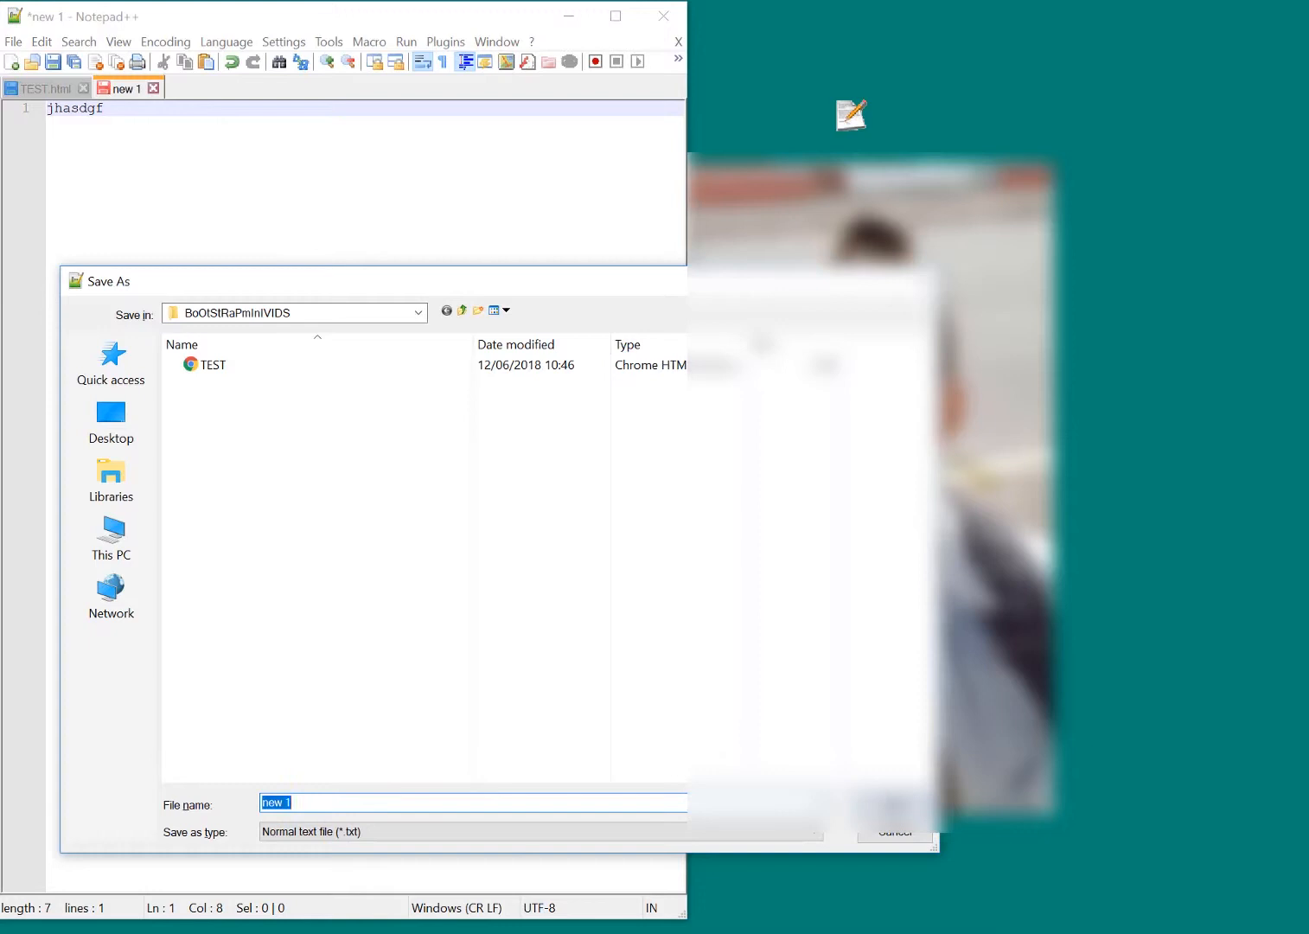
text(styleshe)
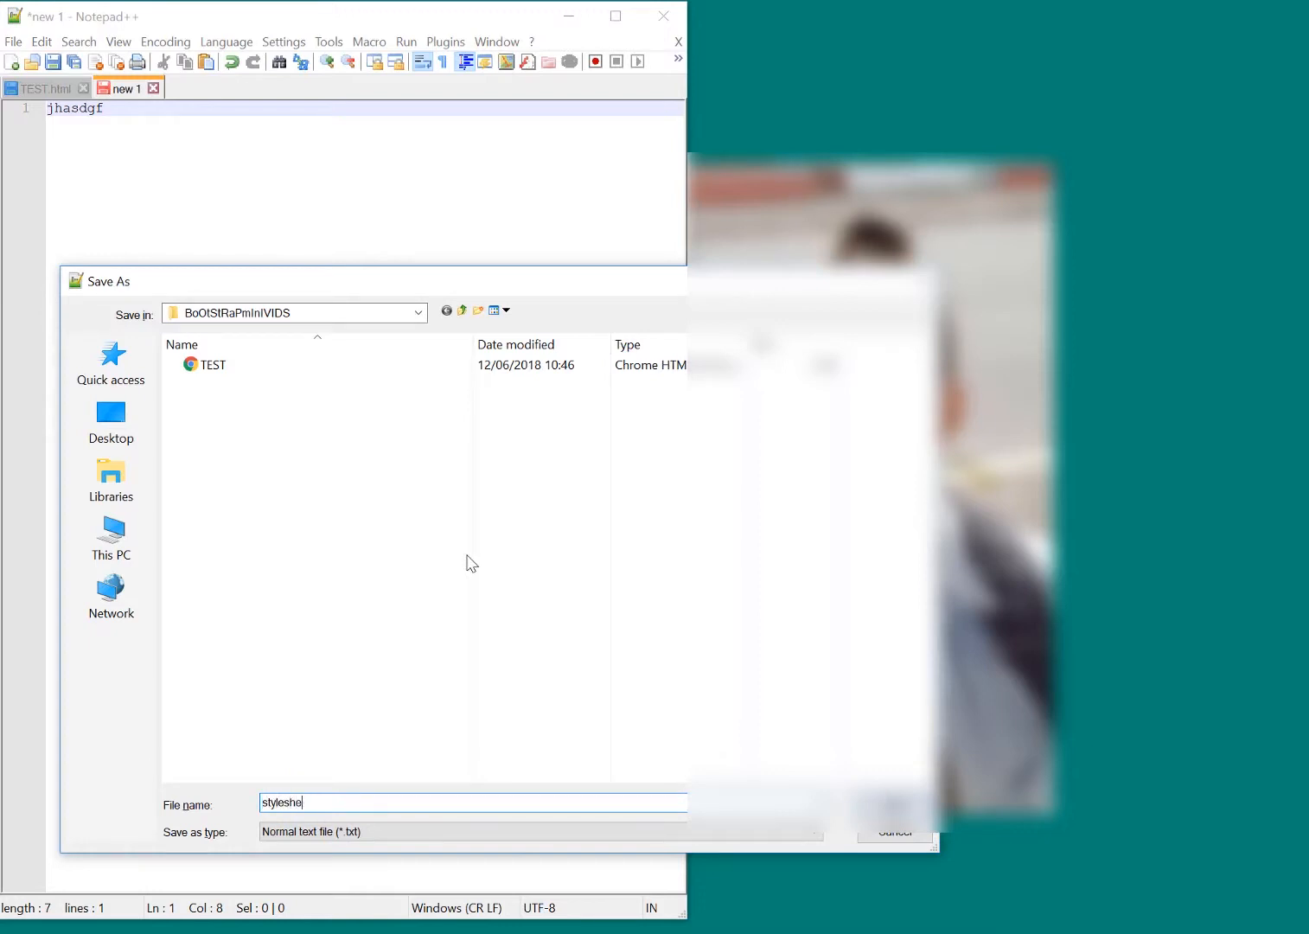
key(Backspace)
text(.c)
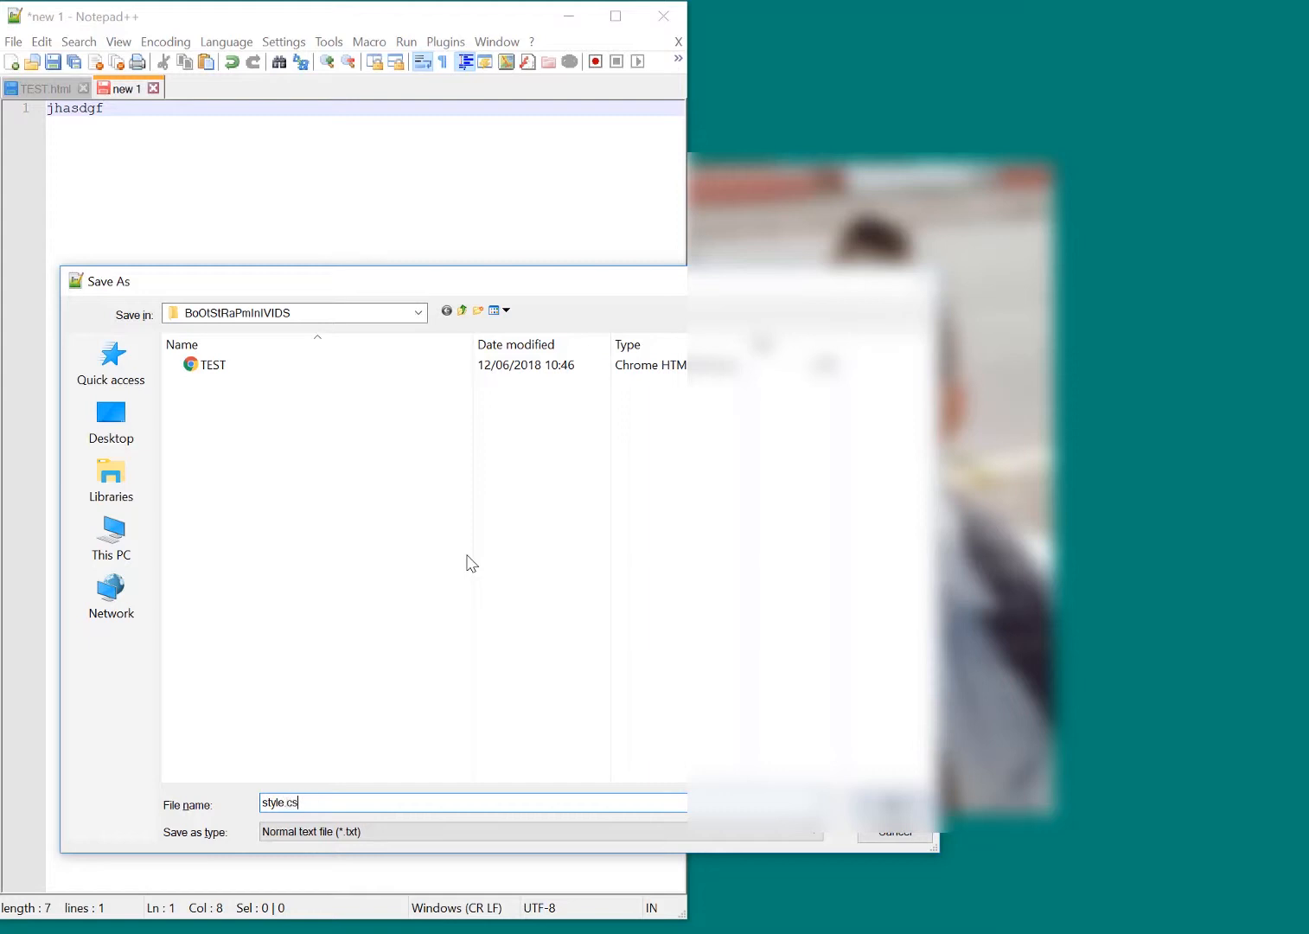
text(s)
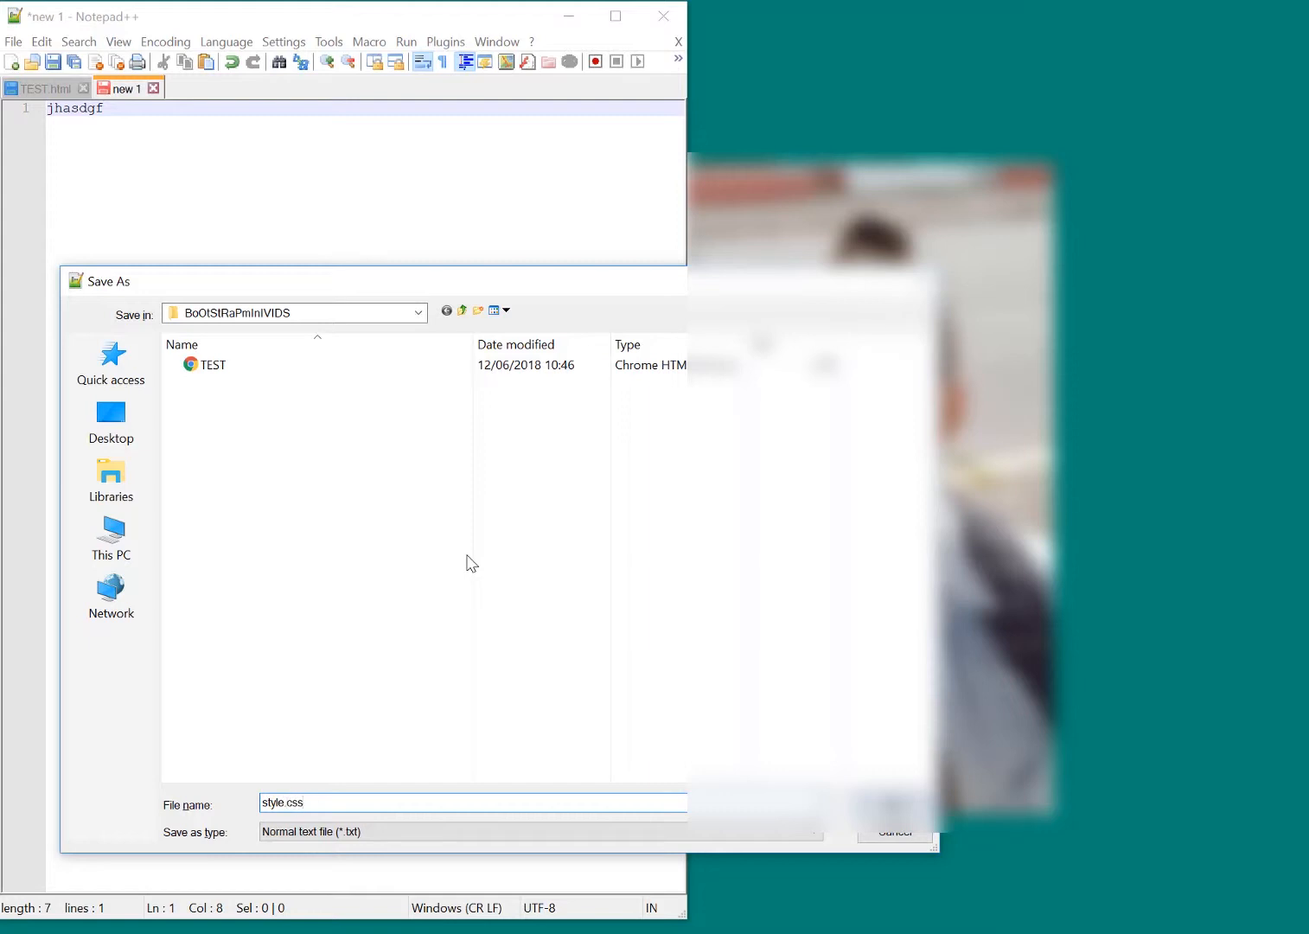
click(895, 802)
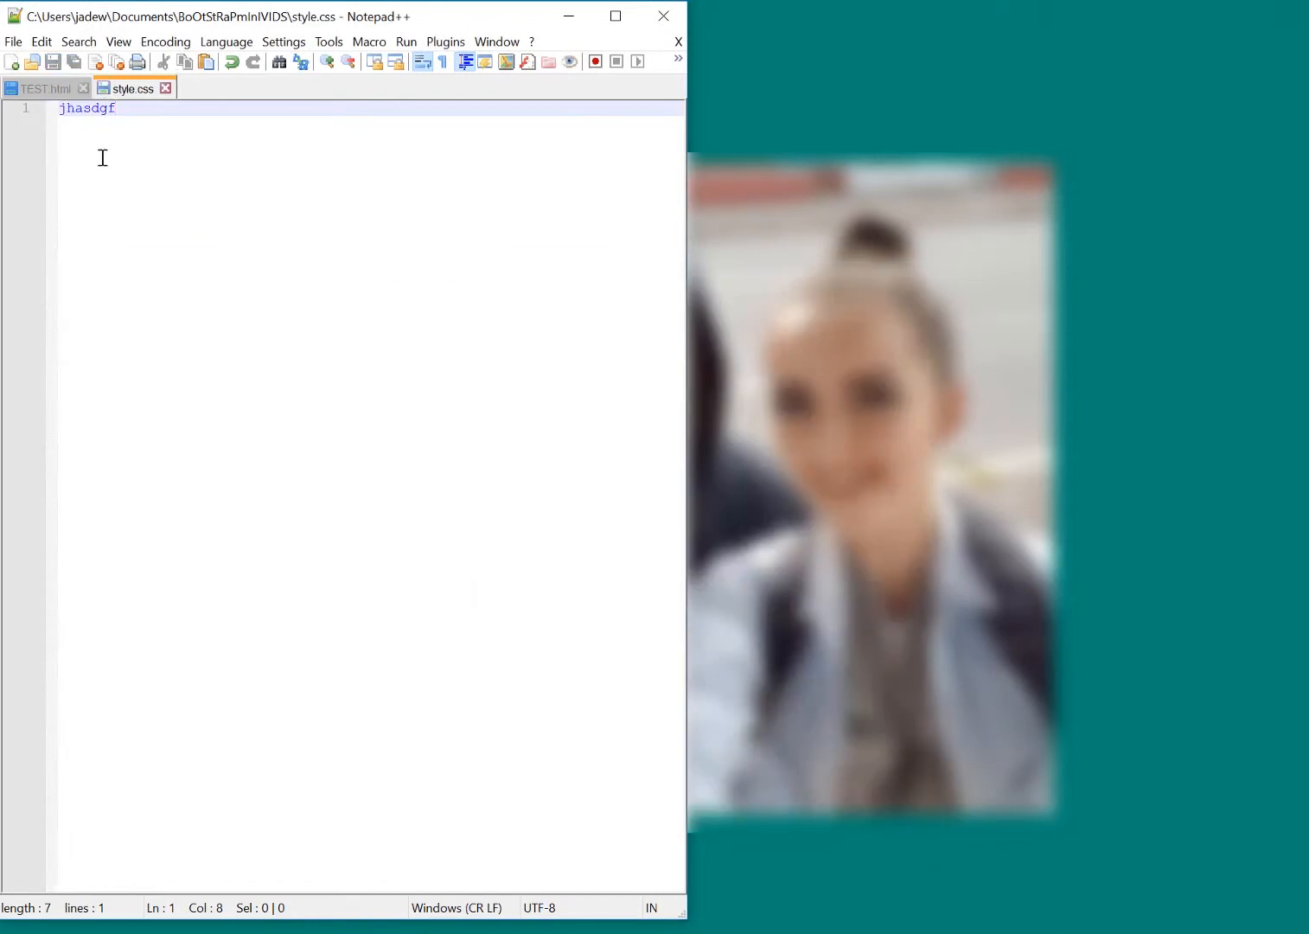
Step: Check TEST.html's stylesheet link, then move style.css into its own Notepad++ window
click(39, 88)
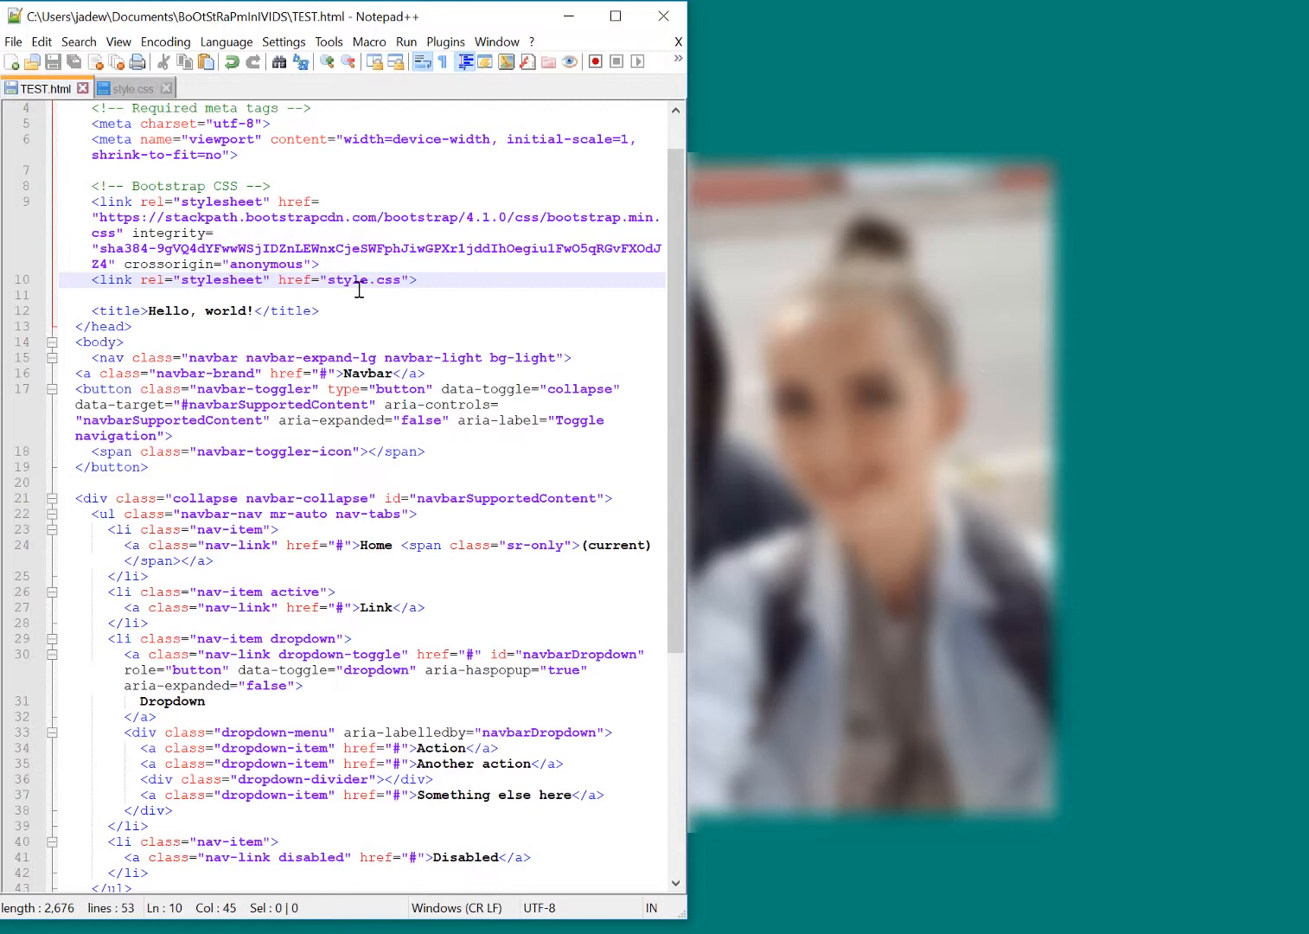
click(130, 87)
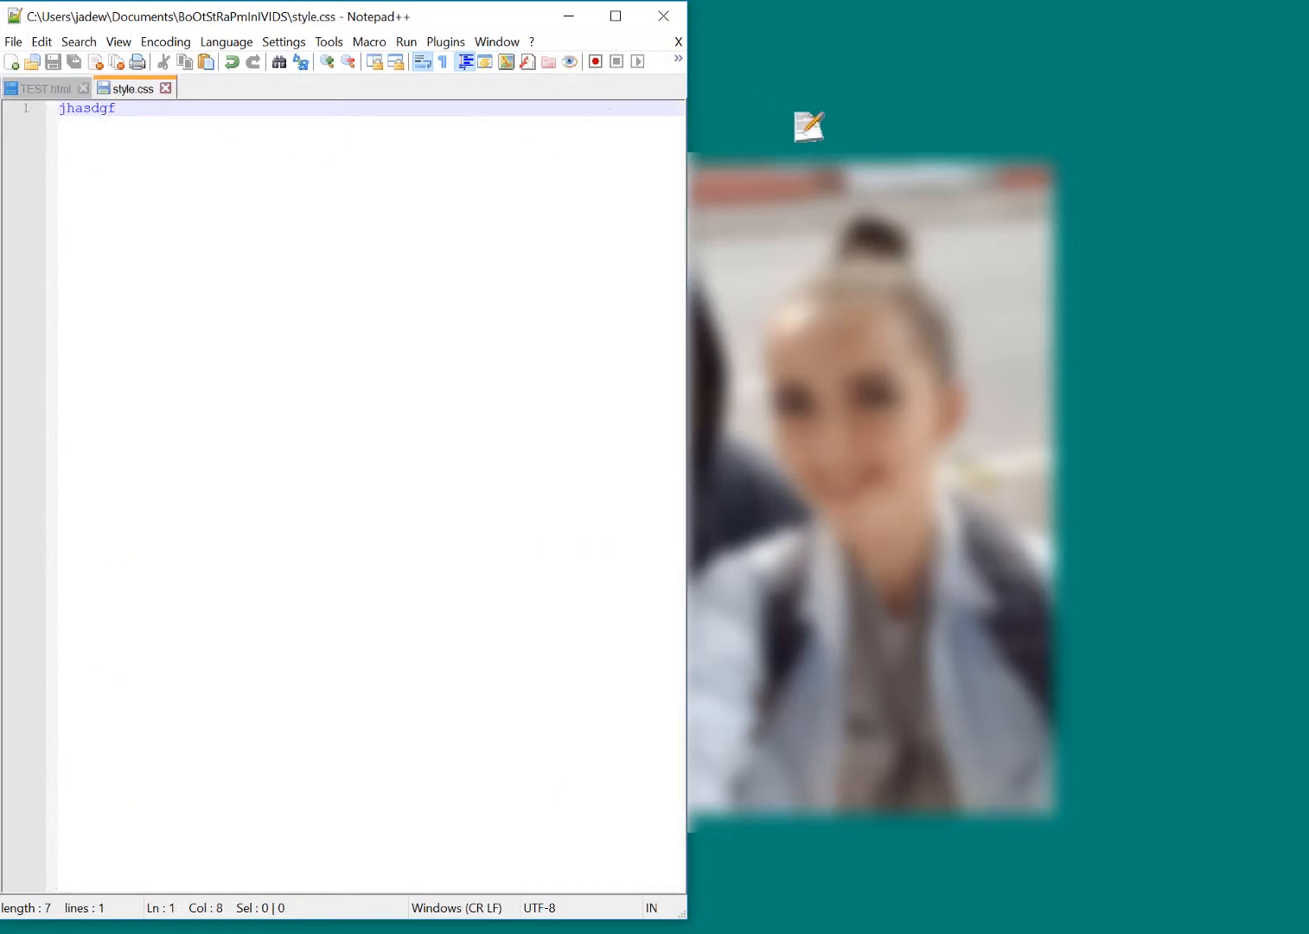
click(43, 88)
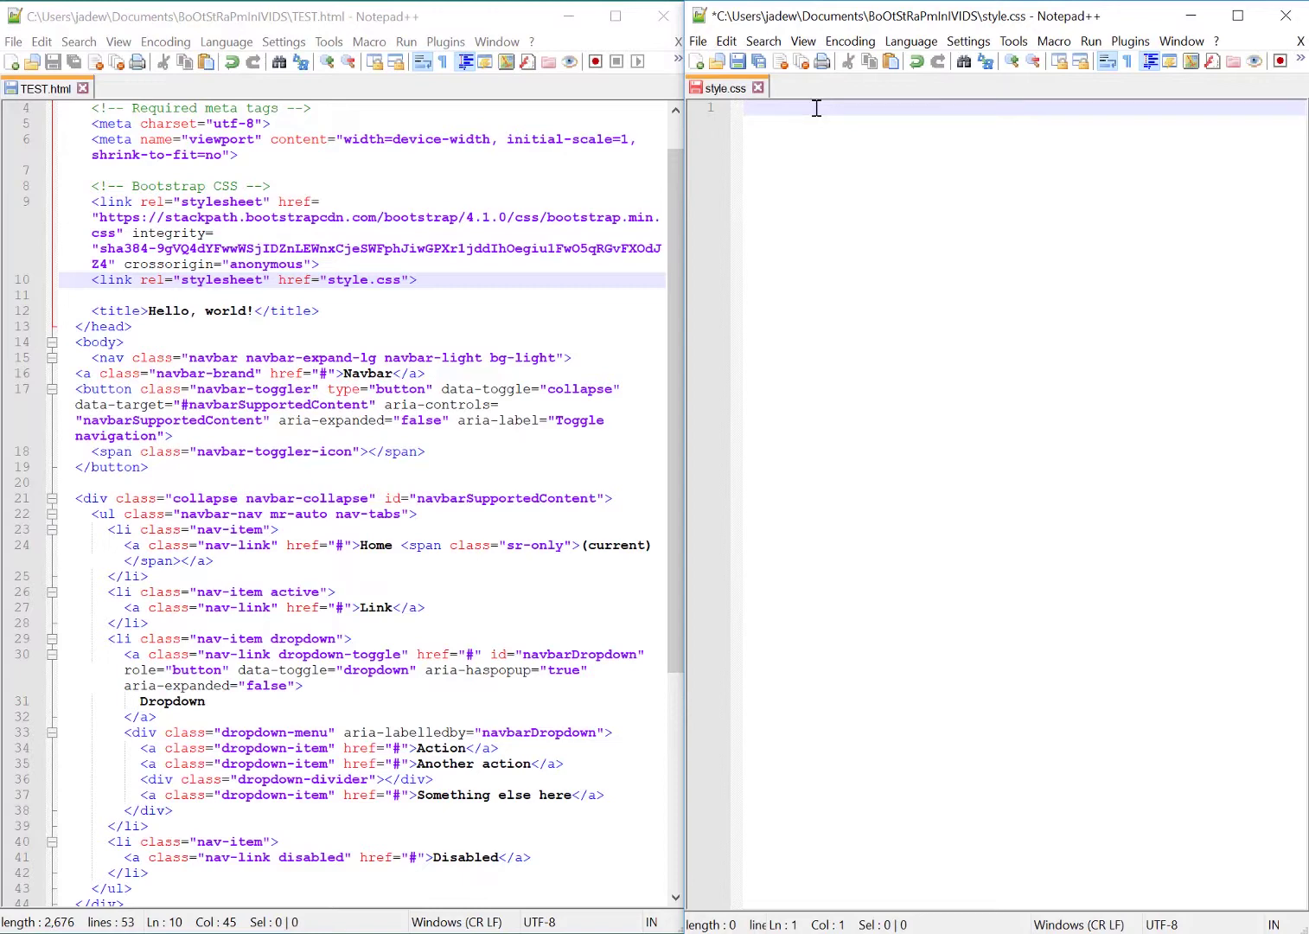
Step: Write the rule .navbar-brand { font-size: 40pt; } across separate lines in style.css
text(.)
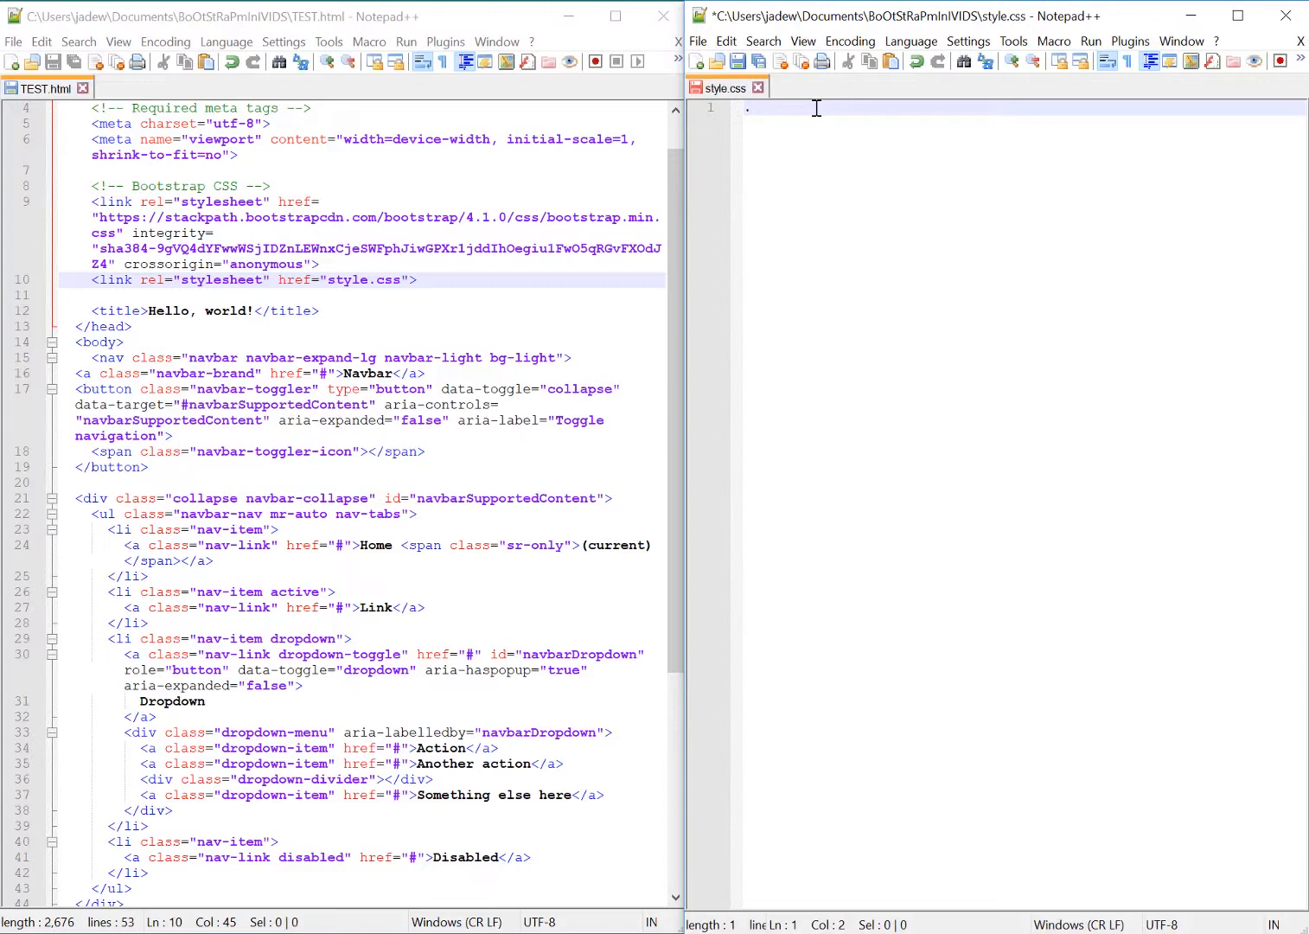
text(navbar-bran)
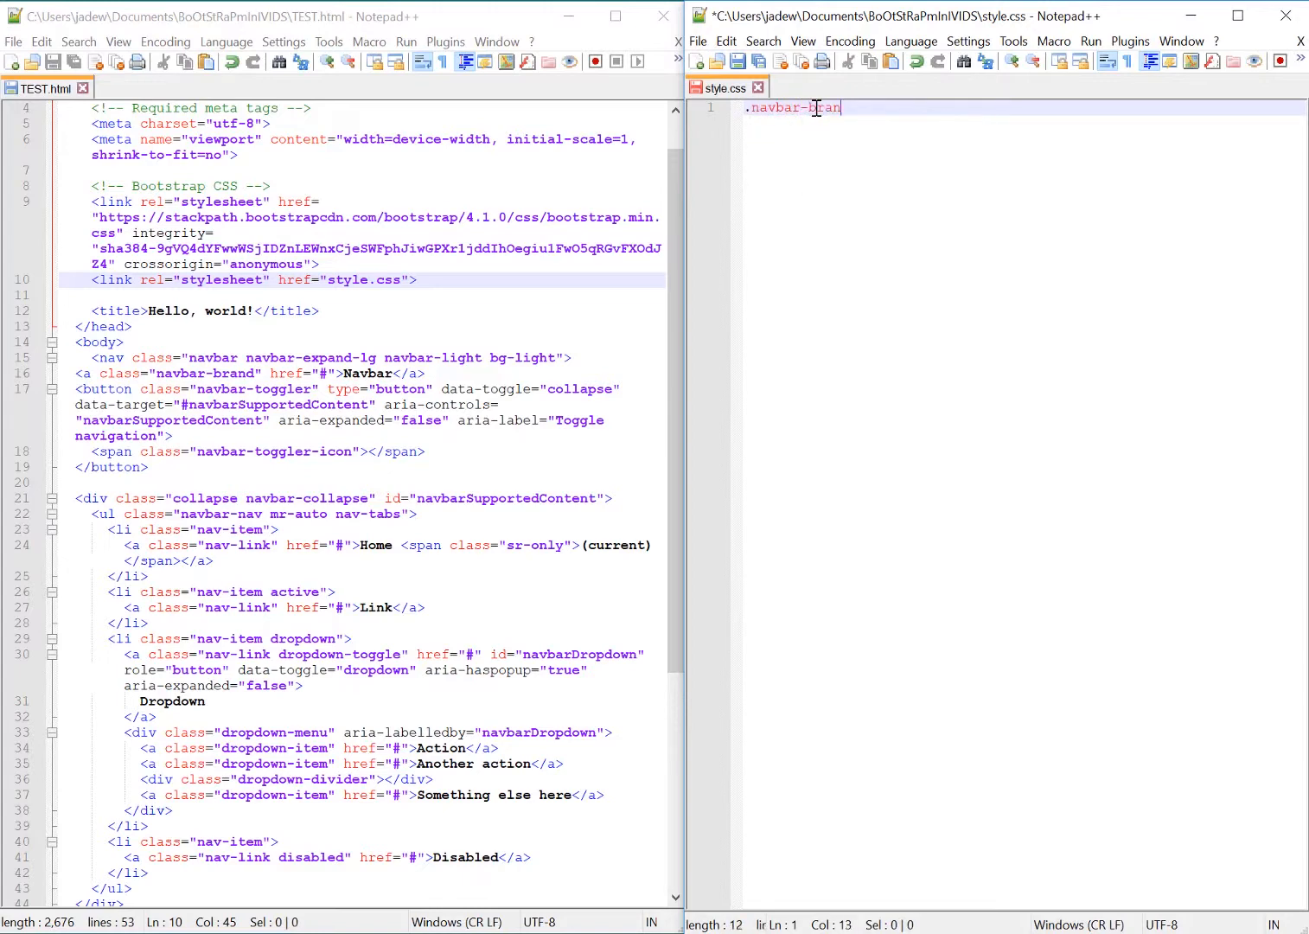
text(d)
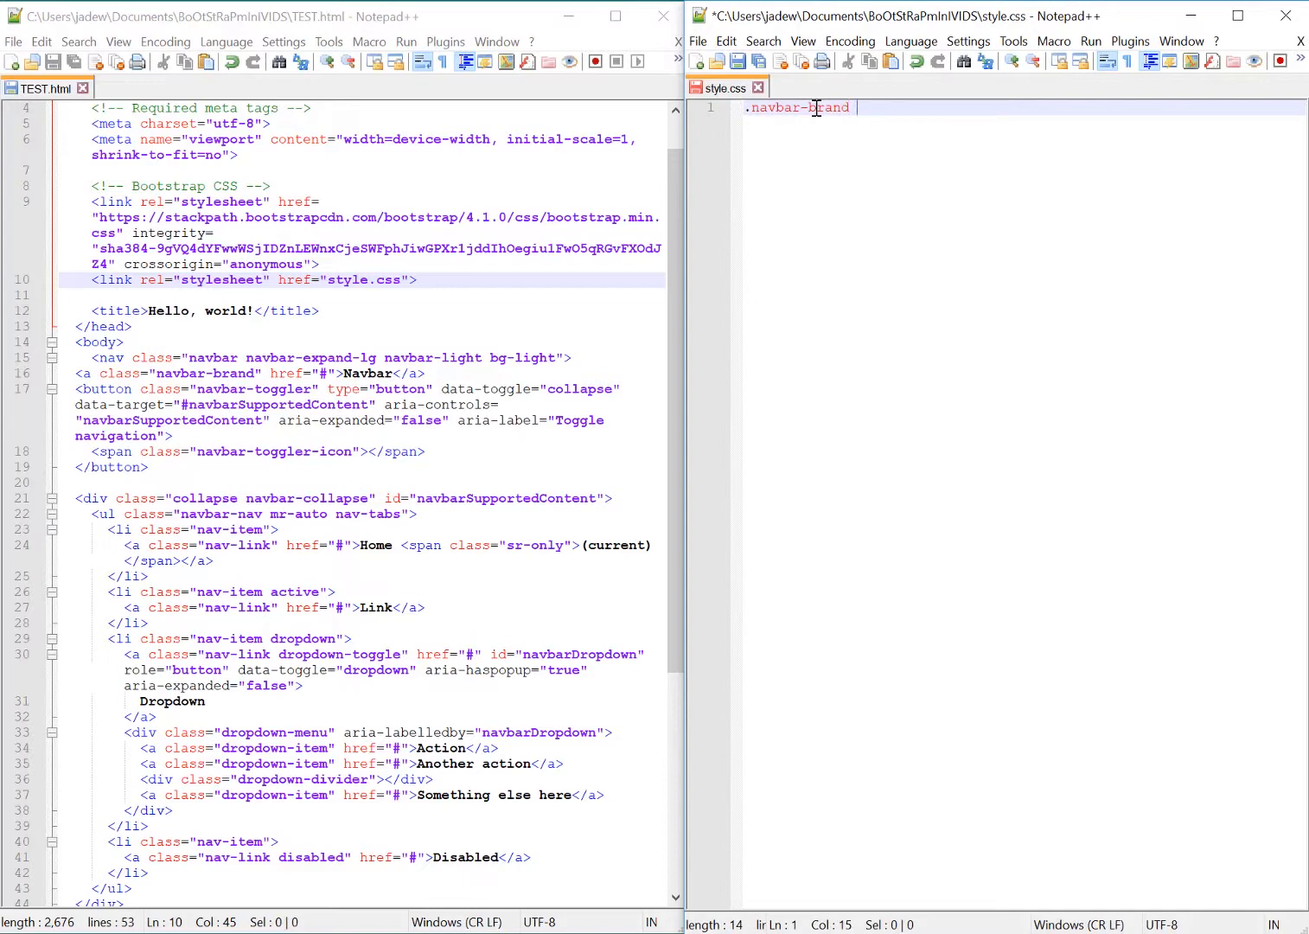
text({)
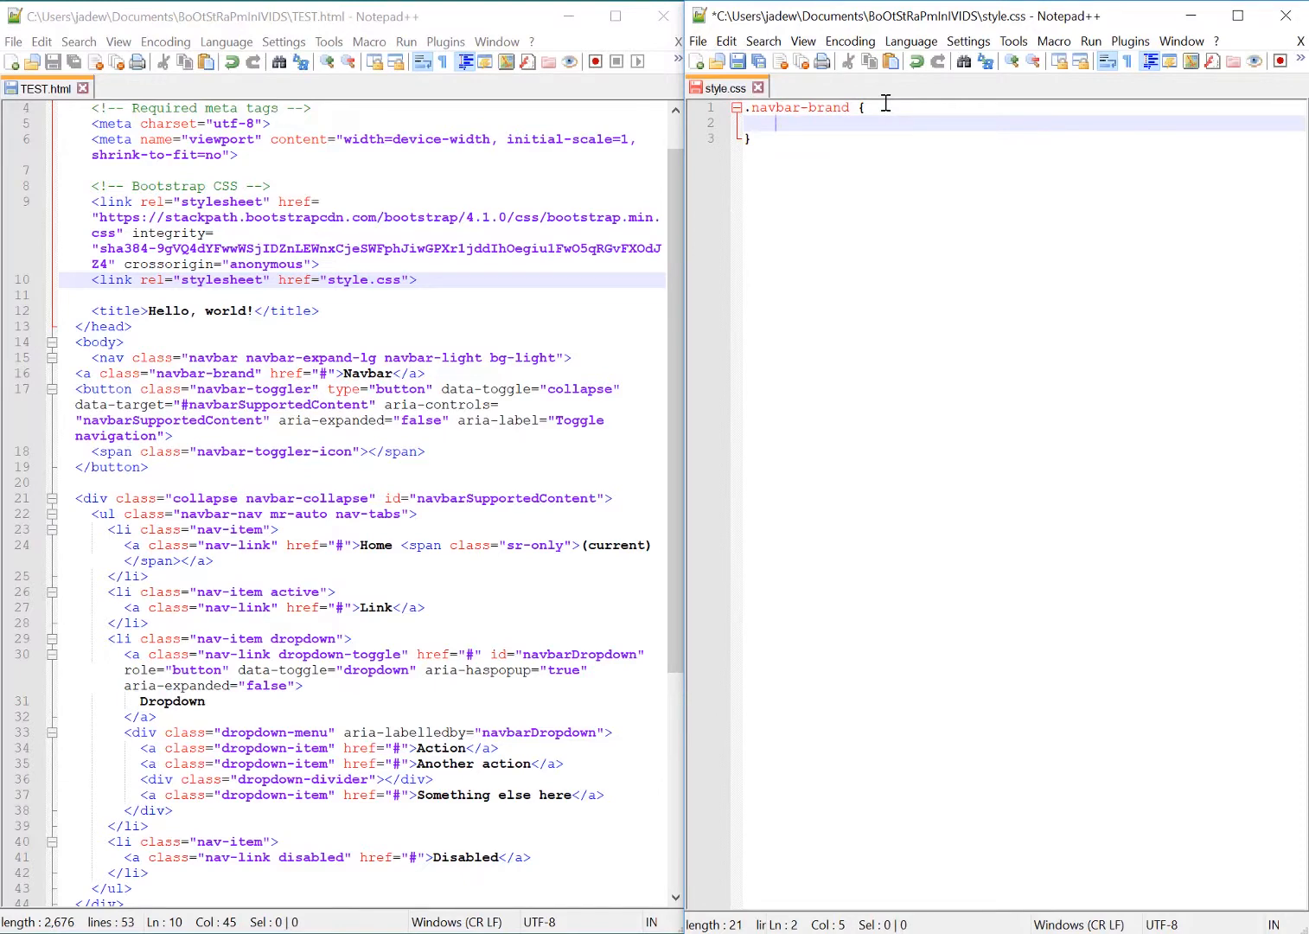
text(font-size: 40pt)
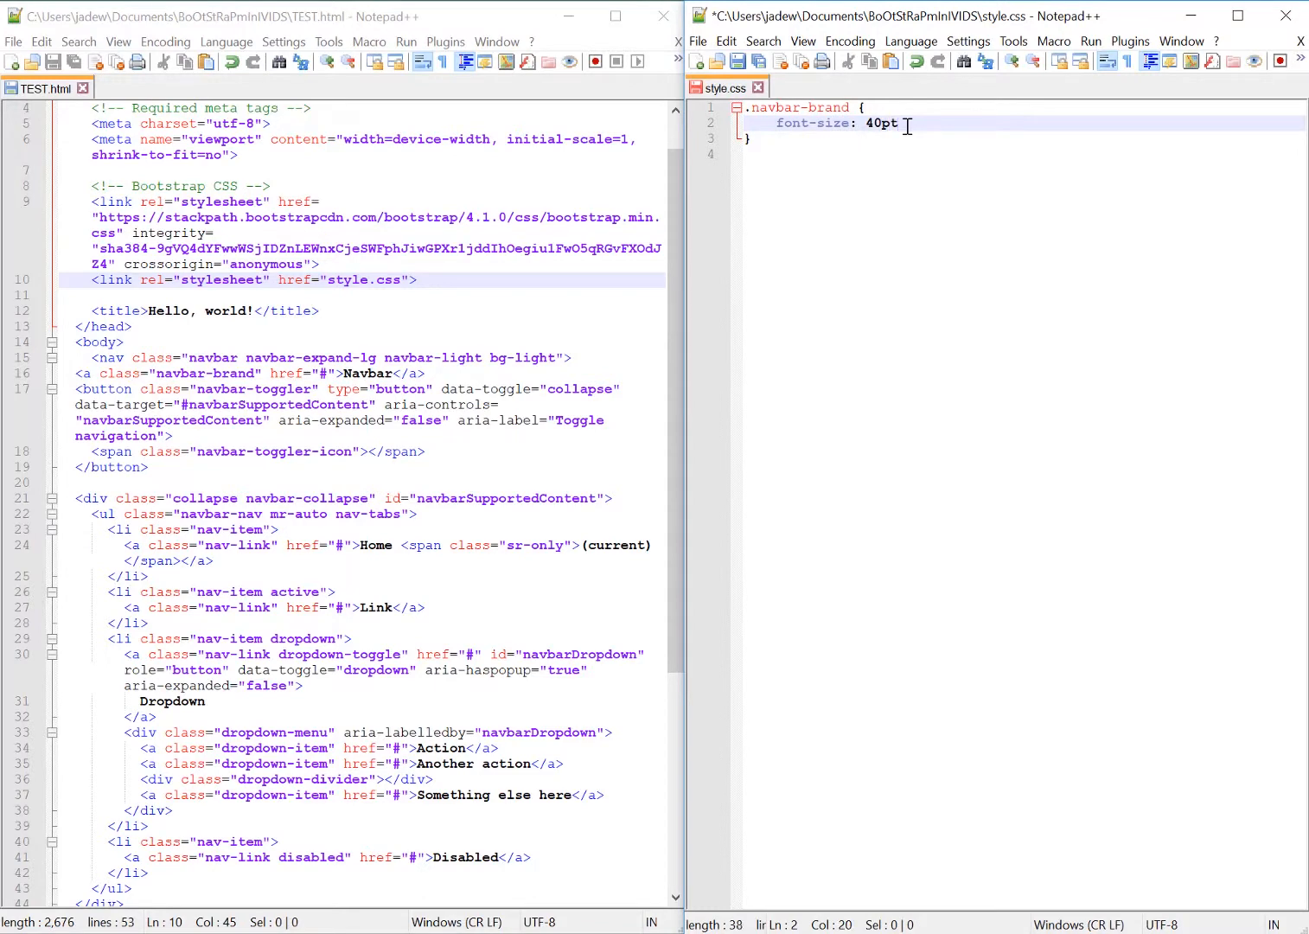
text(;)
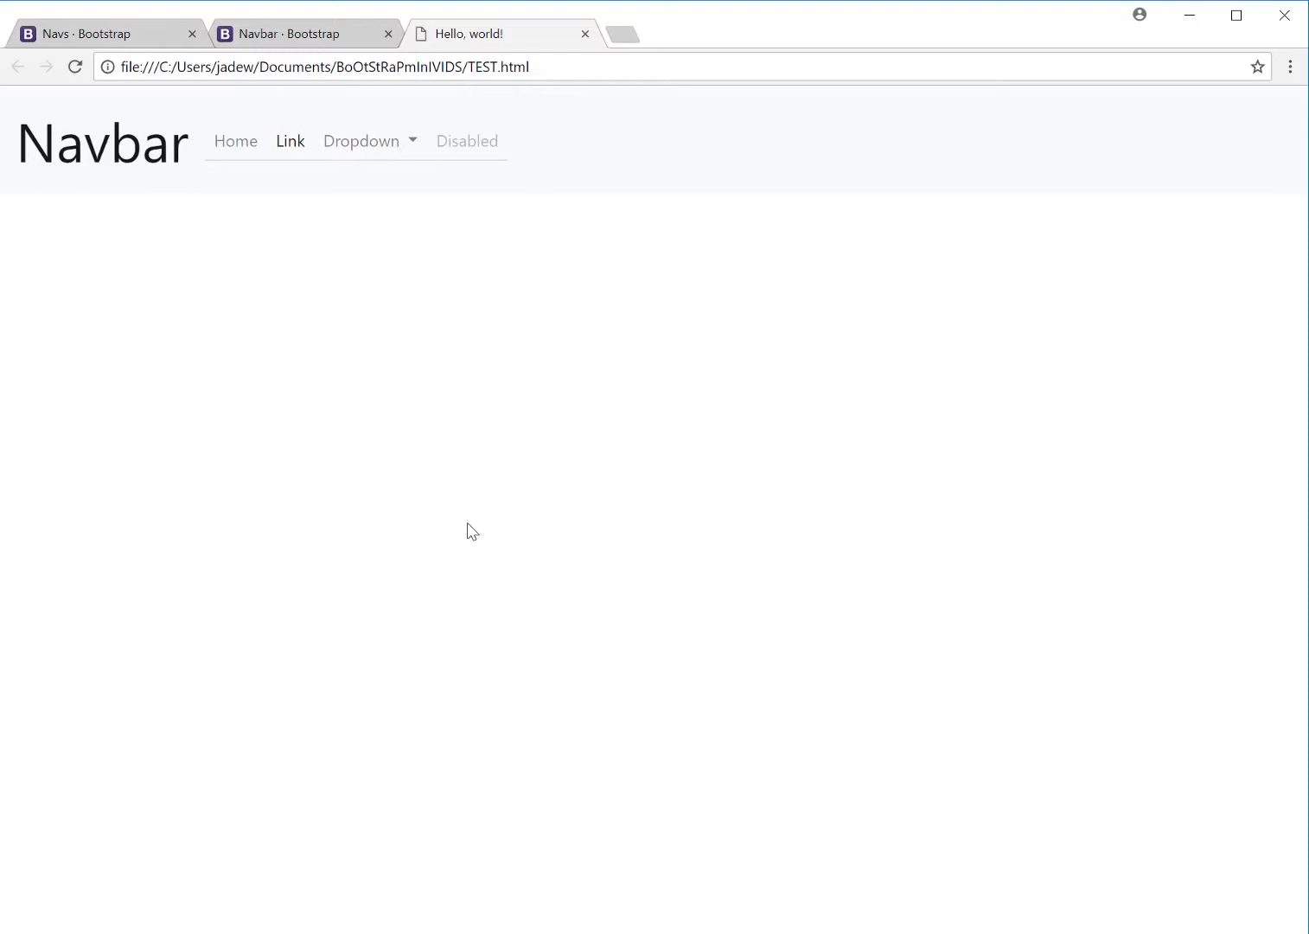
mouse_move(378, 306)
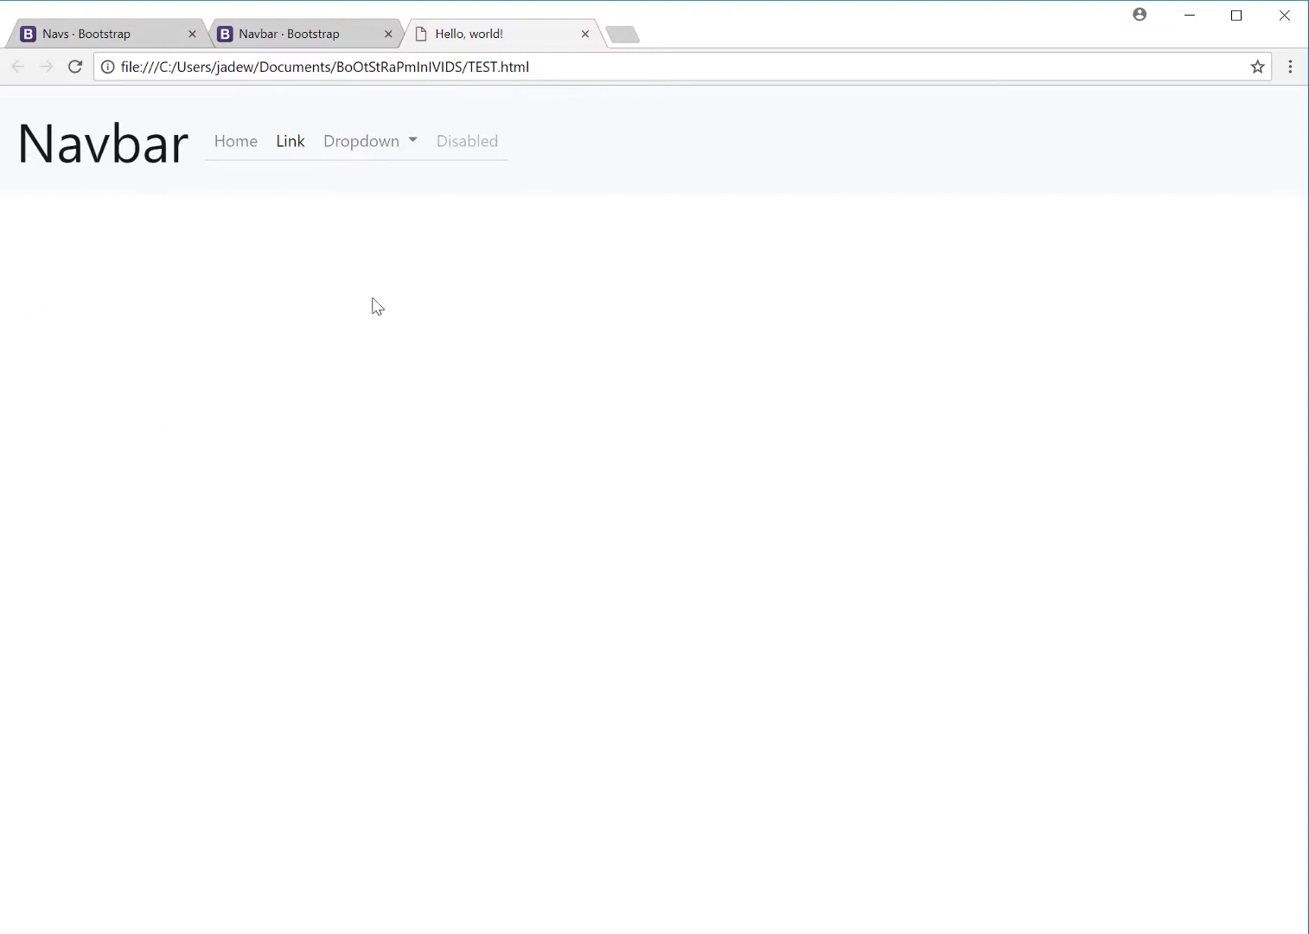
mouse_move(263, 257)
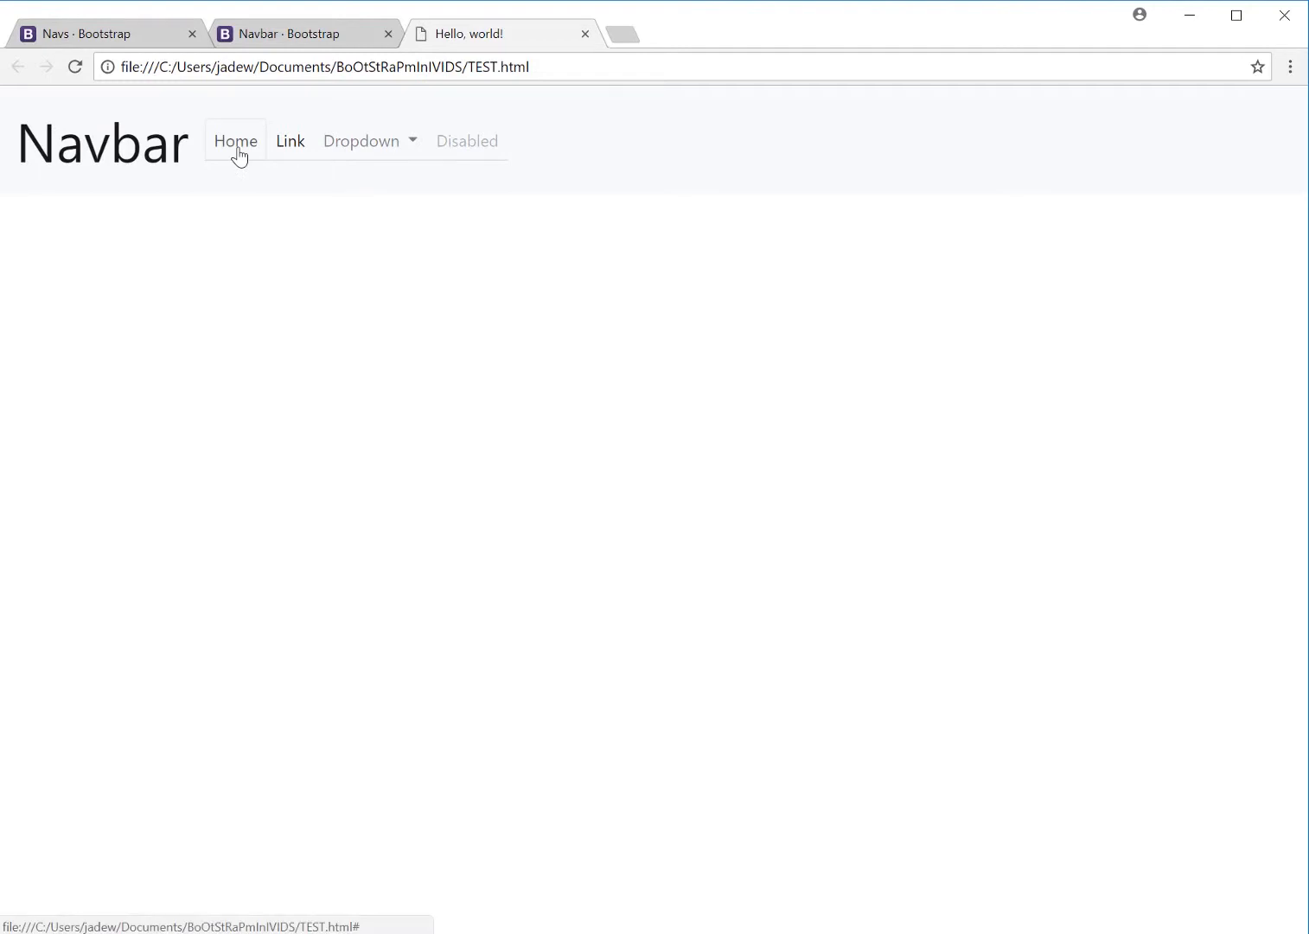
Step: Right-click the Home link on the enlarged TEST.html page for its link options
right_click(234, 141)
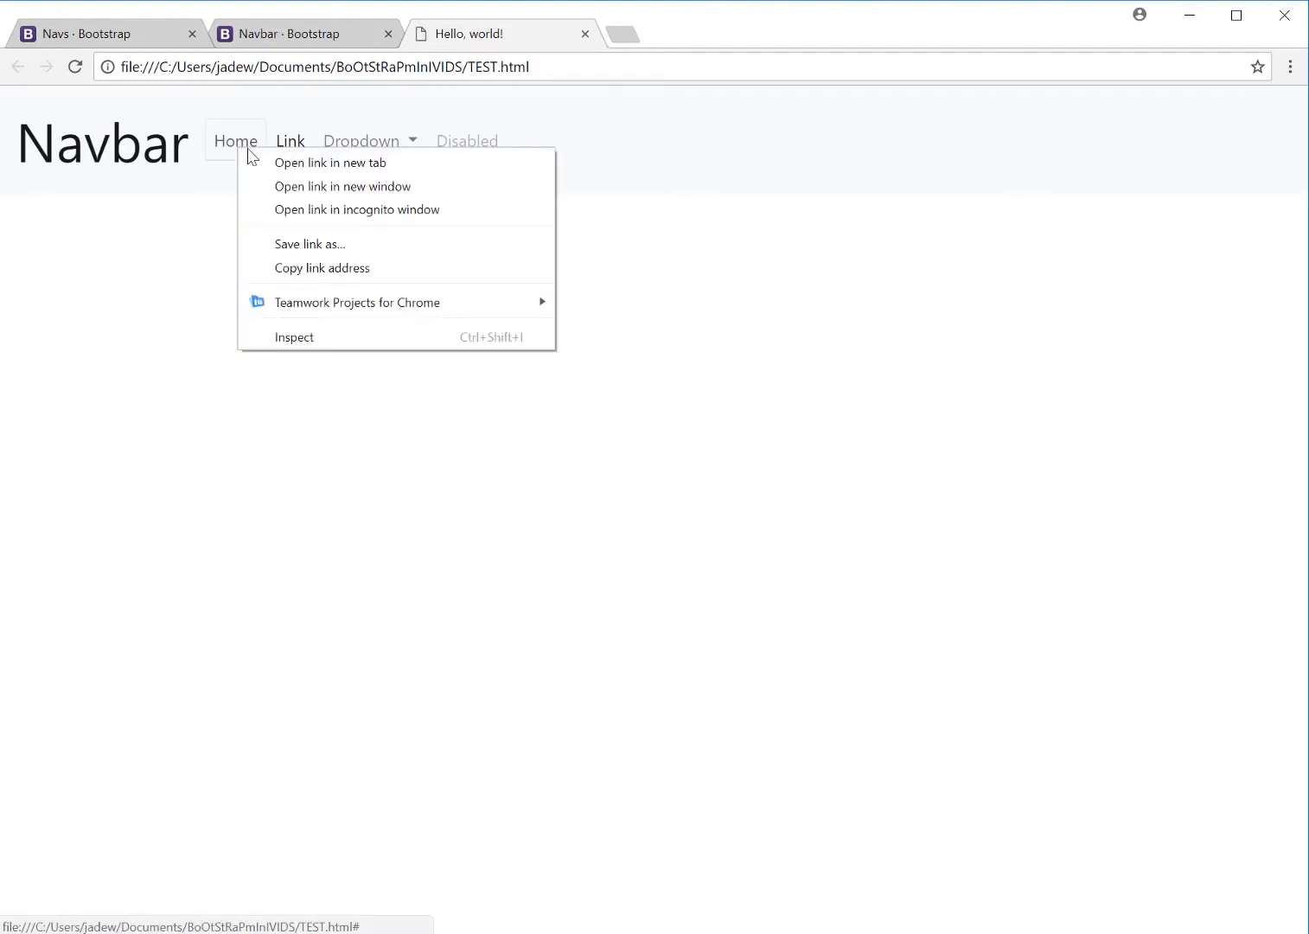
Step: Inspect the Home link and change the .nav-link colour value to red
click(309, 347)
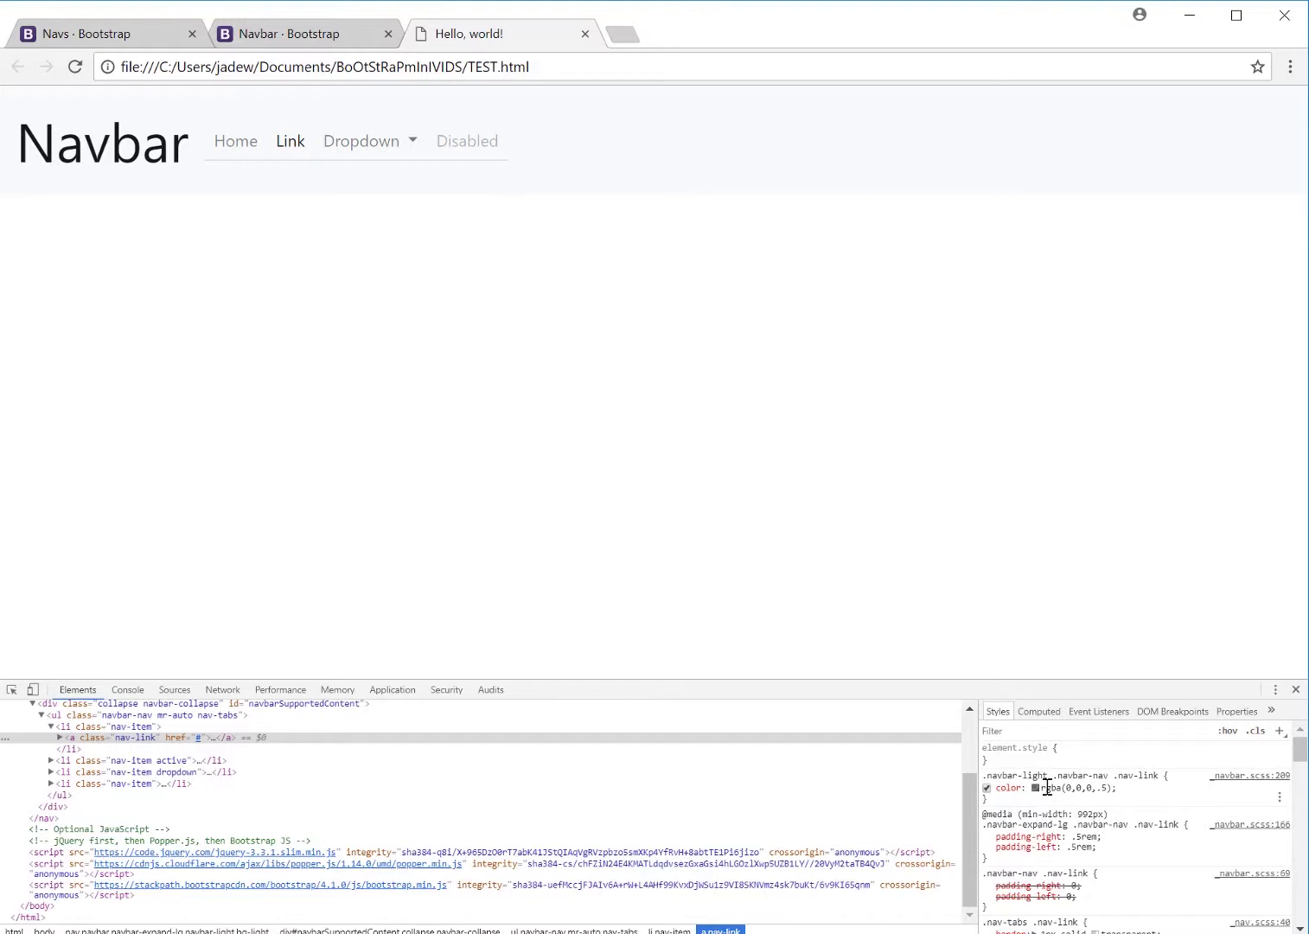
double_click(1065, 788)
text(red)
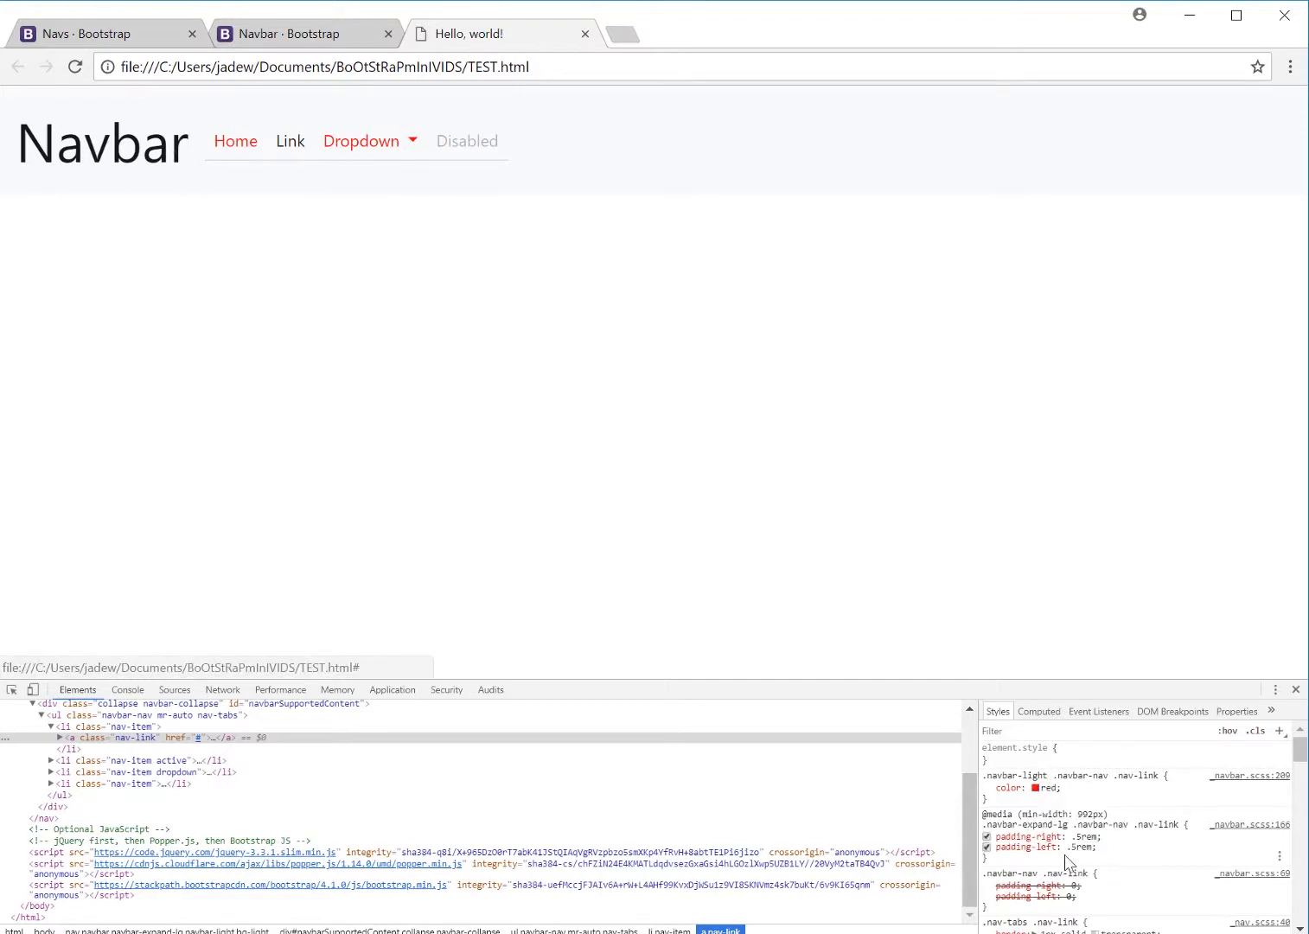
mouse_move(235, 140)
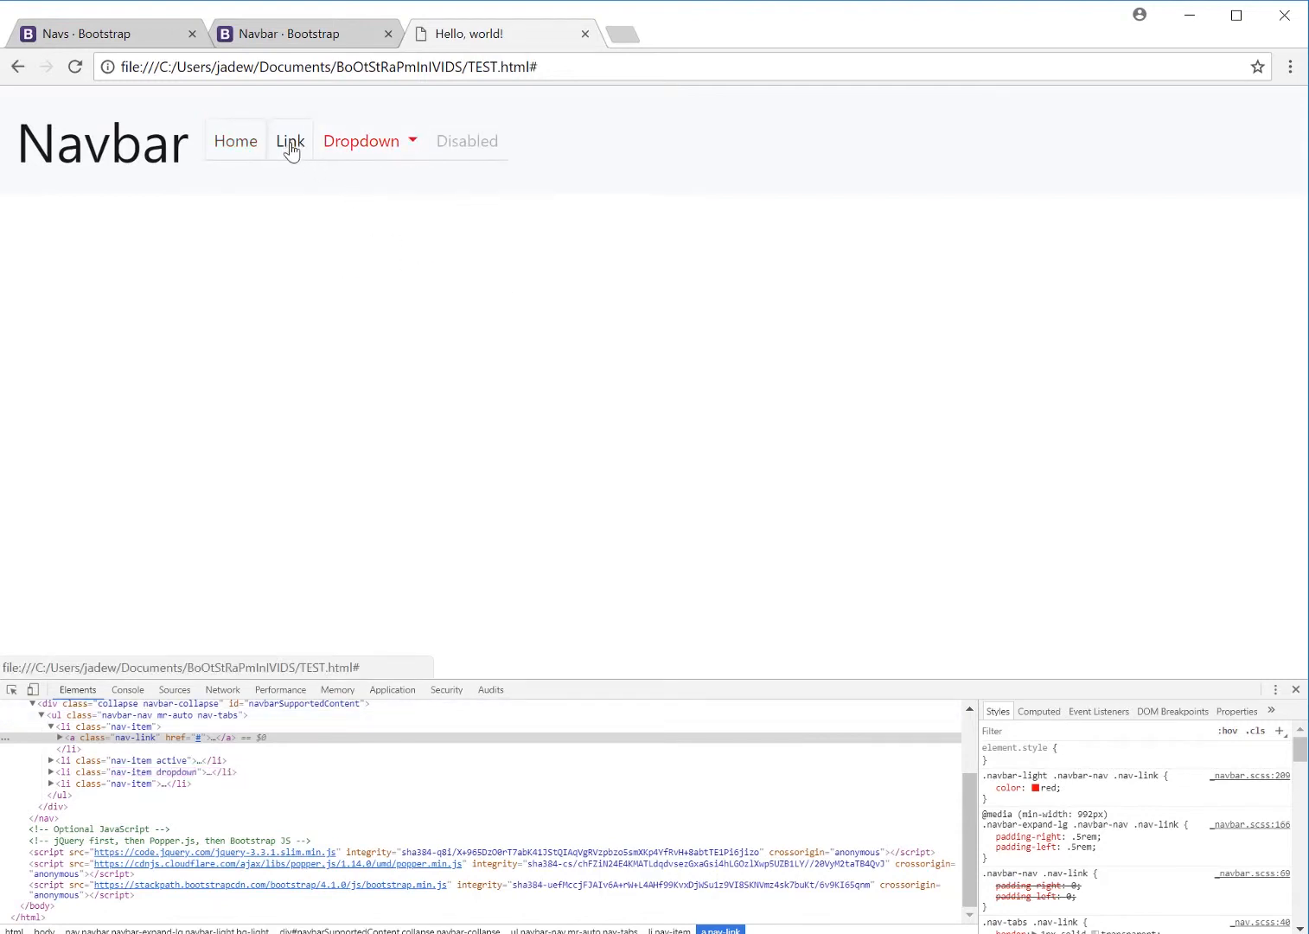
mouse_move(234, 141)
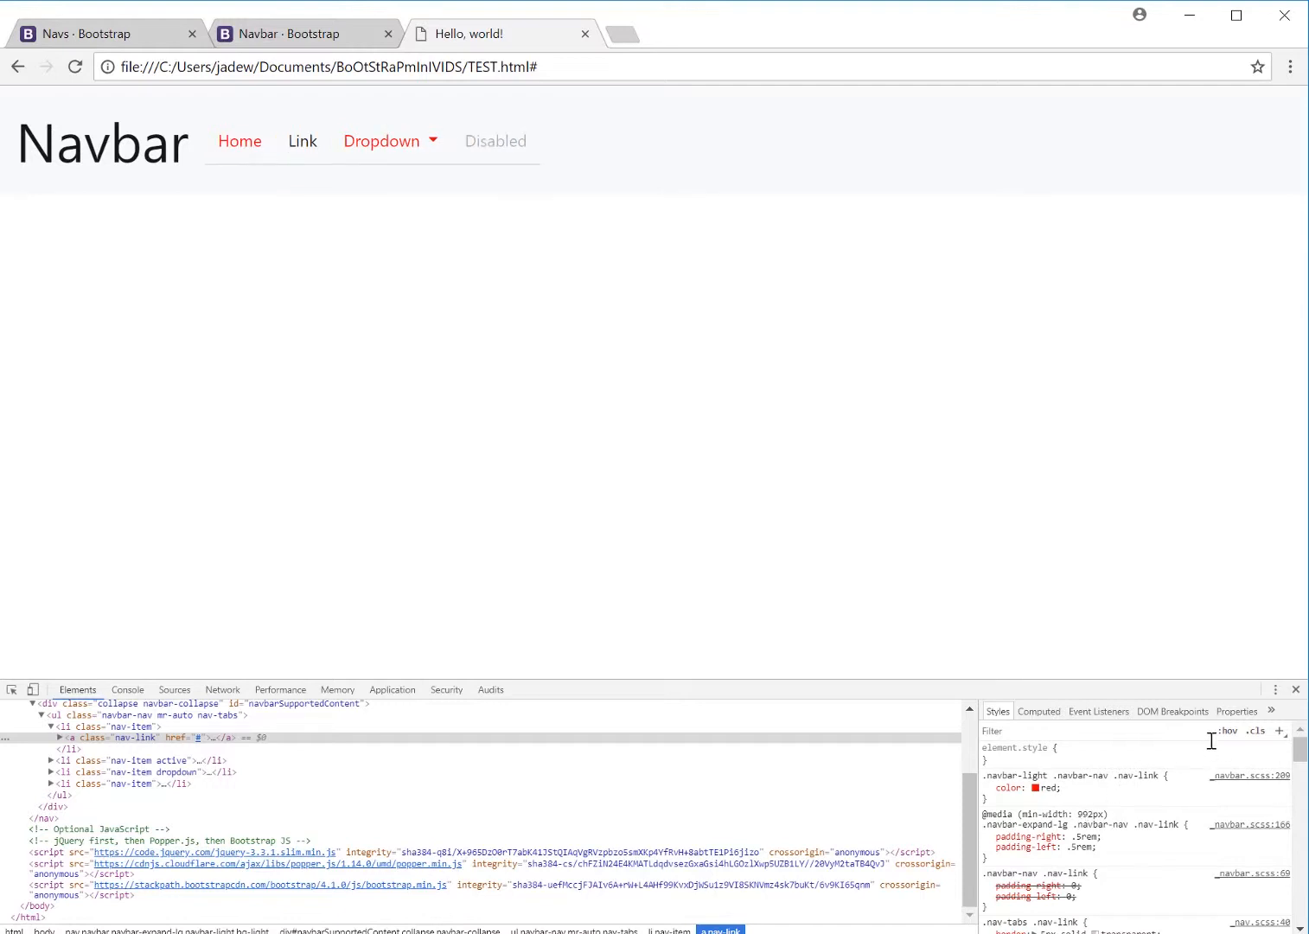
mouse_move(1228, 730)
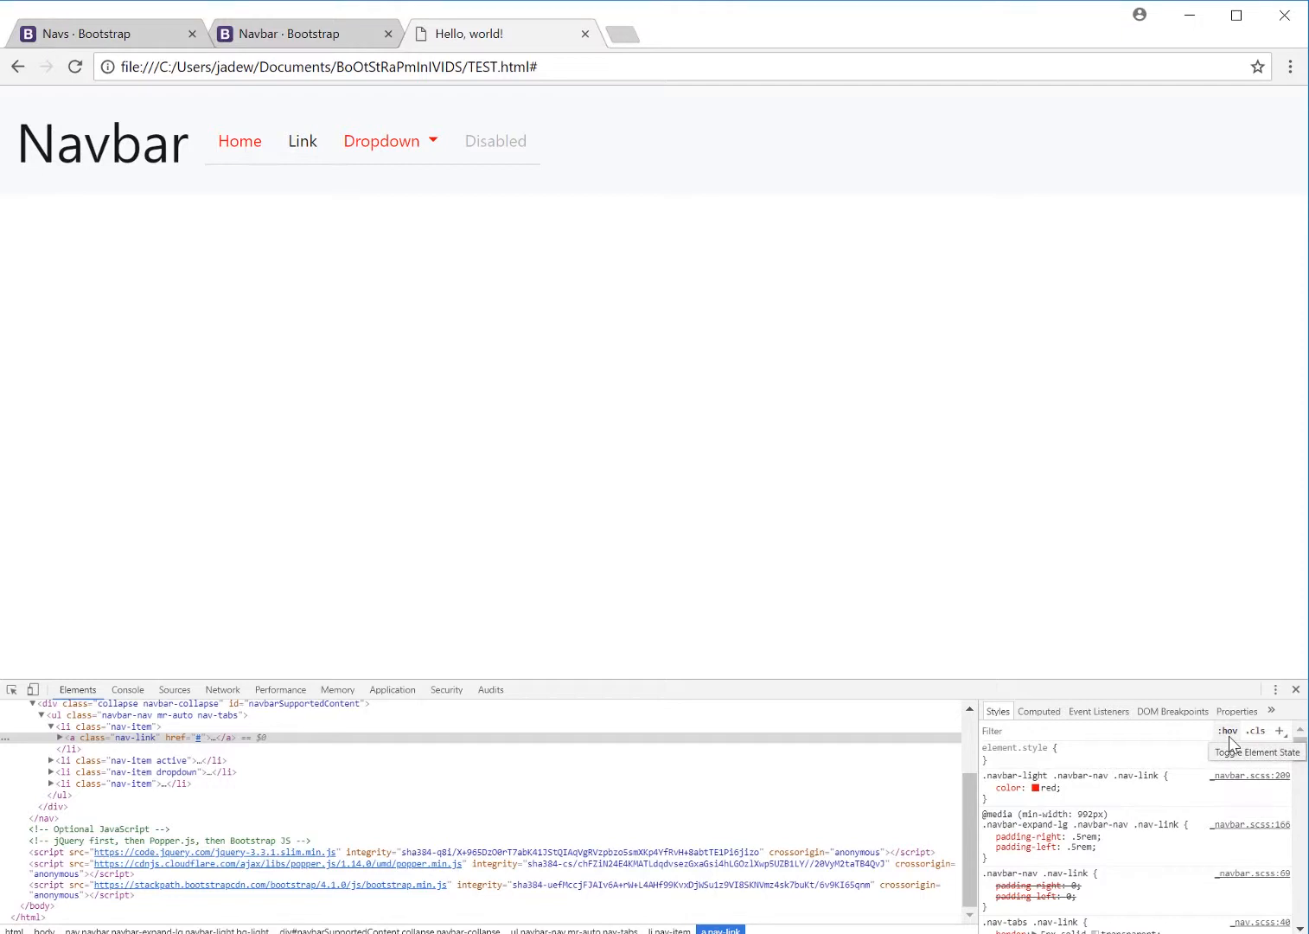
Step: Force Home into :hover and :active states and set the .nav-link:hover colour to blue
click(1227, 731)
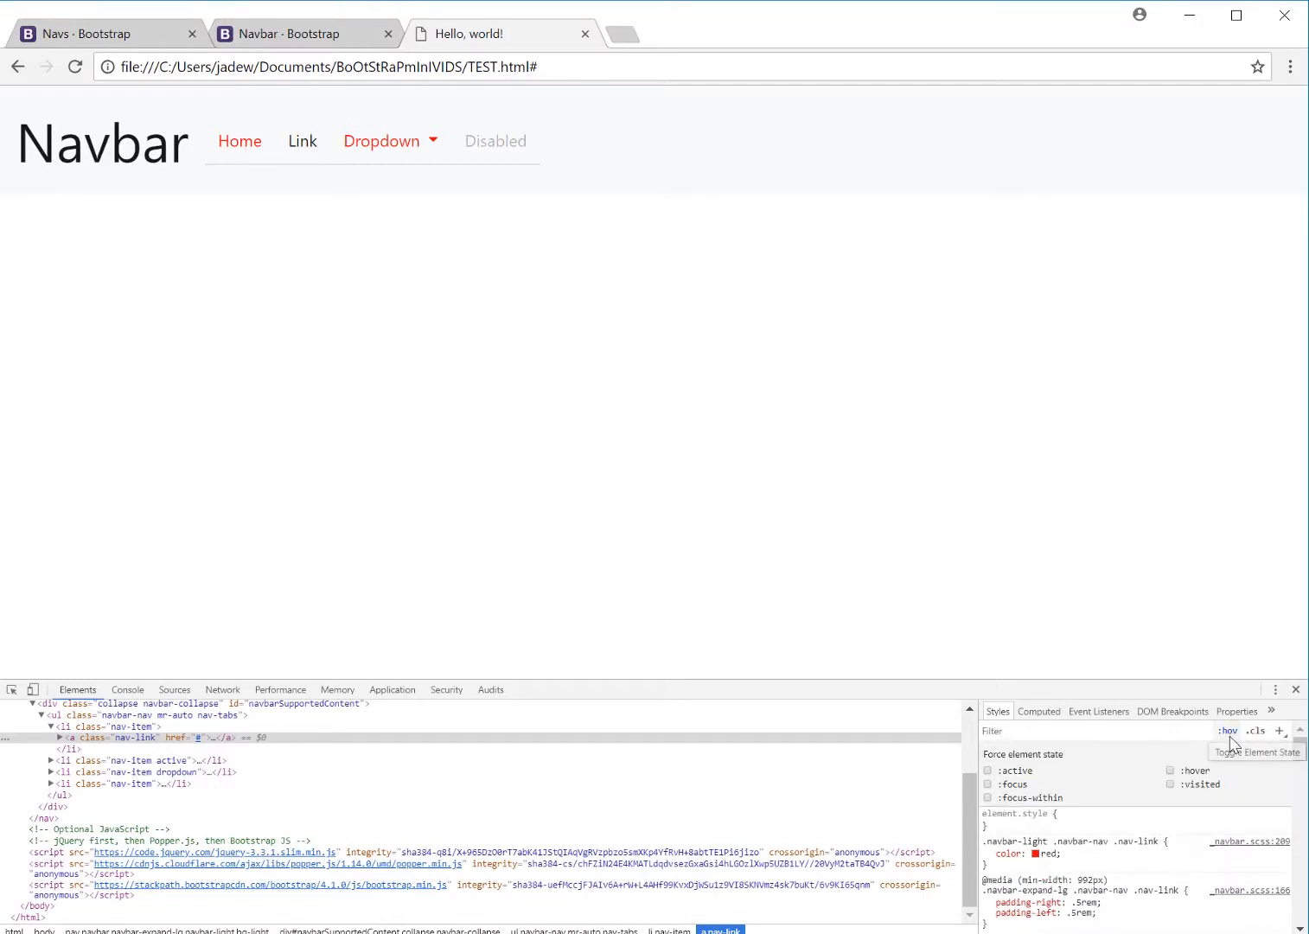
mouse_move(1228, 736)
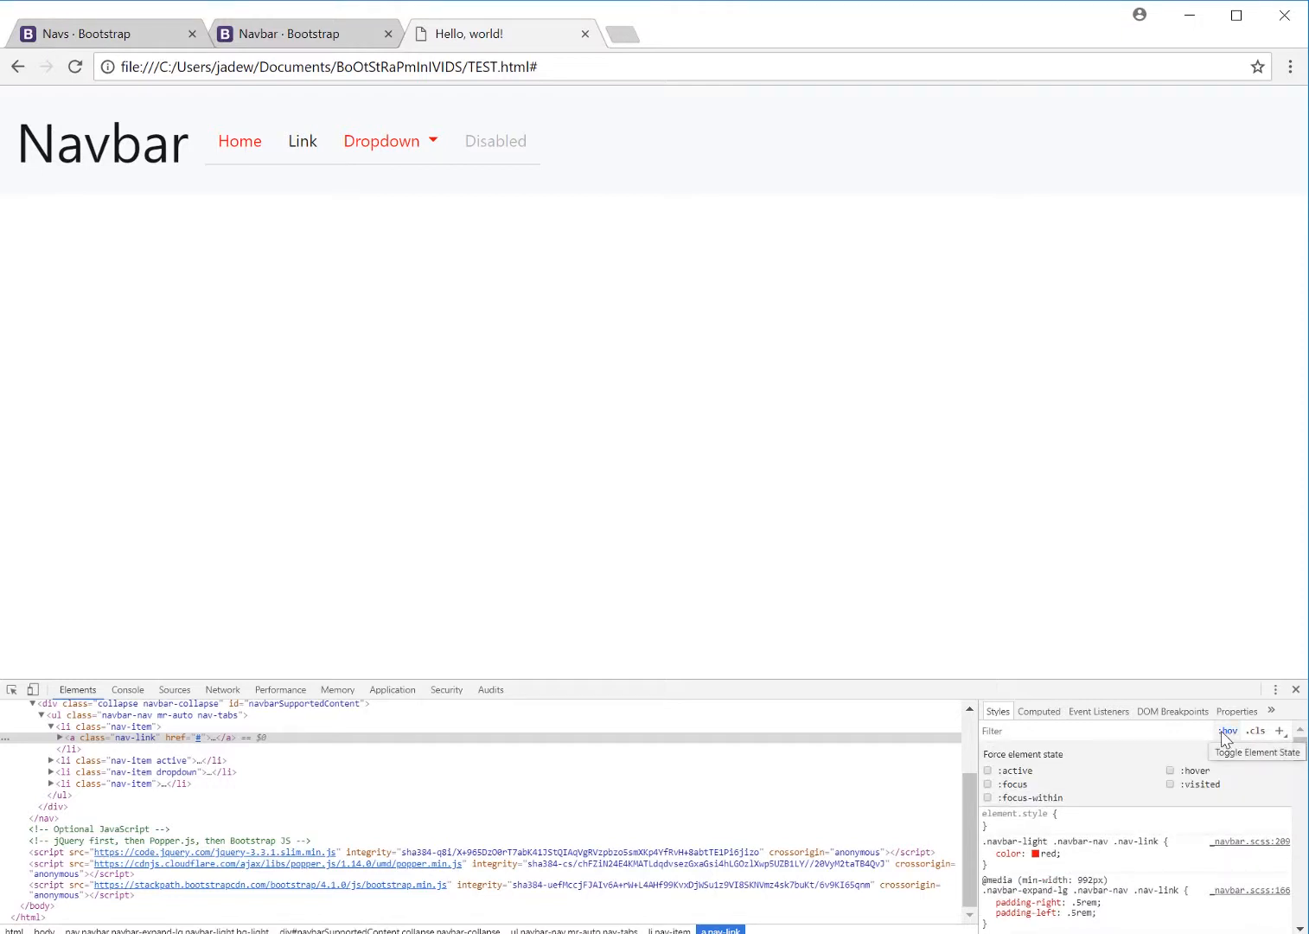
click(1172, 771)
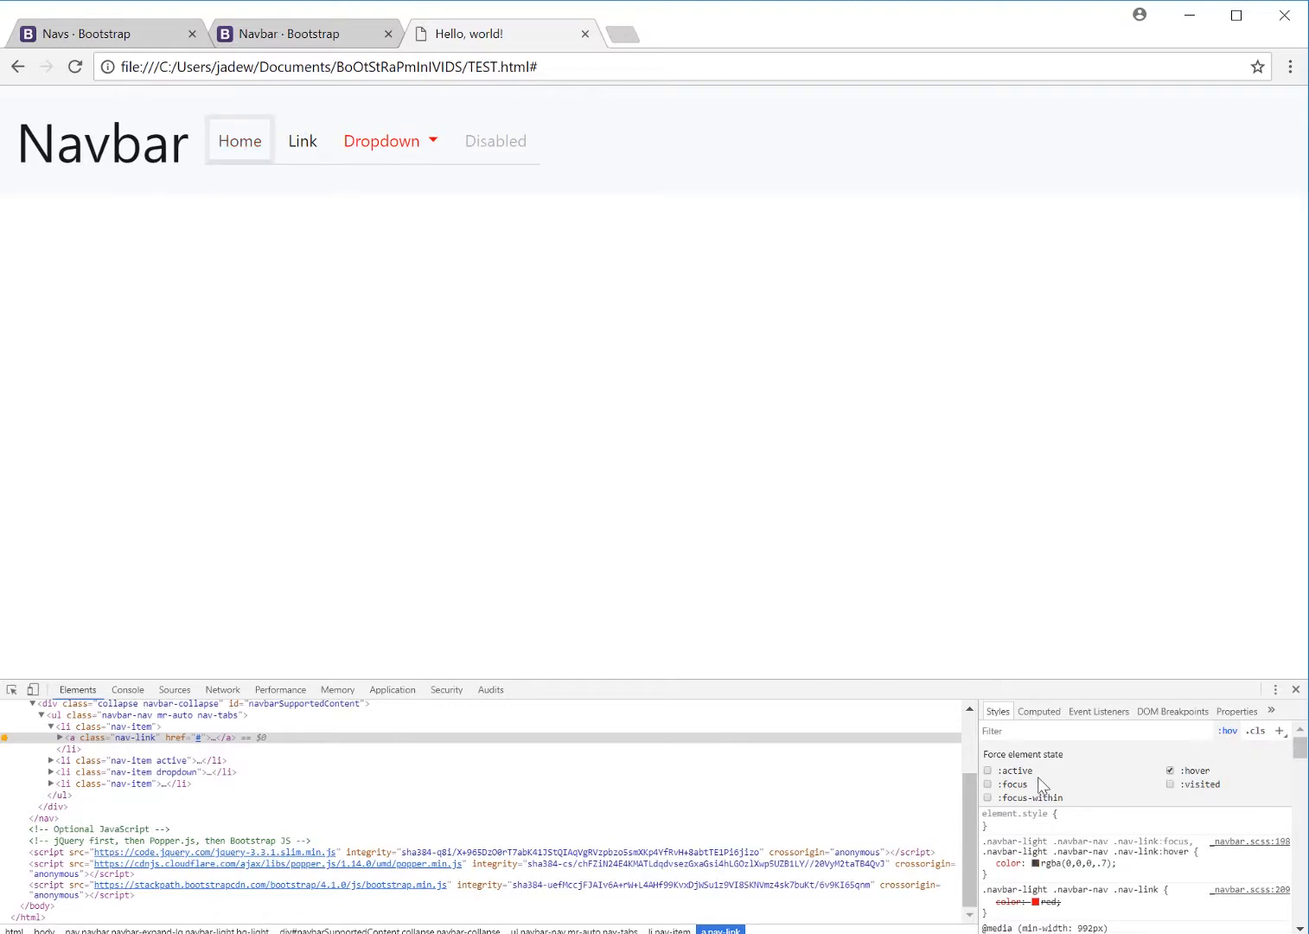
click(986, 770)
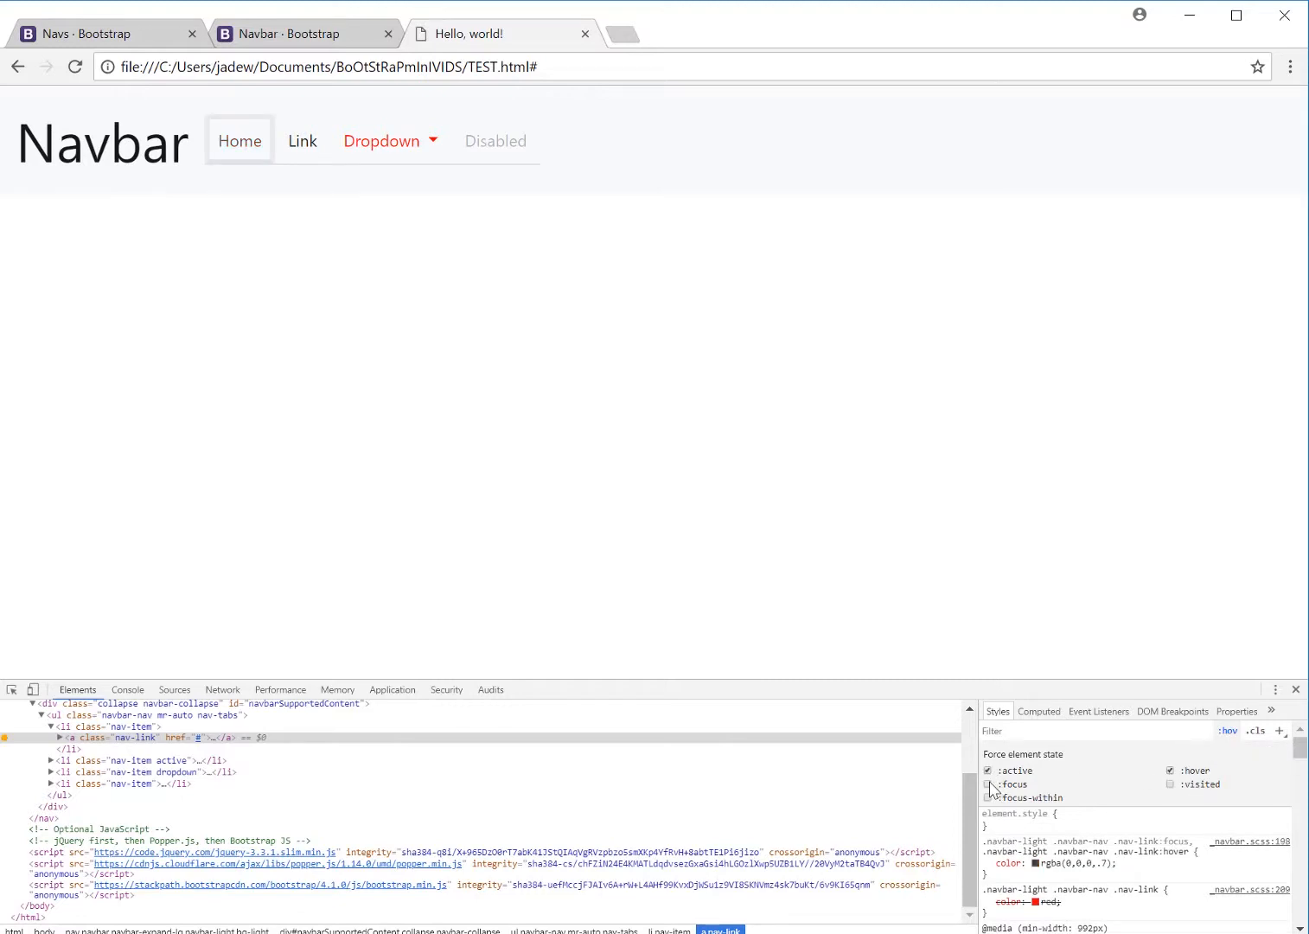
click(988, 773)
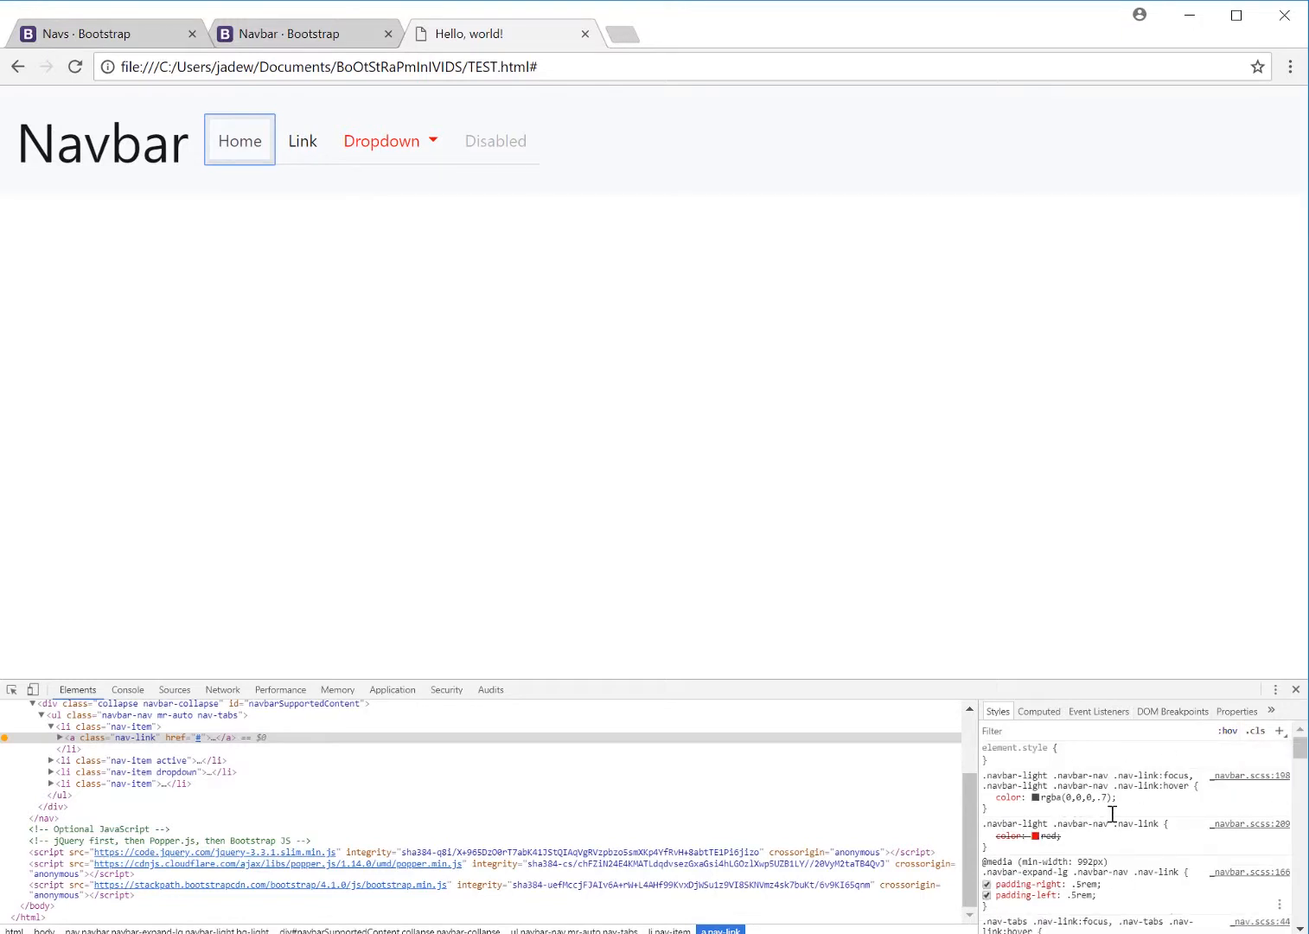
mouse_move(240, 140)
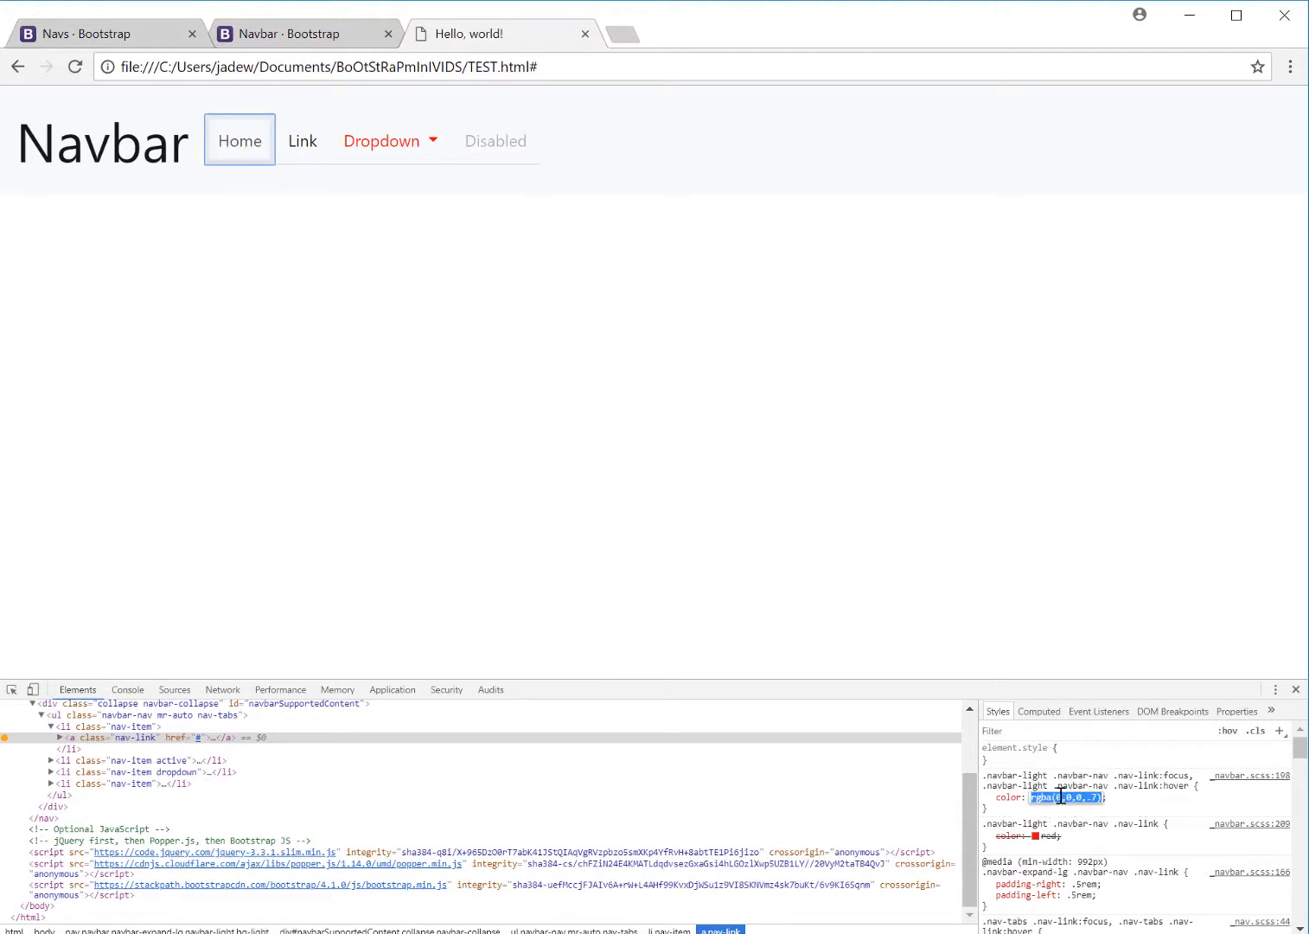
text(blue)
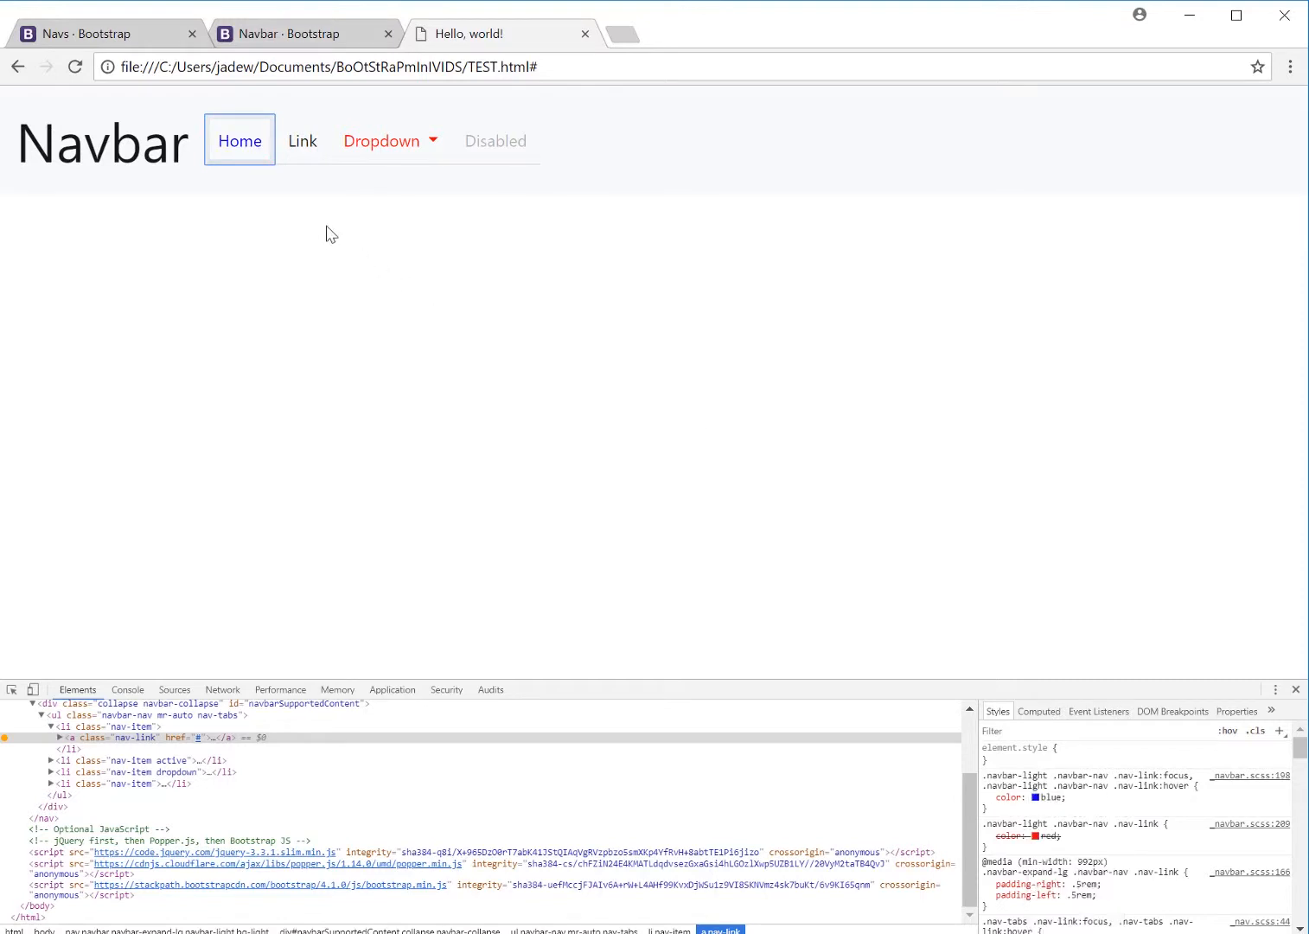
mouse_move(302, 141)
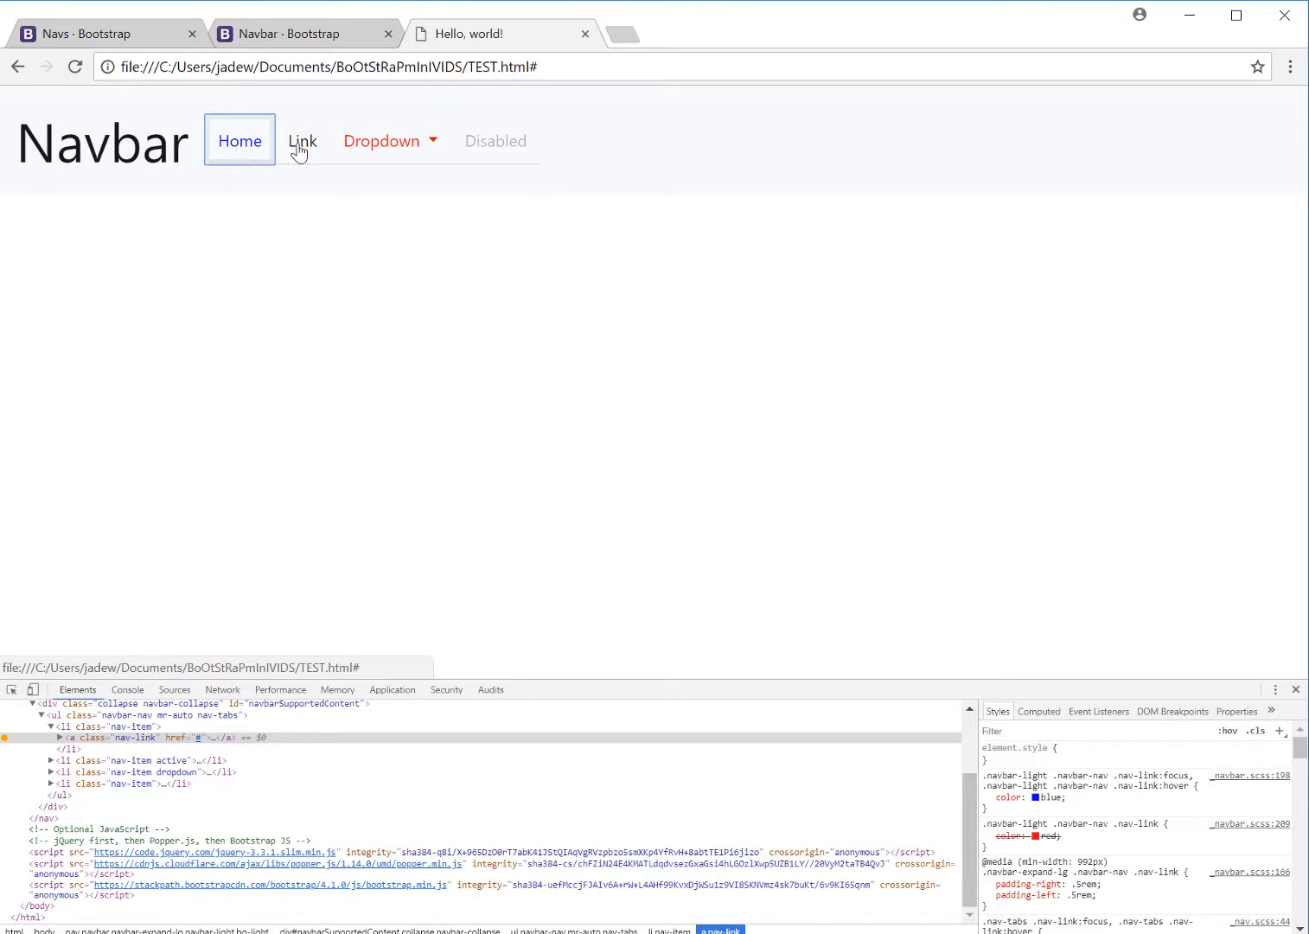
mouse_move(228, 162)
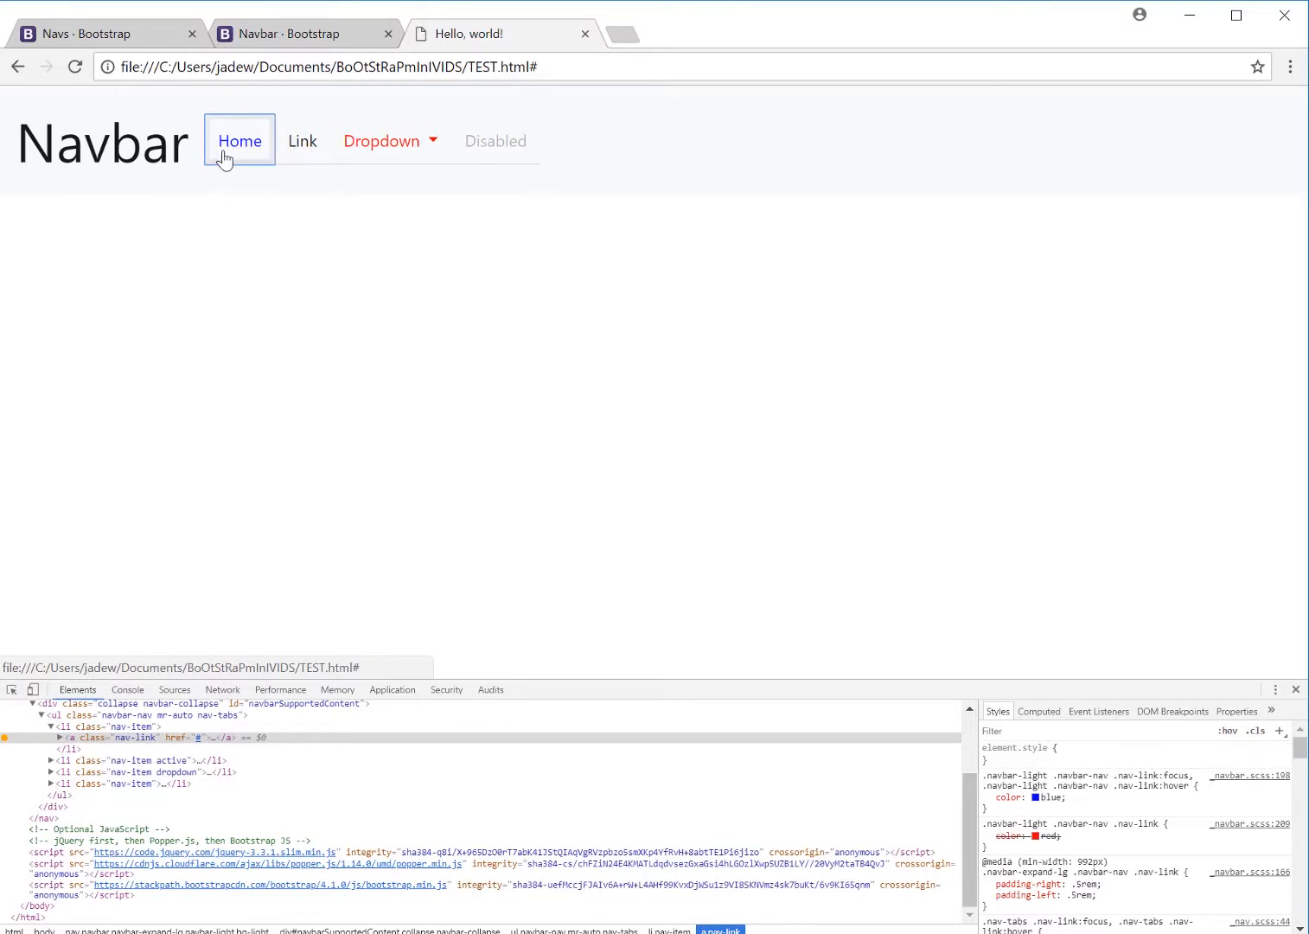
mouse_move(847, 470)
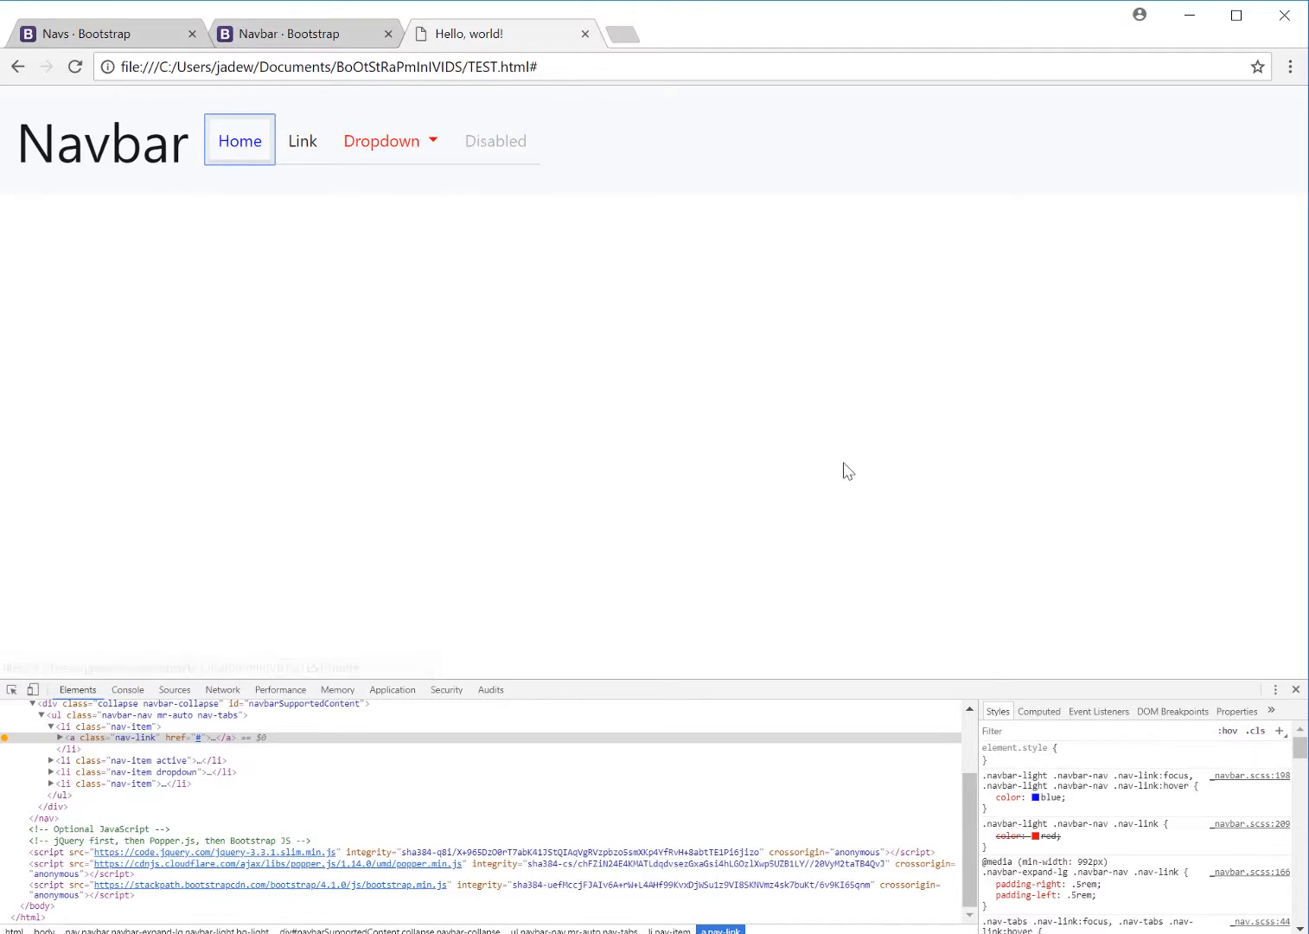
mouse_move(922, 686)
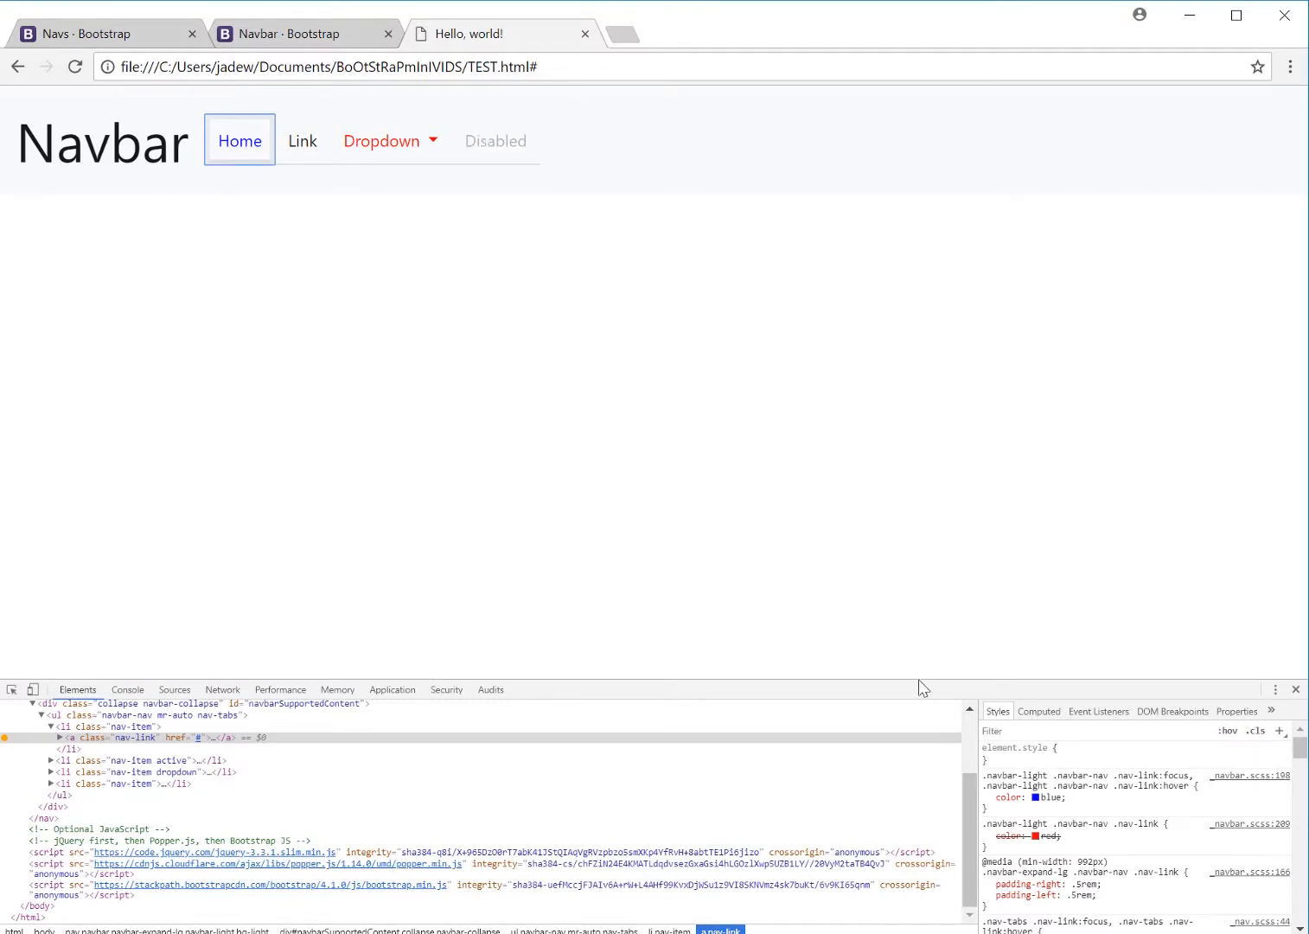
mouse_move(804, 693)
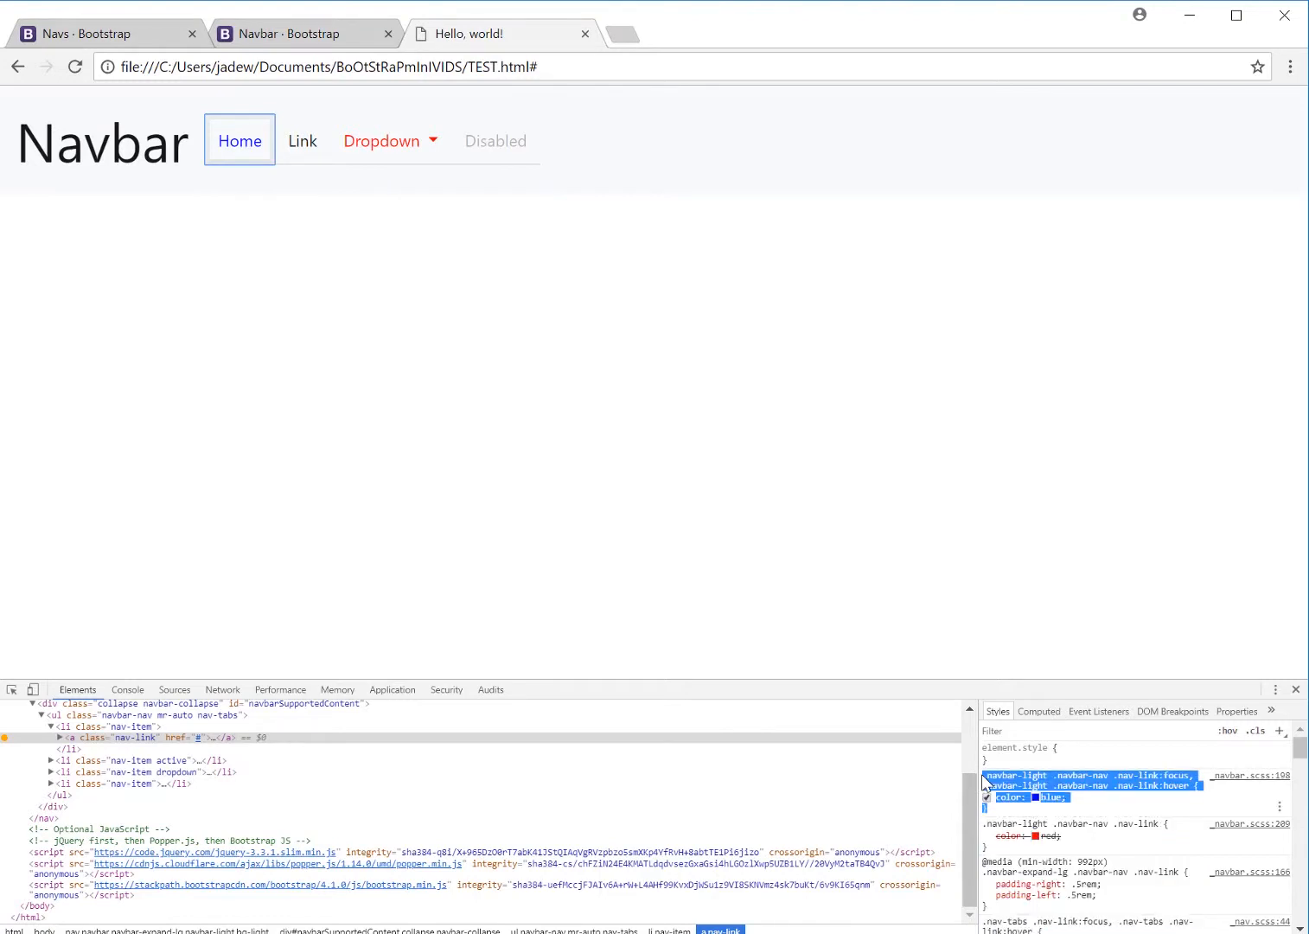
mouse_move(239, 140)
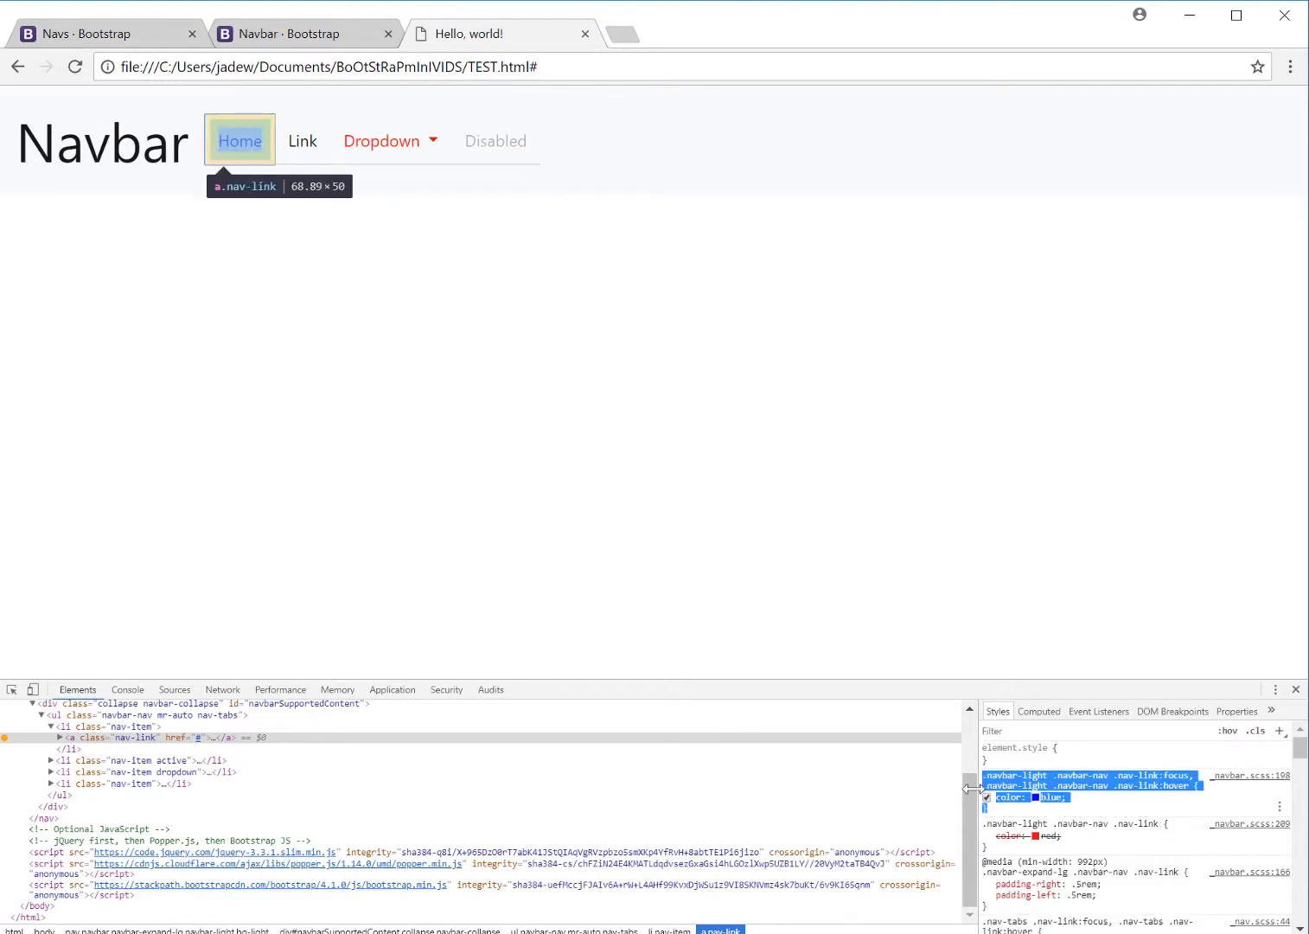
mouse_move(772, 927)
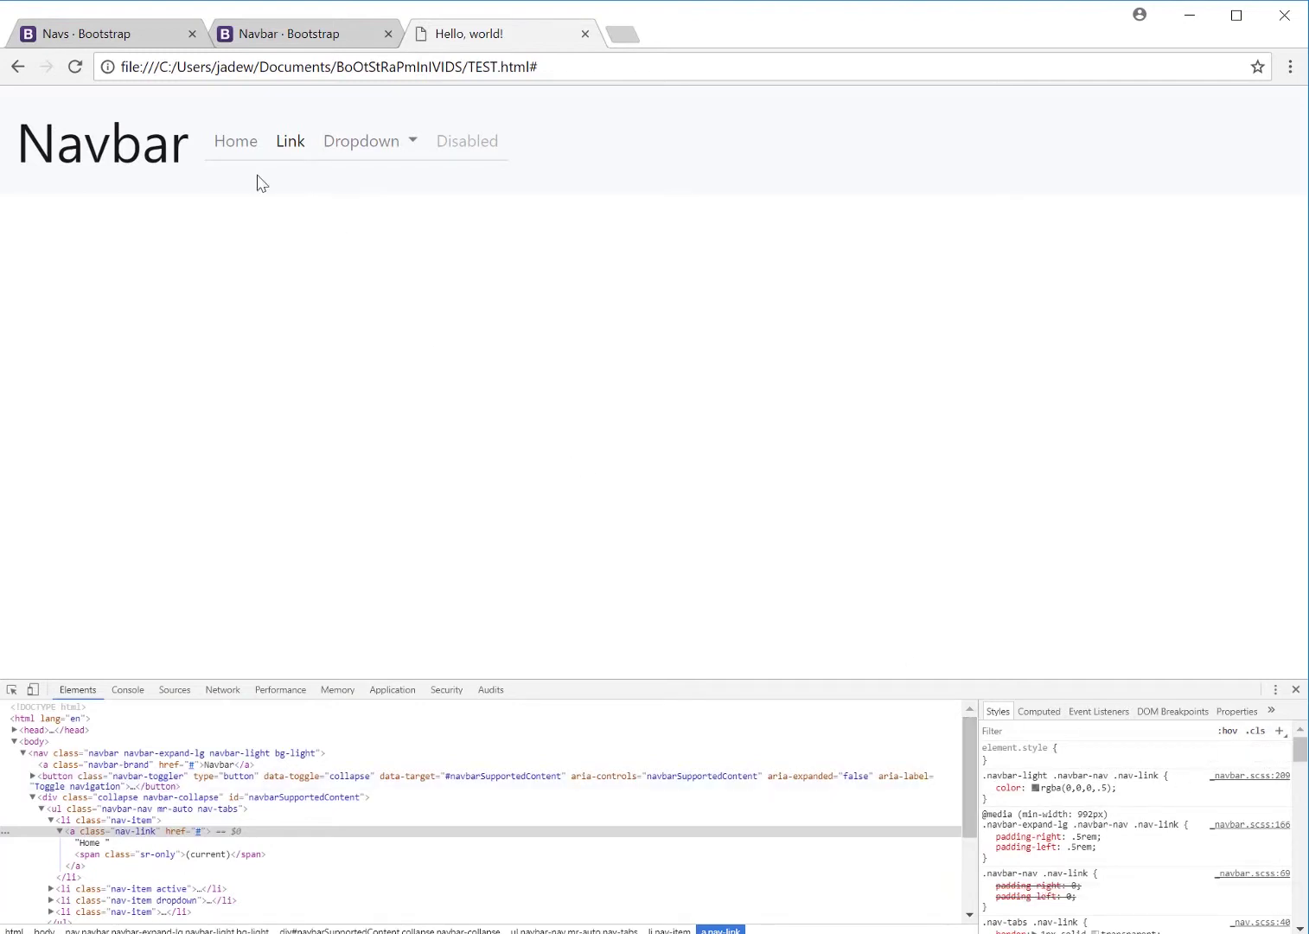
mouse_move(234, 141)
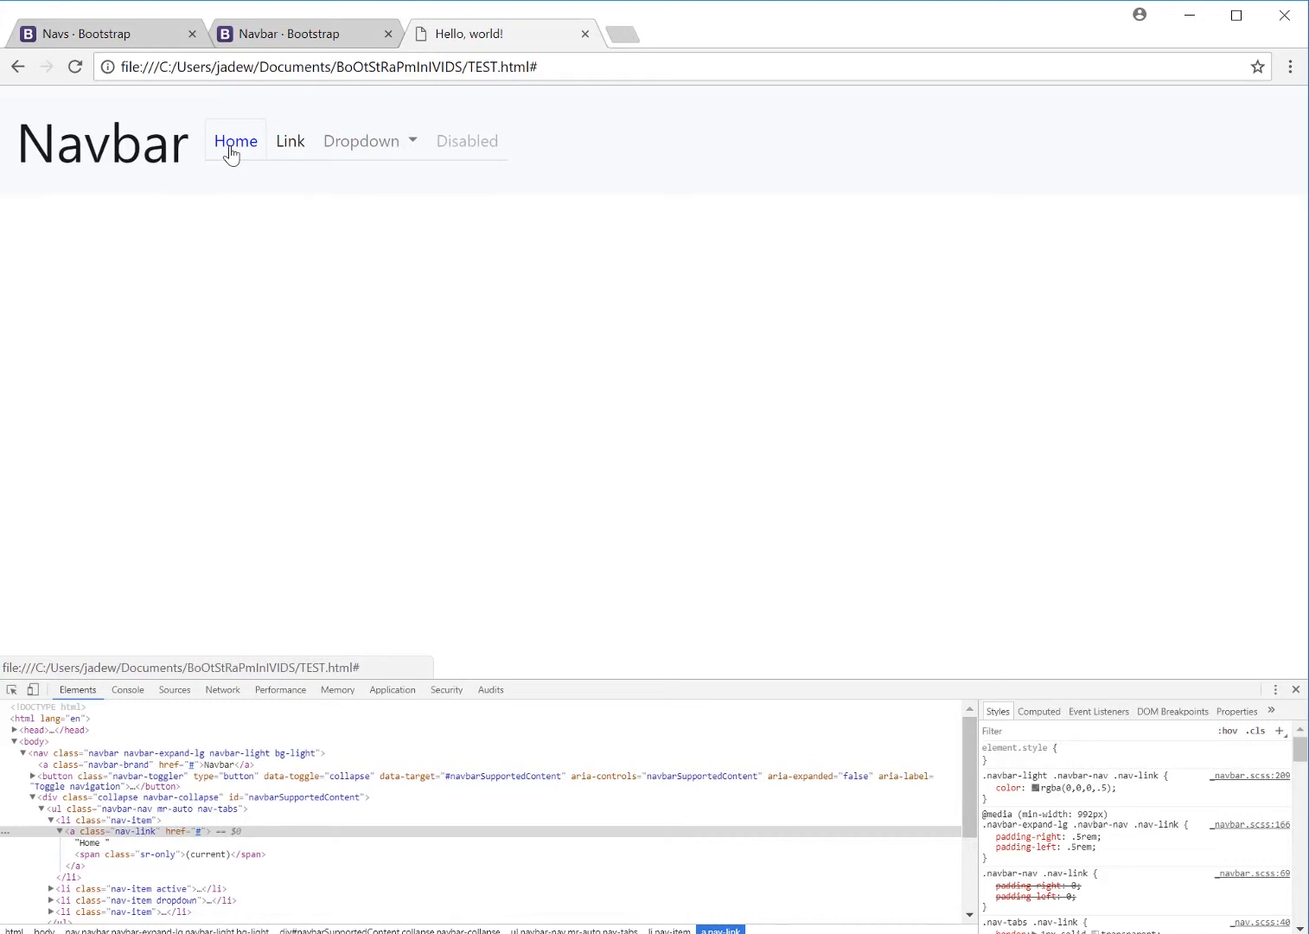
mouse_move(242, 154)
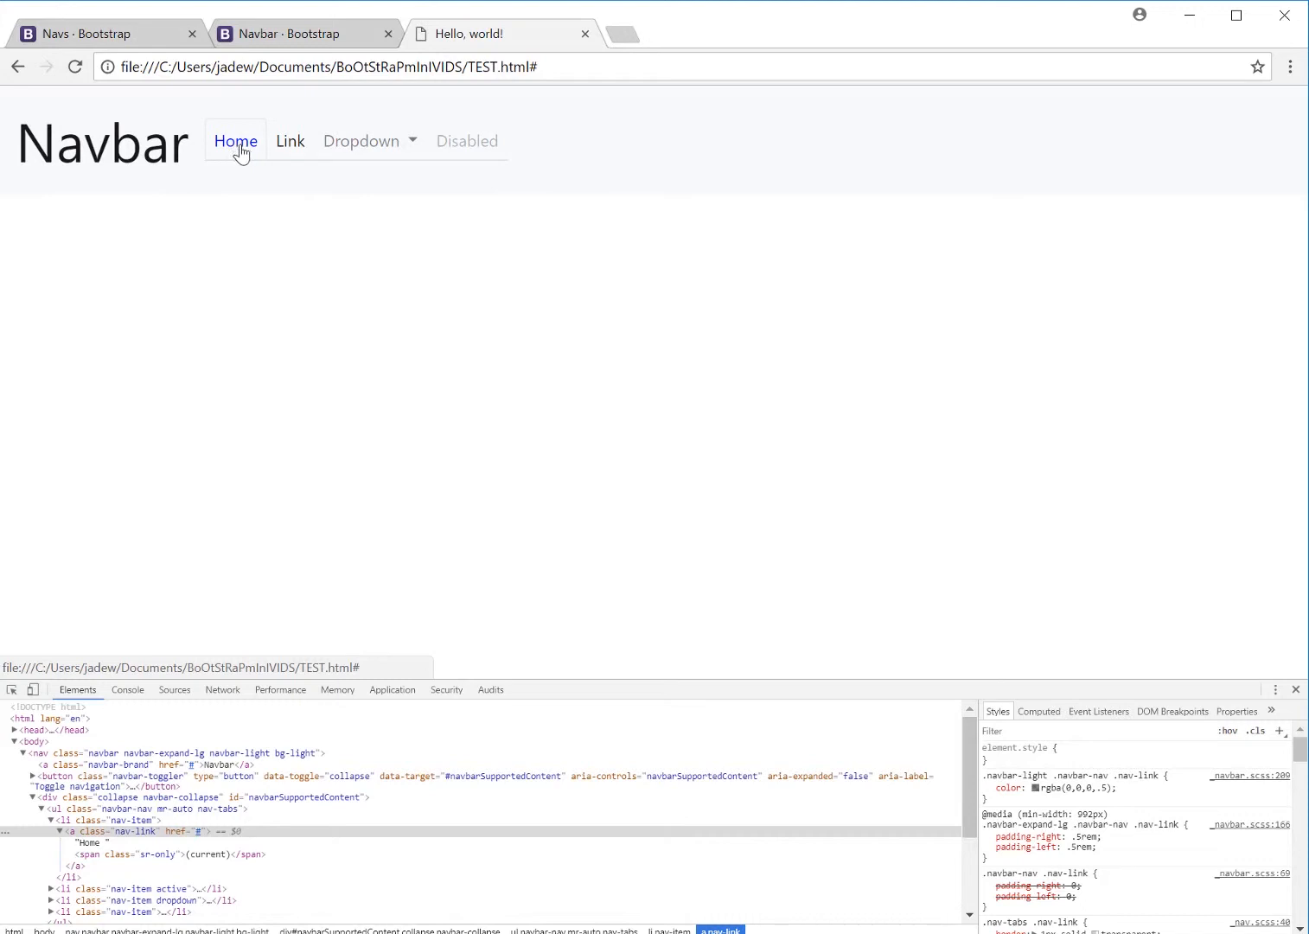
mouse_move(865, 445)
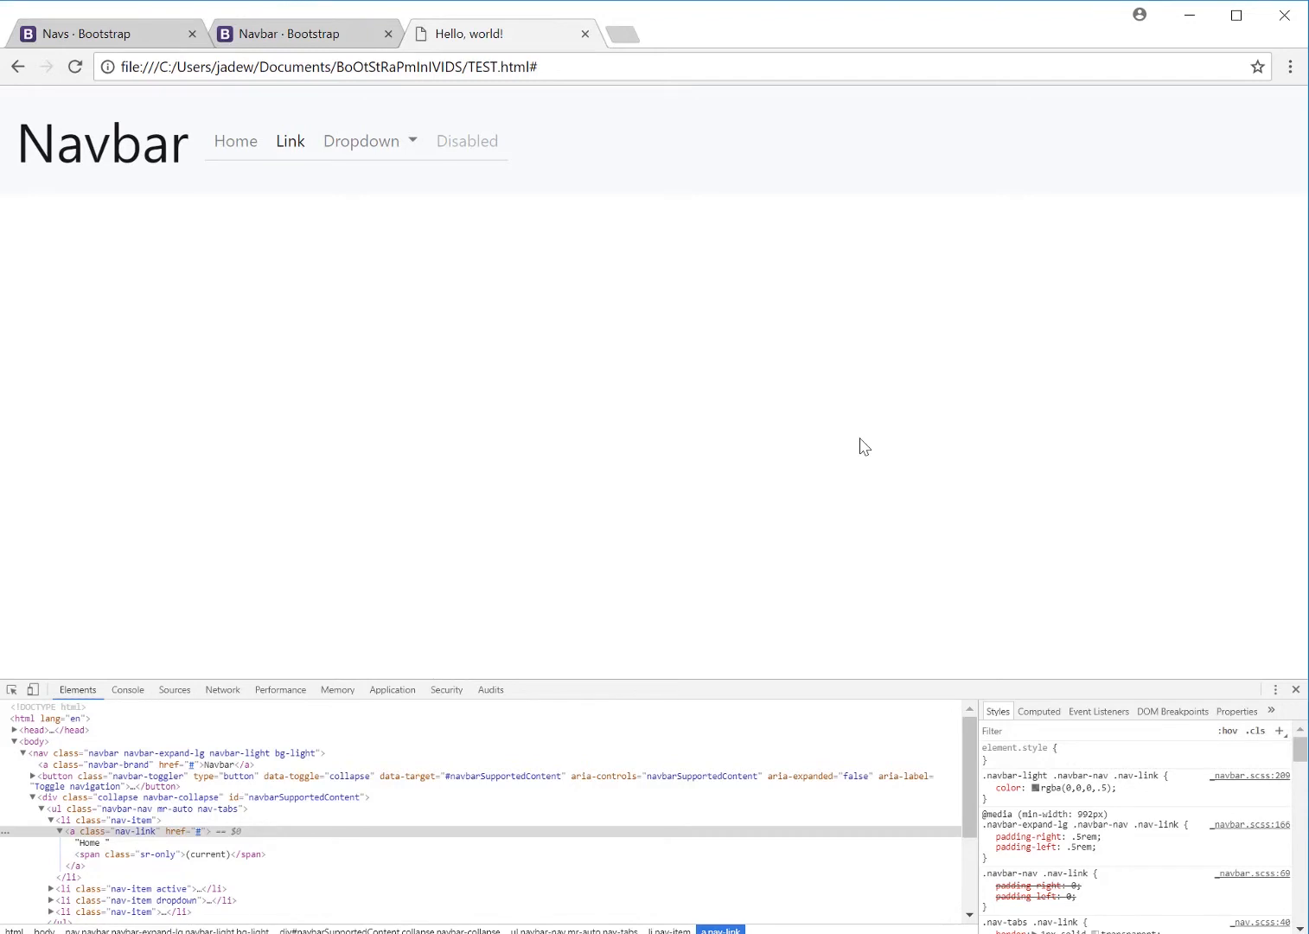